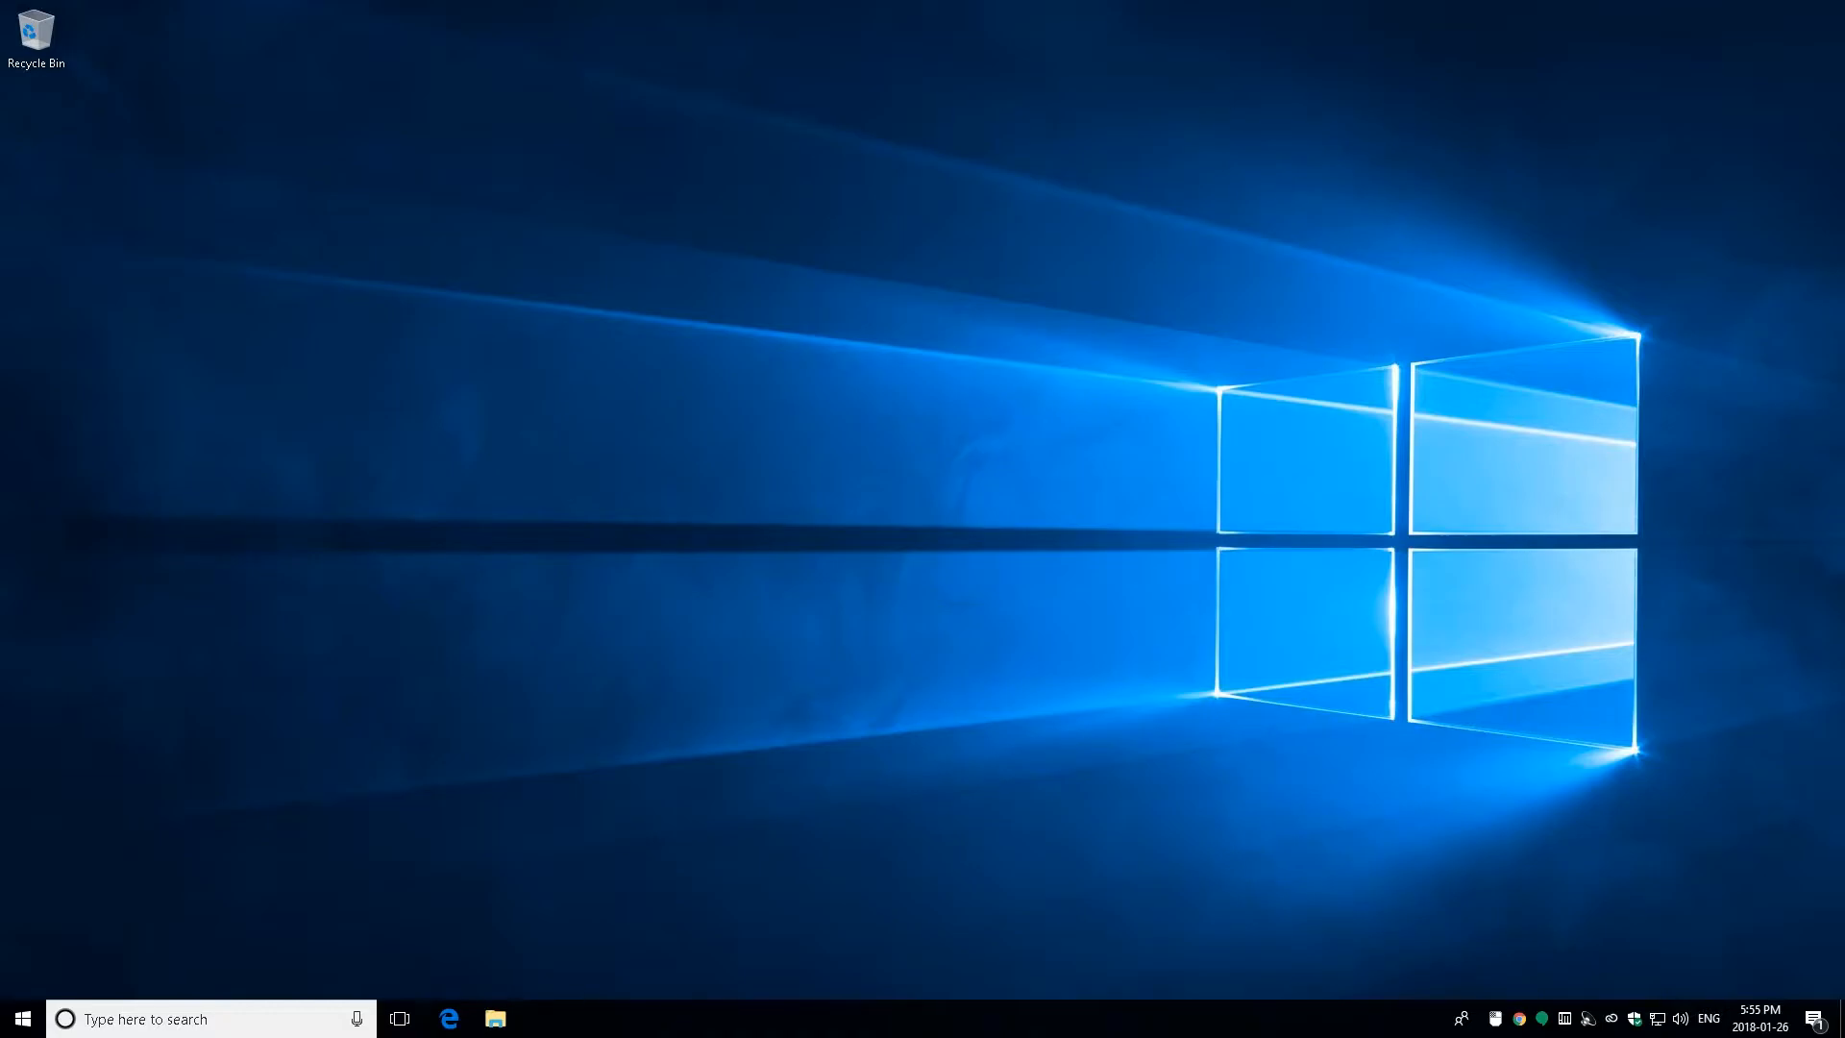
# Step: Set the desktop background to the purple logo picture after briefly trying a solid colour
pyautogui.rightClick(659, 460)
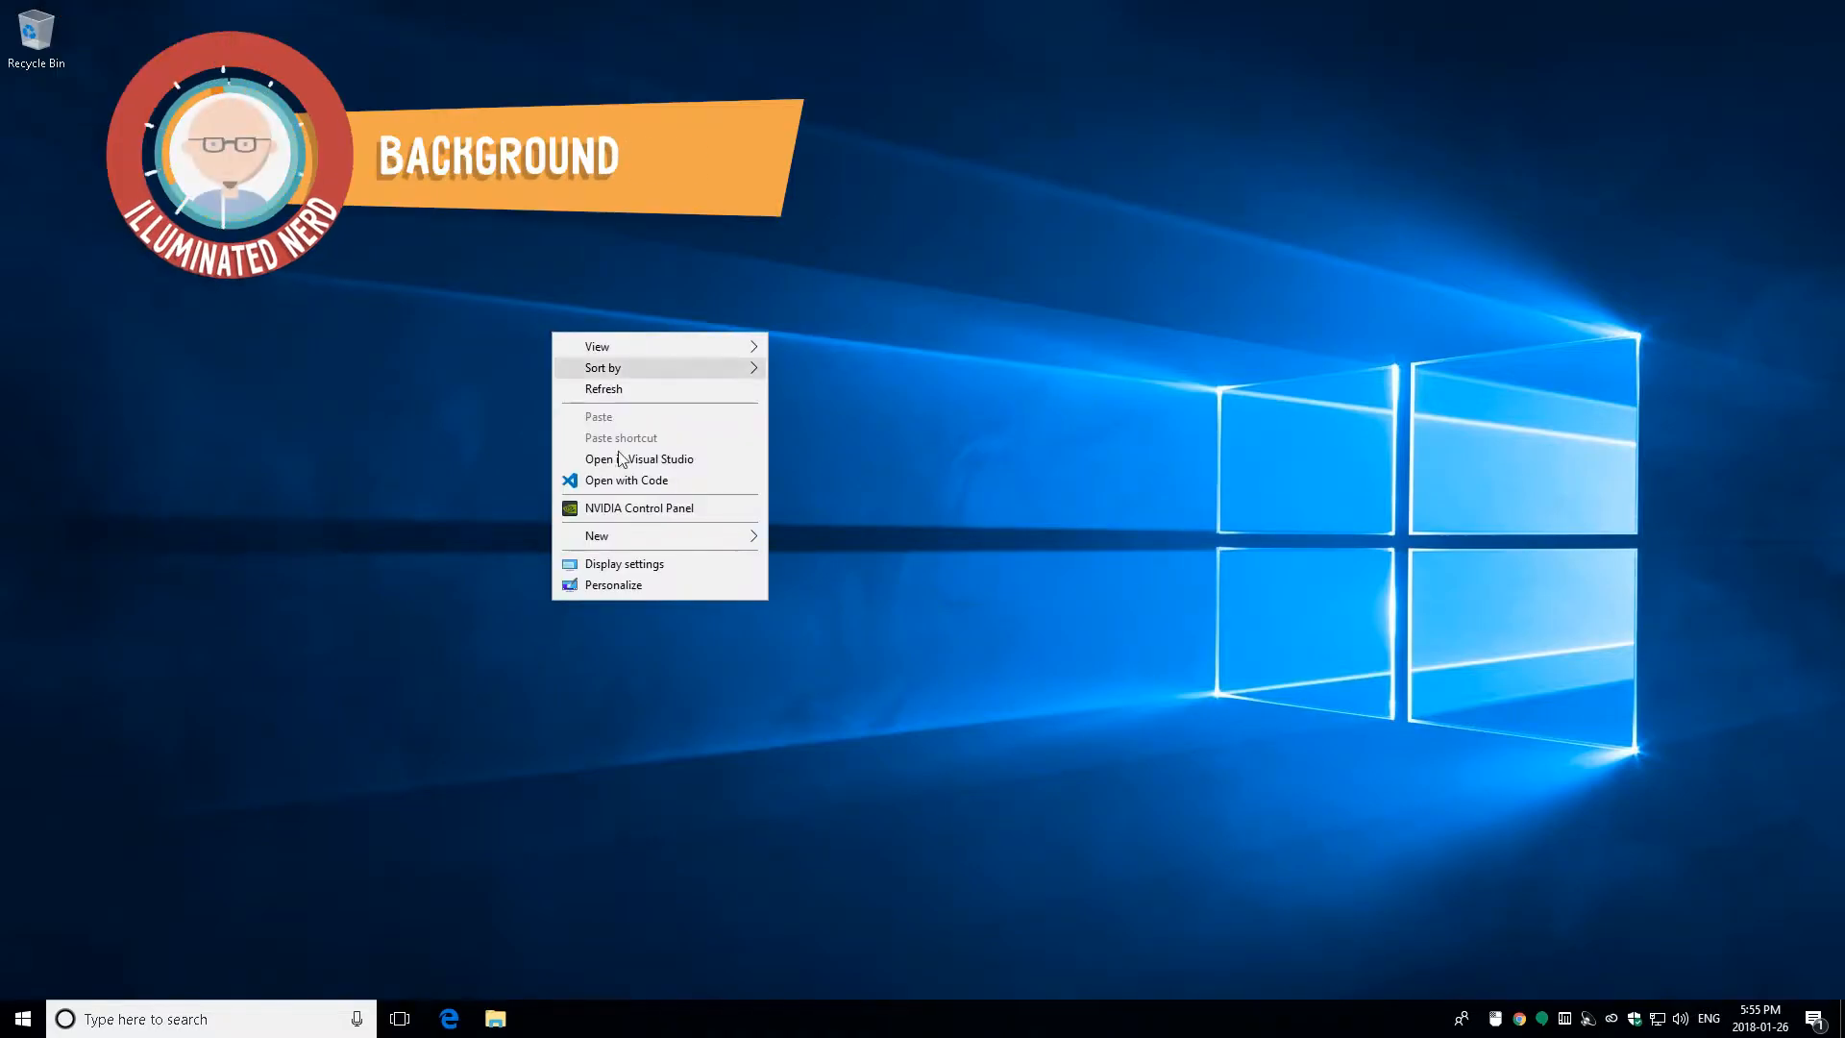
pyautogui.click(624, 564)
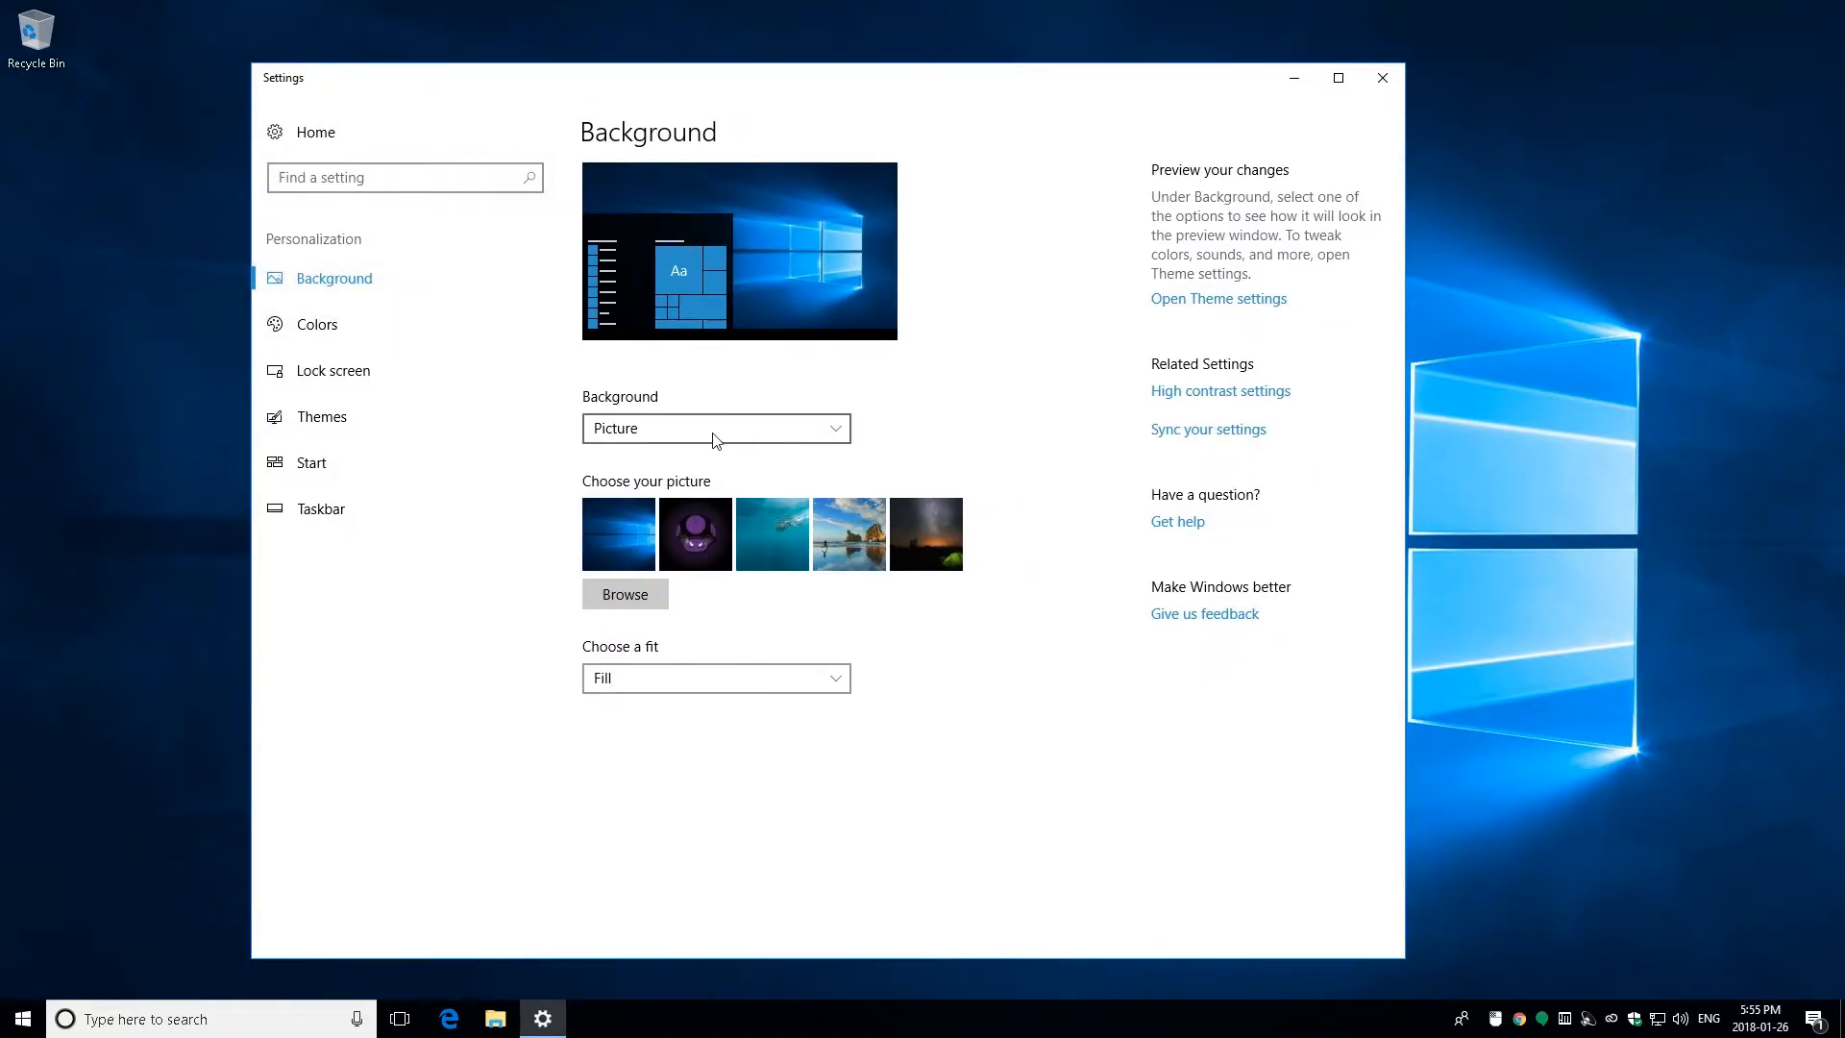
pyautogui.click(714, 427)
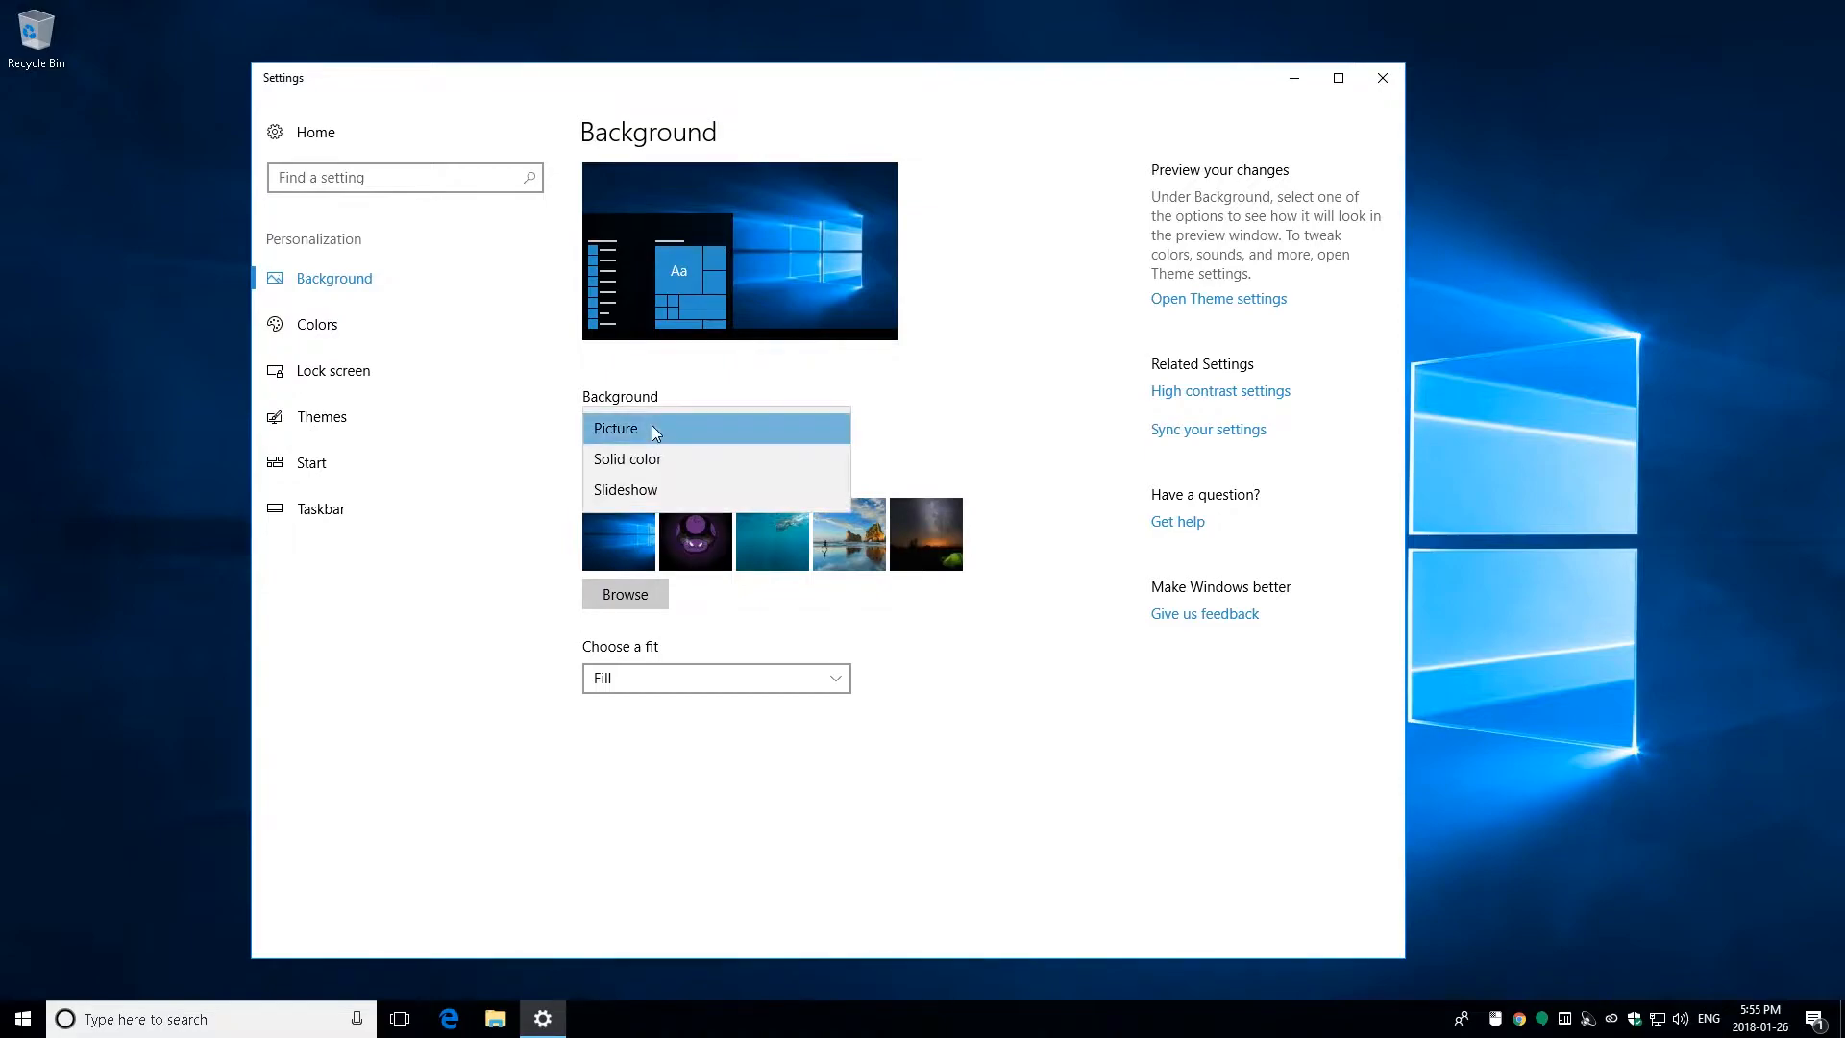
pyautogui.moveTo(653, 460)
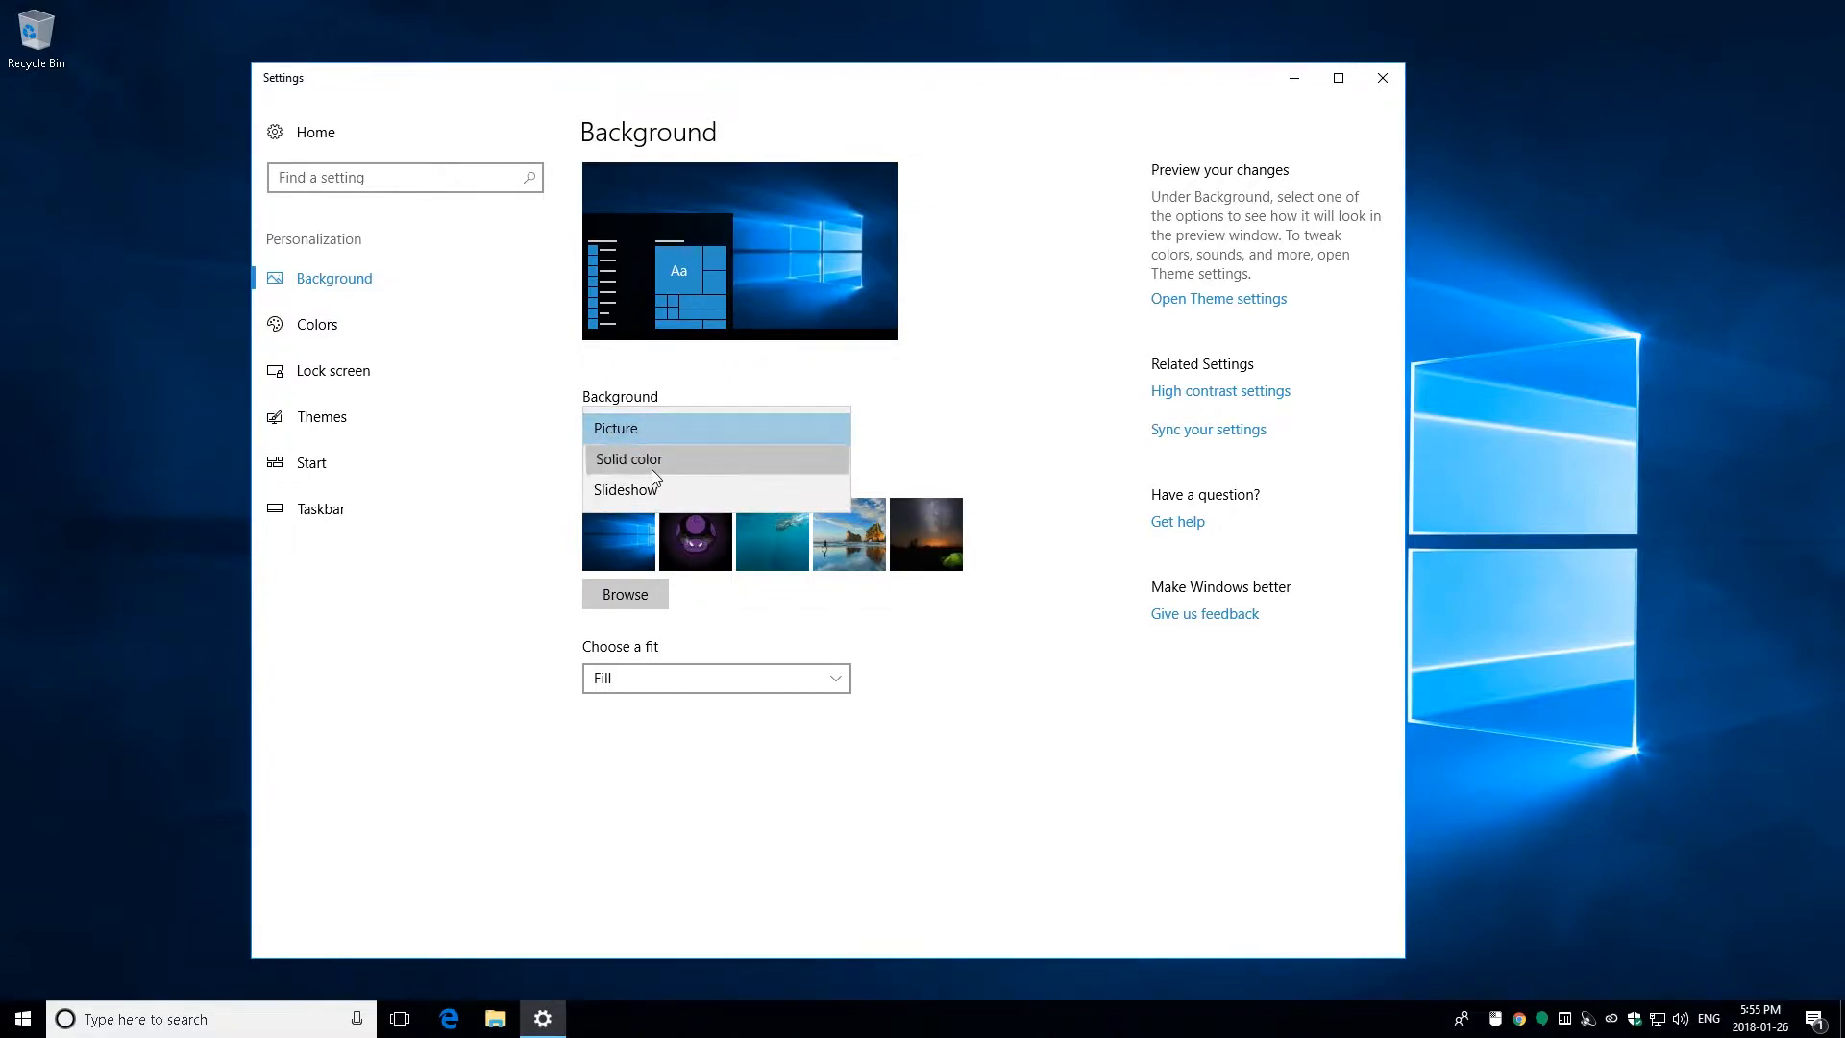
pyautogui.click(629, 459)
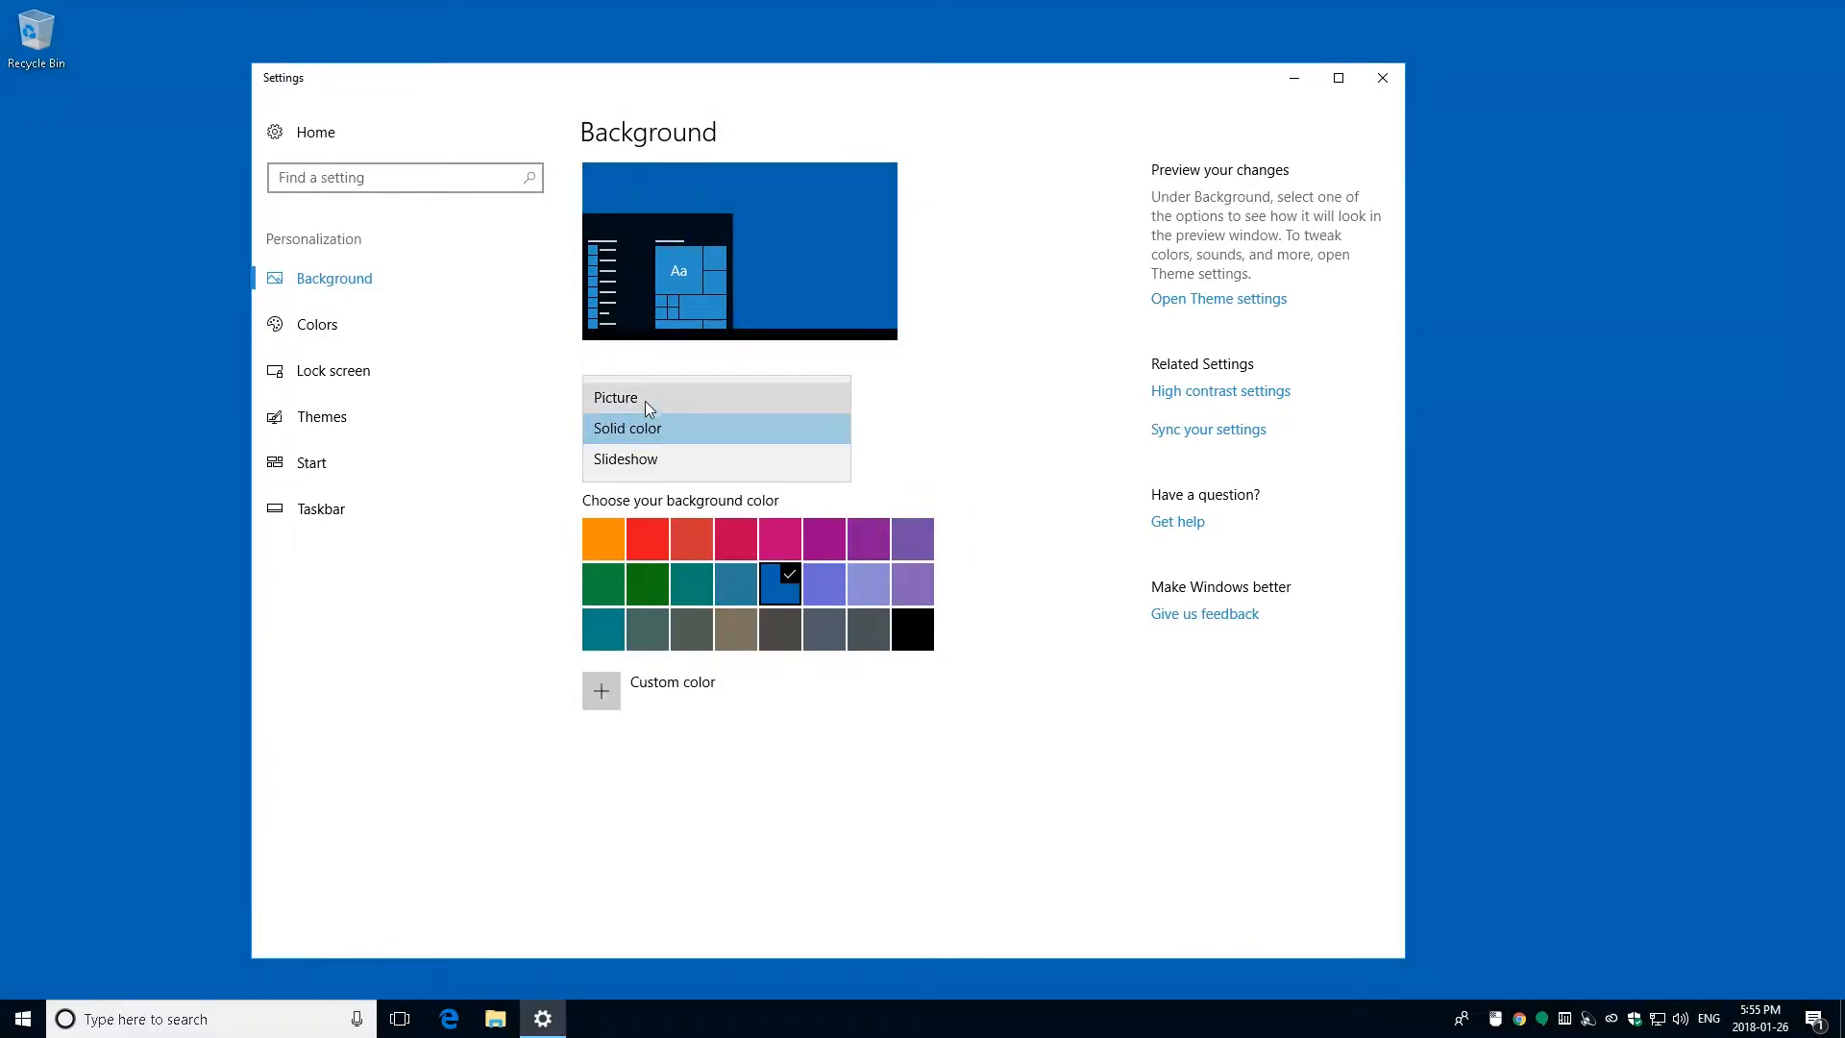
pyautogui.click(615, 397)
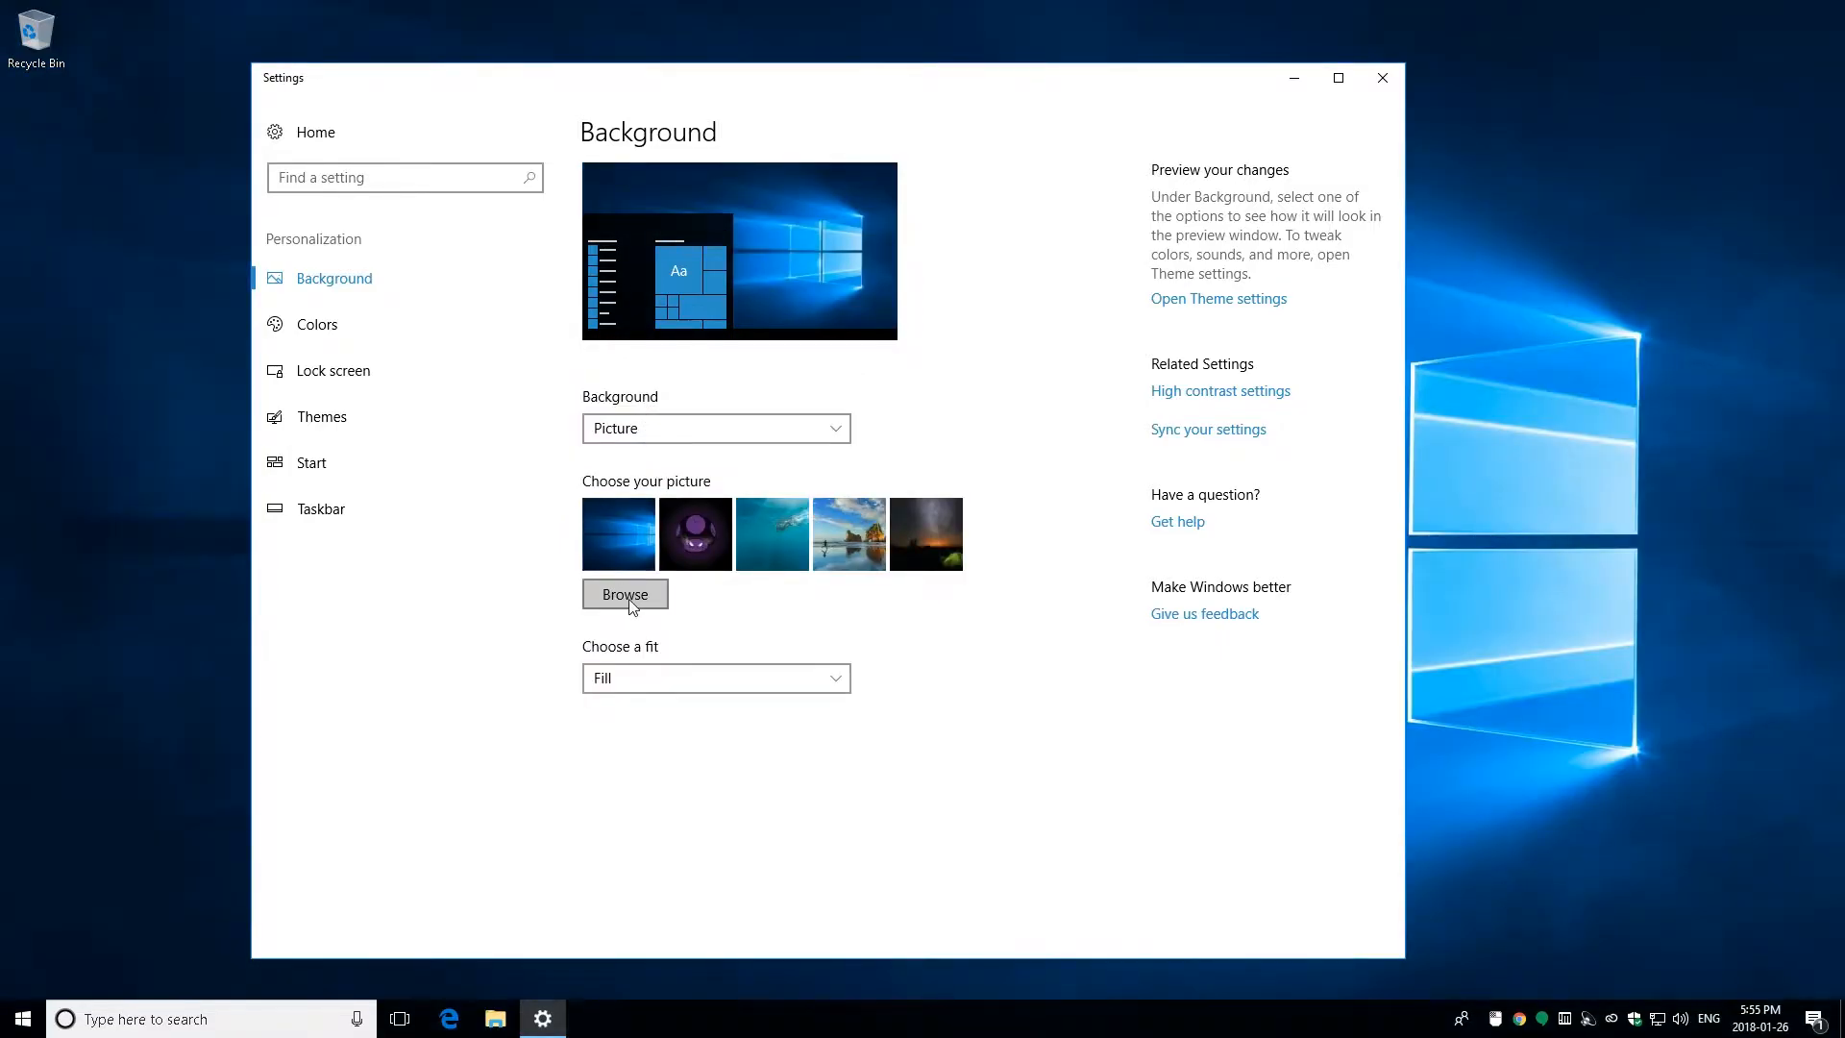
pyautogui.click(625, 593)
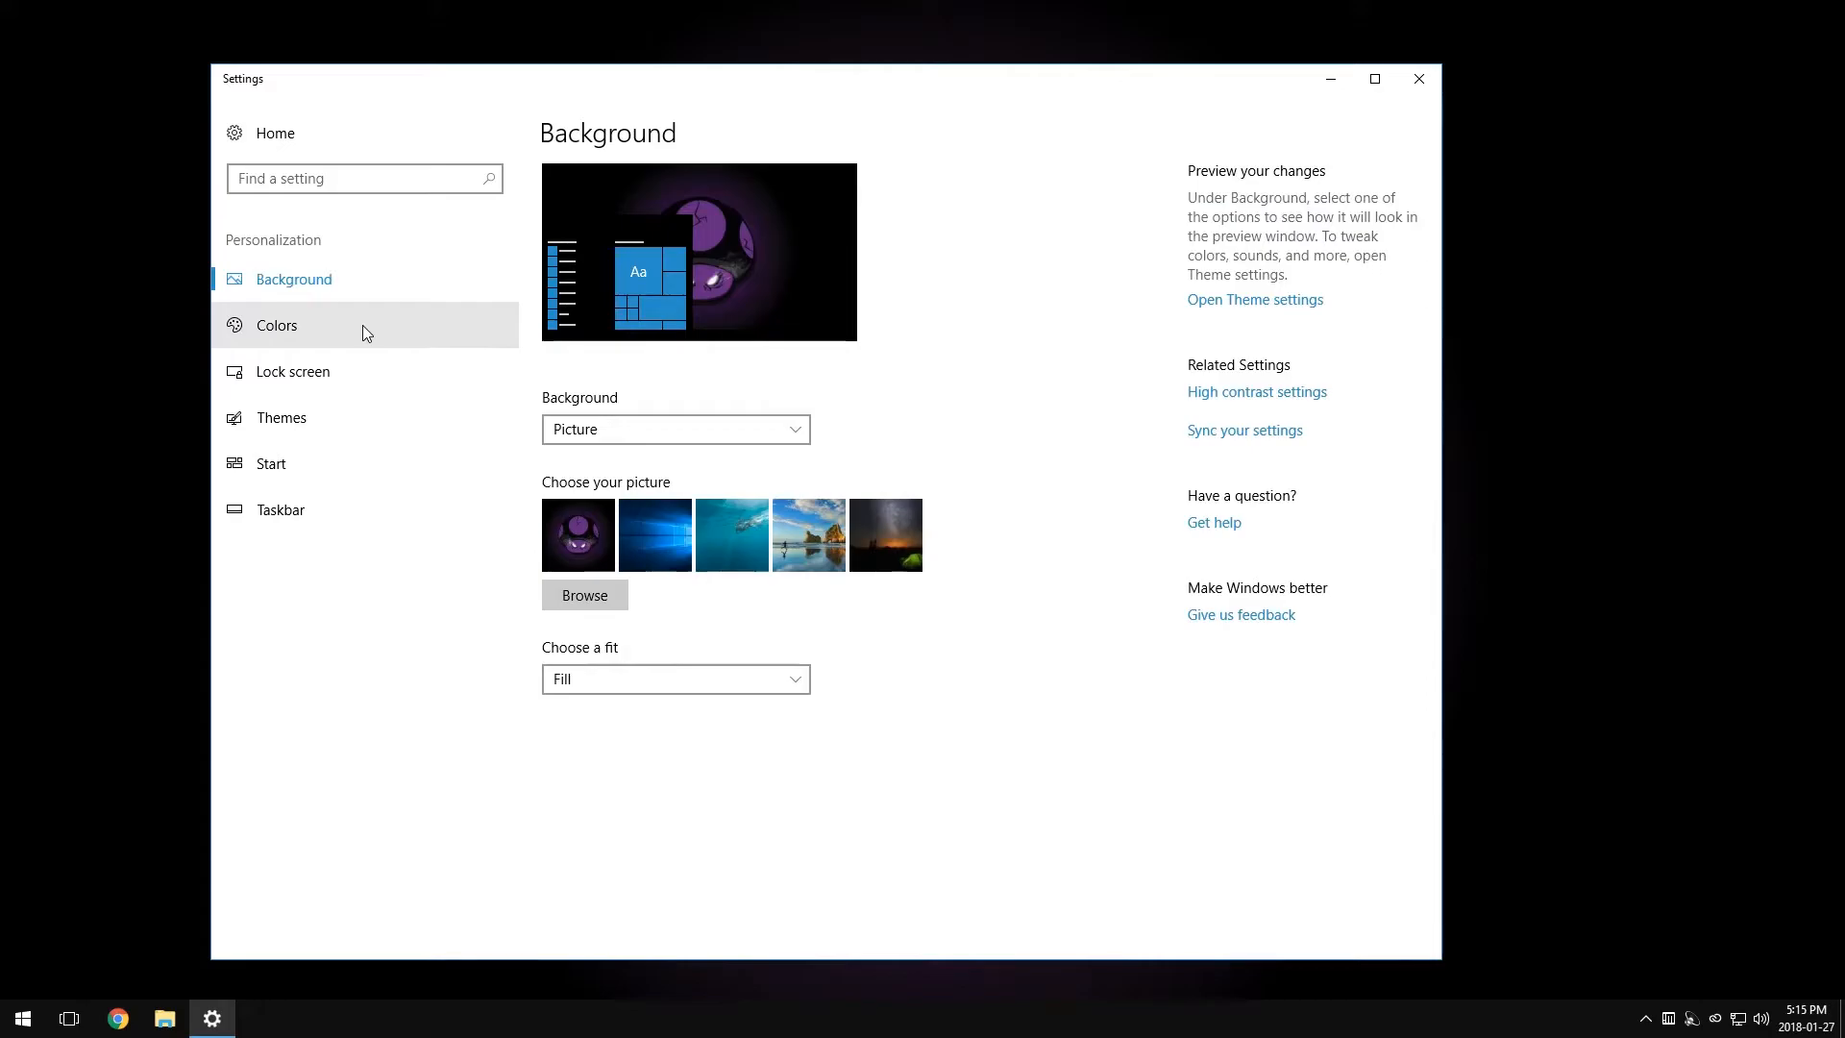
# Step: Choose the blue swatch under Windows colors as the accent colour
pyautogui.click(276, 325)
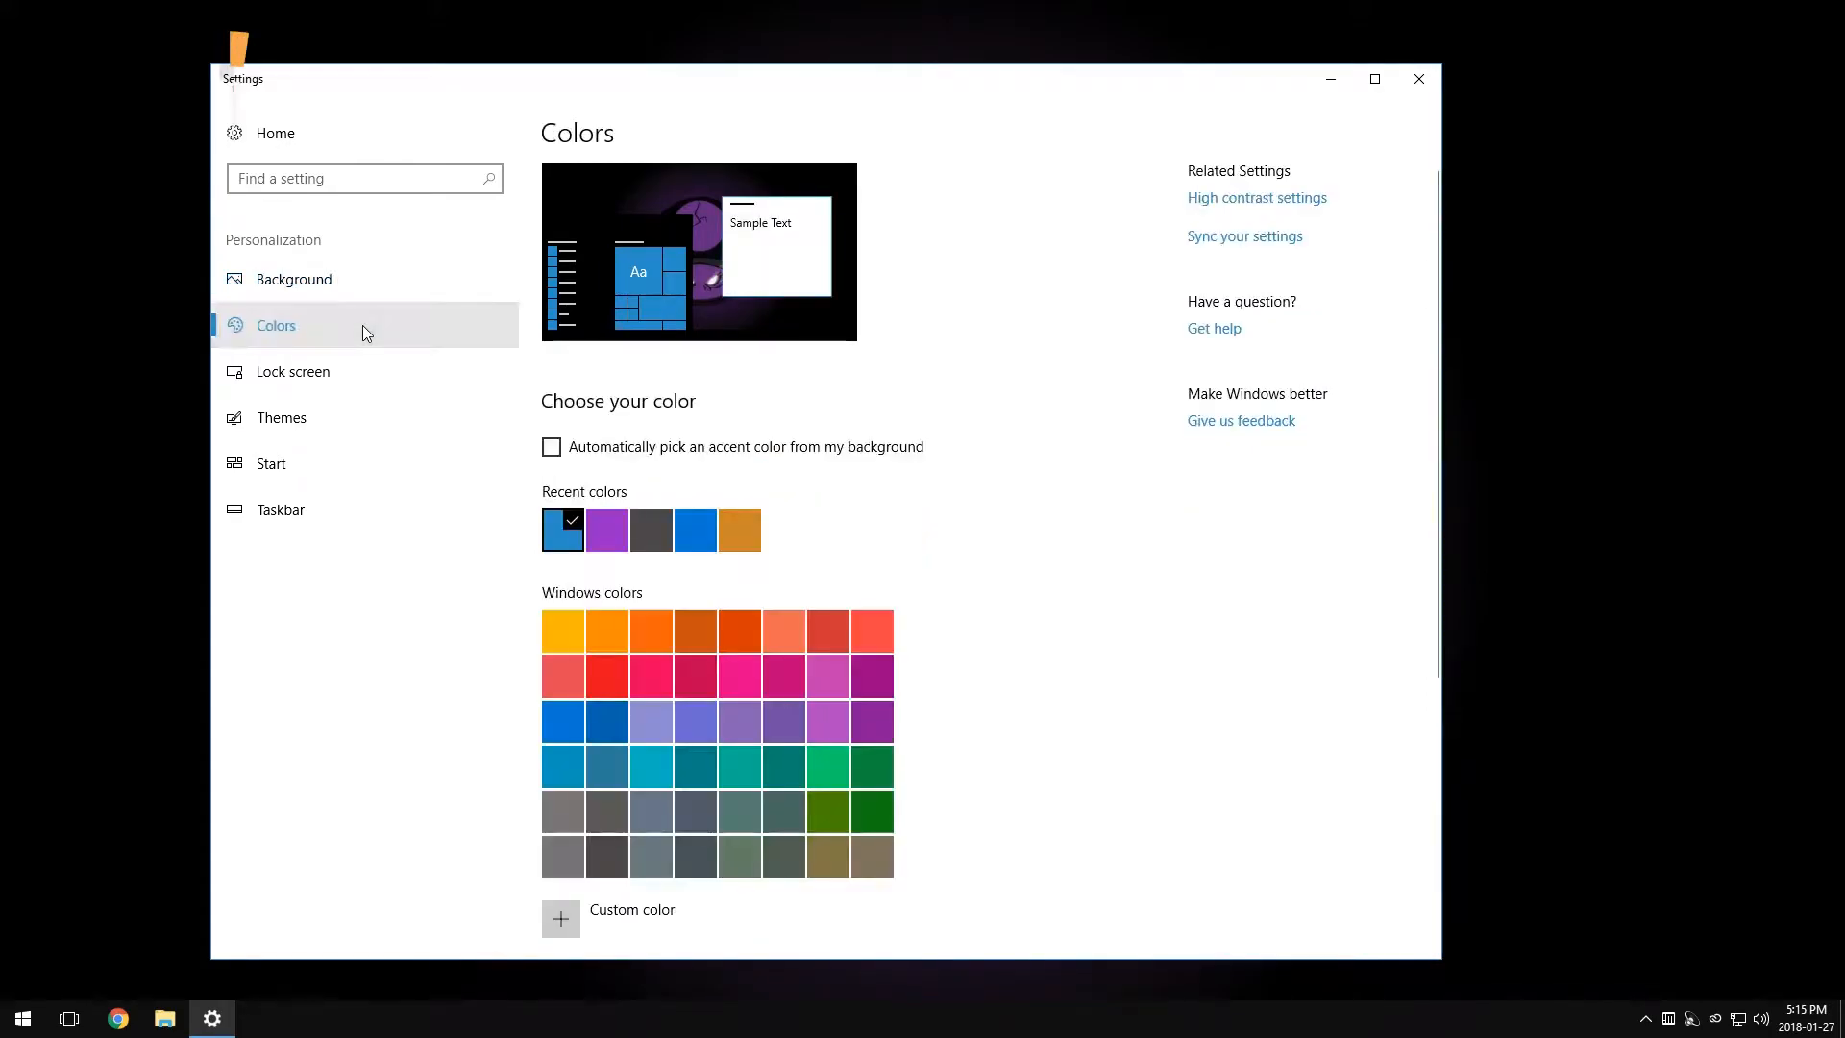
pyautogui.scroll(-3)
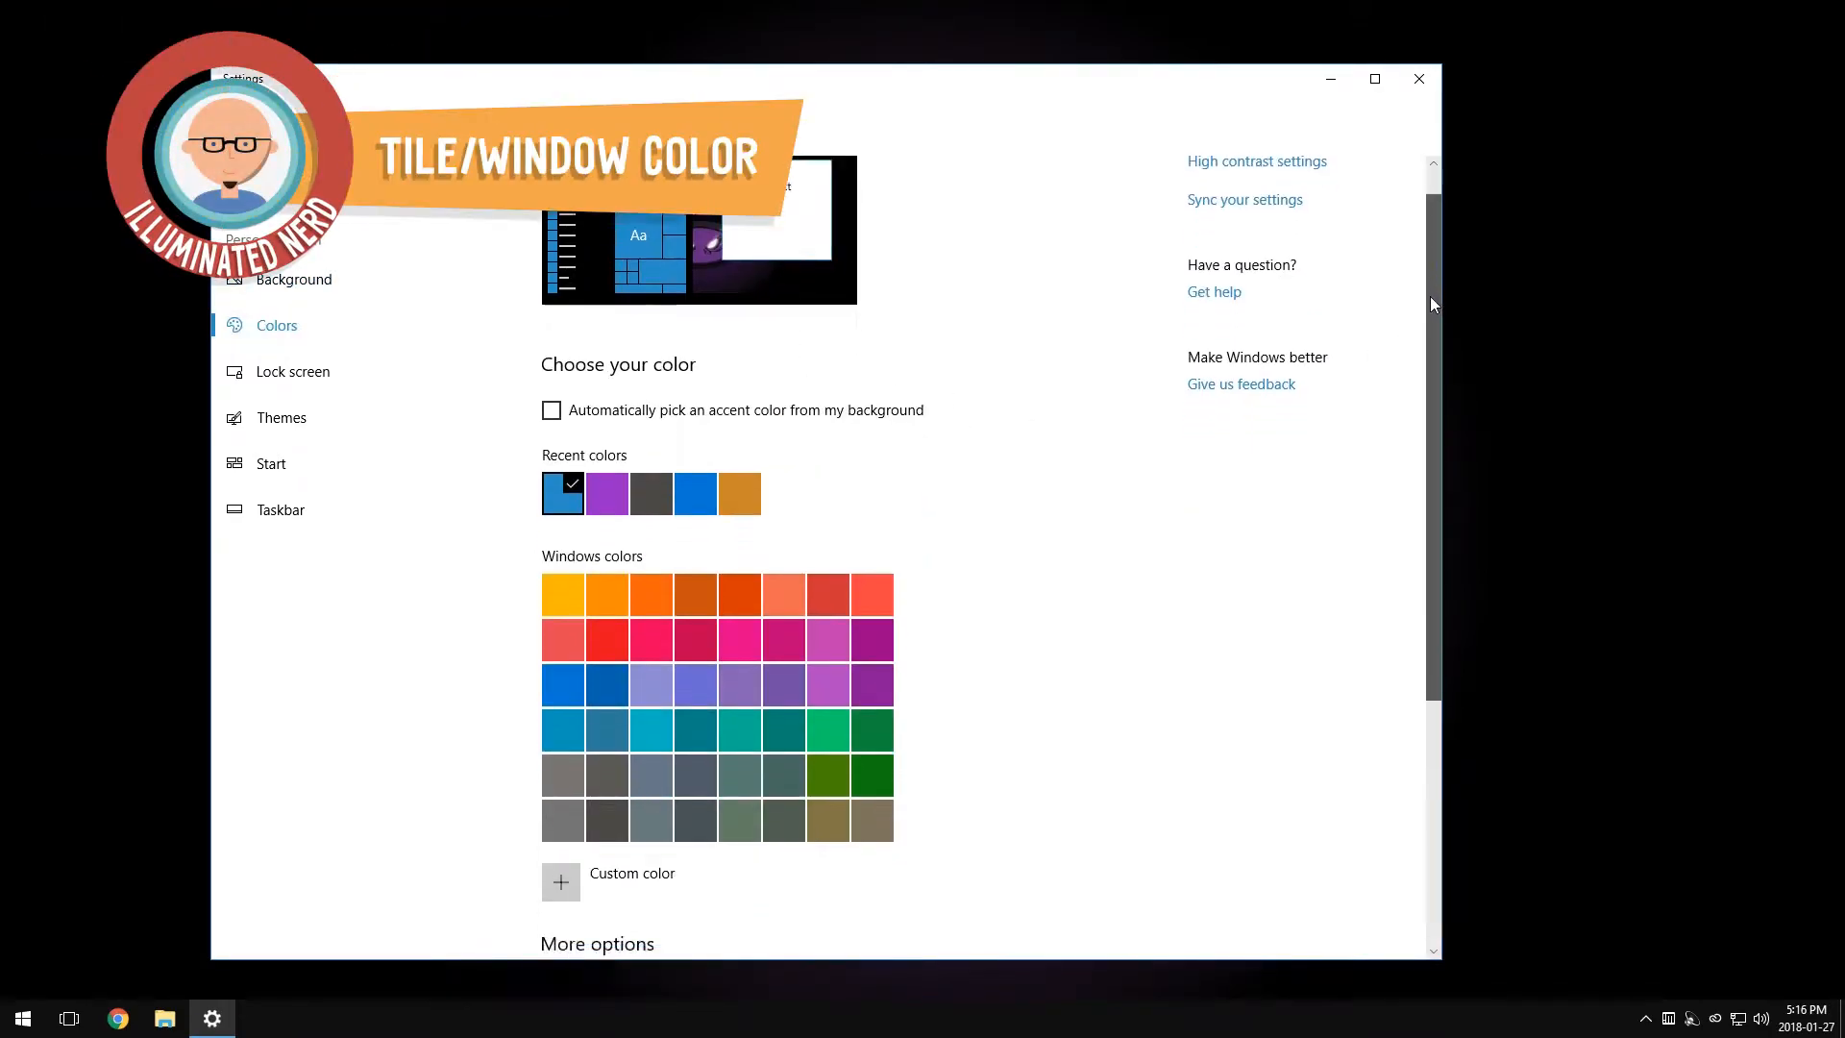
pyautogui.scroll(-3)
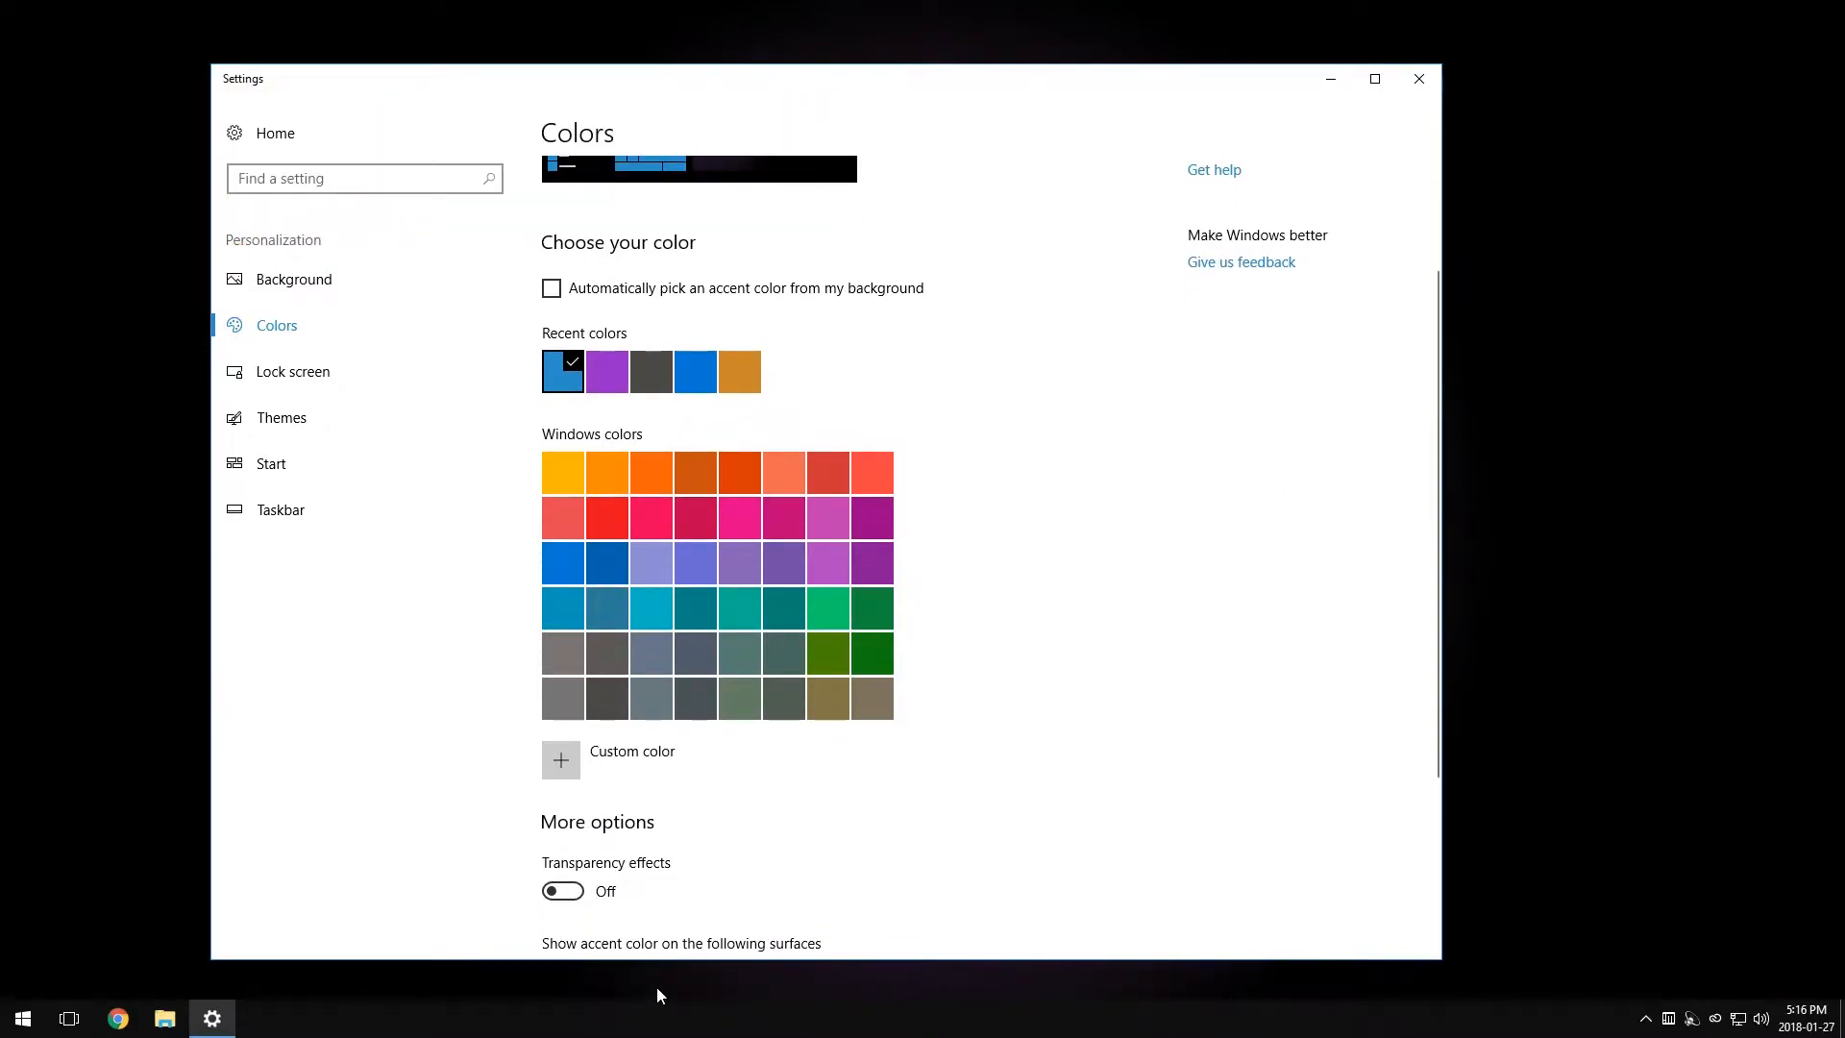
pyautogui.click(21, 1018)
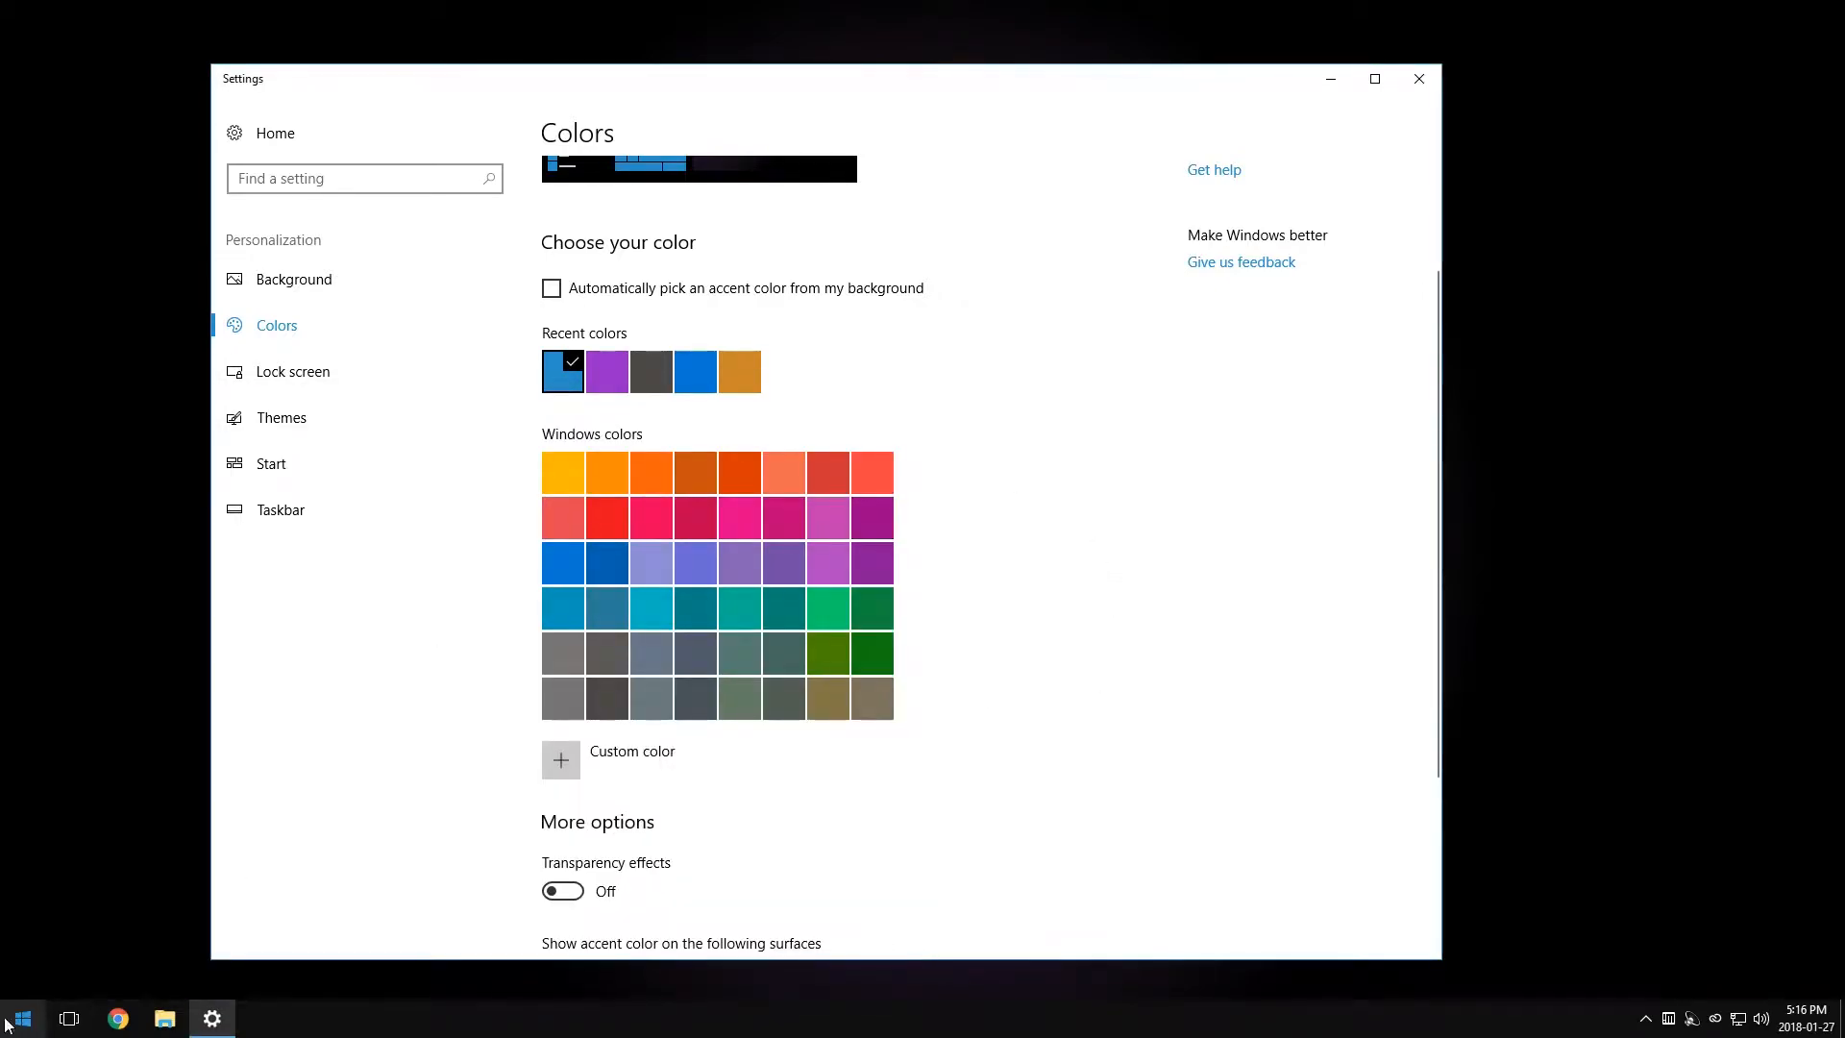
pyautogui.click(16, 1016)
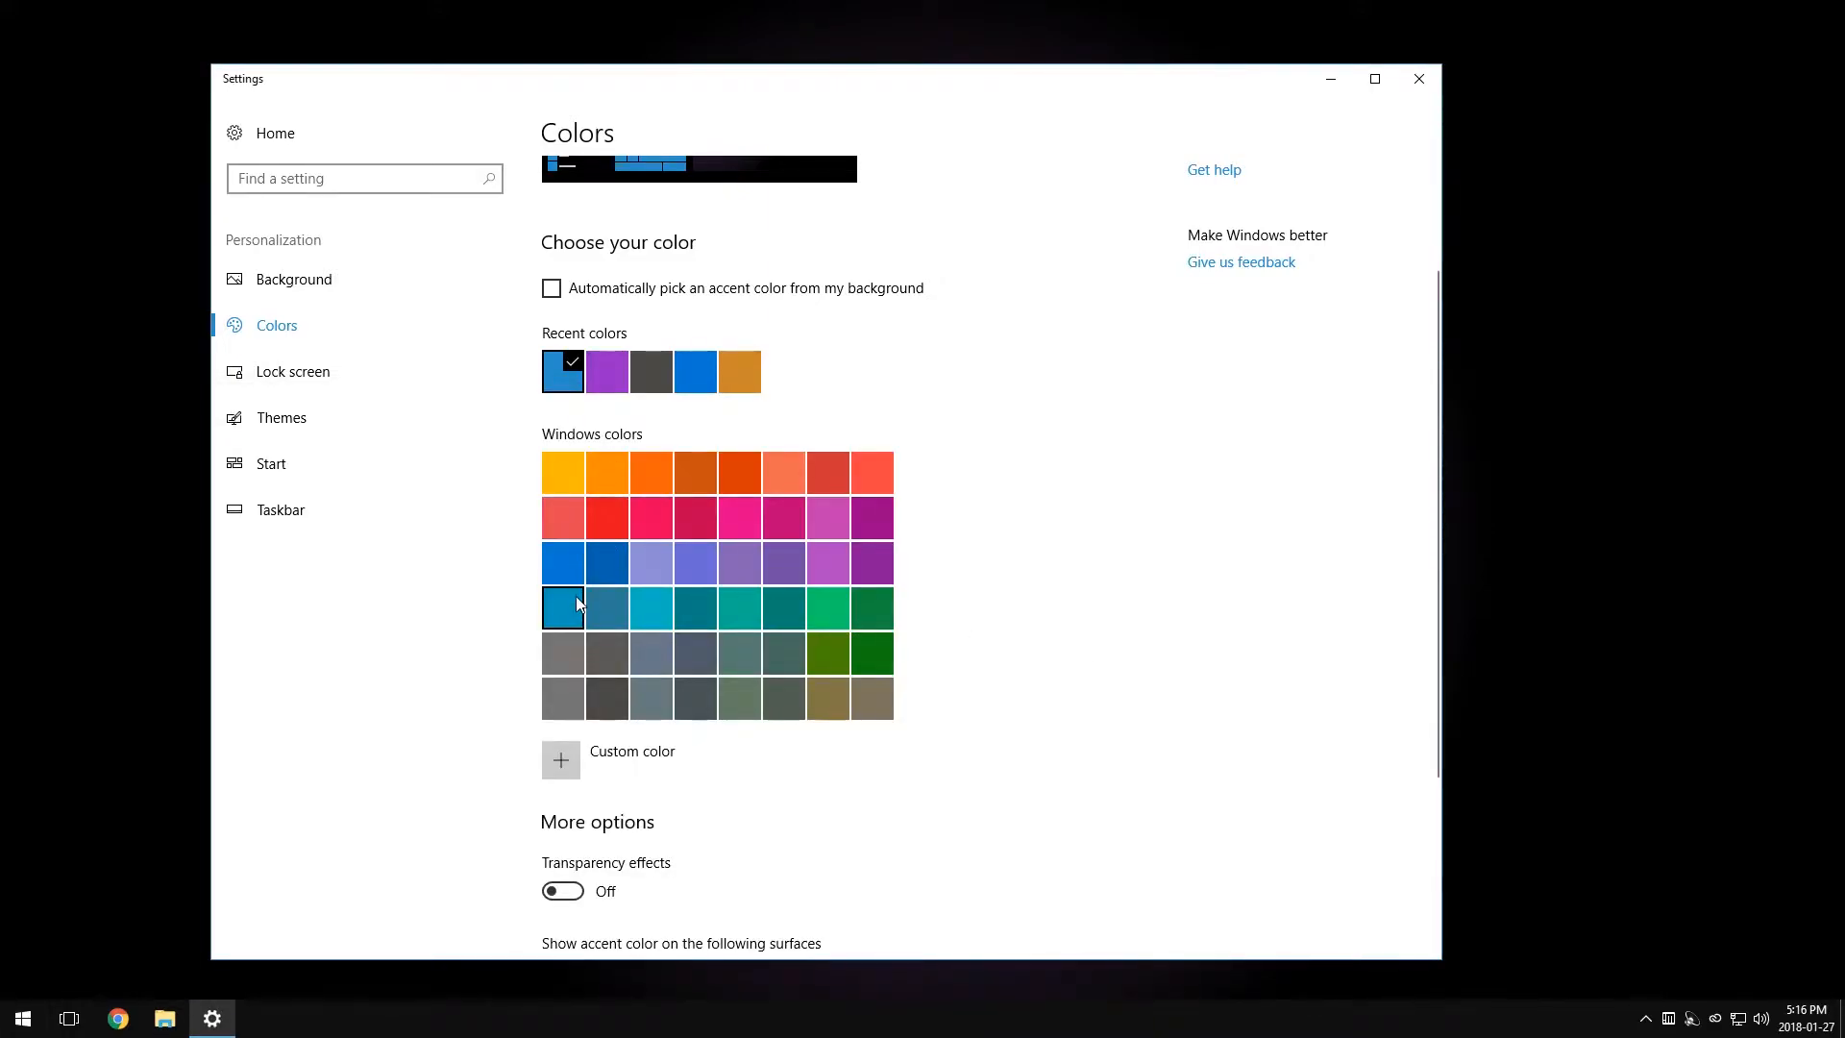
pyautogui.click(561, 607)
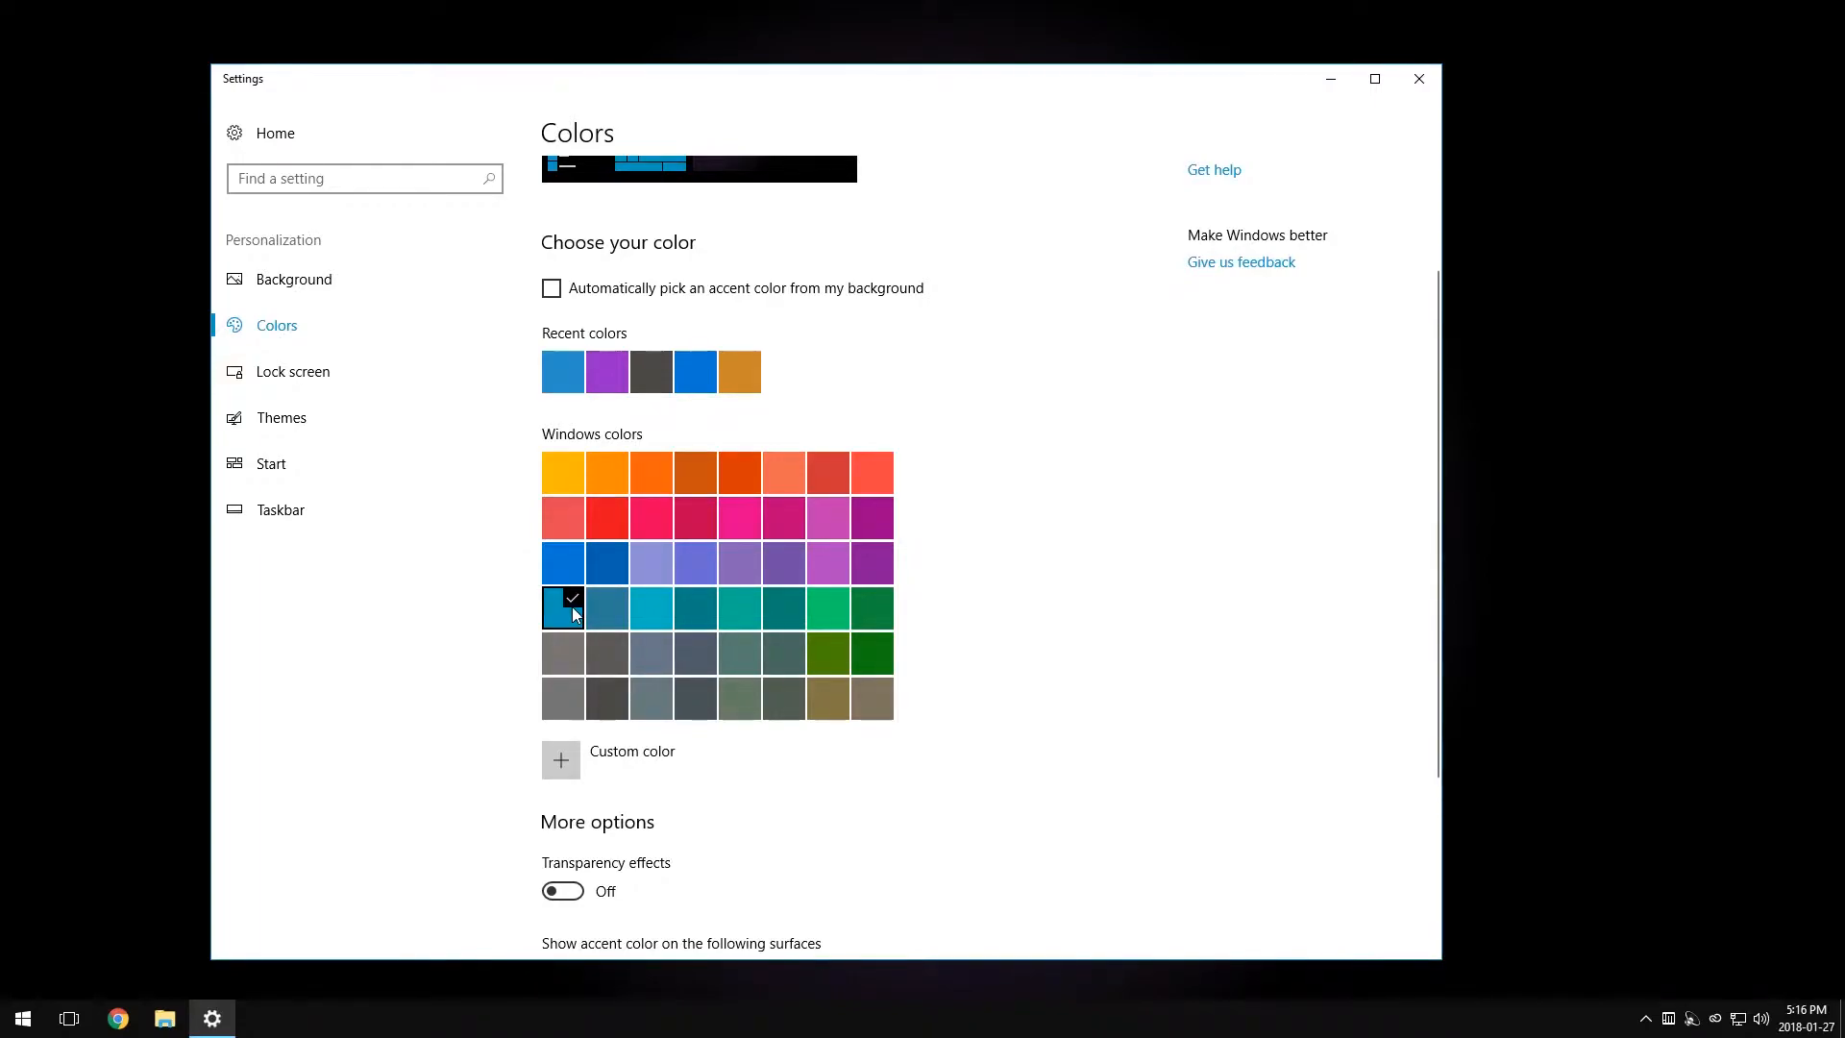
# Step: Show the accent colour on title bars and on Start, taskbar and action center
pyautogui.click(21, 1018)
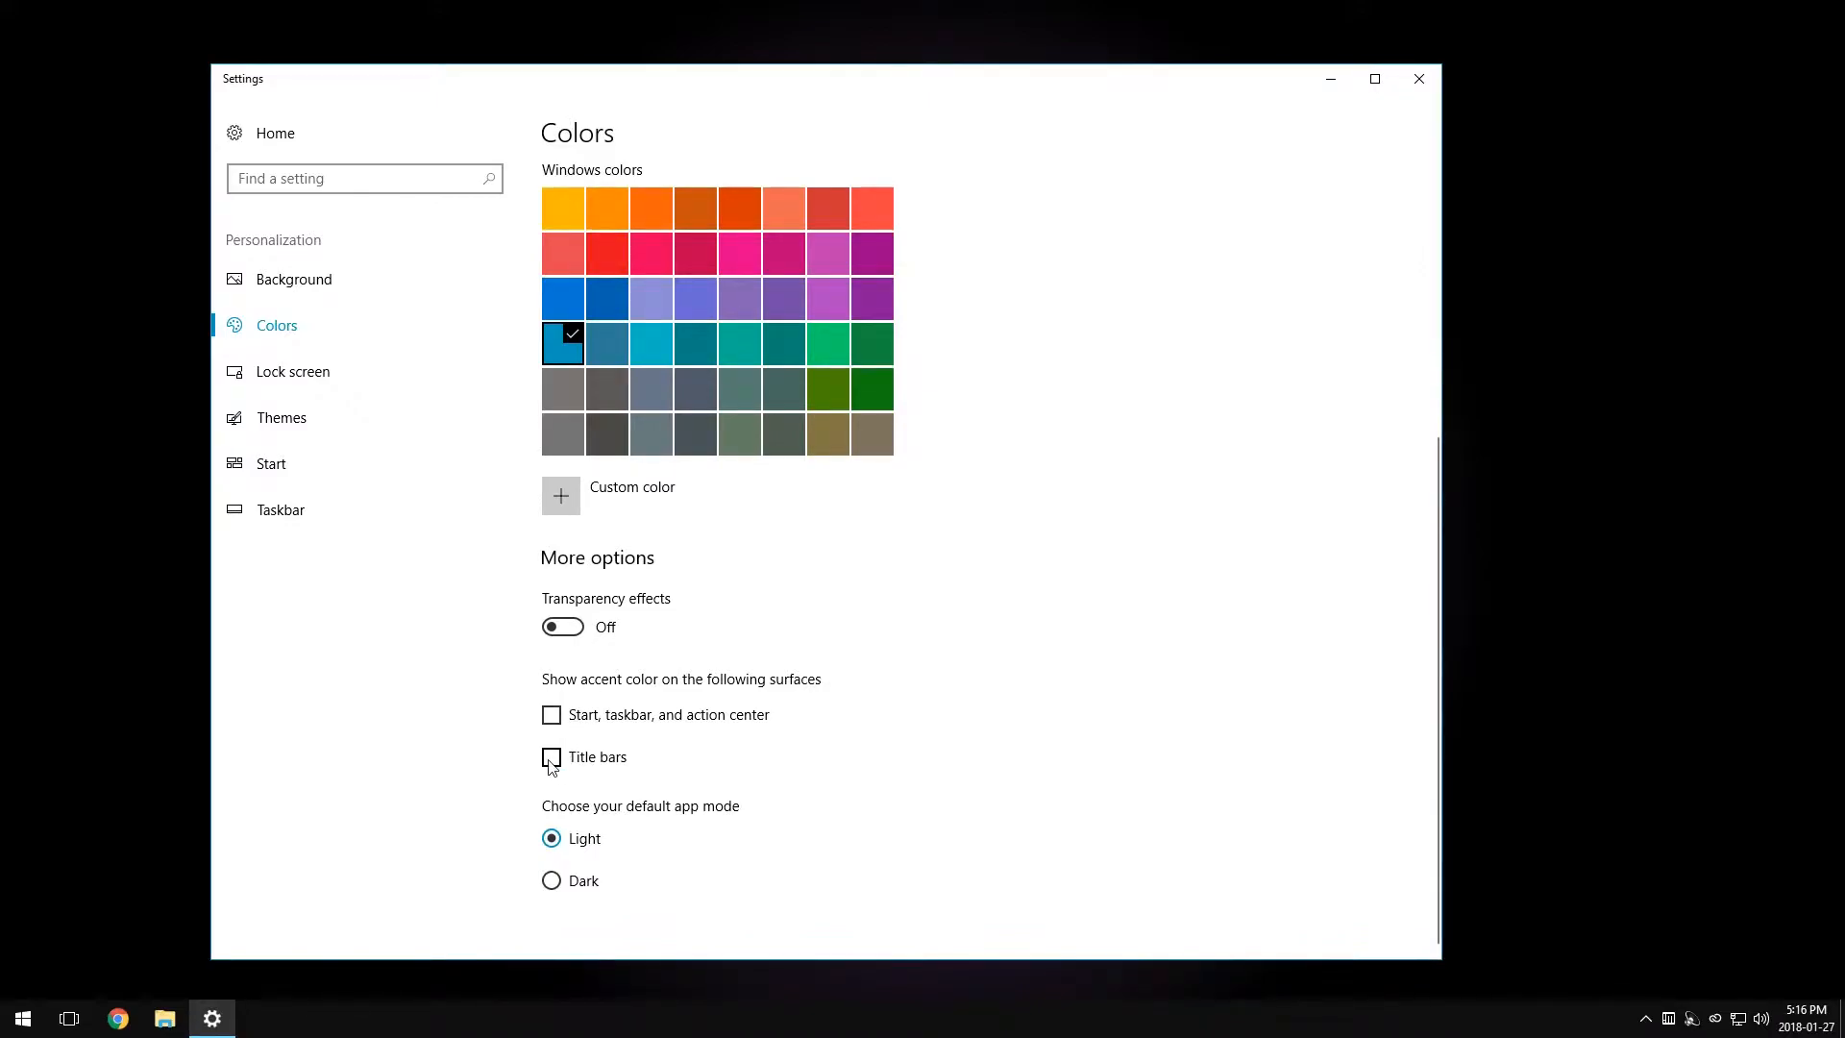
pyautogui.click(551, 756)
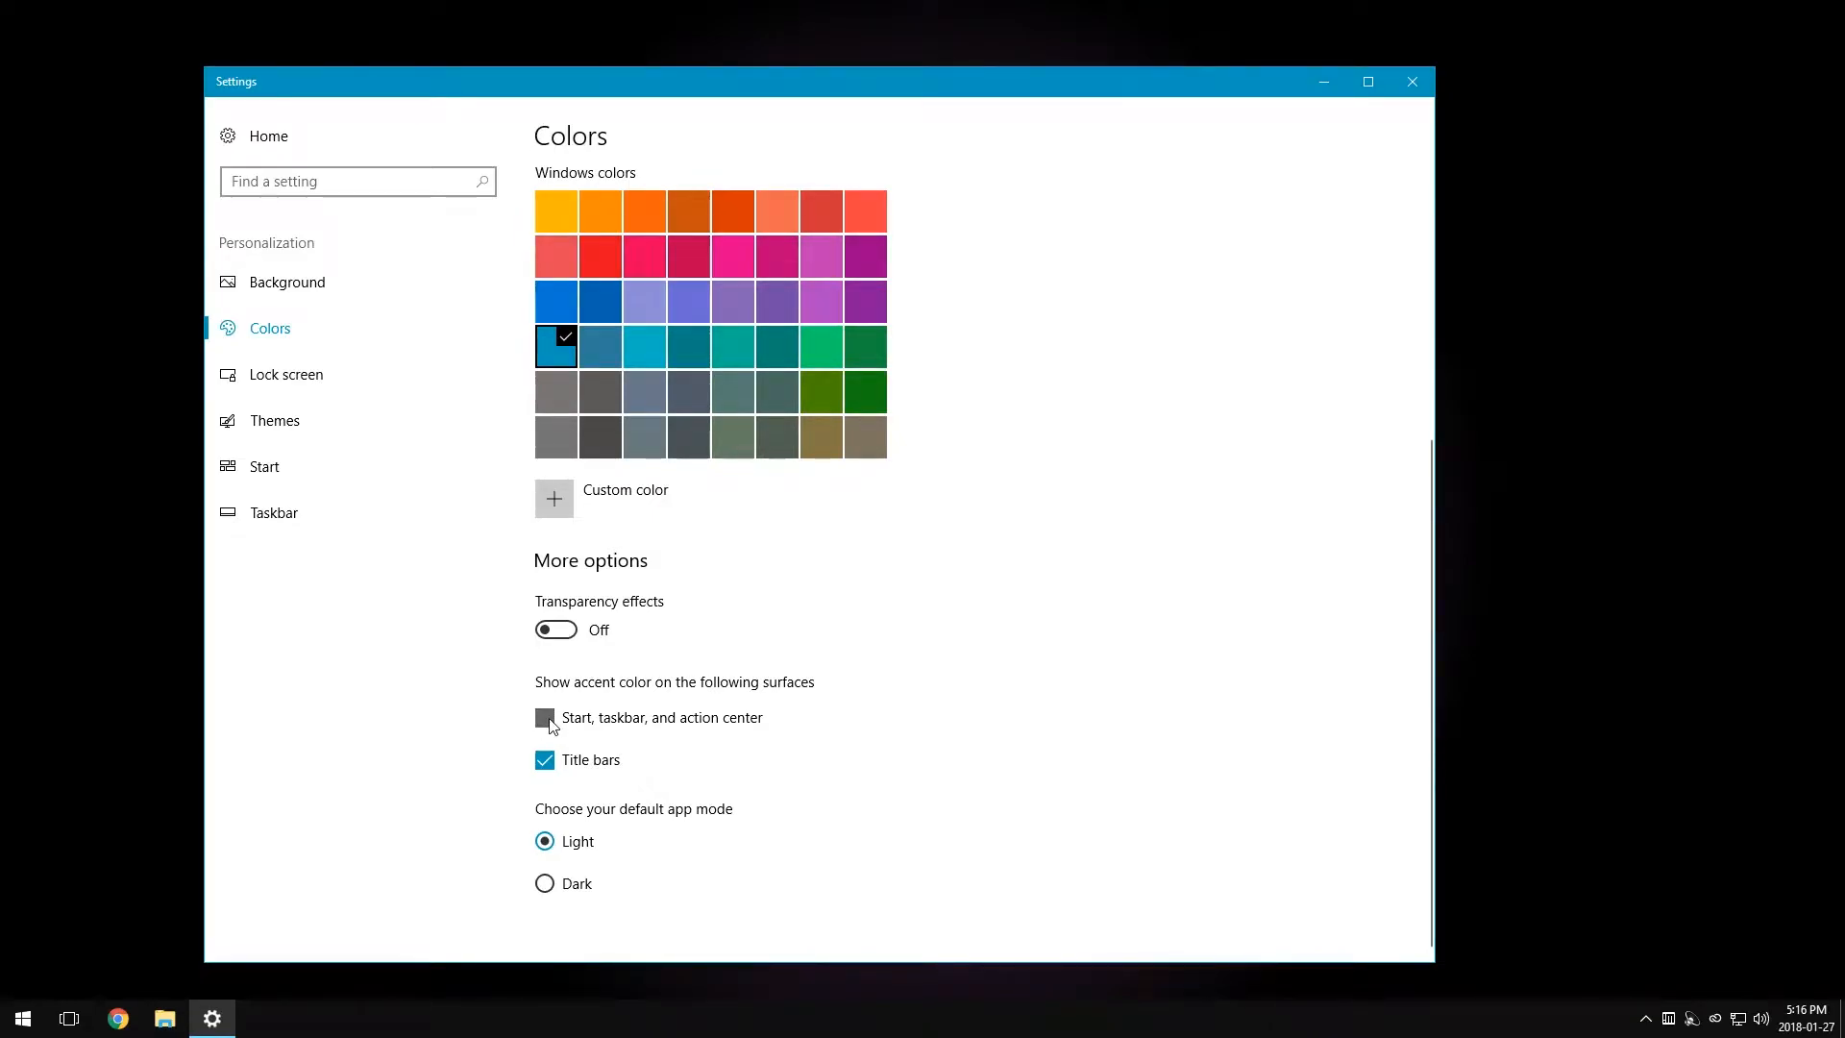
pyautogui.click(545, 718)
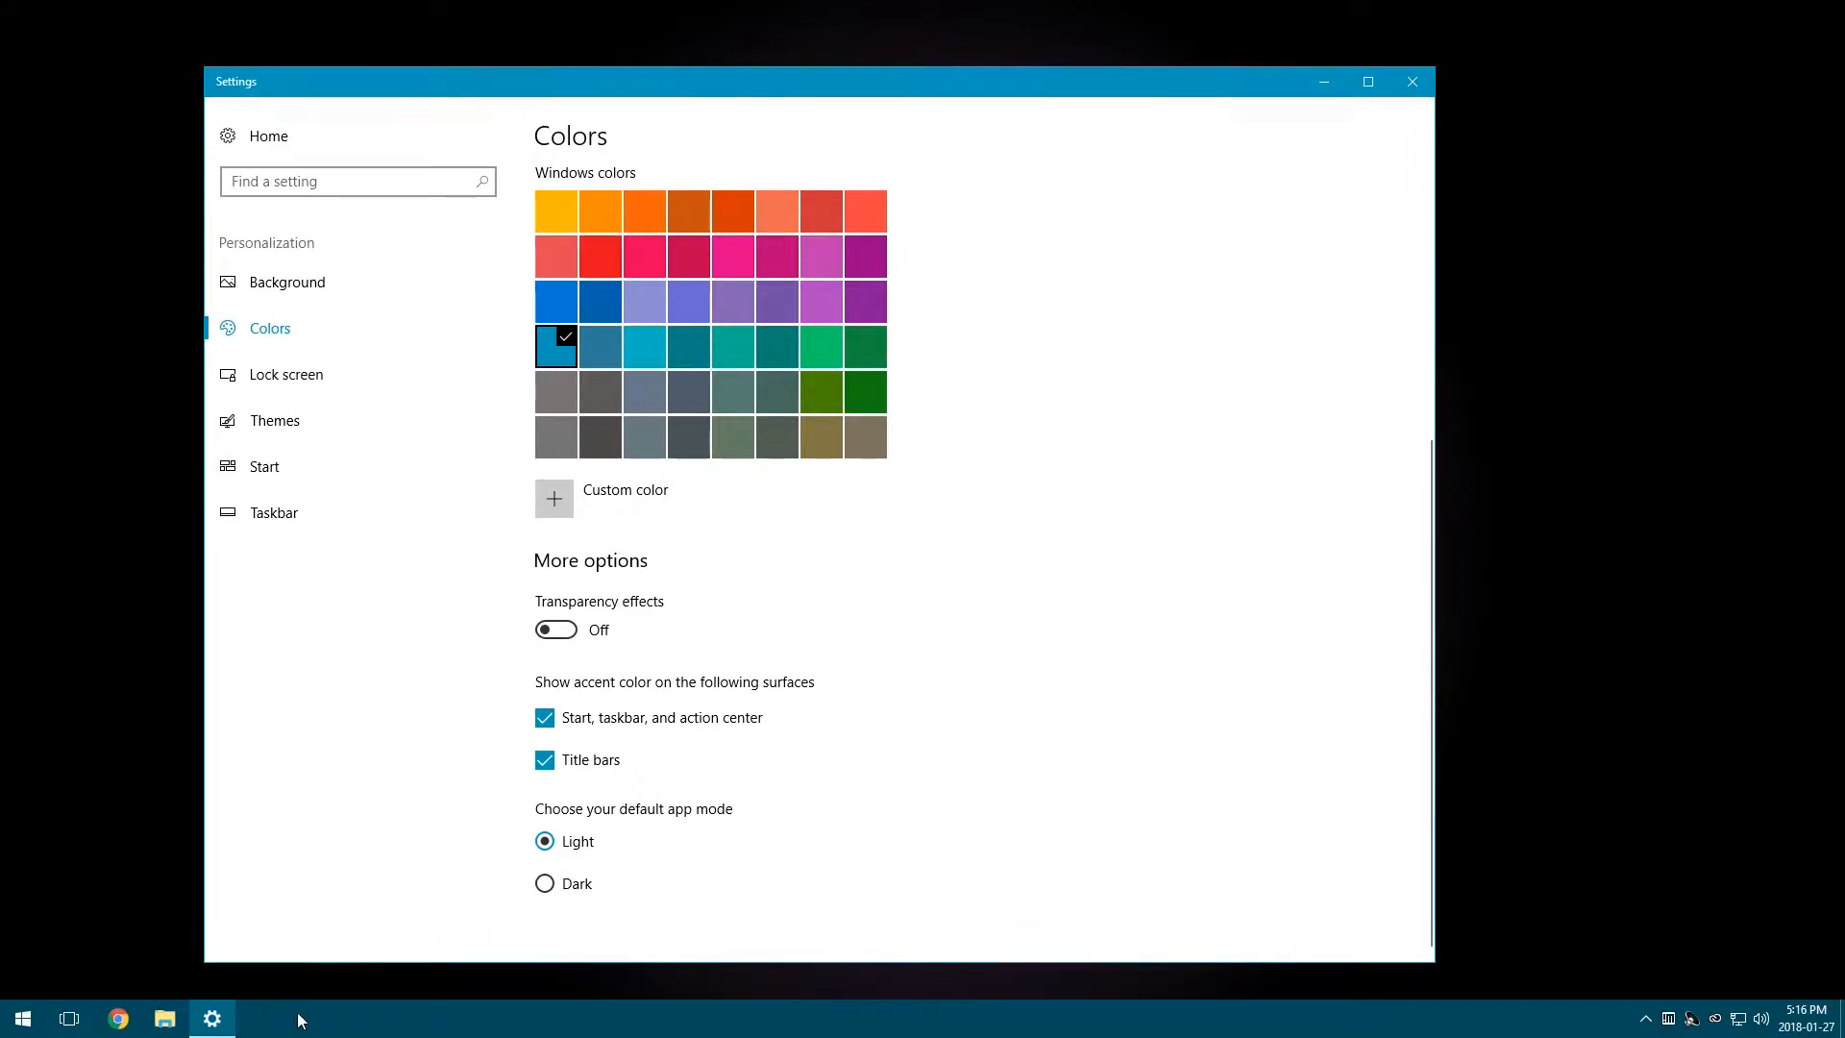
pyautogui.click(21, 1018)
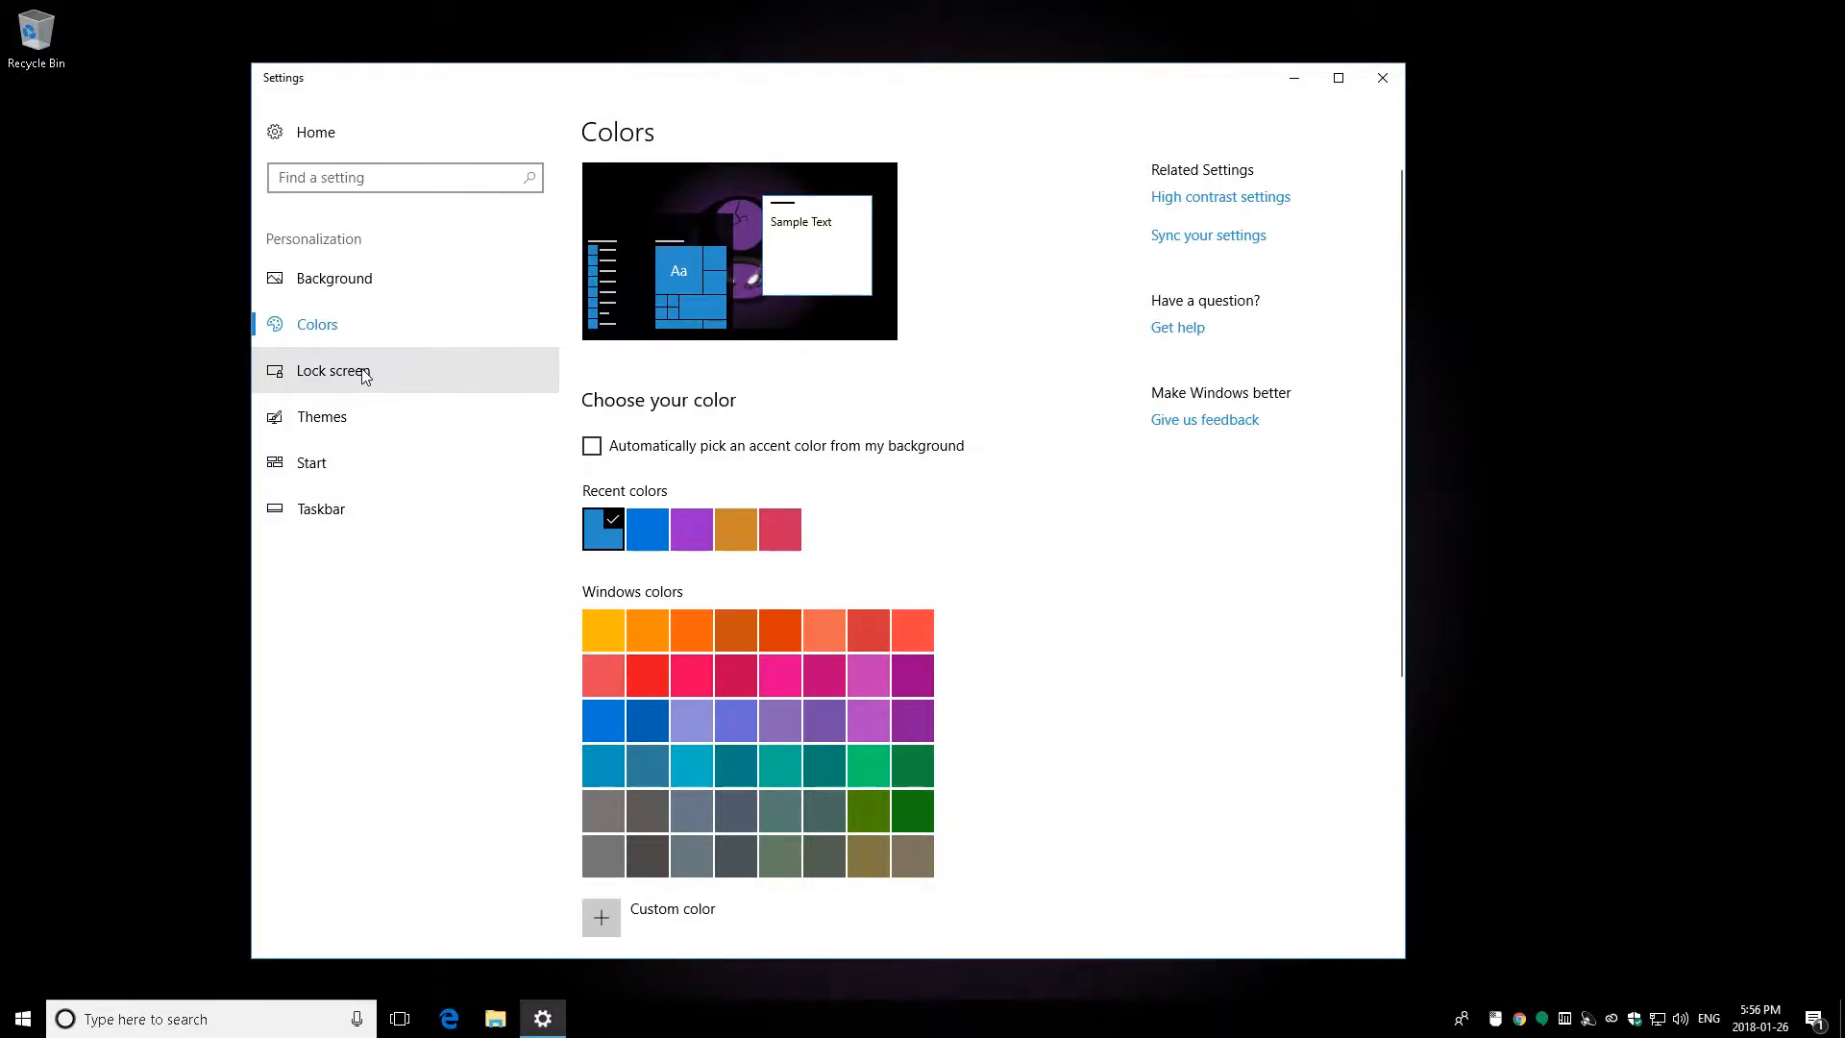
# Step: Open Themes to see the Custom theme with purple background and blue colour
pyautogui.click(321, 416)
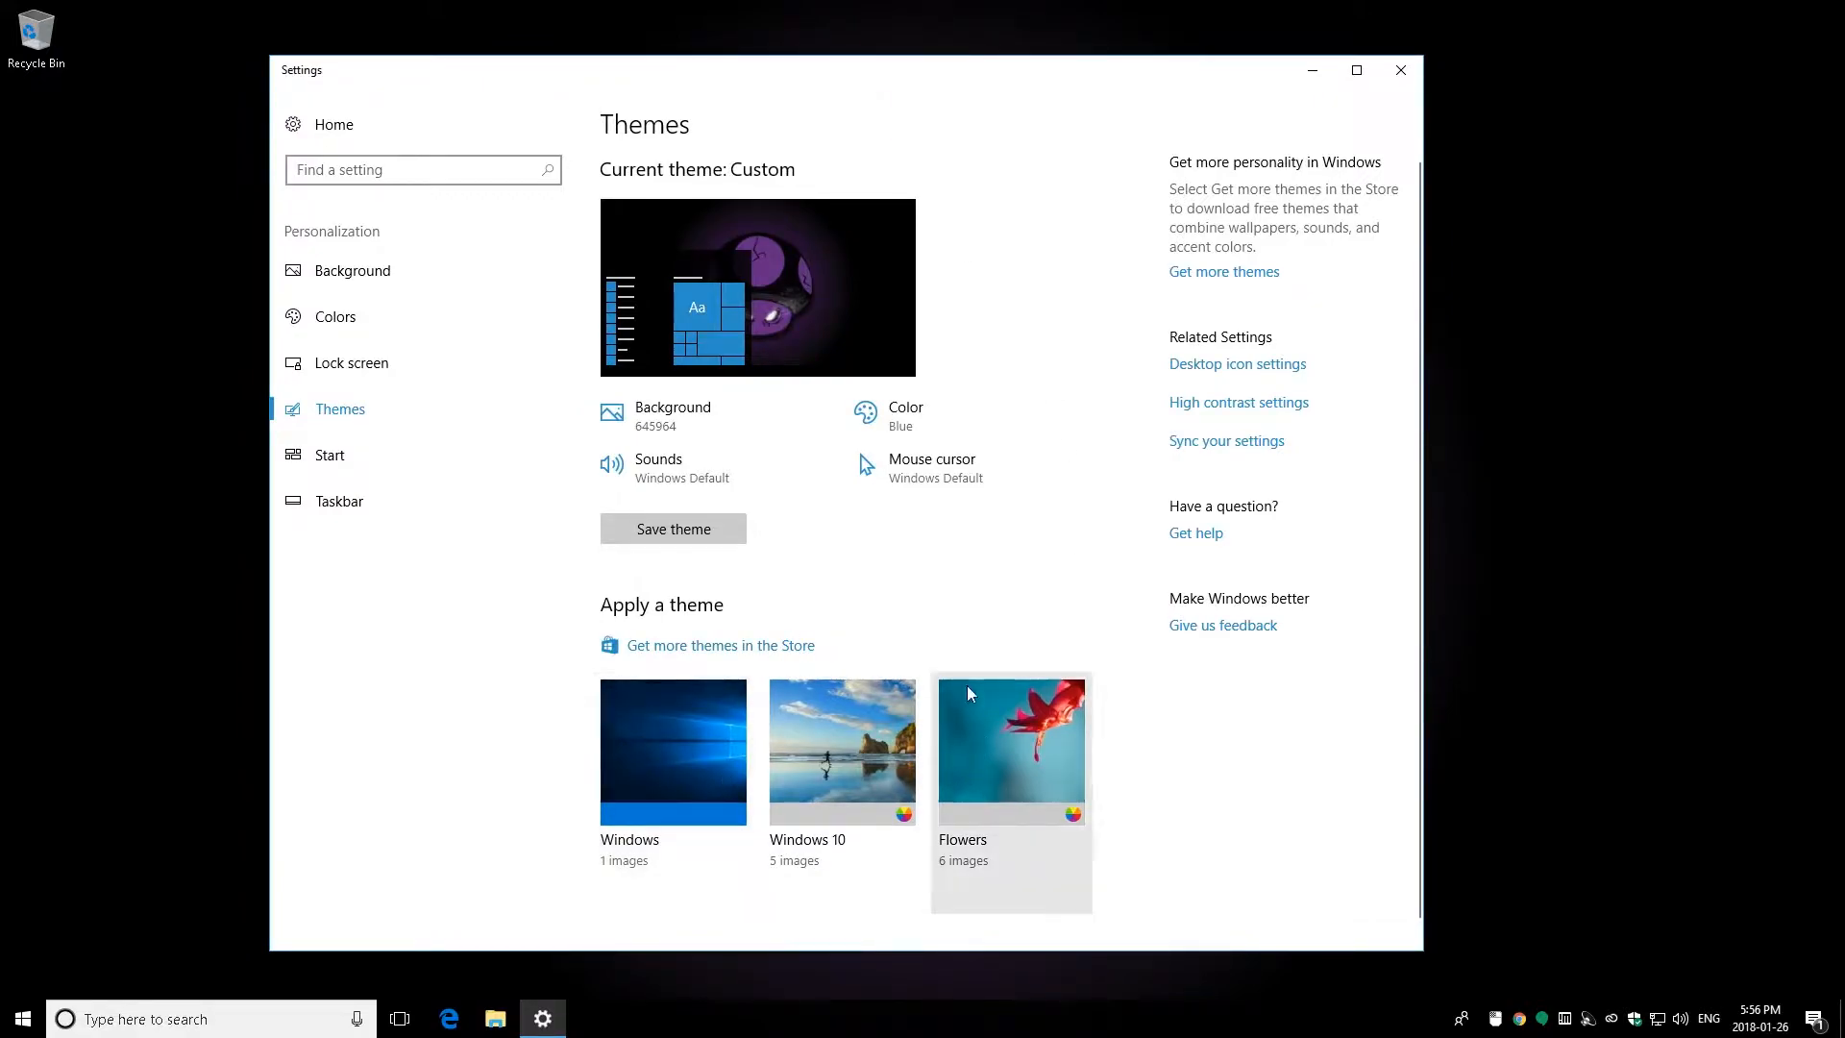
pyautogui.moveTo(849, 747)
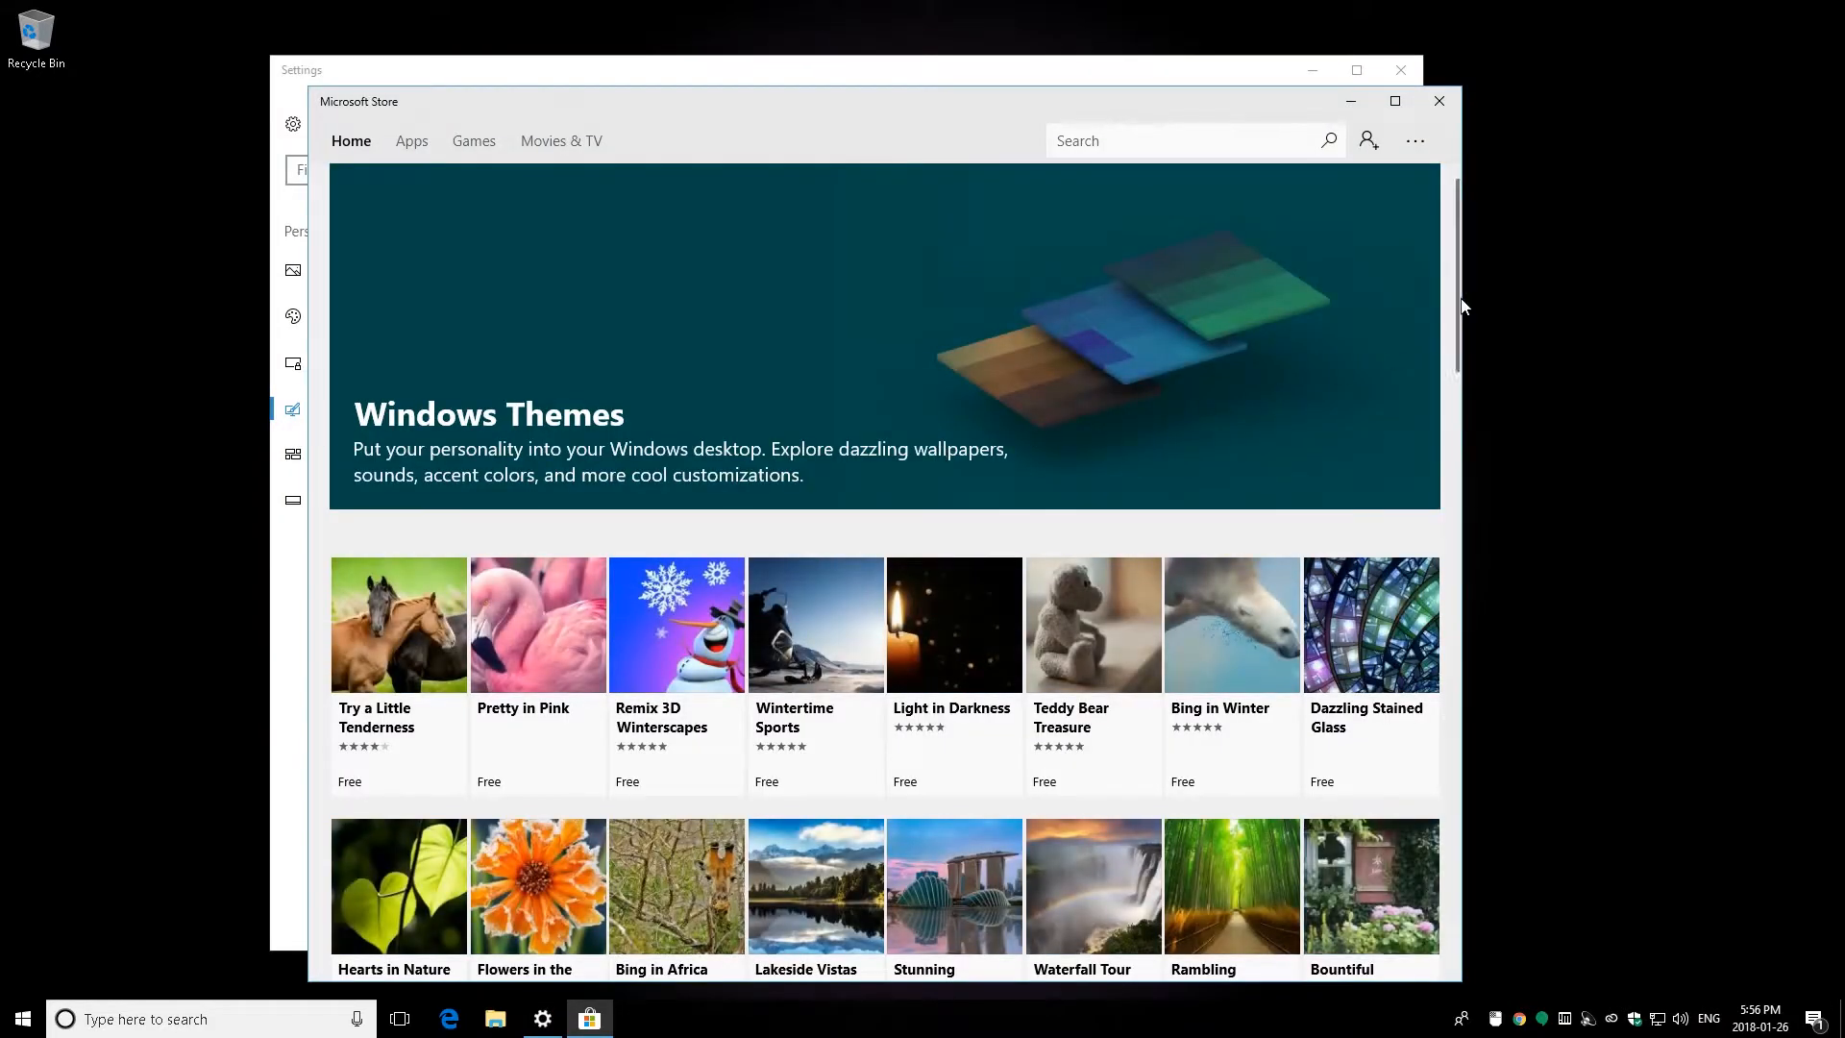
pyautogui.scroll(-3)
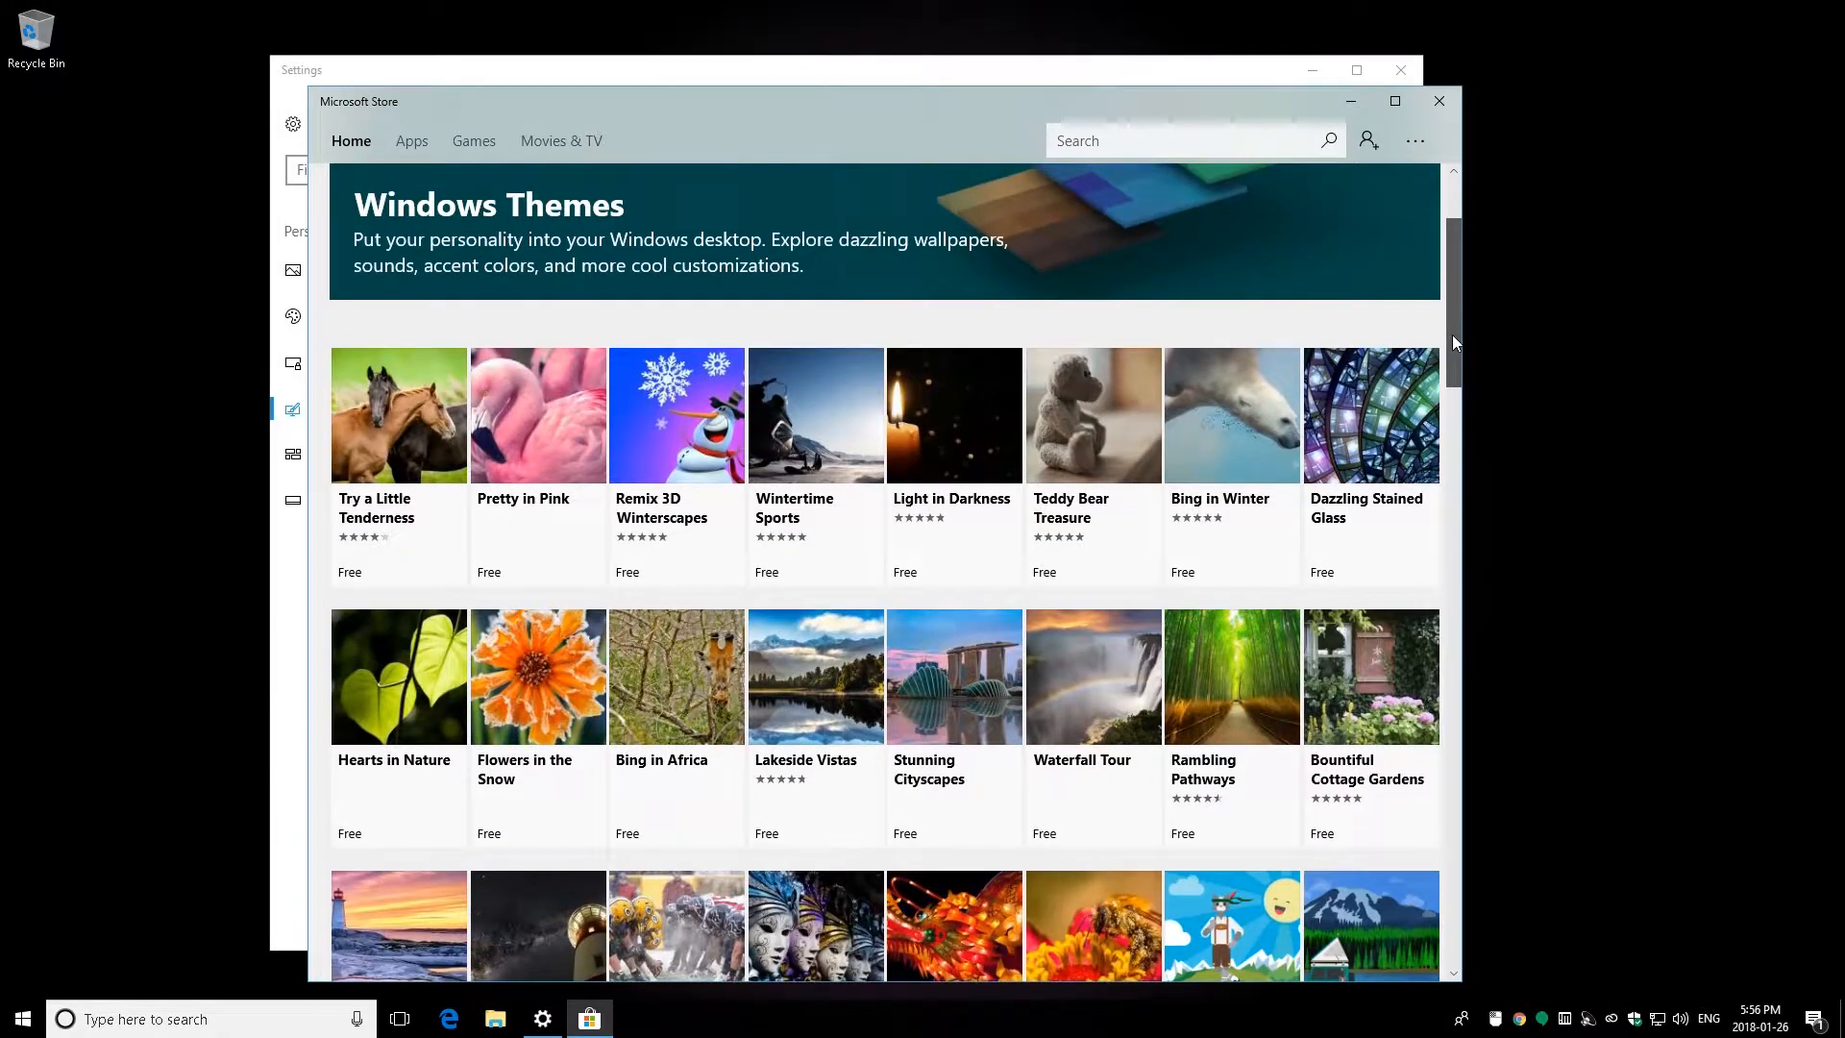
pyautogui.scroll(3)
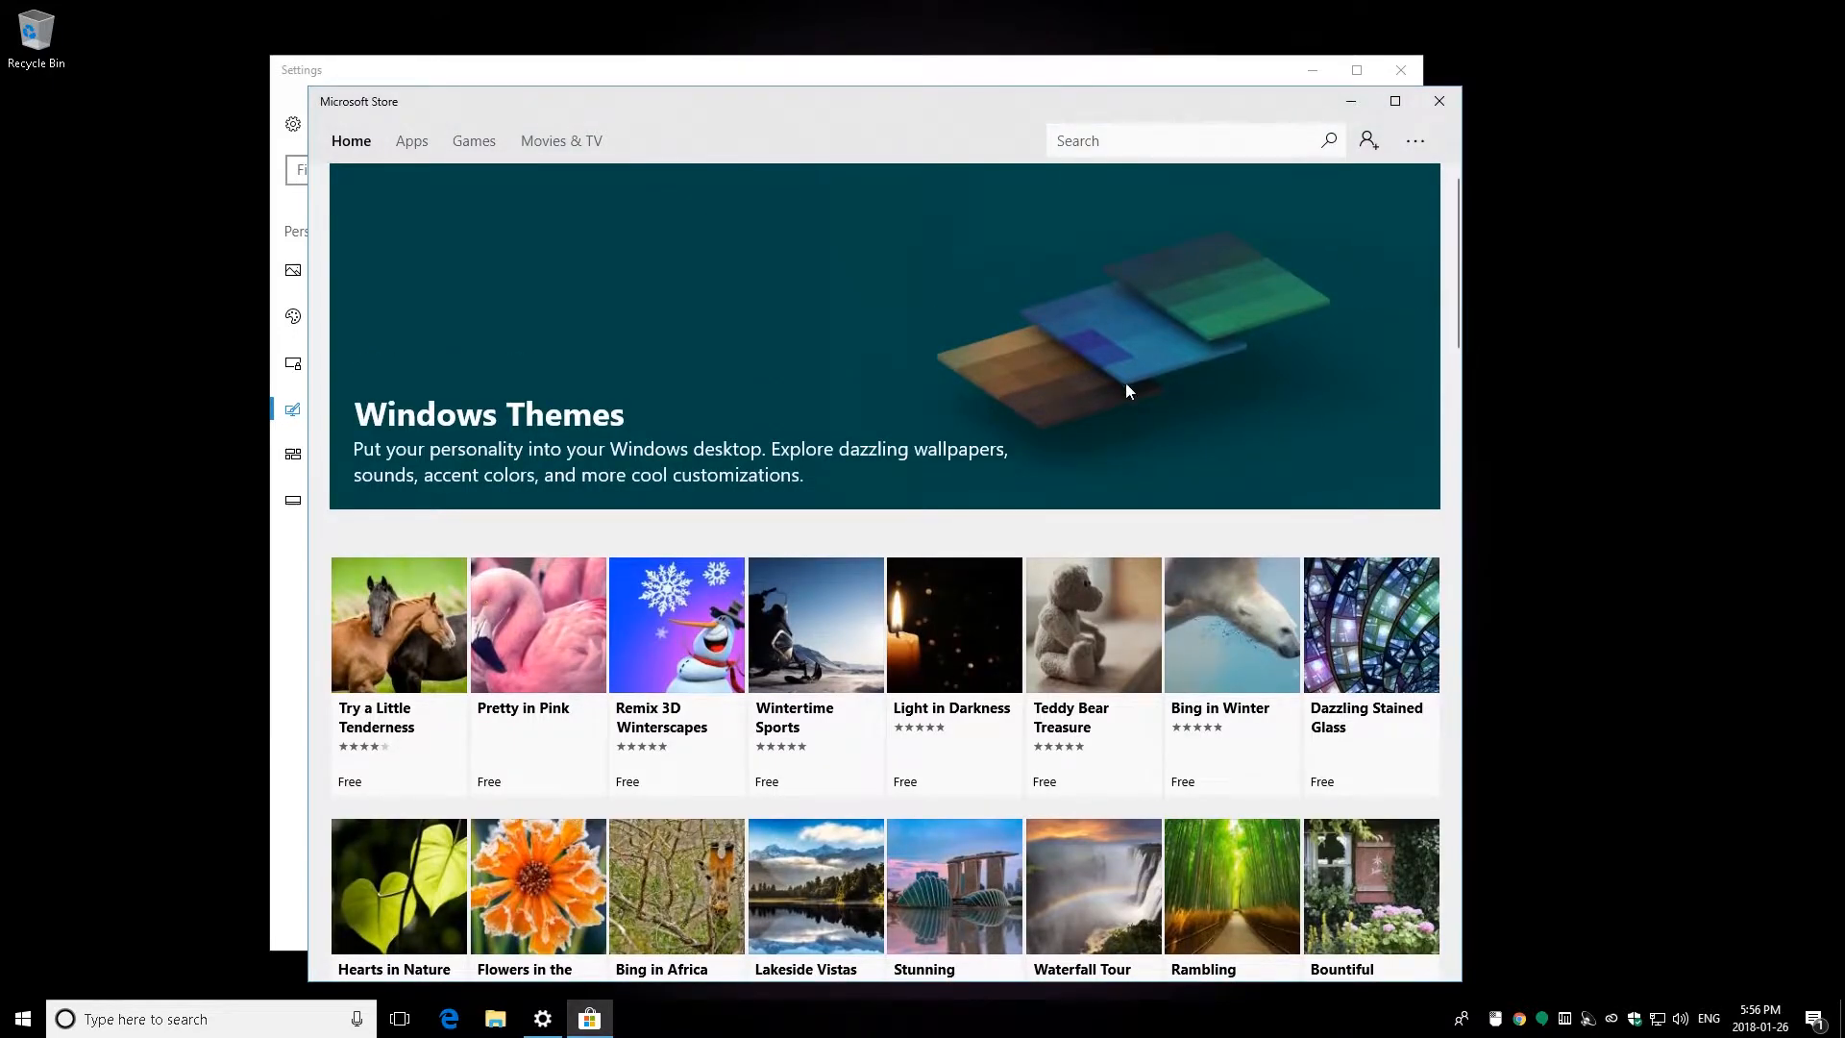
pyautogui.moveTo(1110, 393)
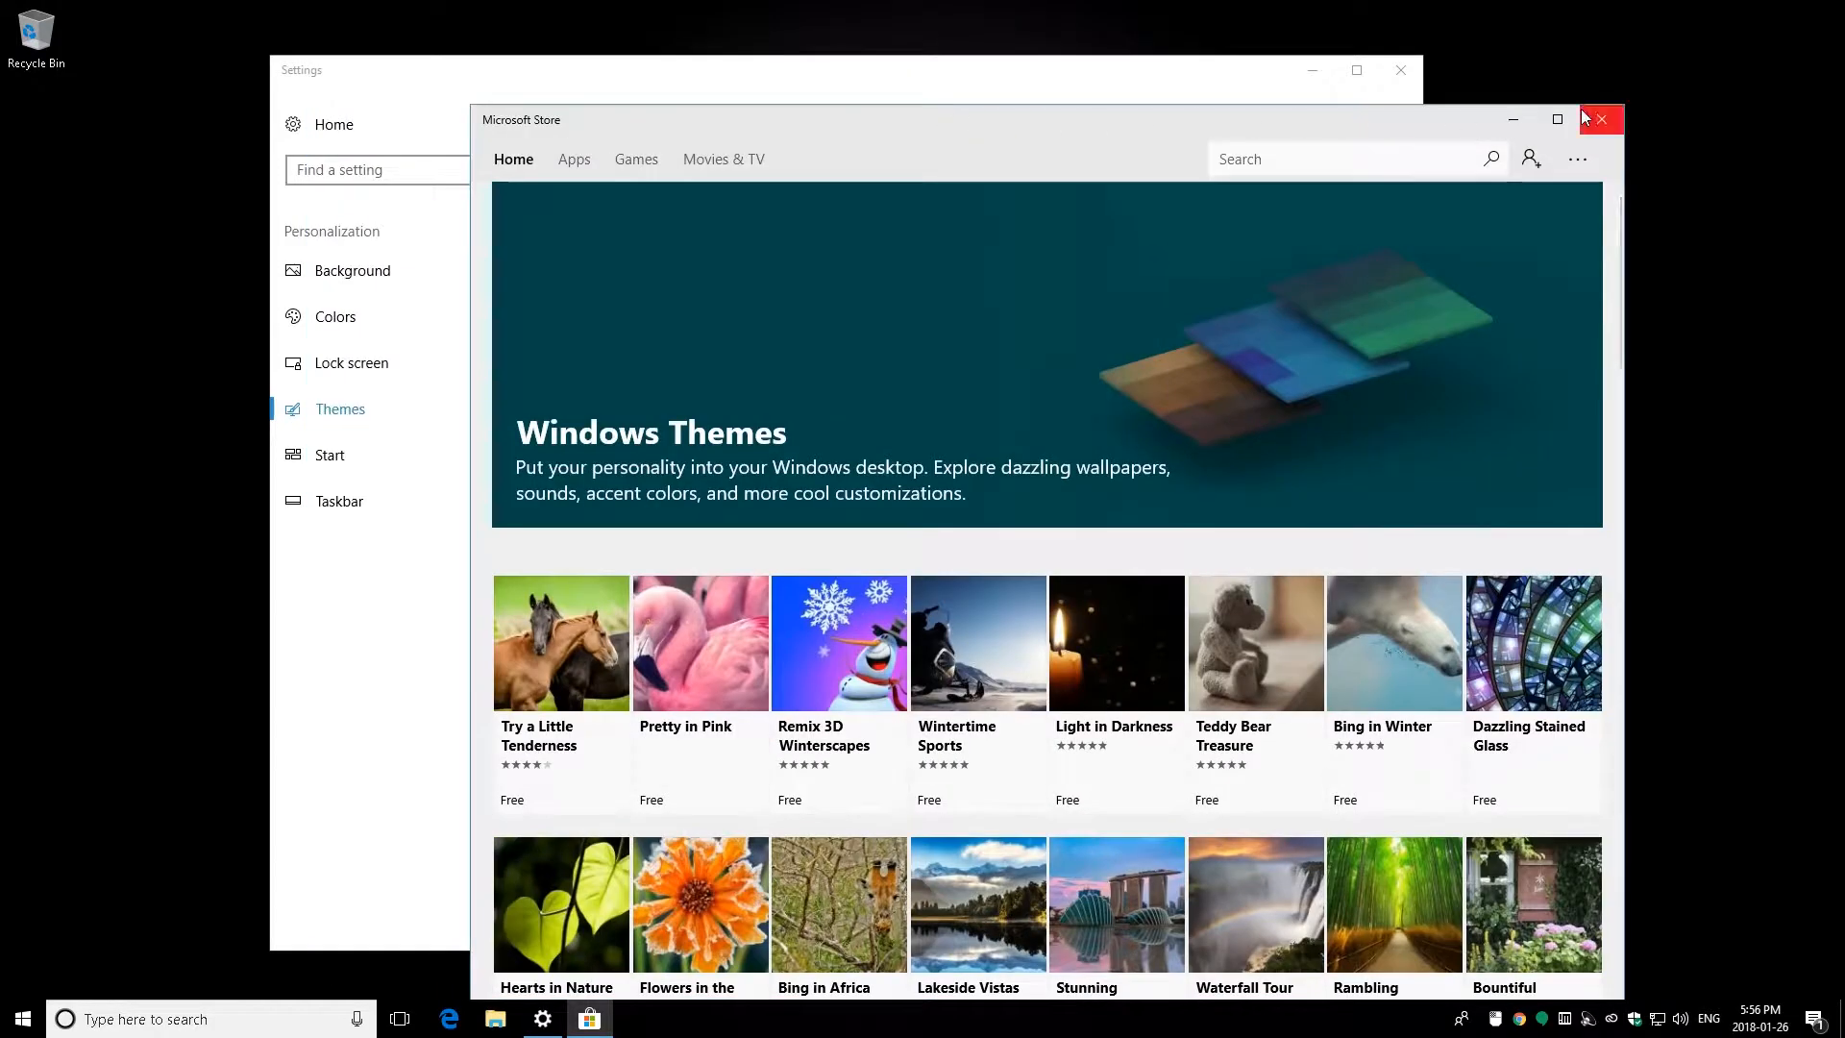
# Step: Close the Microsoft Store window, returning to the Themes page
pyautogui.click(1599, 119)
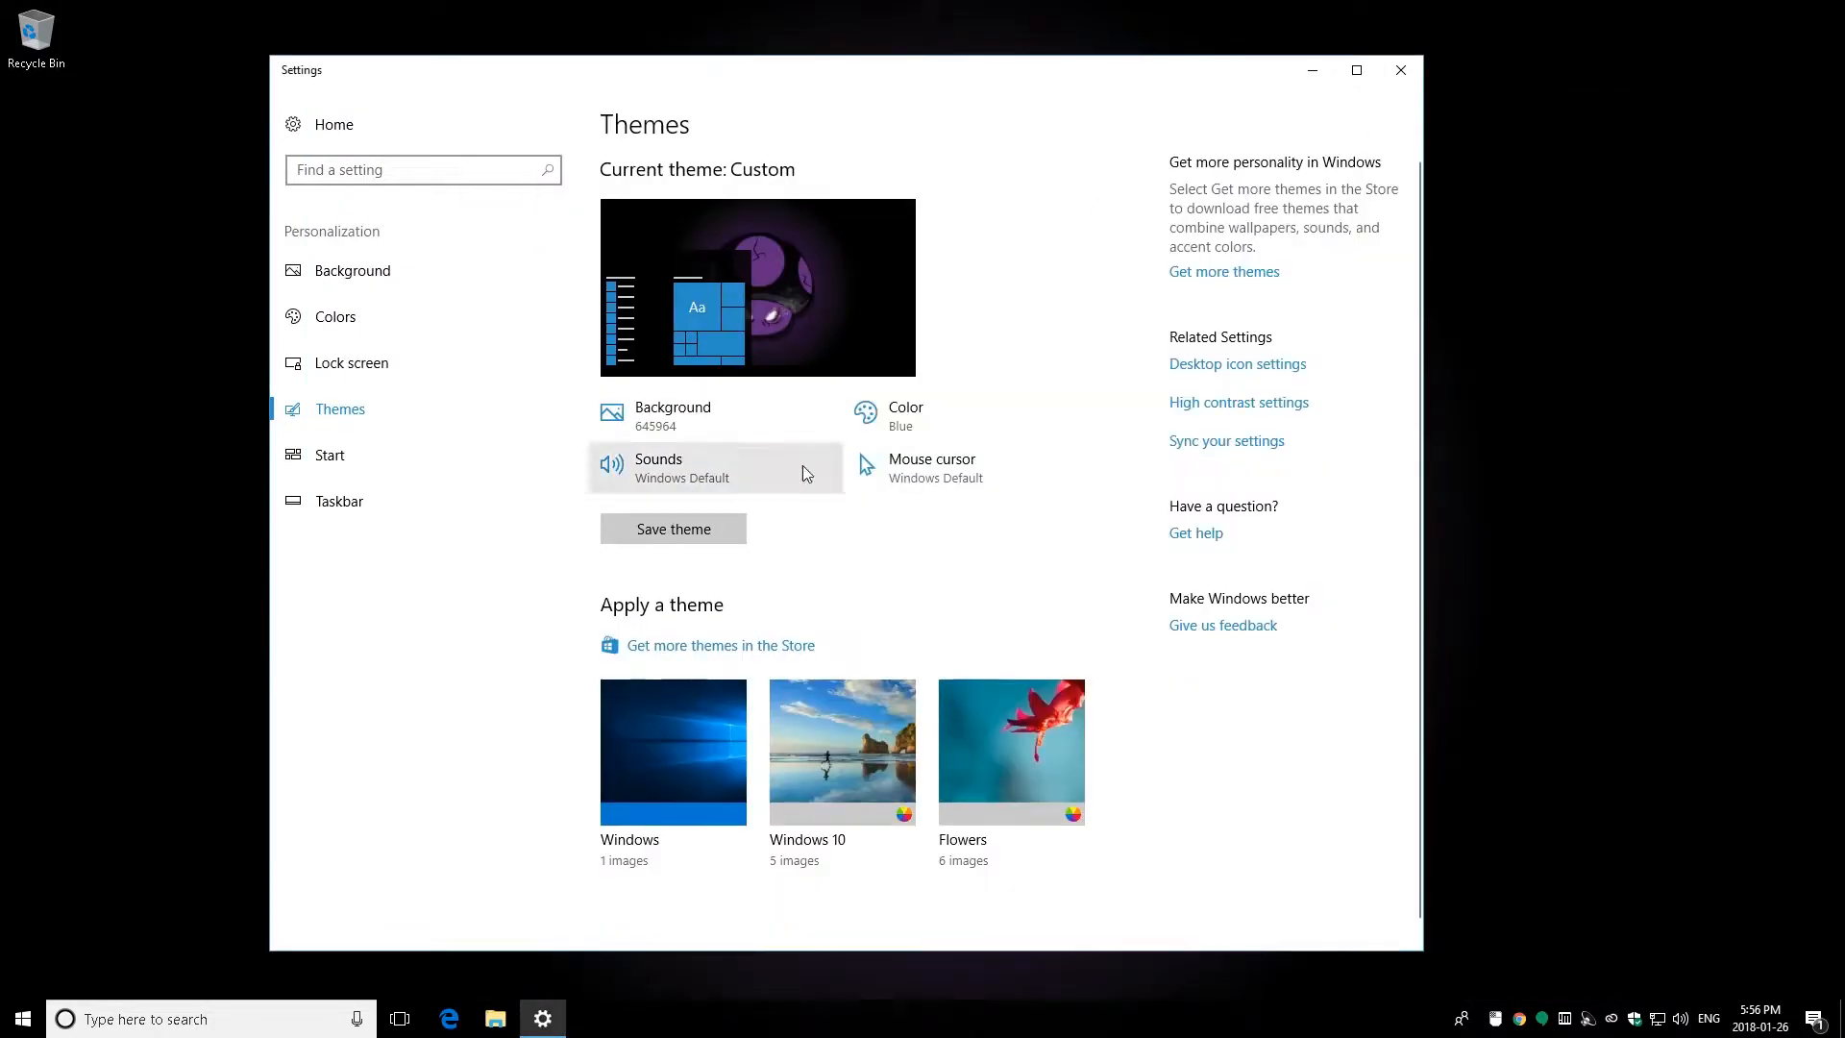
pyautogui.moveTo(1036, 556)
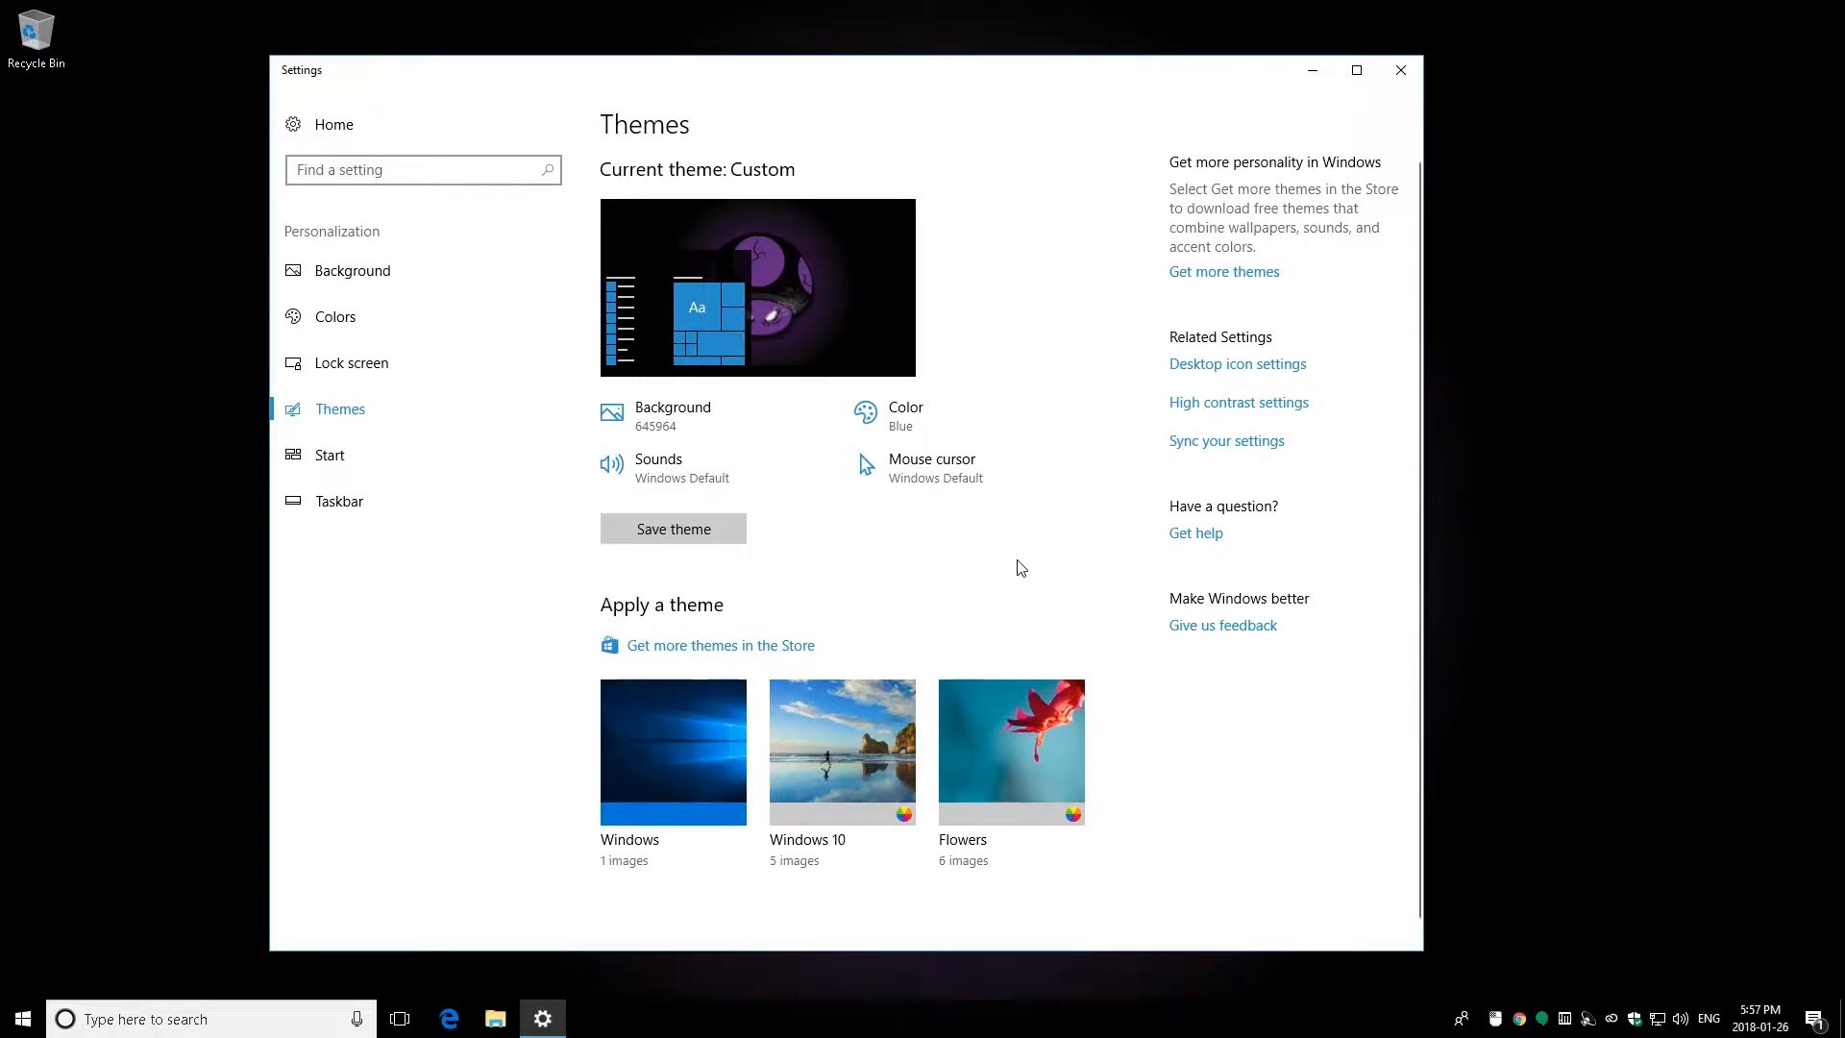
pyautogui.moveTo(1010, 568)
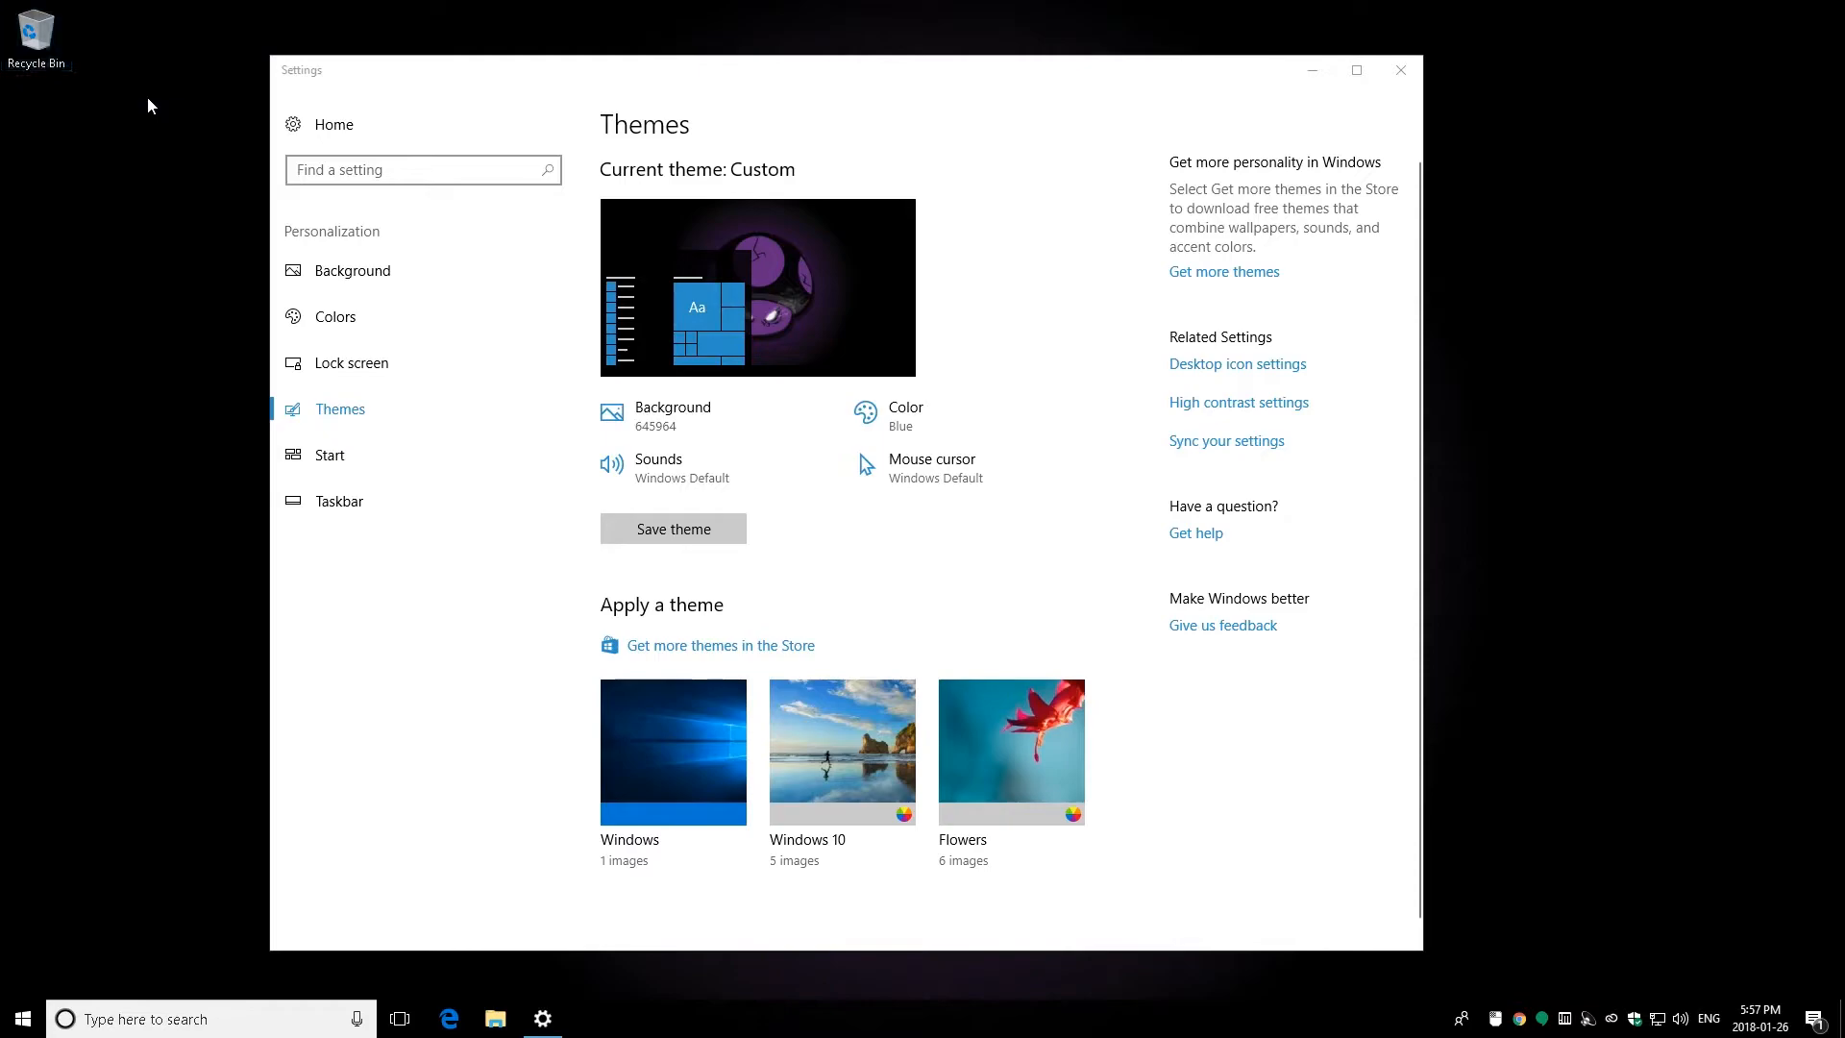
pyautogui.moveTo(114, 145)
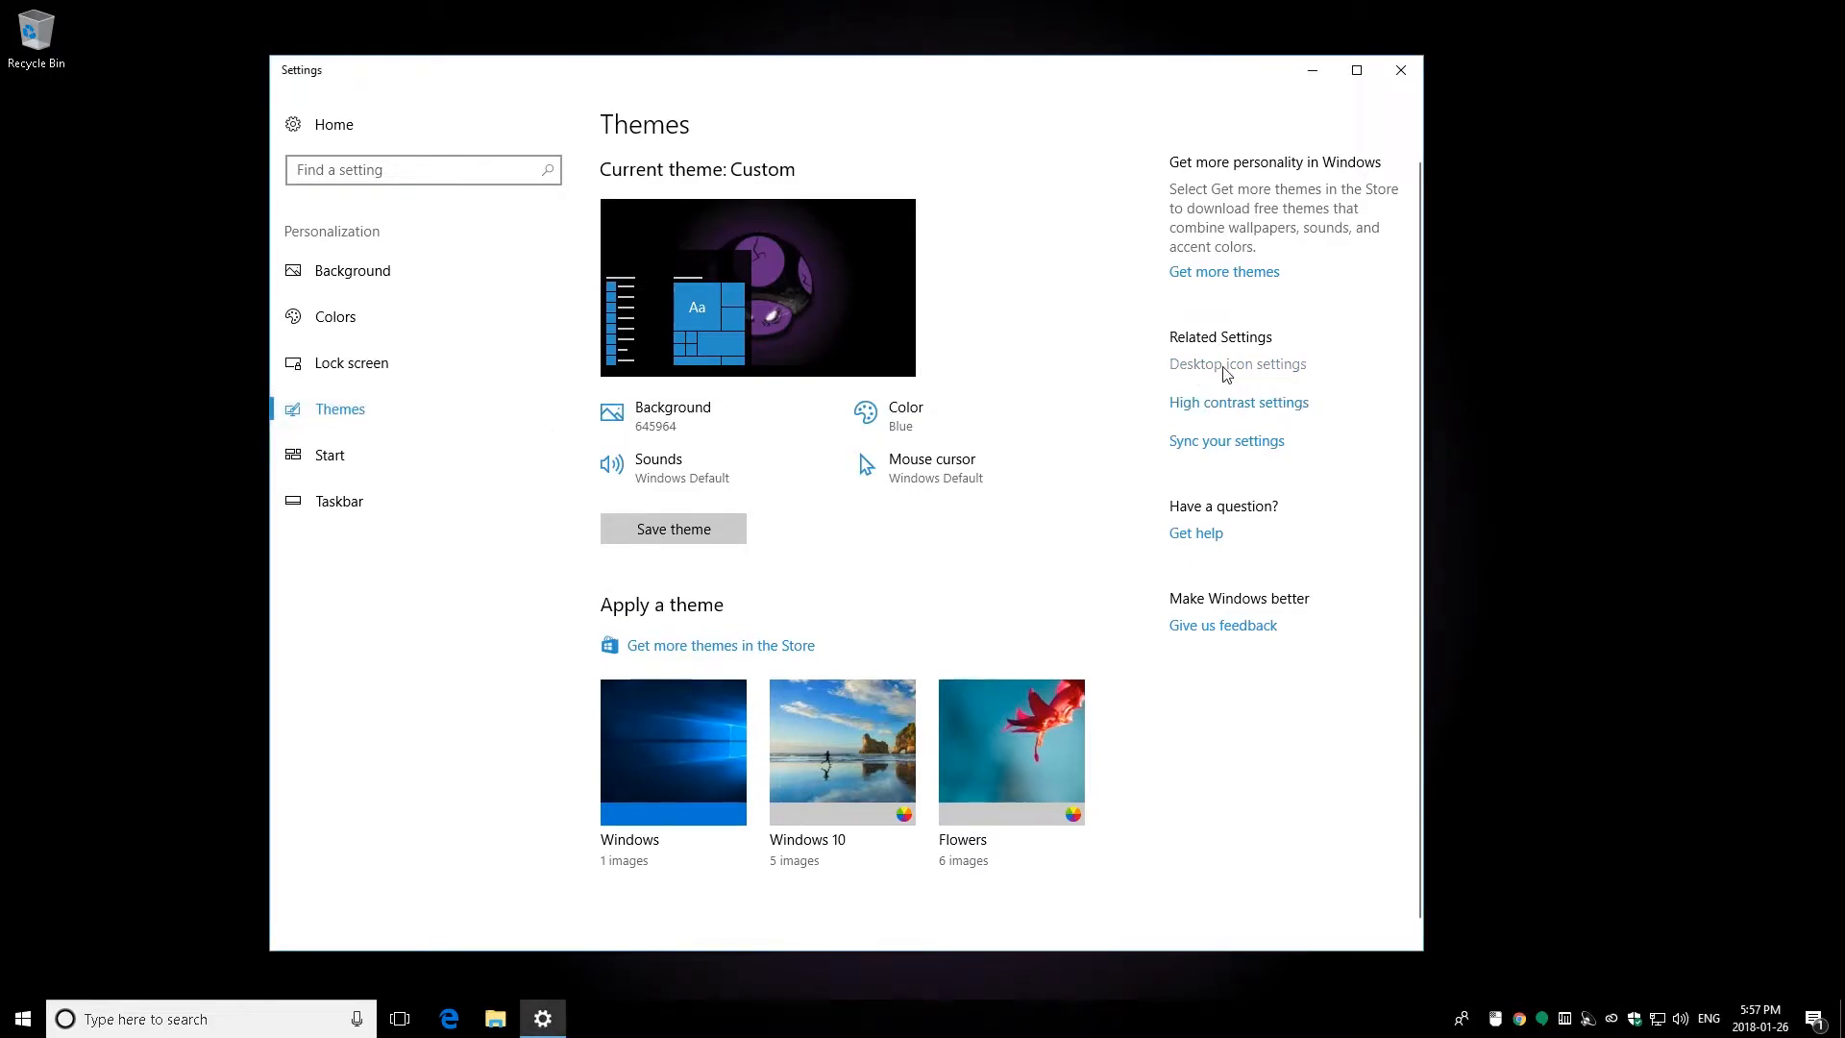
# Step: Untick Recycle Bin in Desktop icon settings and confirm with OK
pyautogui.click(1237, 363)
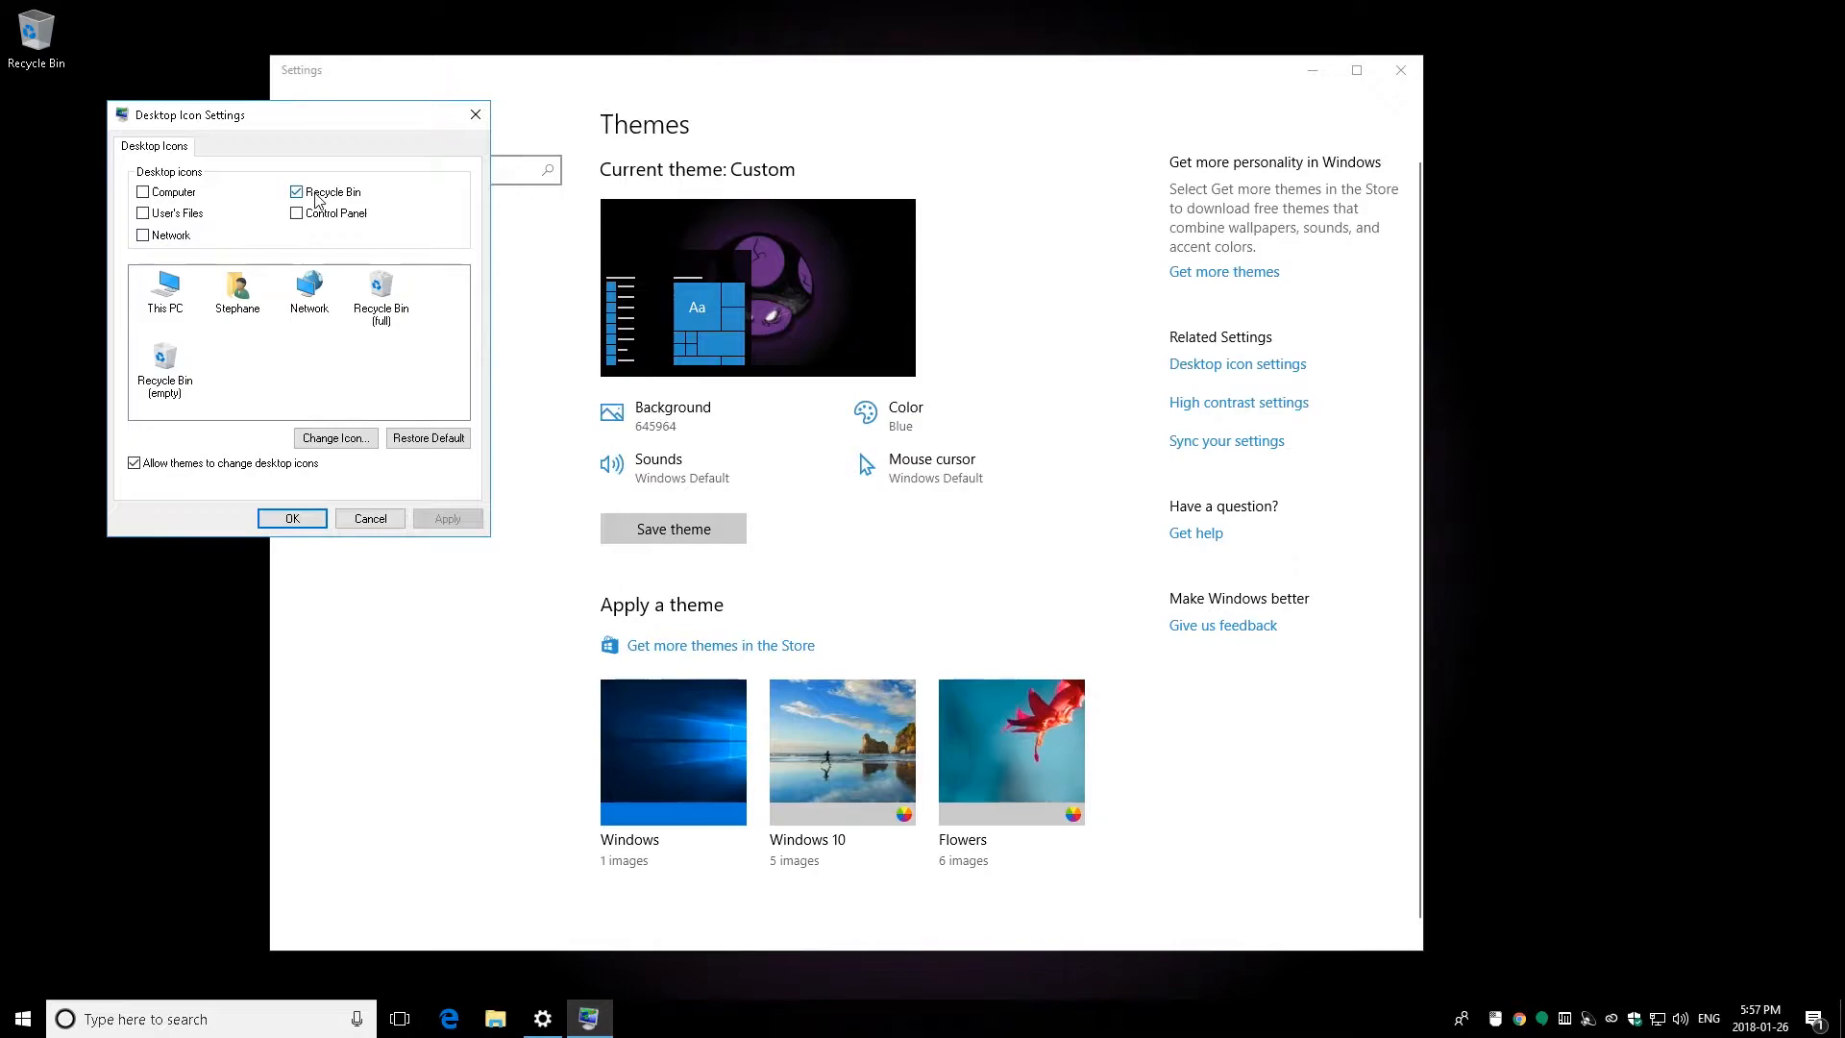
pyautogui.click(298, 192)
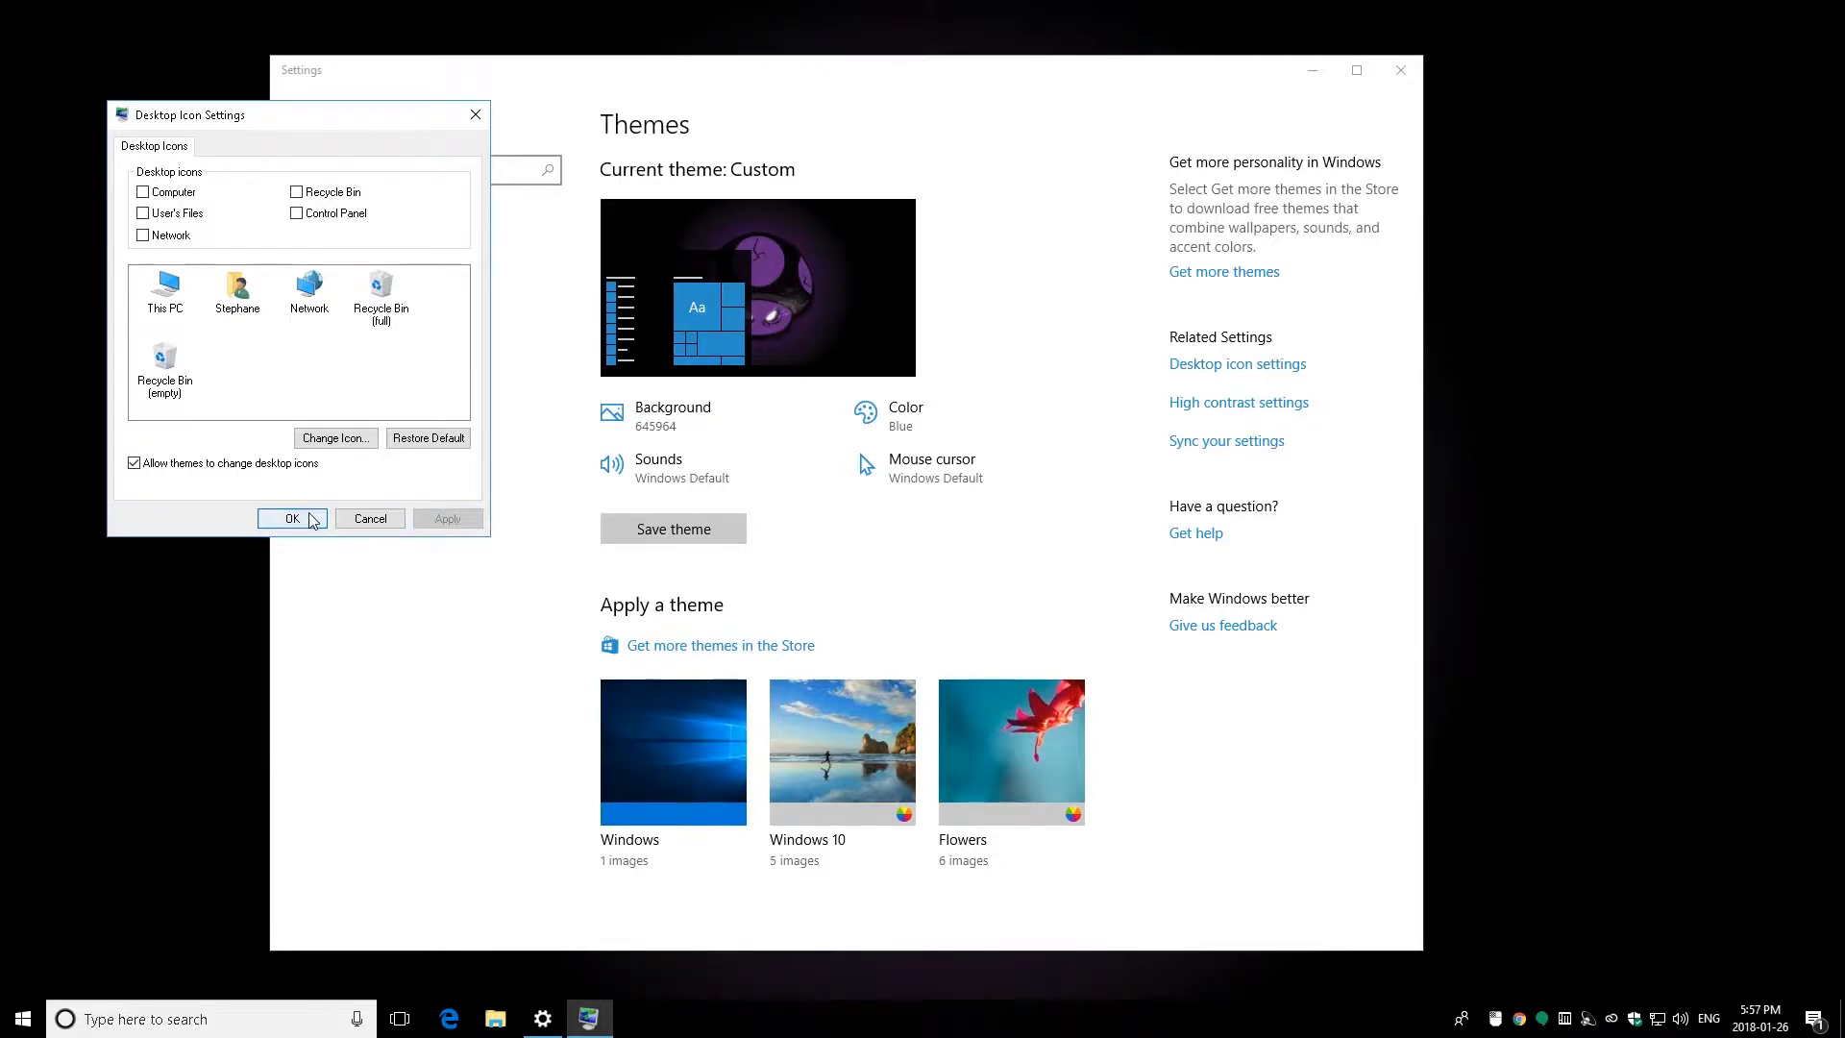
pyautogui.click(292, 518)
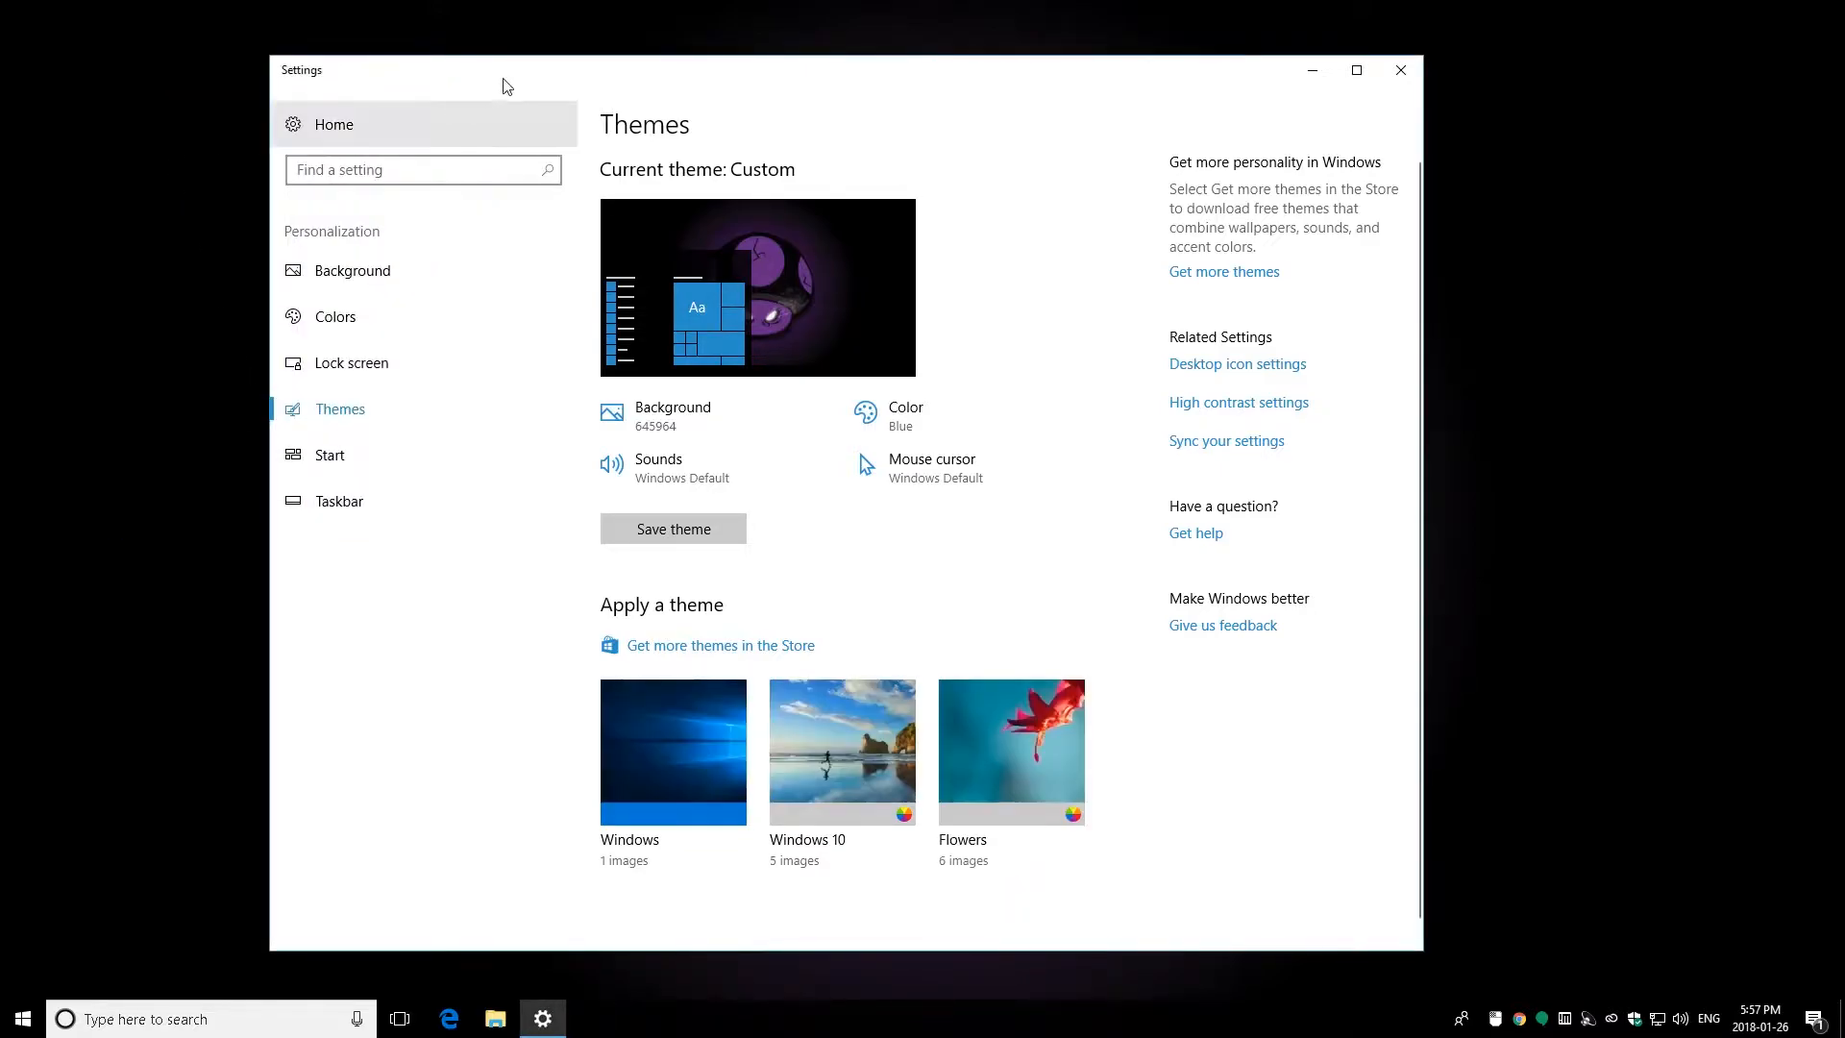
# Step: Turn off more tiles, recently added apps, most used apps and suggestions, keeping the app list
pyautogui.moveTo(471, 69); pyautogui.dragTo(727, 68)
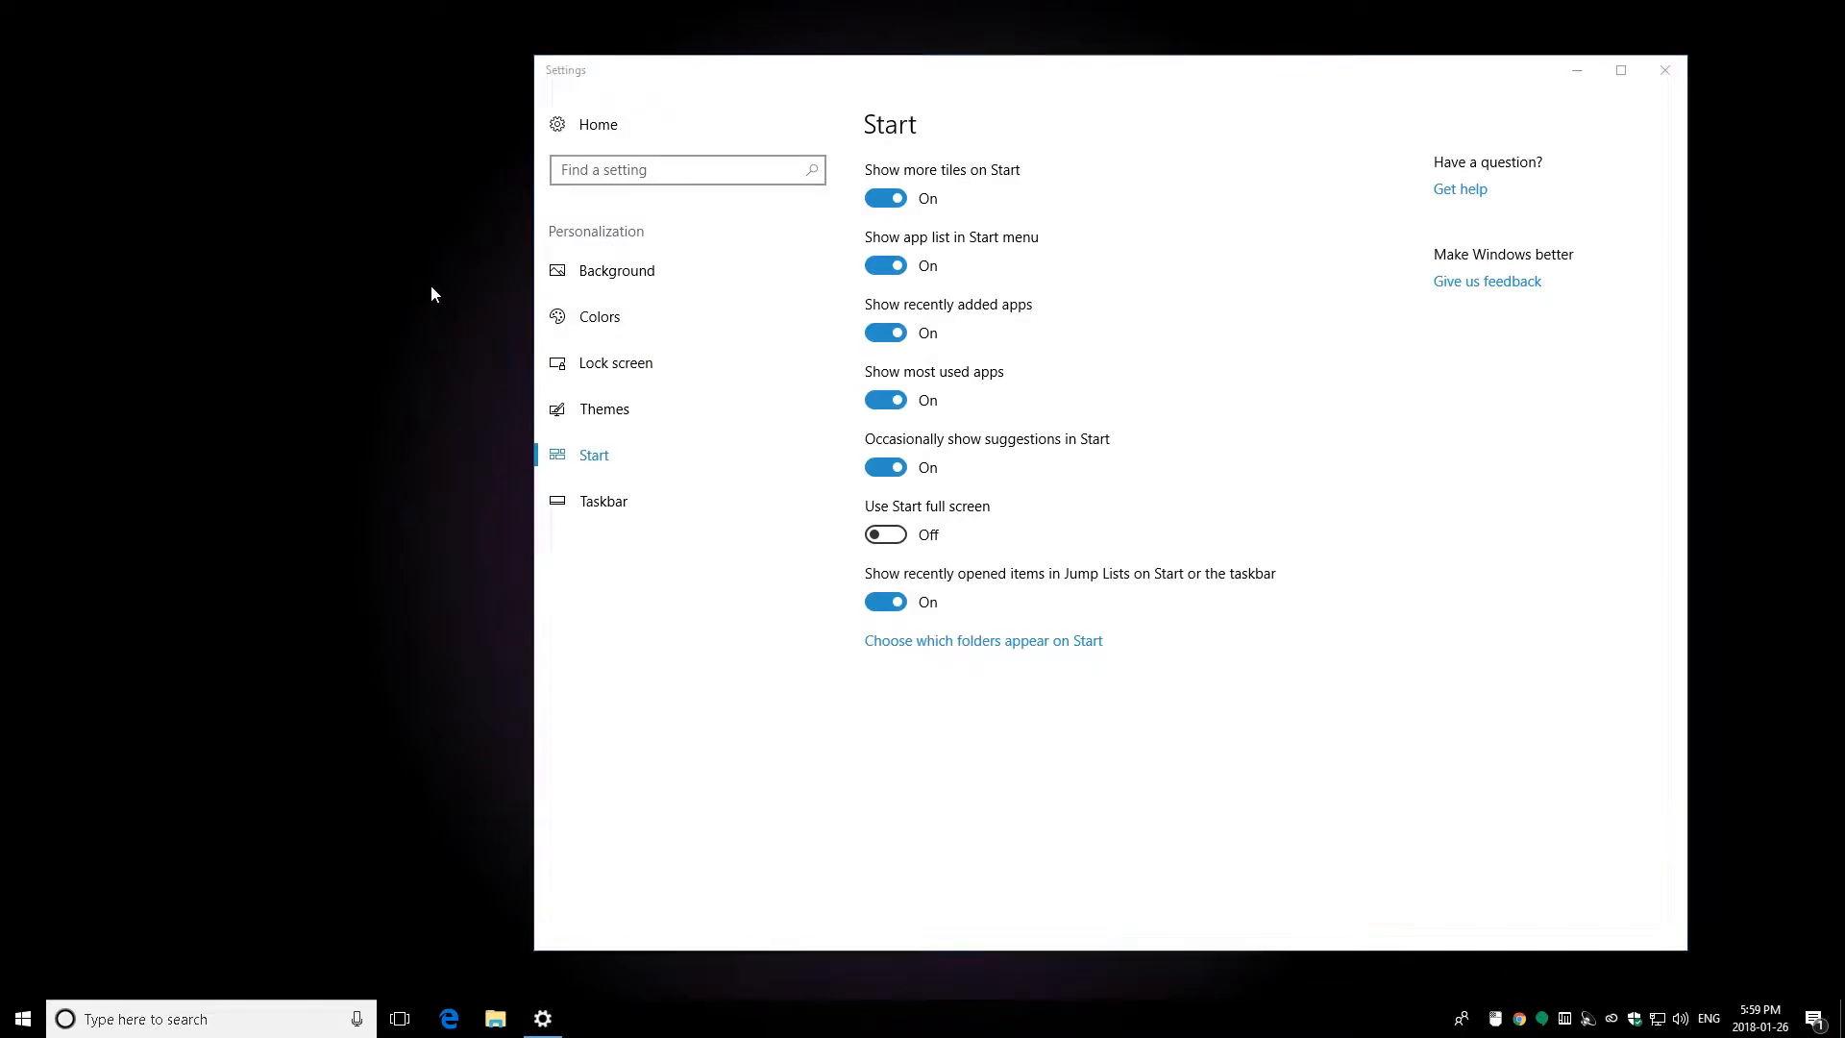
pyautogui.moveTo(513, 544)
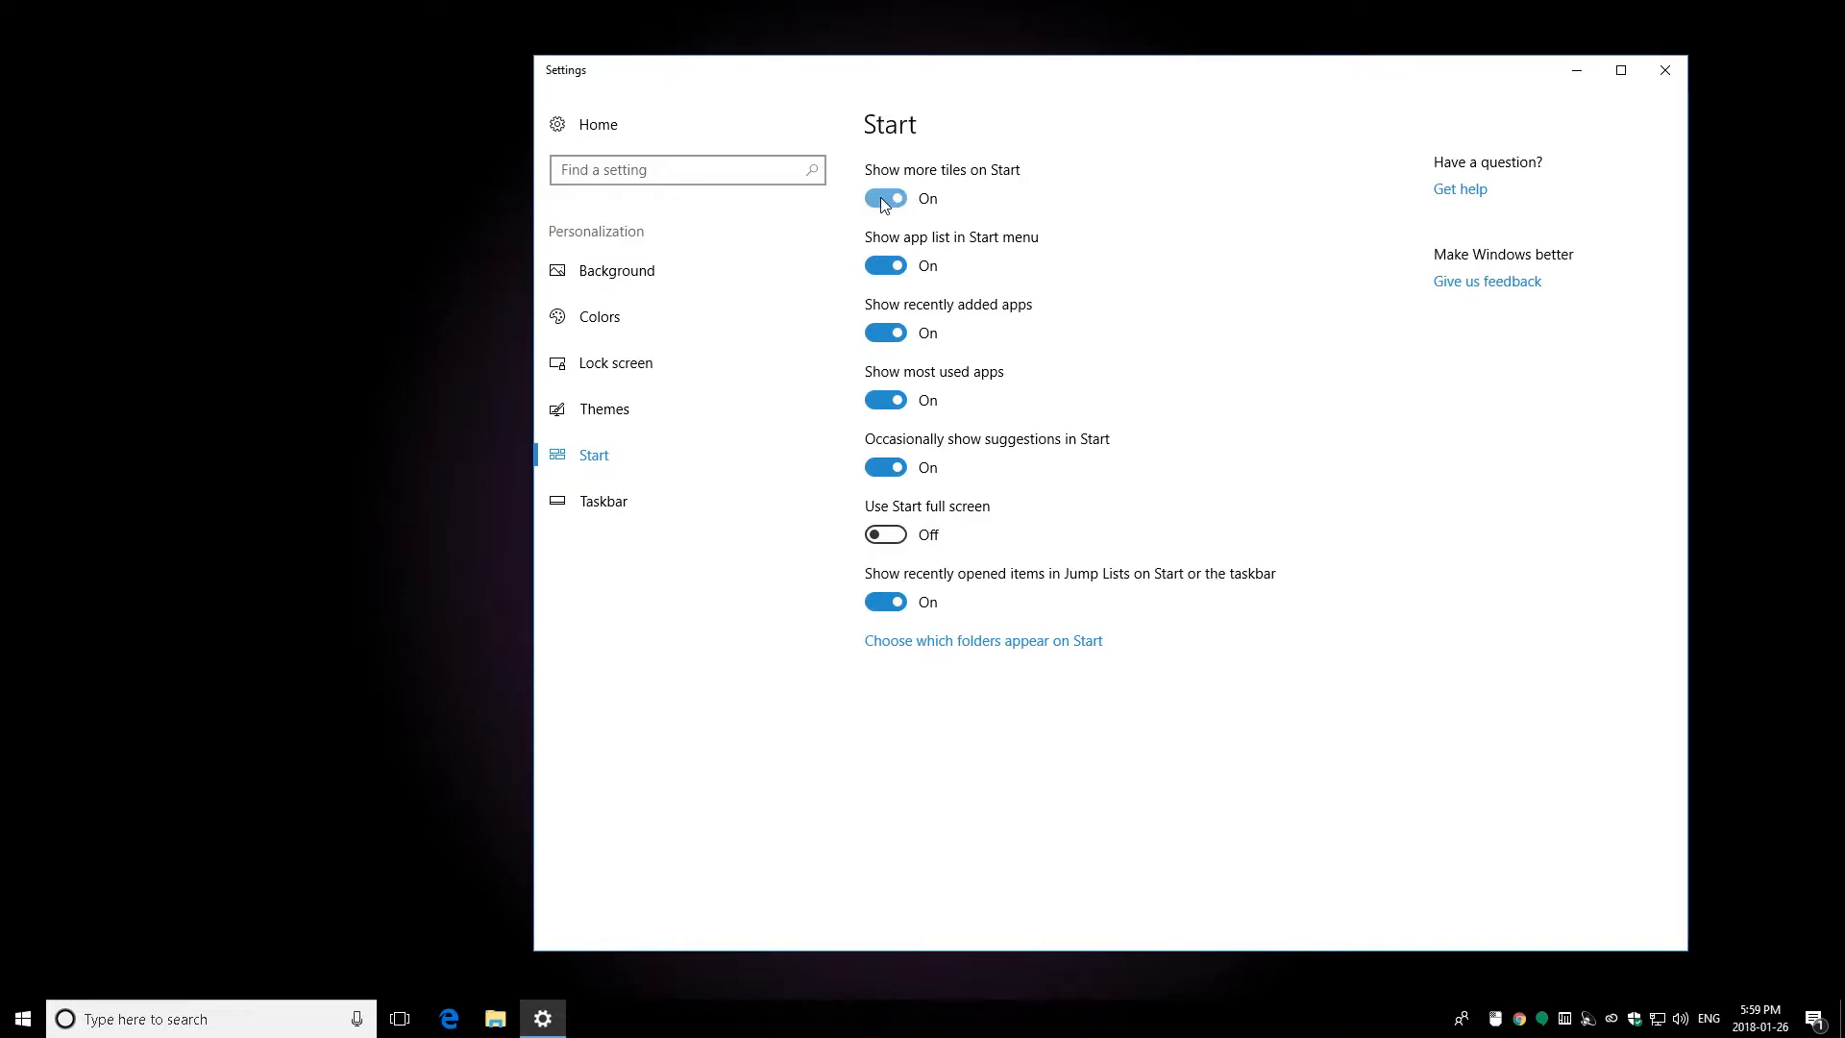
pyautogui.click(884, 198)
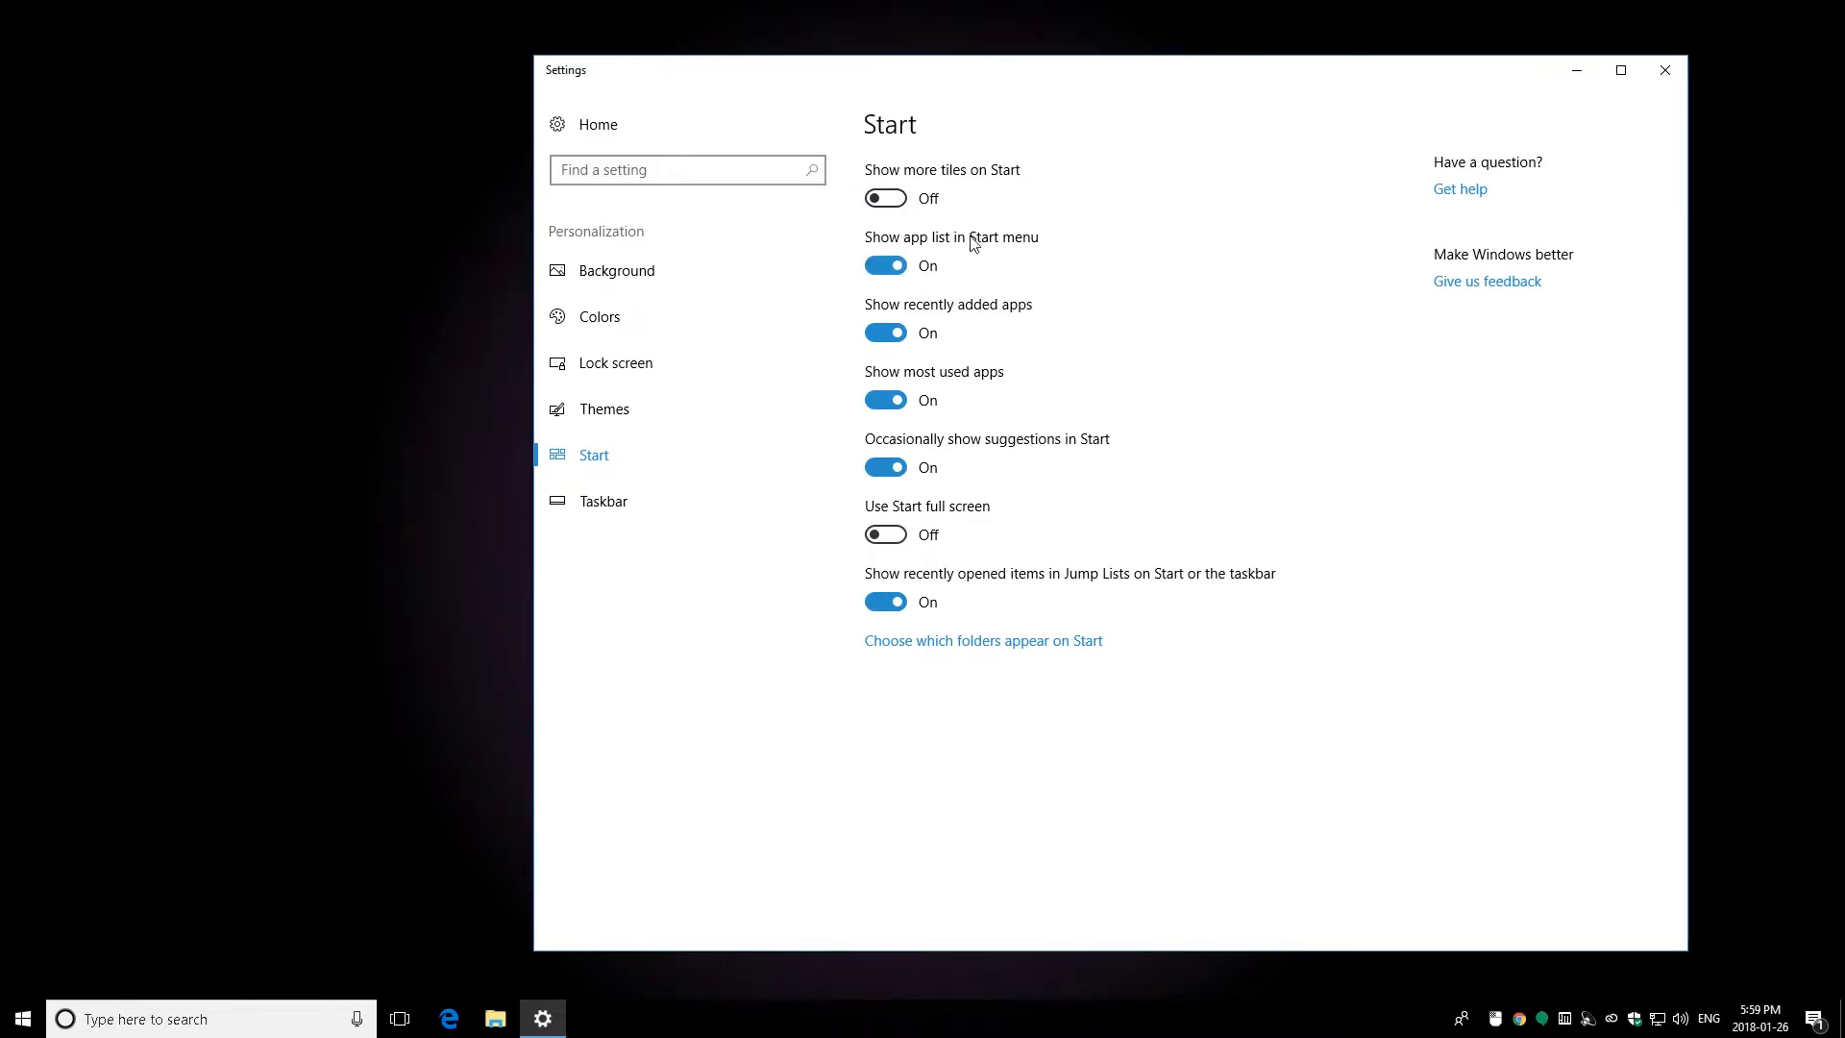
pyautogui.click(884, 265)
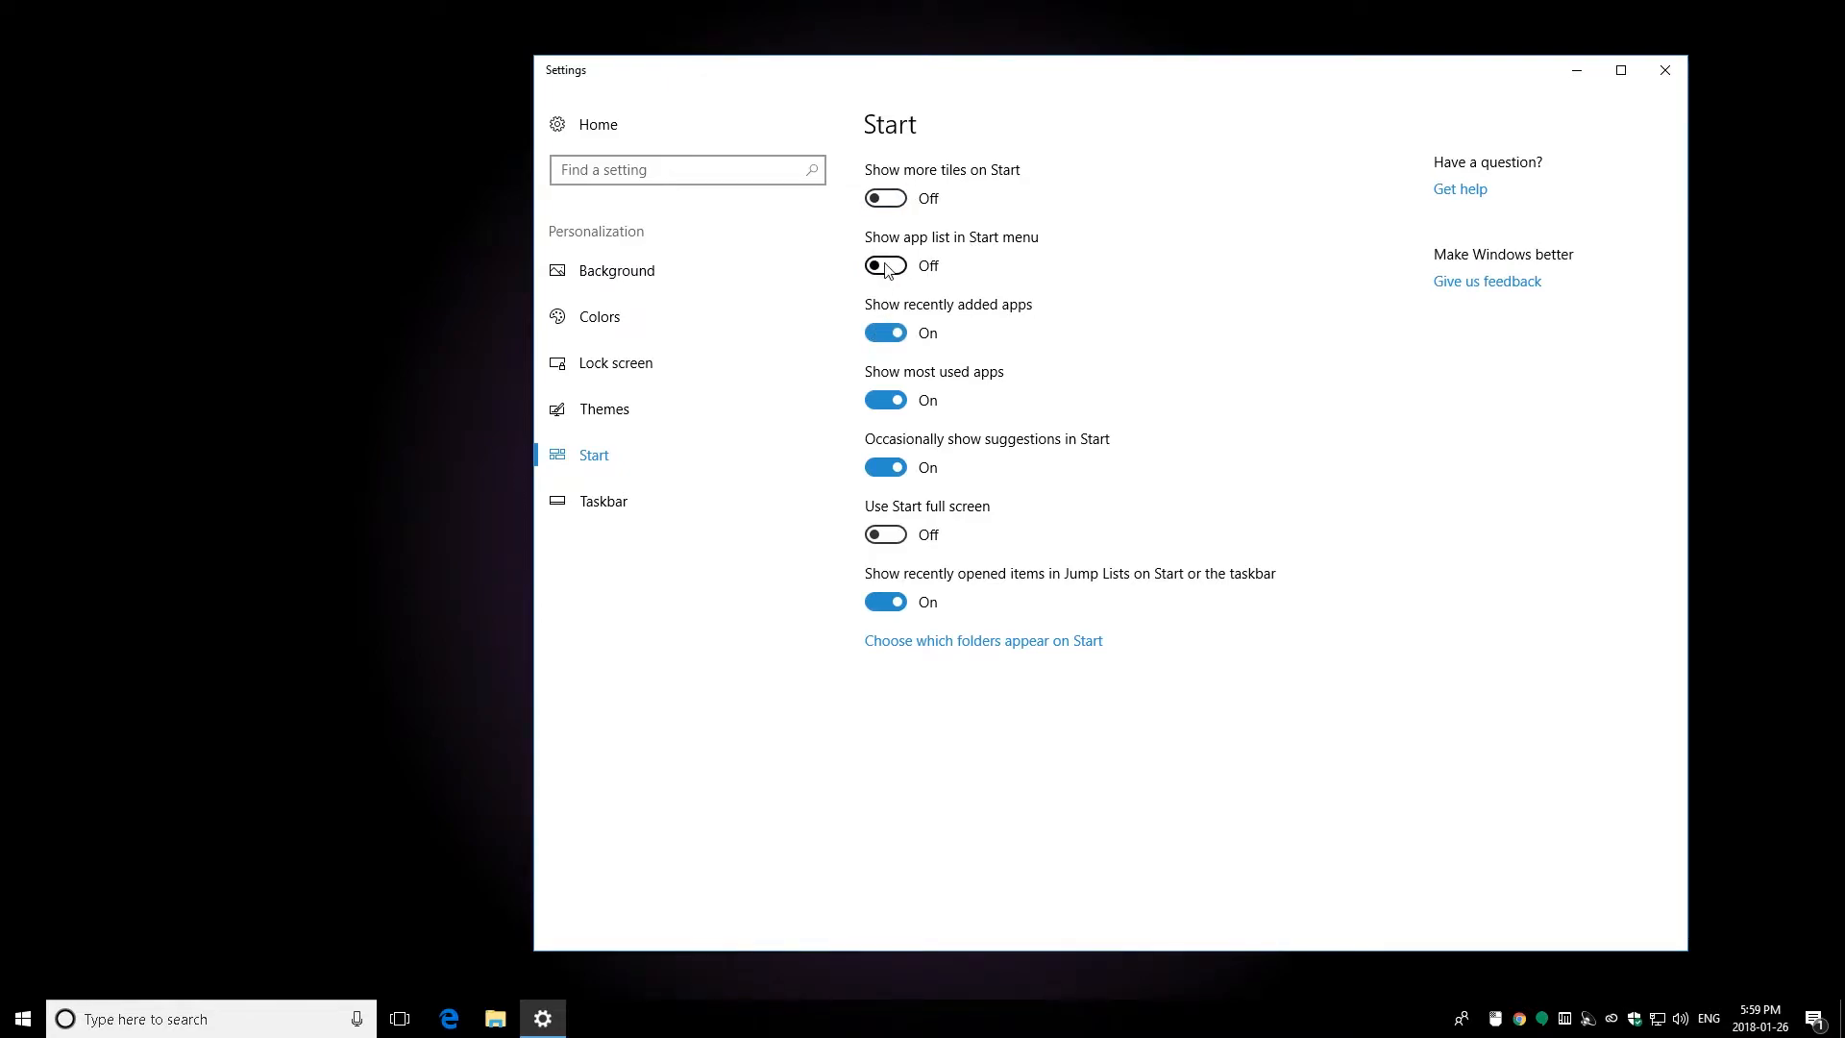
pyautogui.click(884, 265)
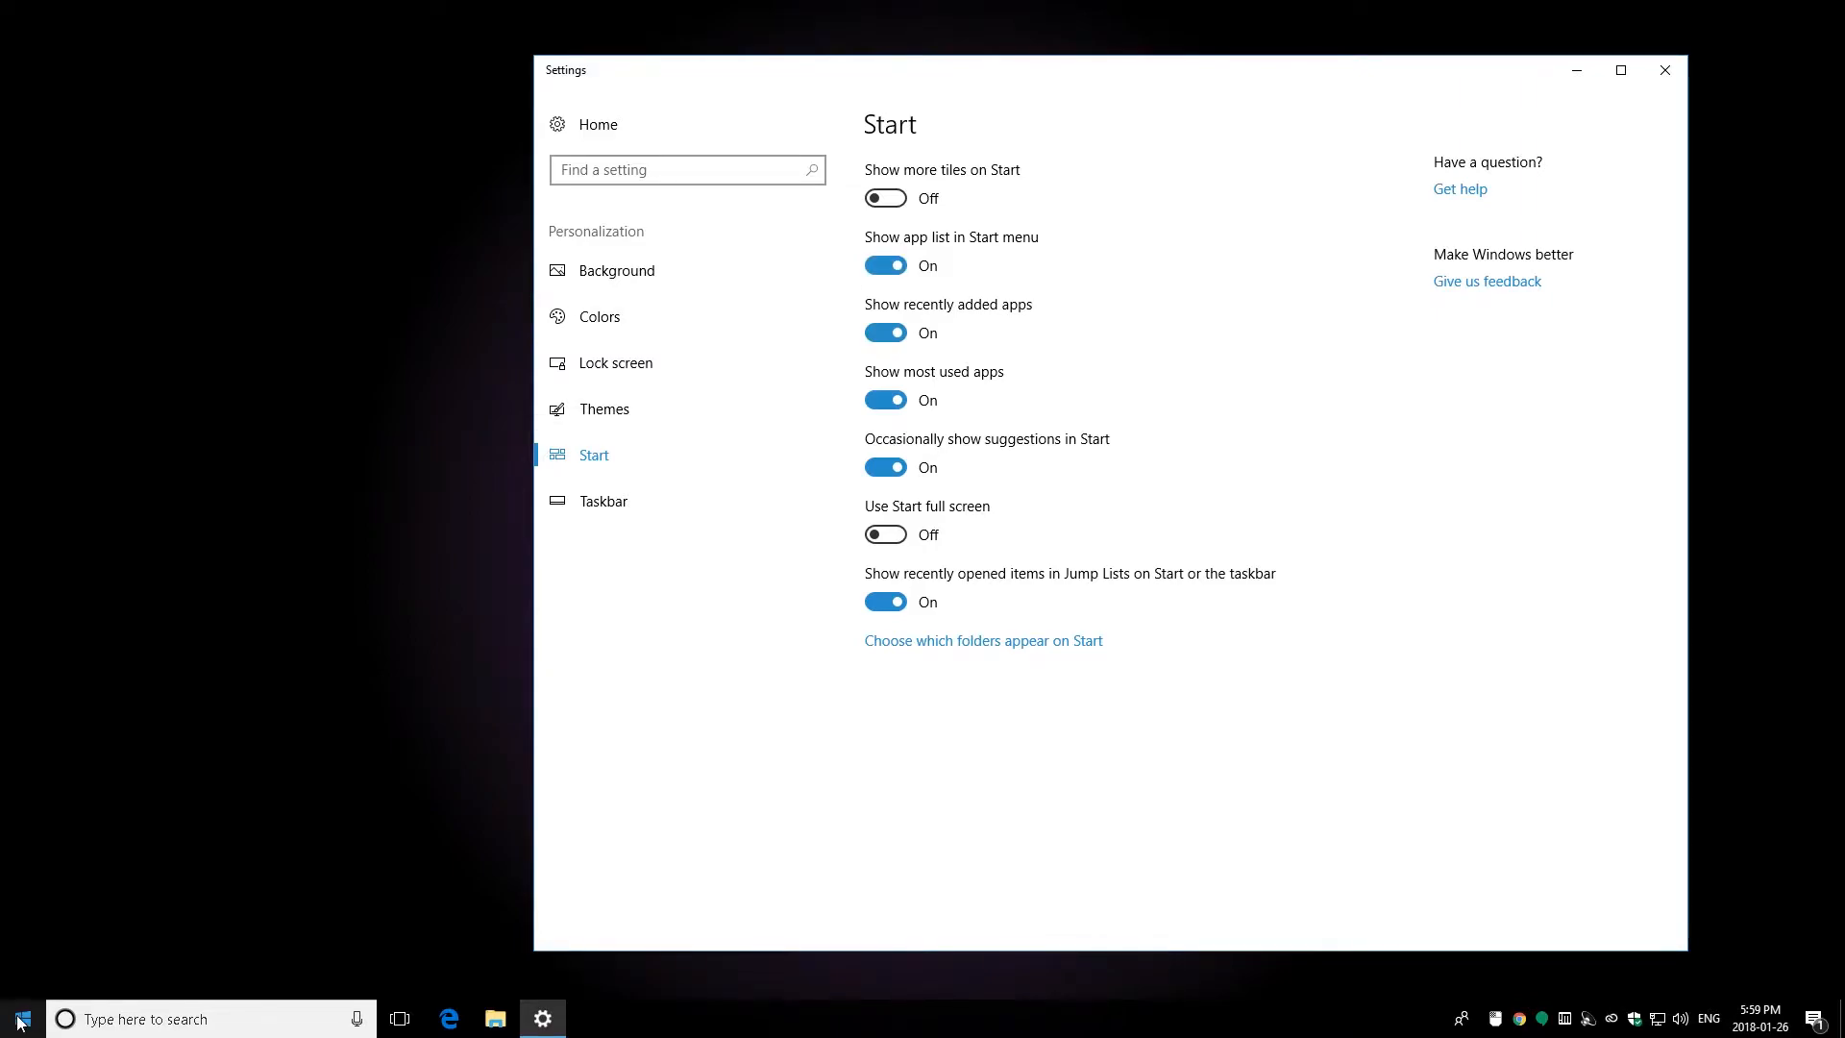
pyautogui.click(19, 1019)
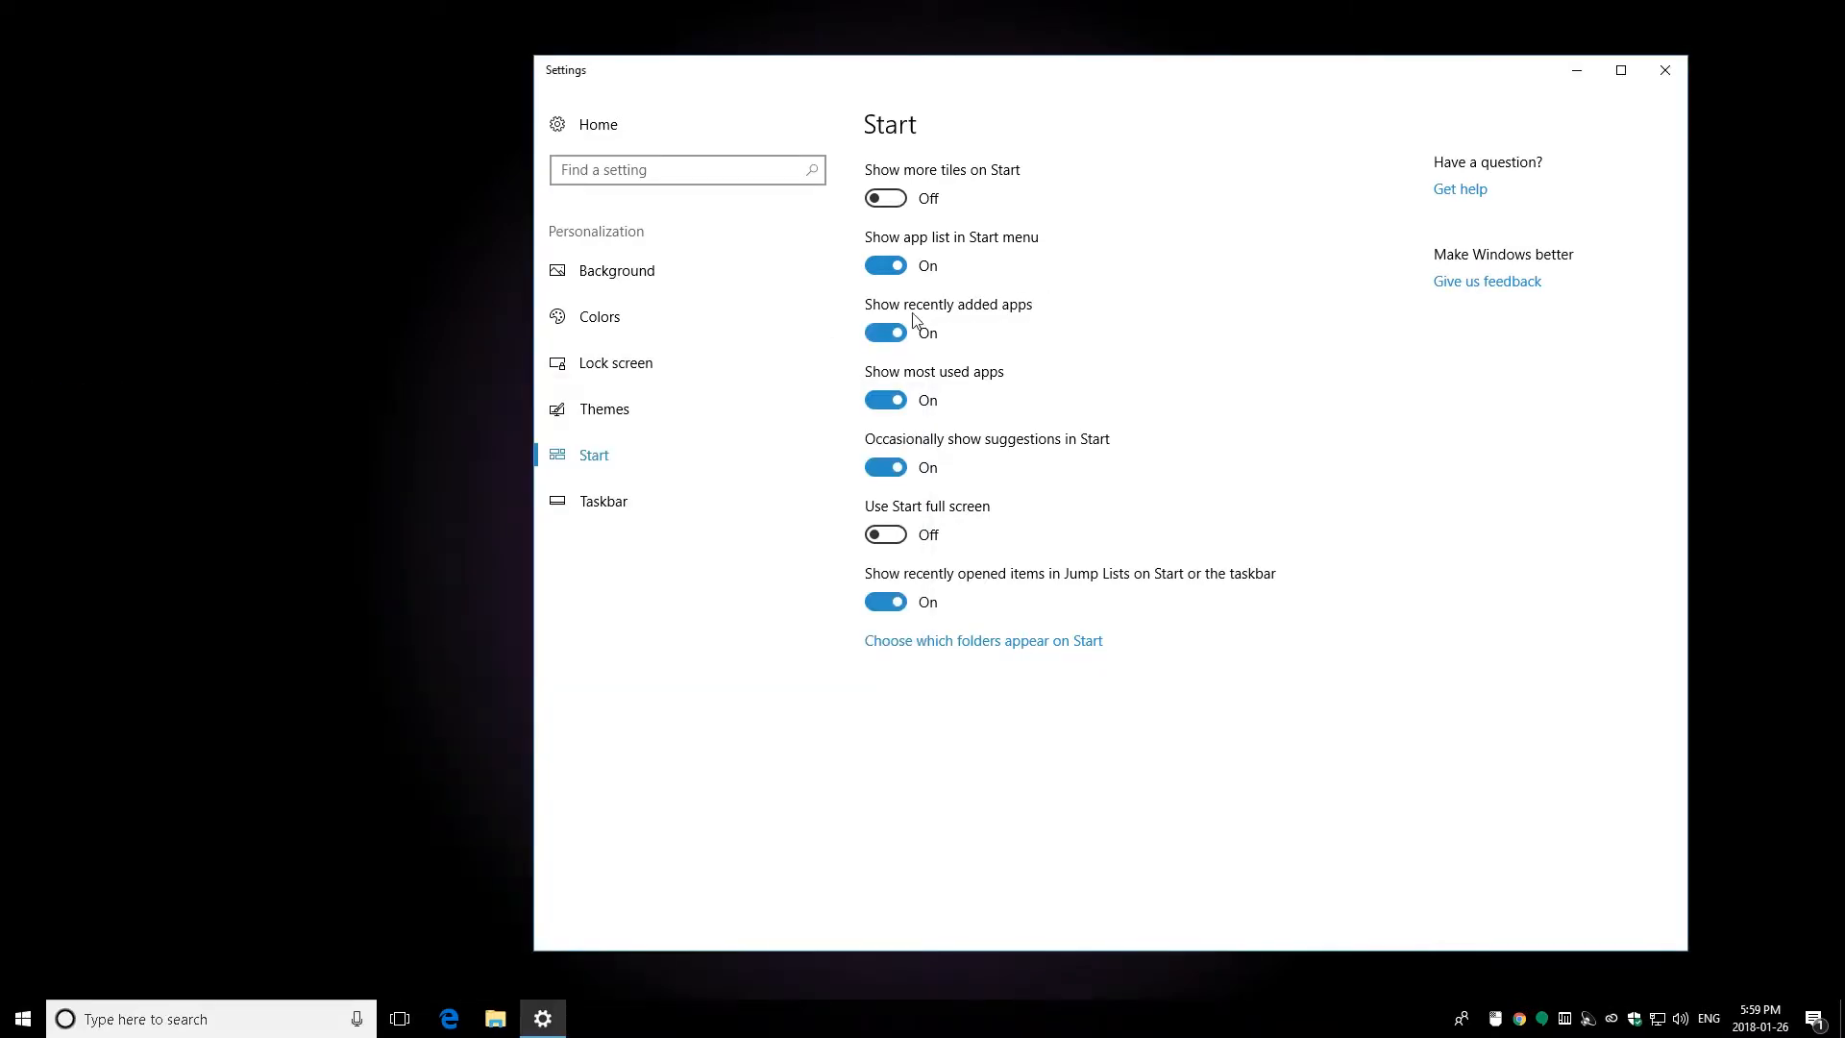
pyautogui.click(885, 331)
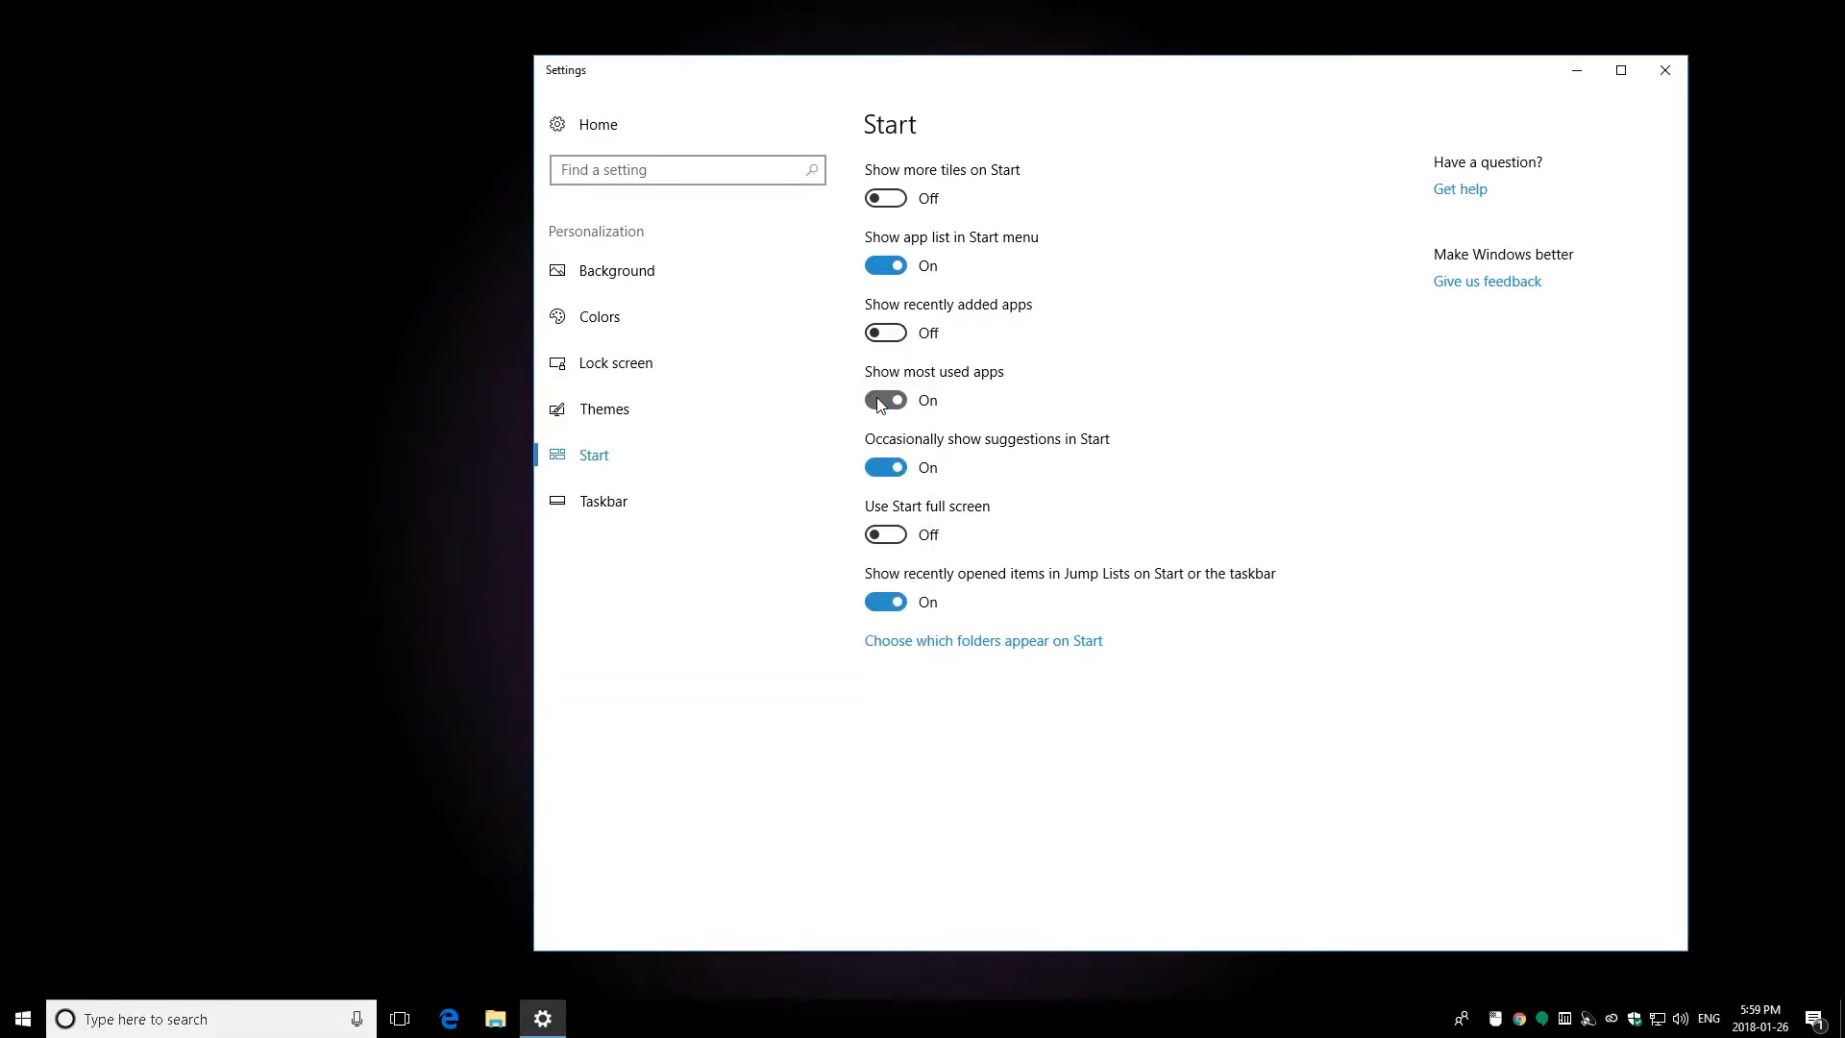
pyautogui.click(21, 1019)
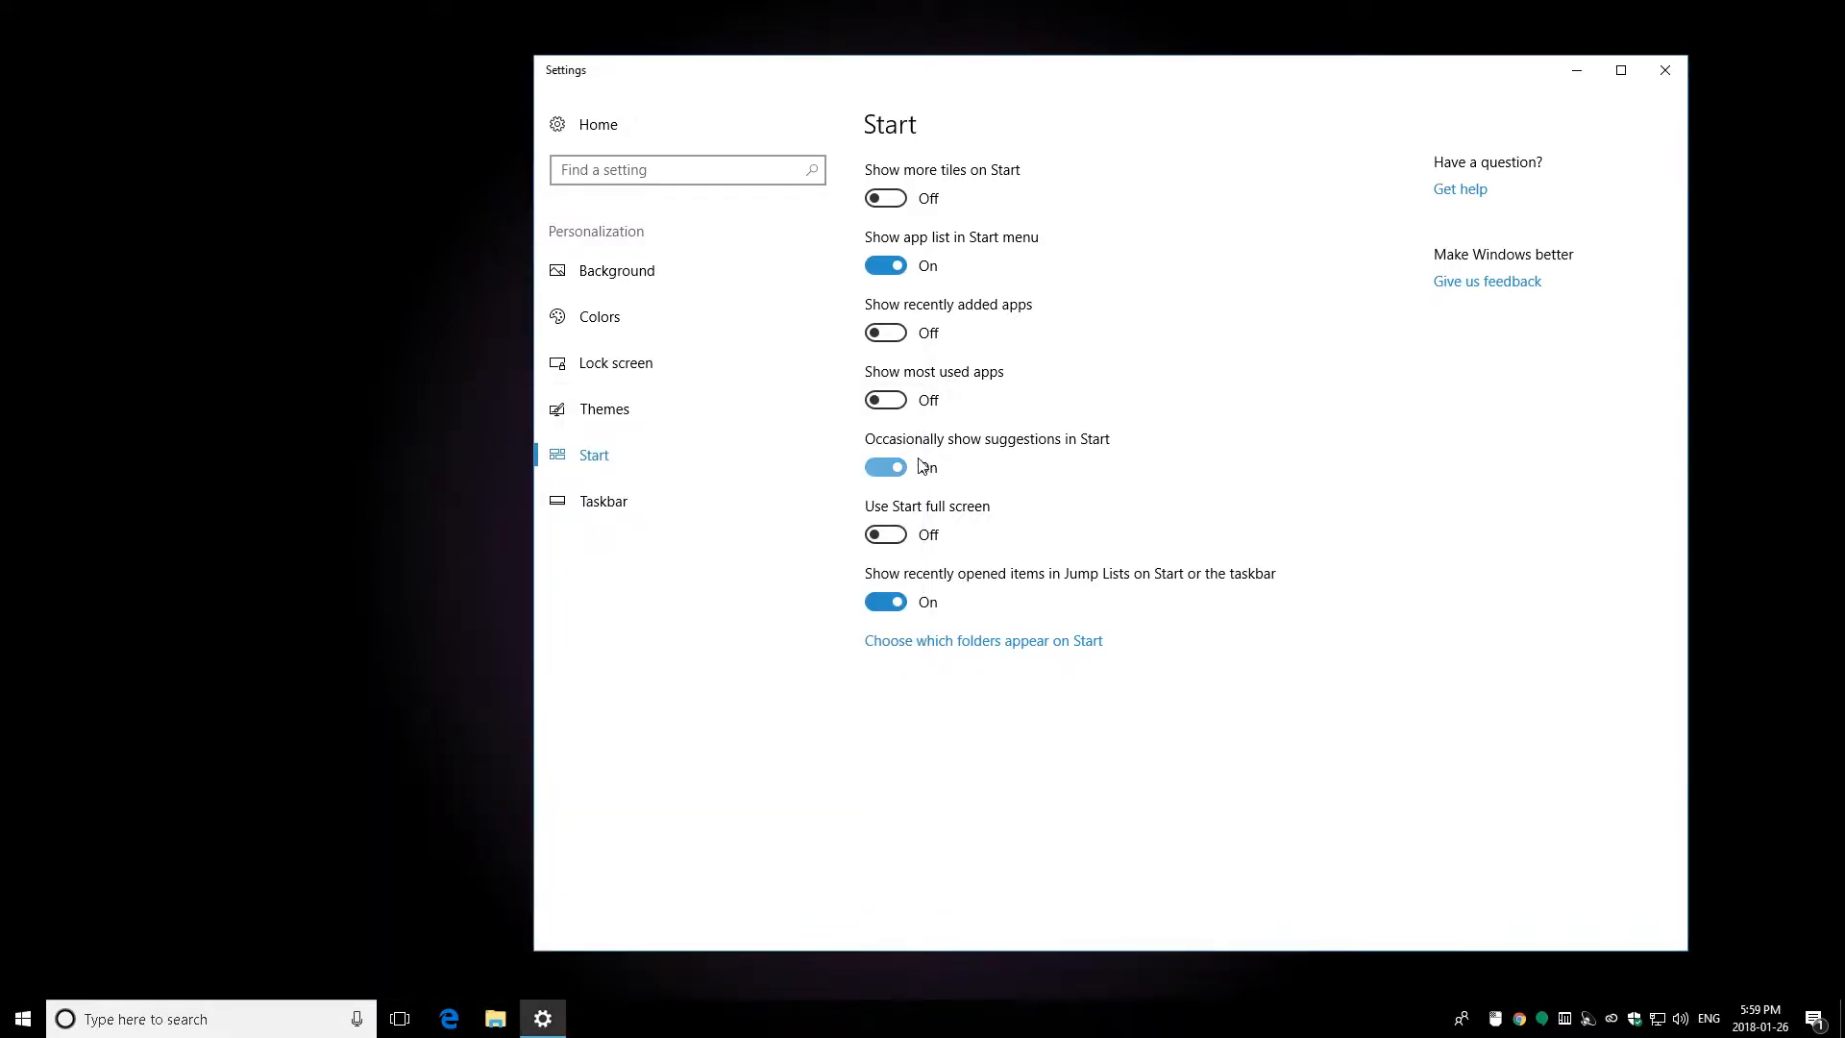
pyautogui.click(885, 467)
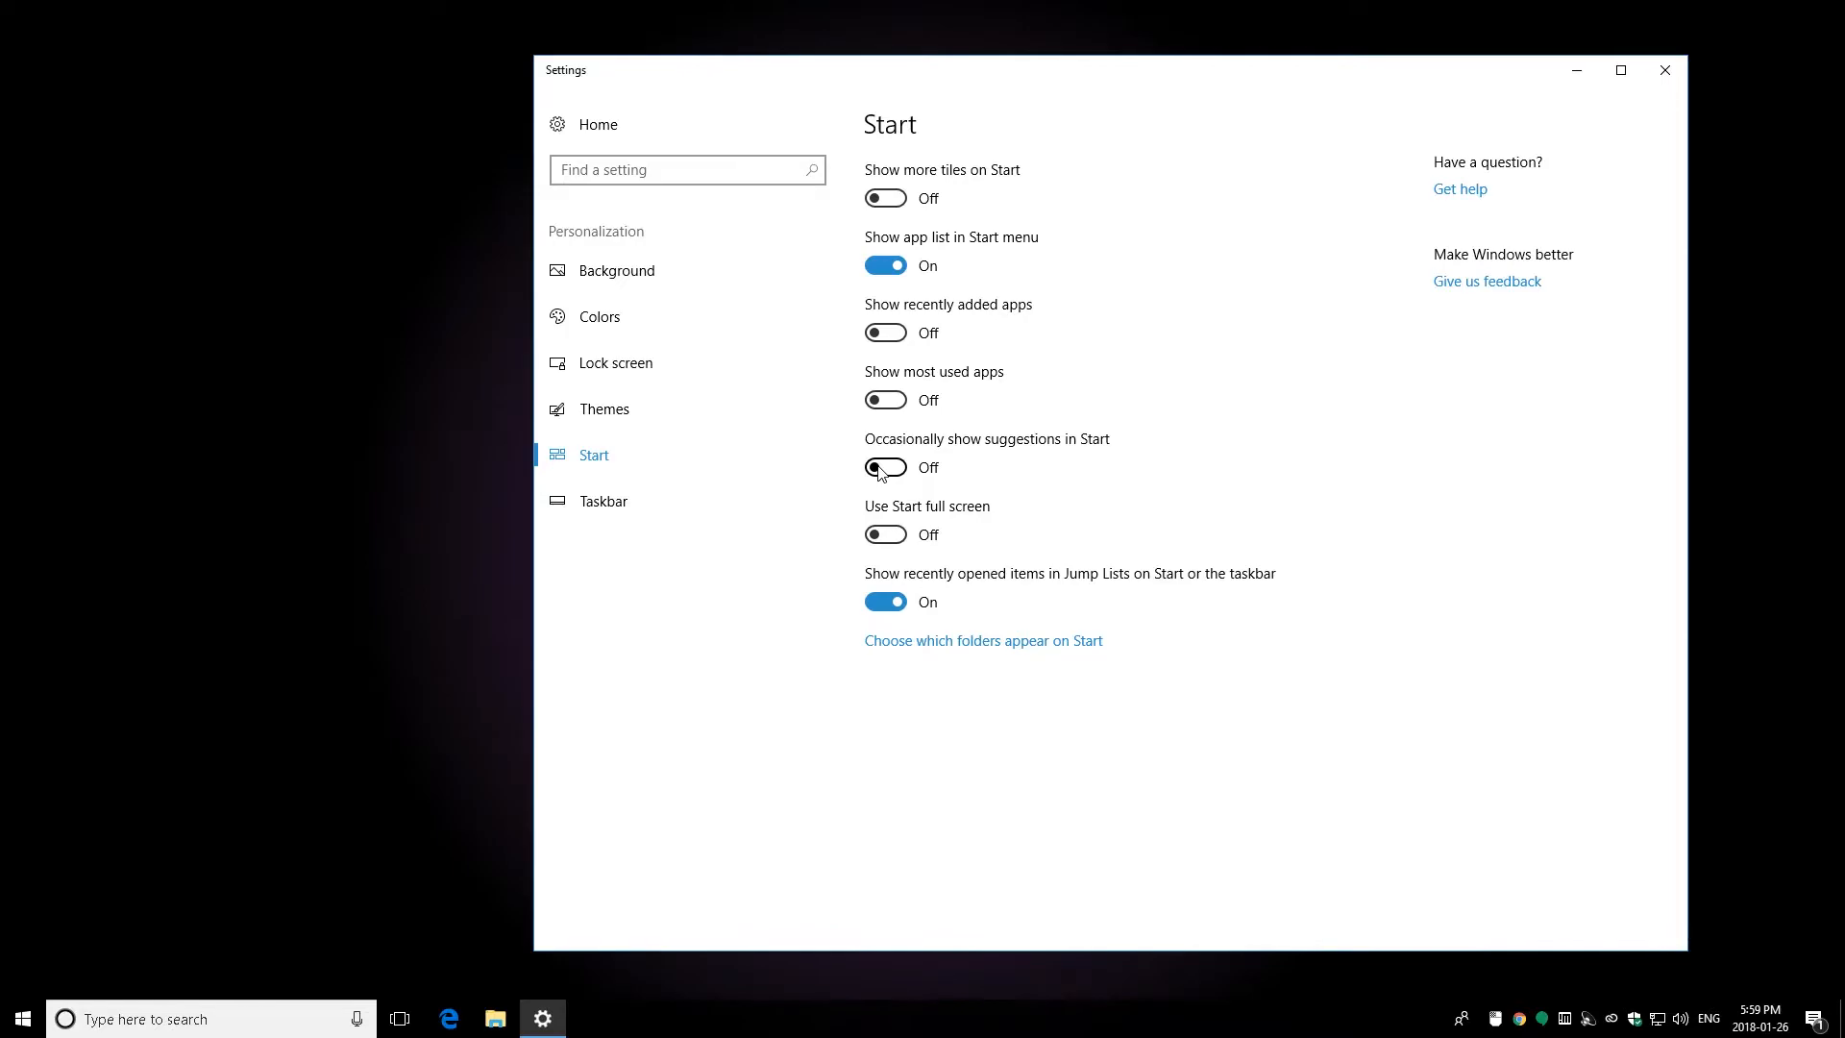
pyautogui.moveTo(724, 582)
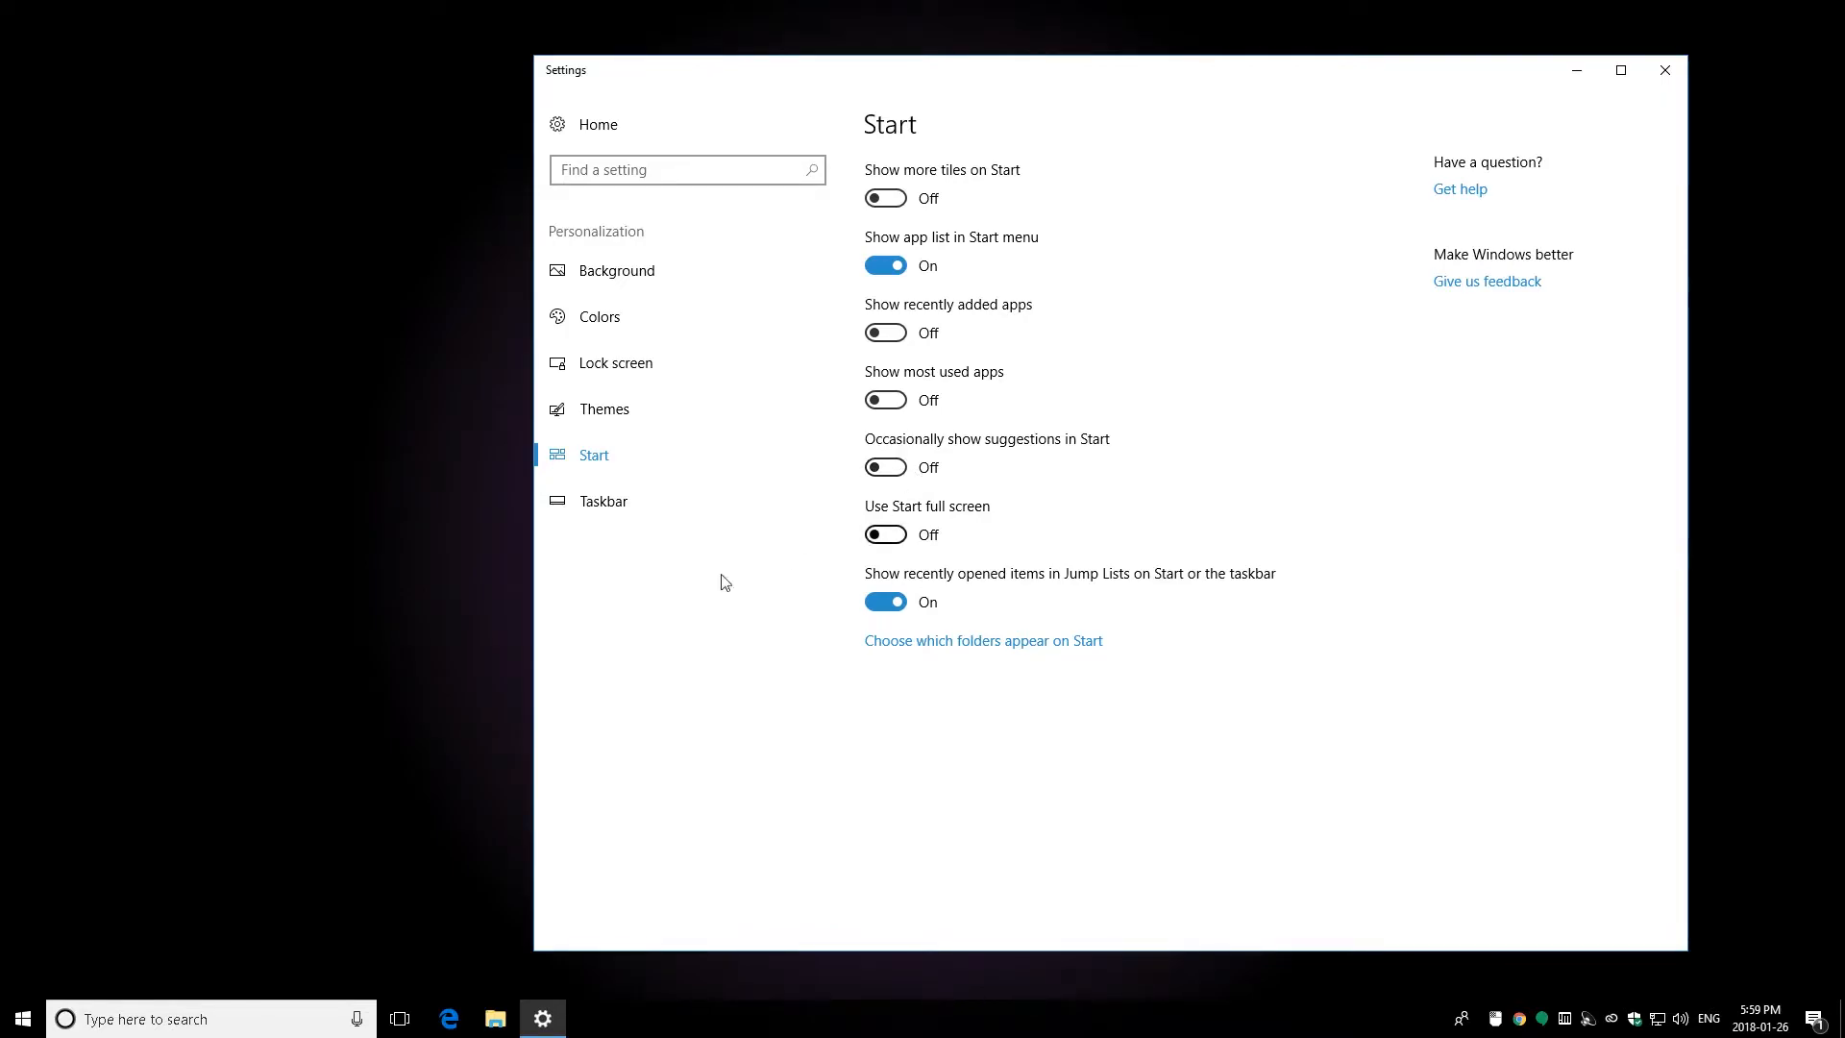
pyautogui.click(21, 1018)
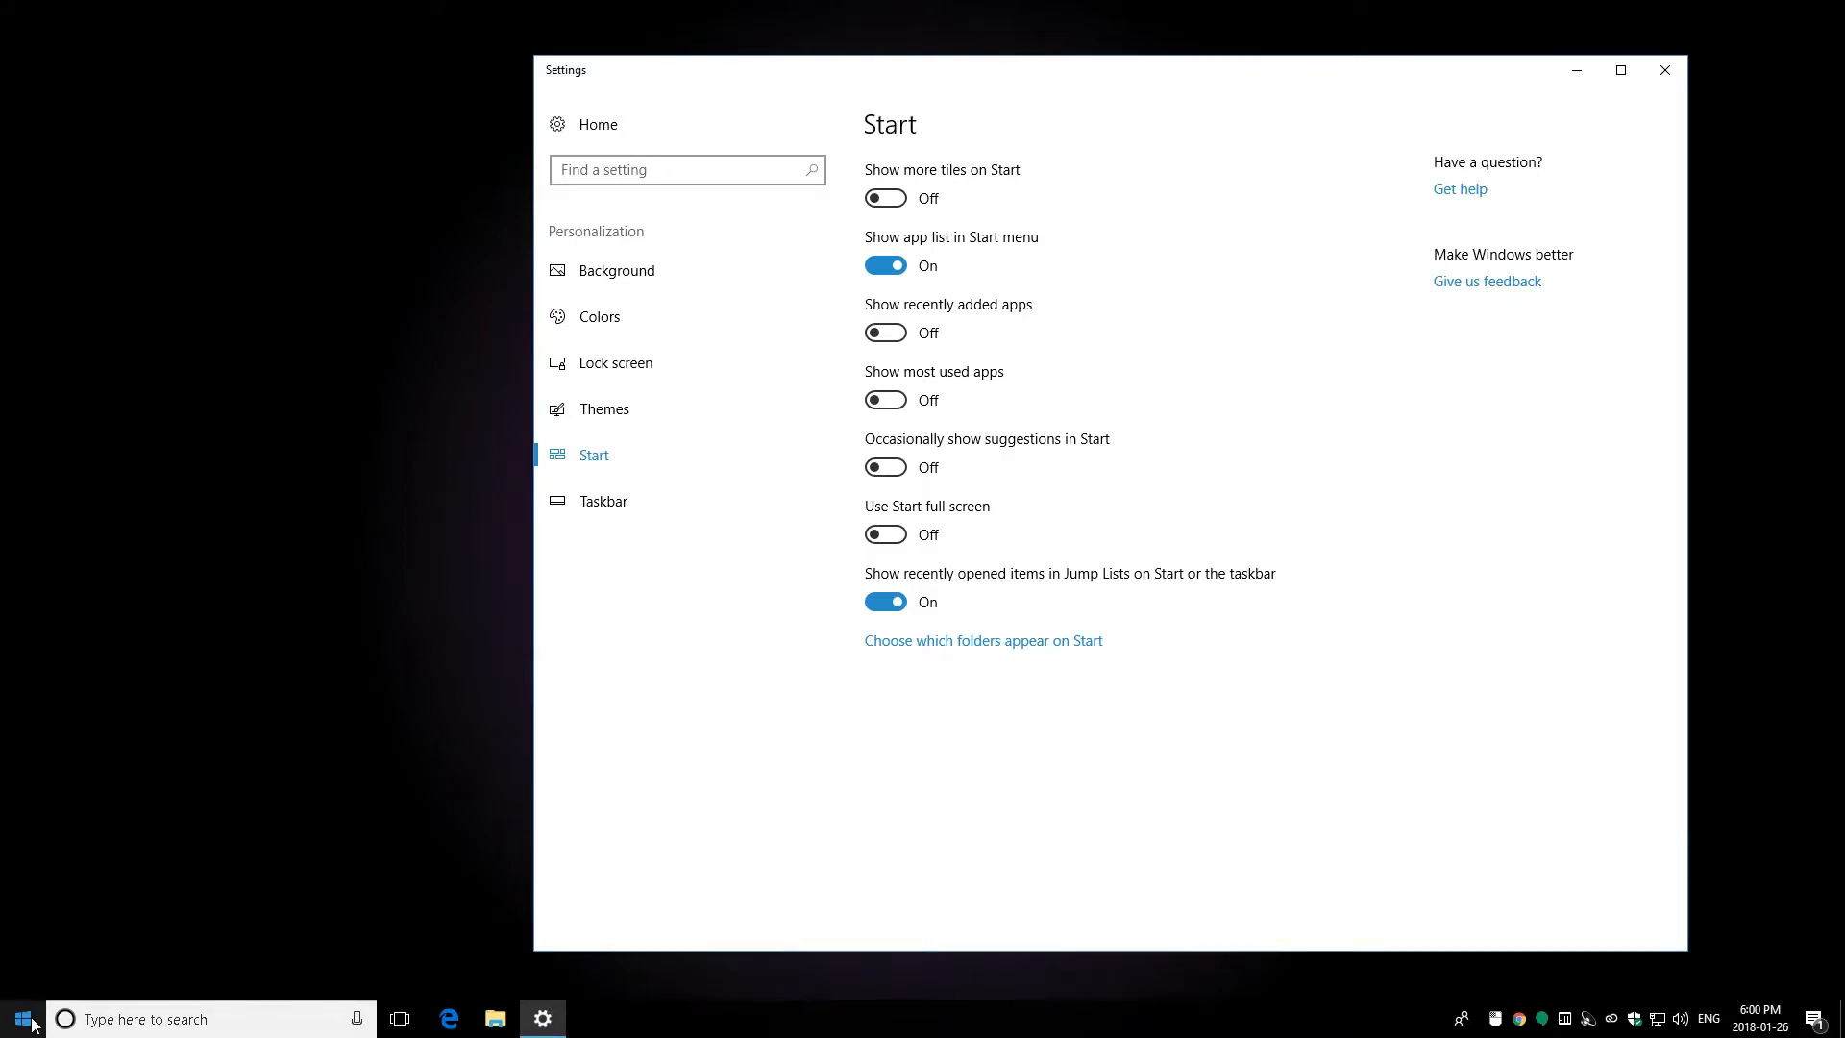
# Step: Switch off recently opened items in Jump Lists, checking Google Chrome's Start options
pyautogui.click(21, 1019)
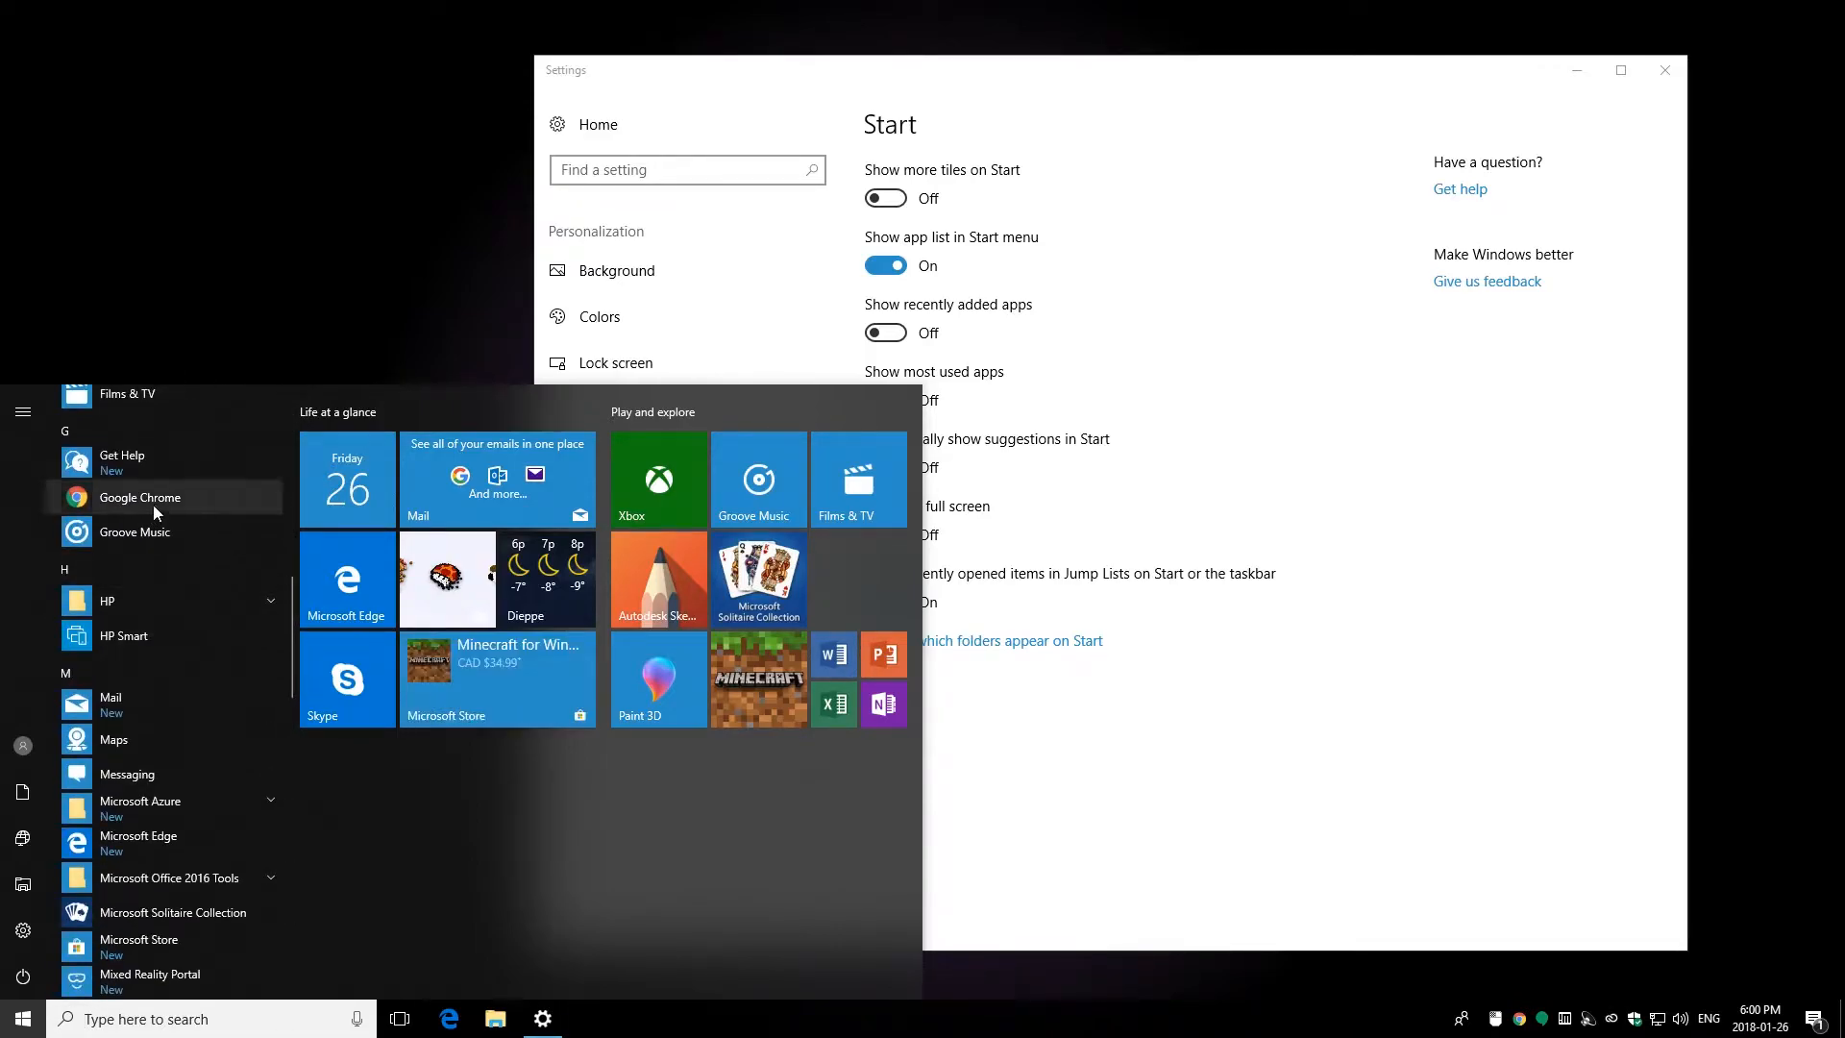
pyautogui.rightClick(139, 497)
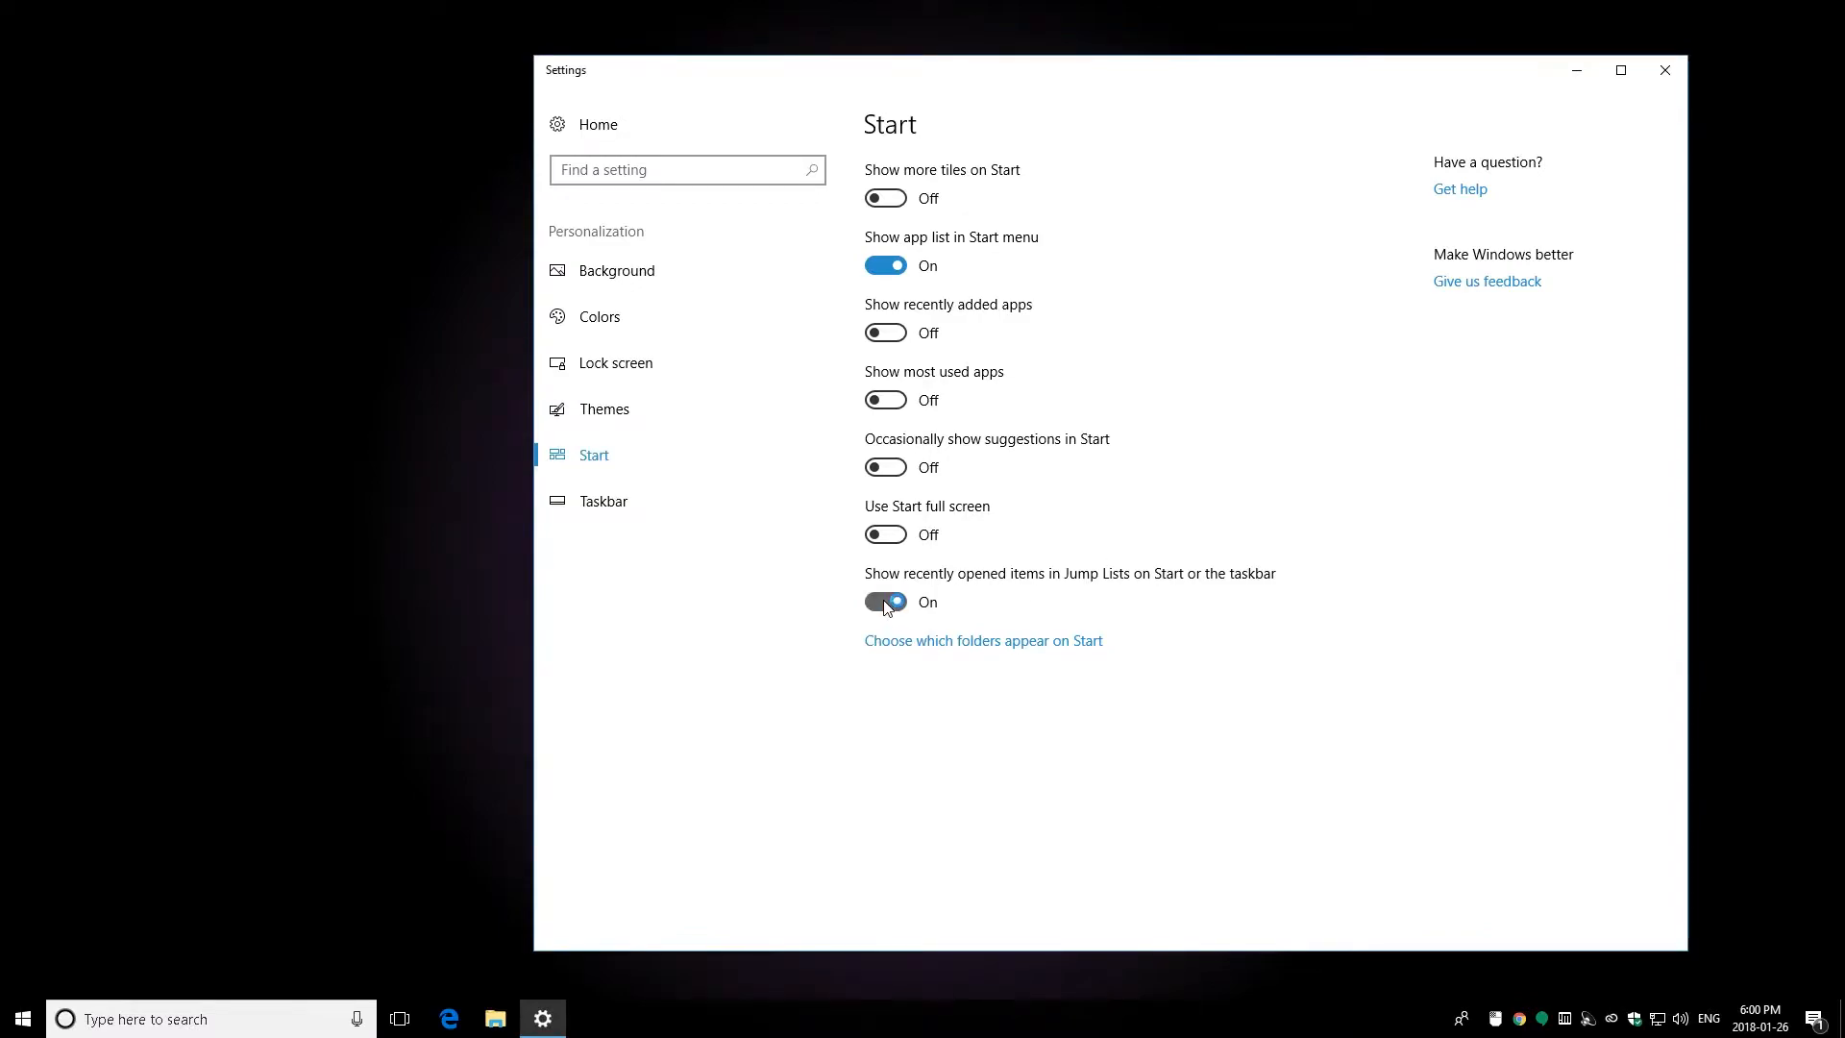
pyautogui.click(21, 1018)
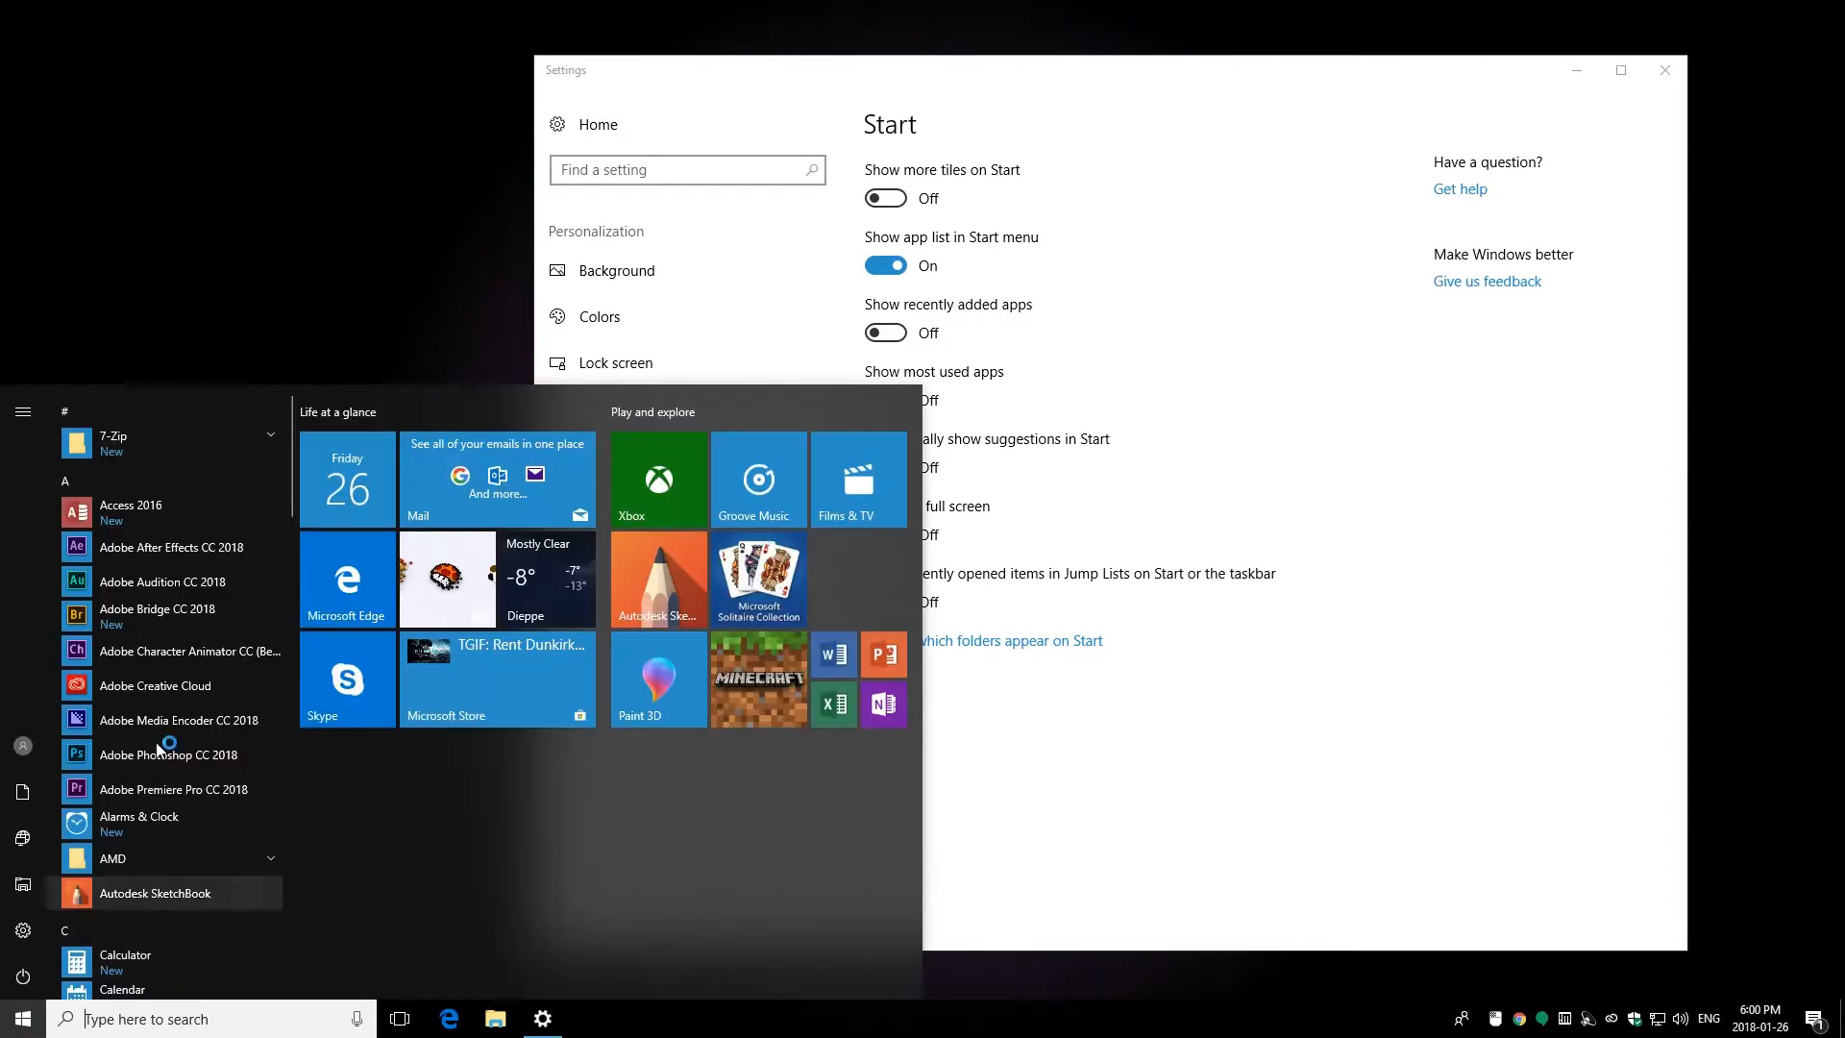
pyautogui.scroll(-3)
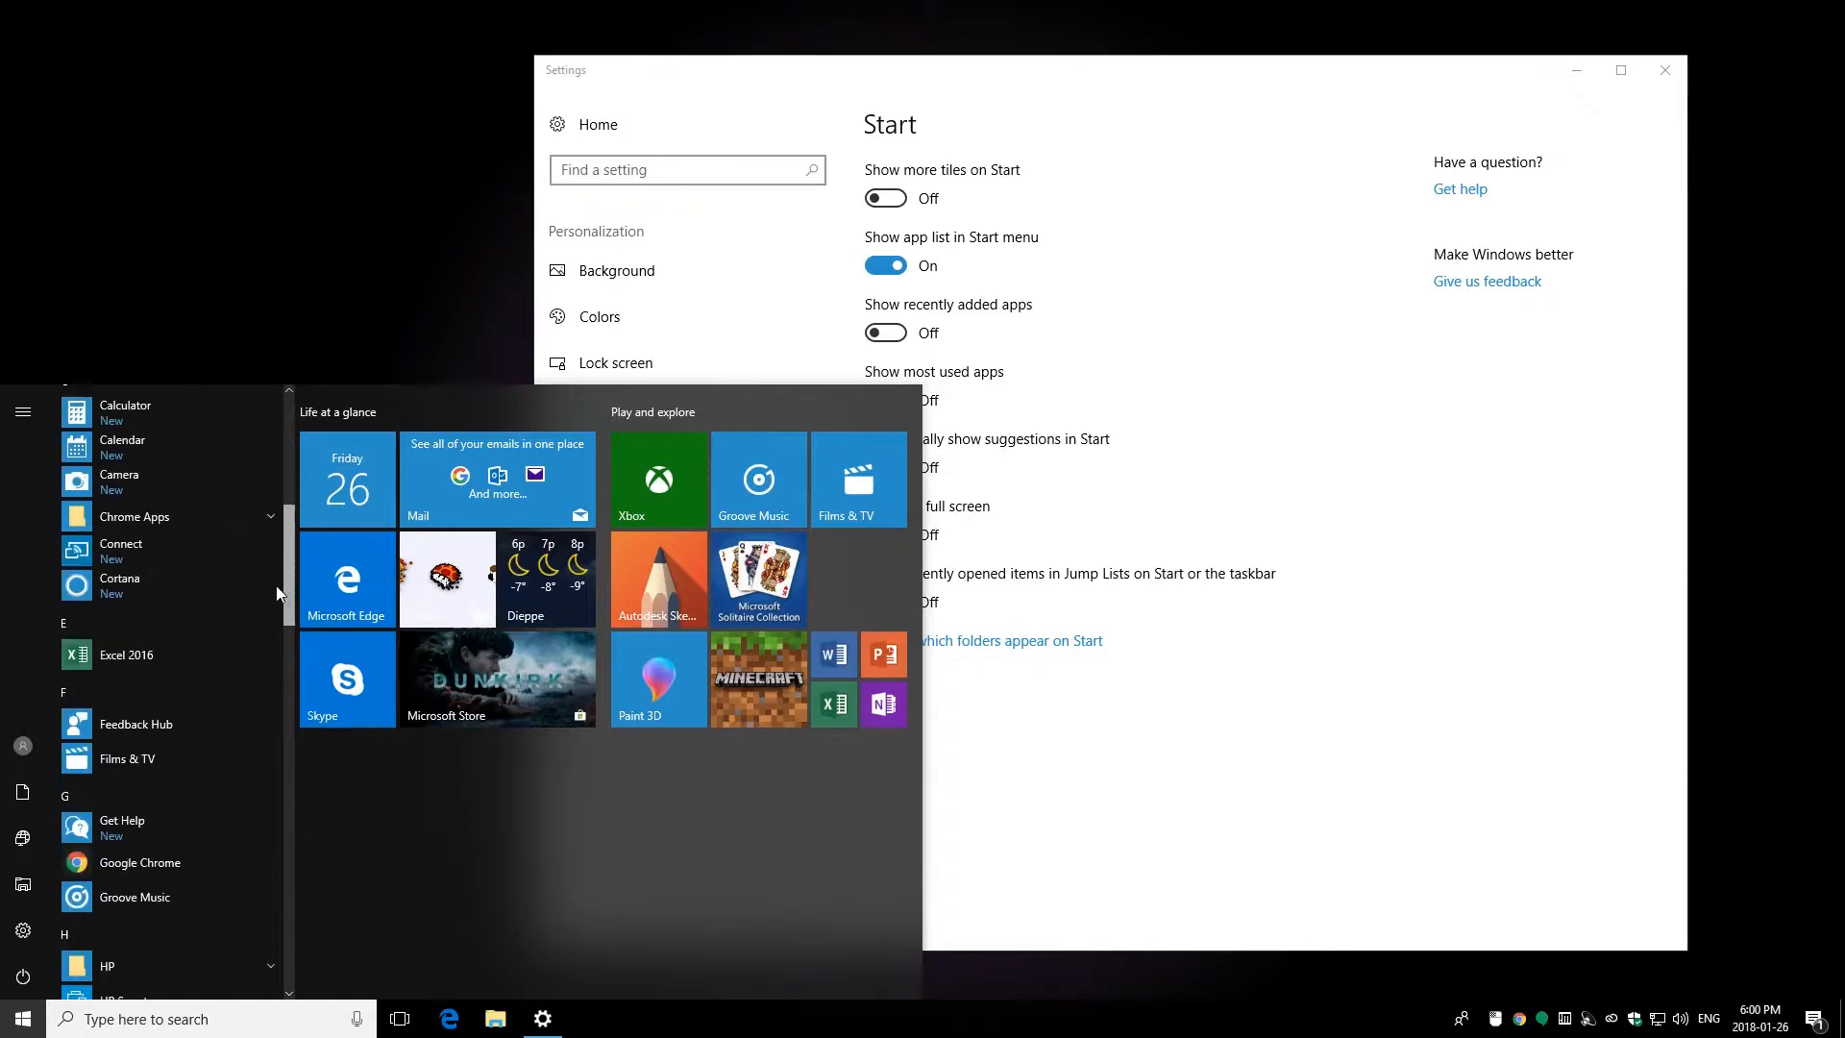
pyautogui.rightClick(138, 531)
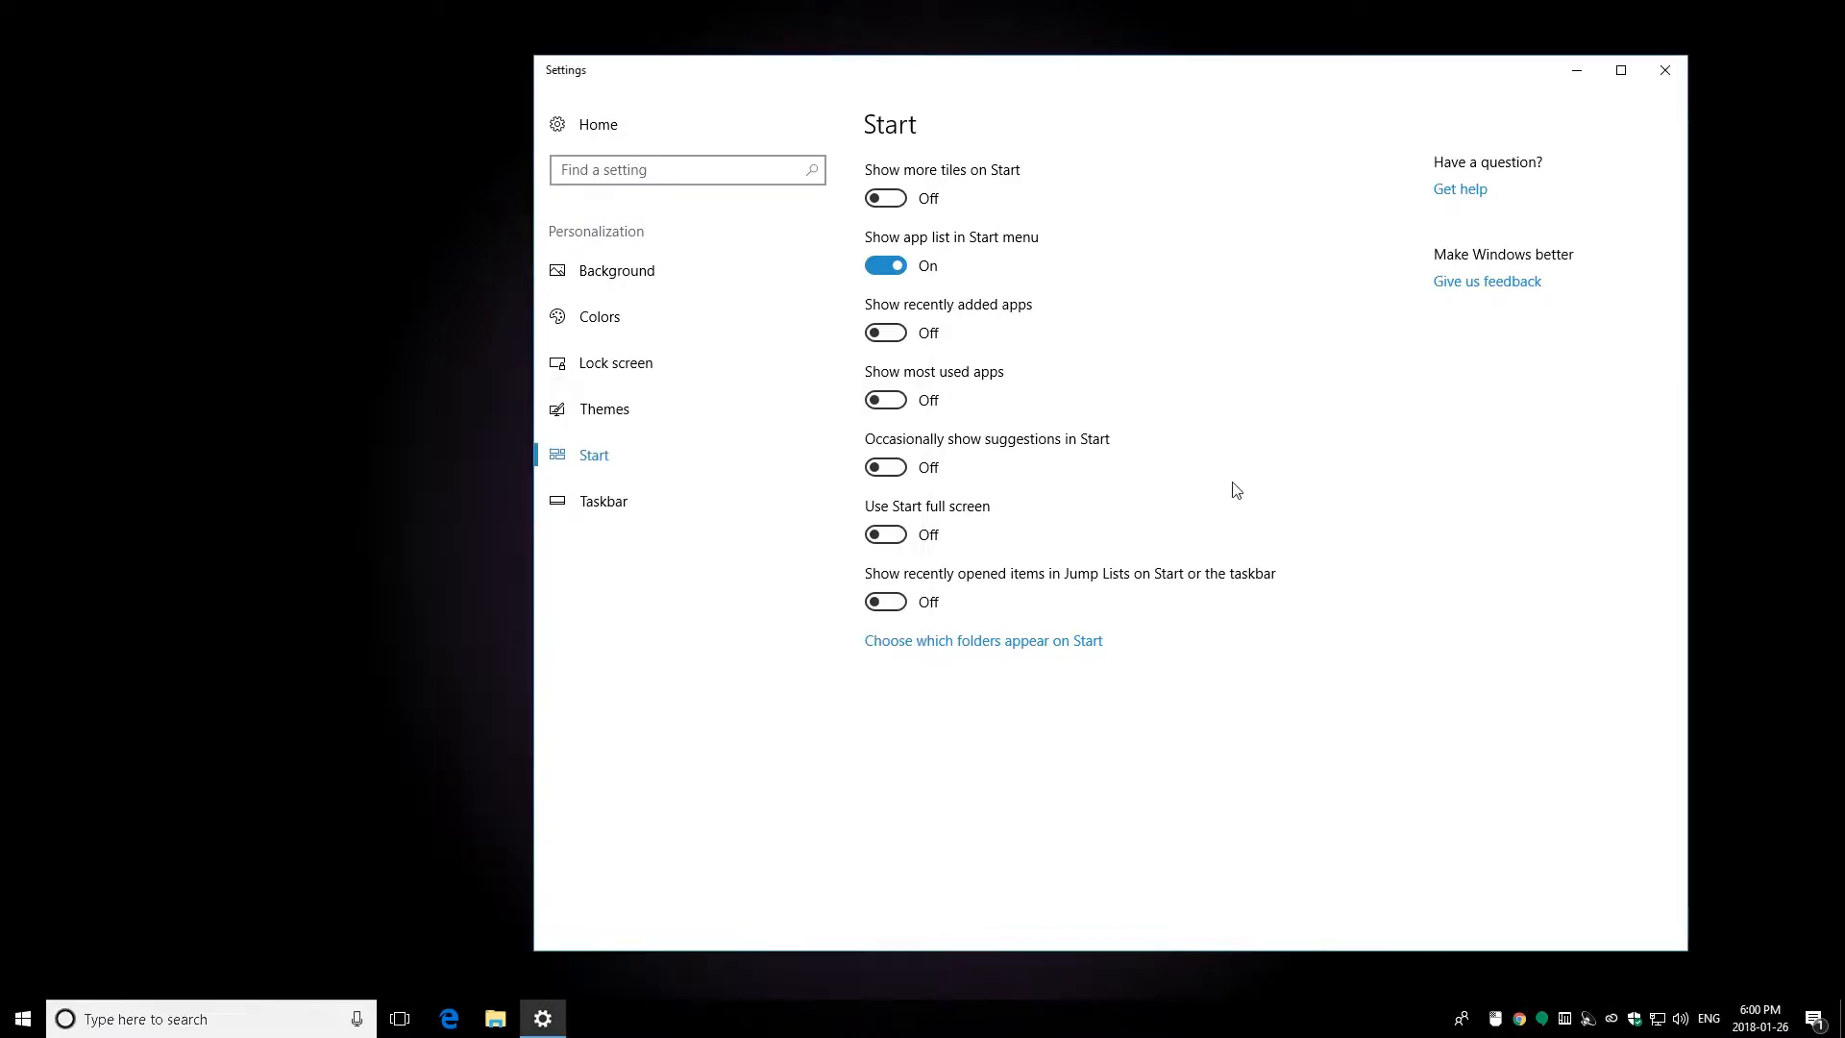
pyautogui.moveTo(1064, 648)
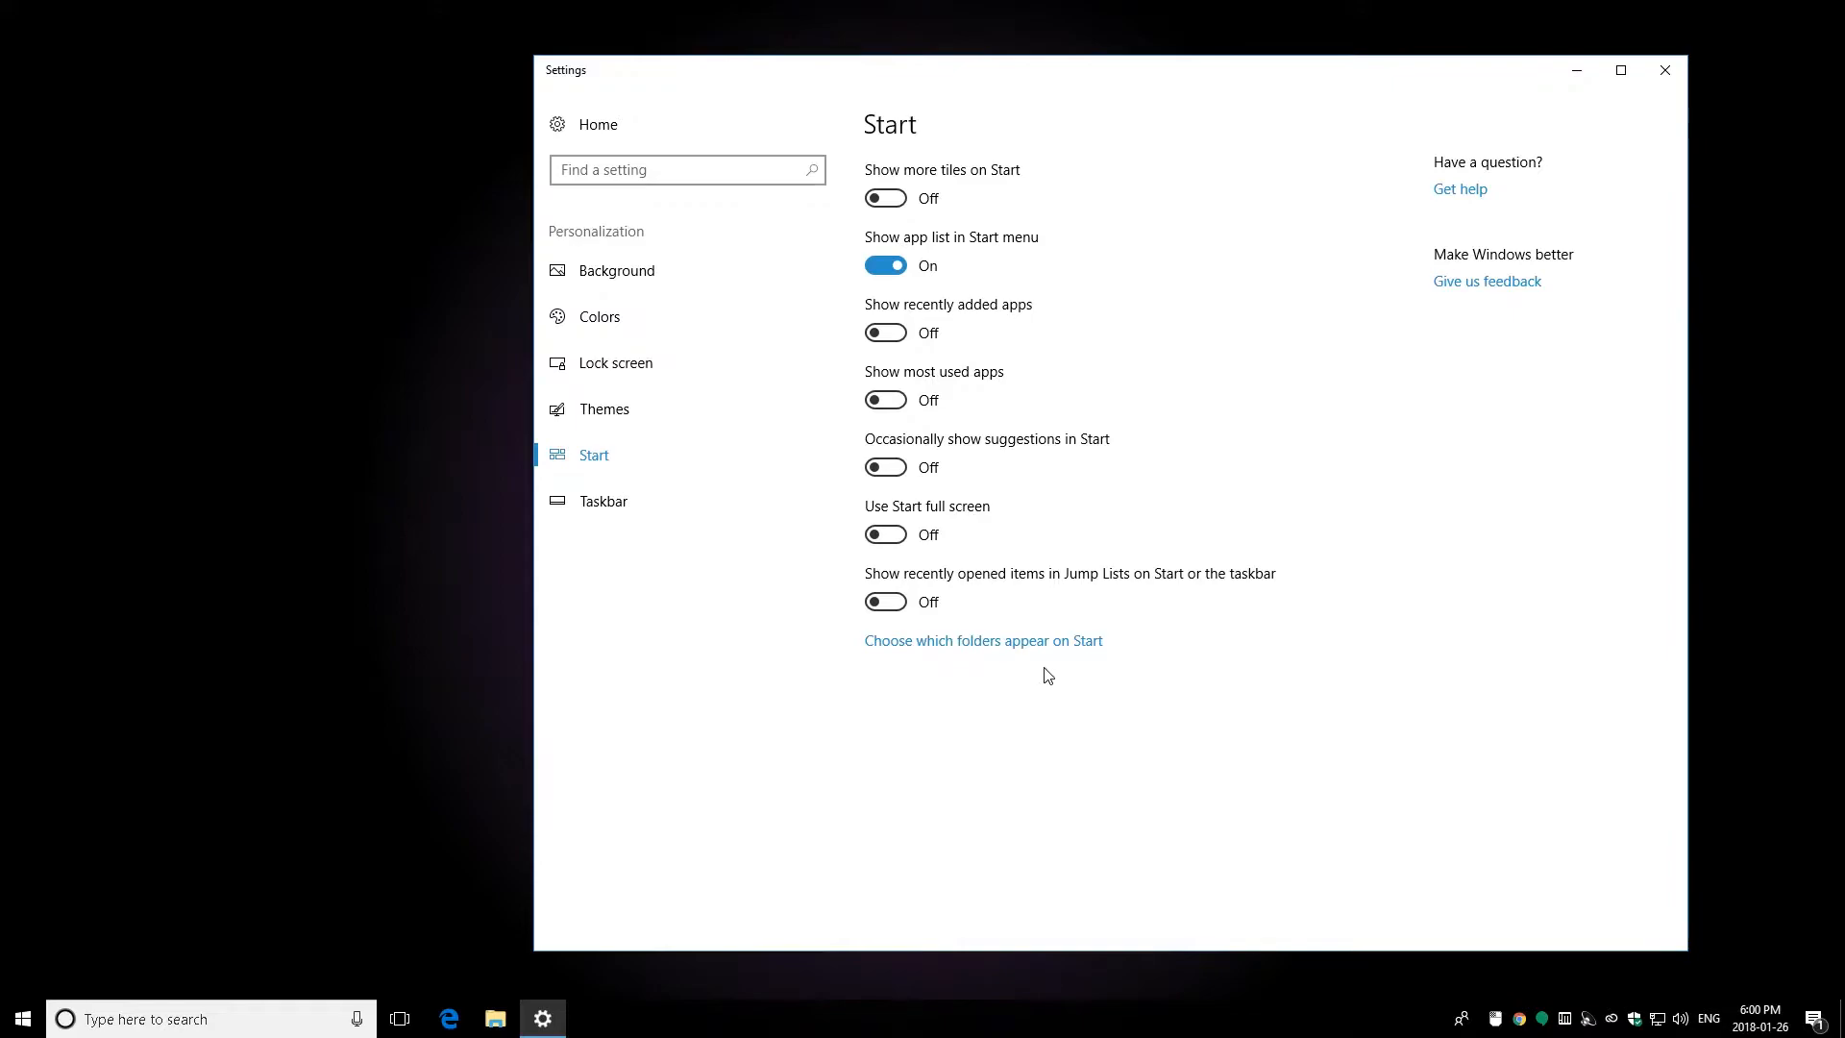
pyautogui.moveTo(1042, 654)
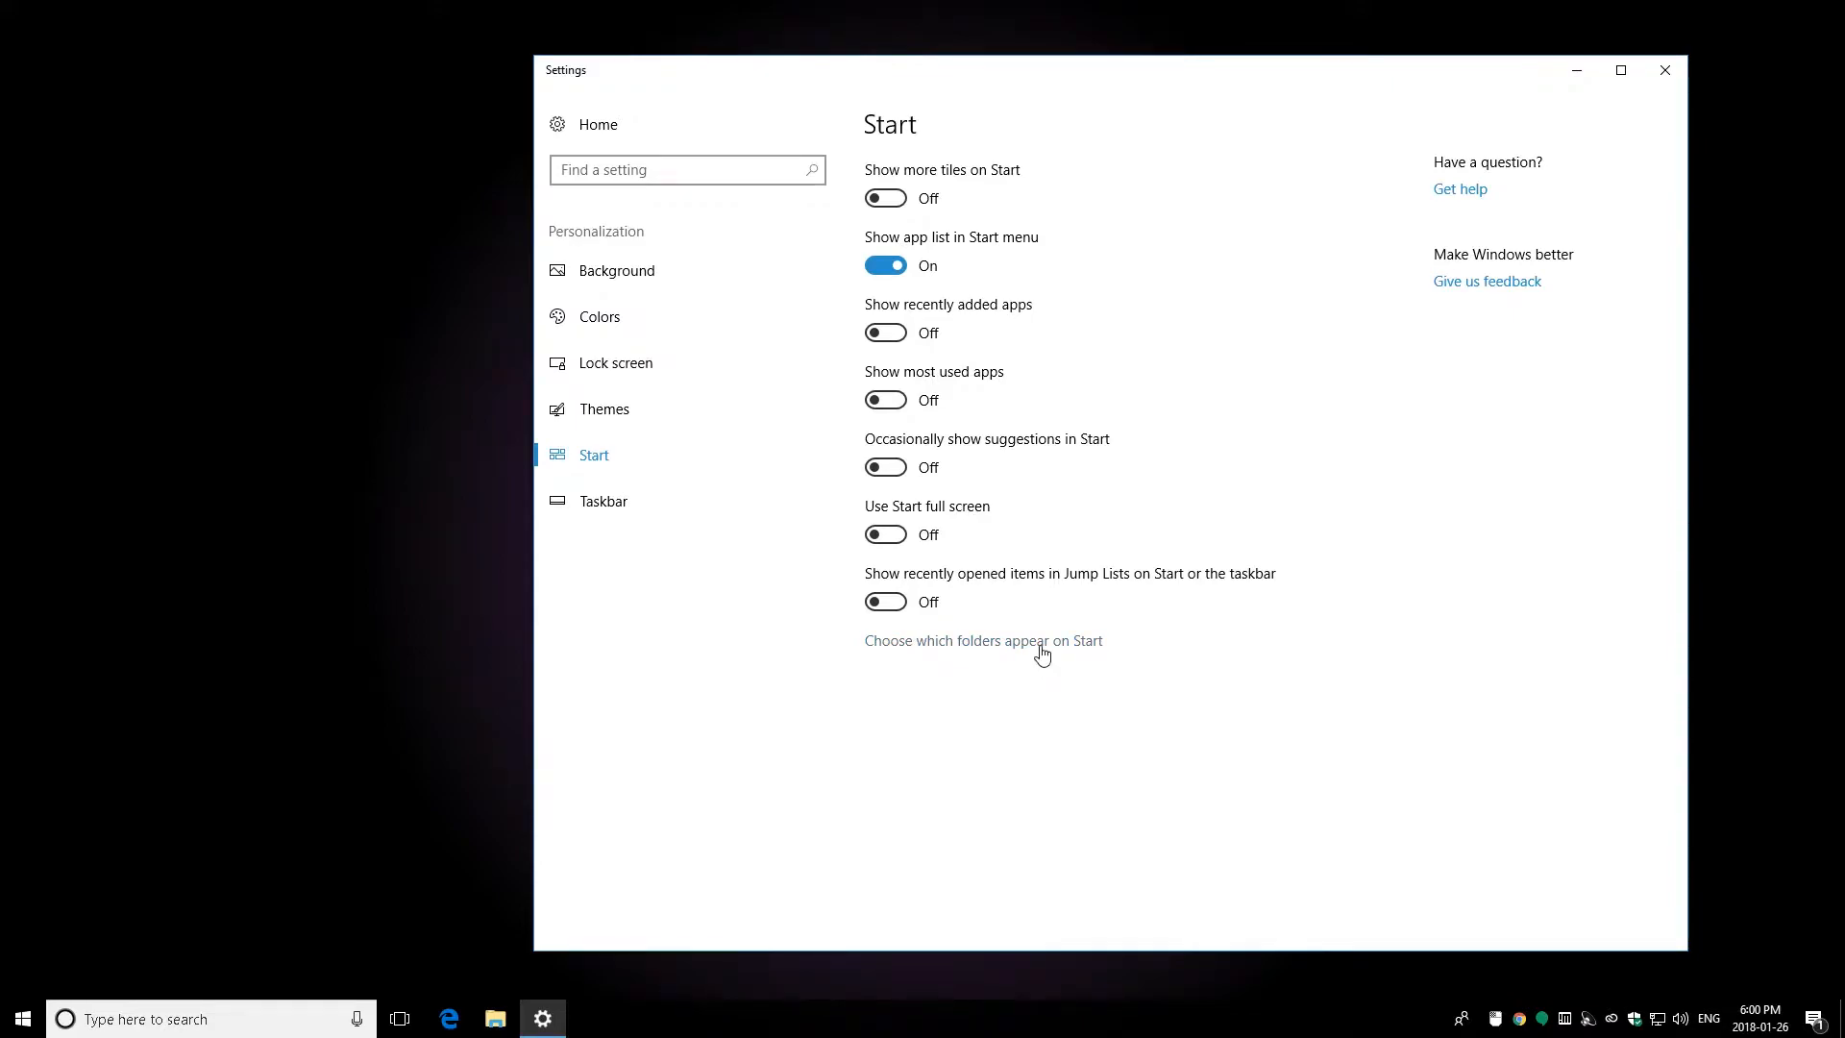
# Step: Review the folders shown on Start, then open Start to edit 'Life at a glance'
pyautogui.click(981, 640)
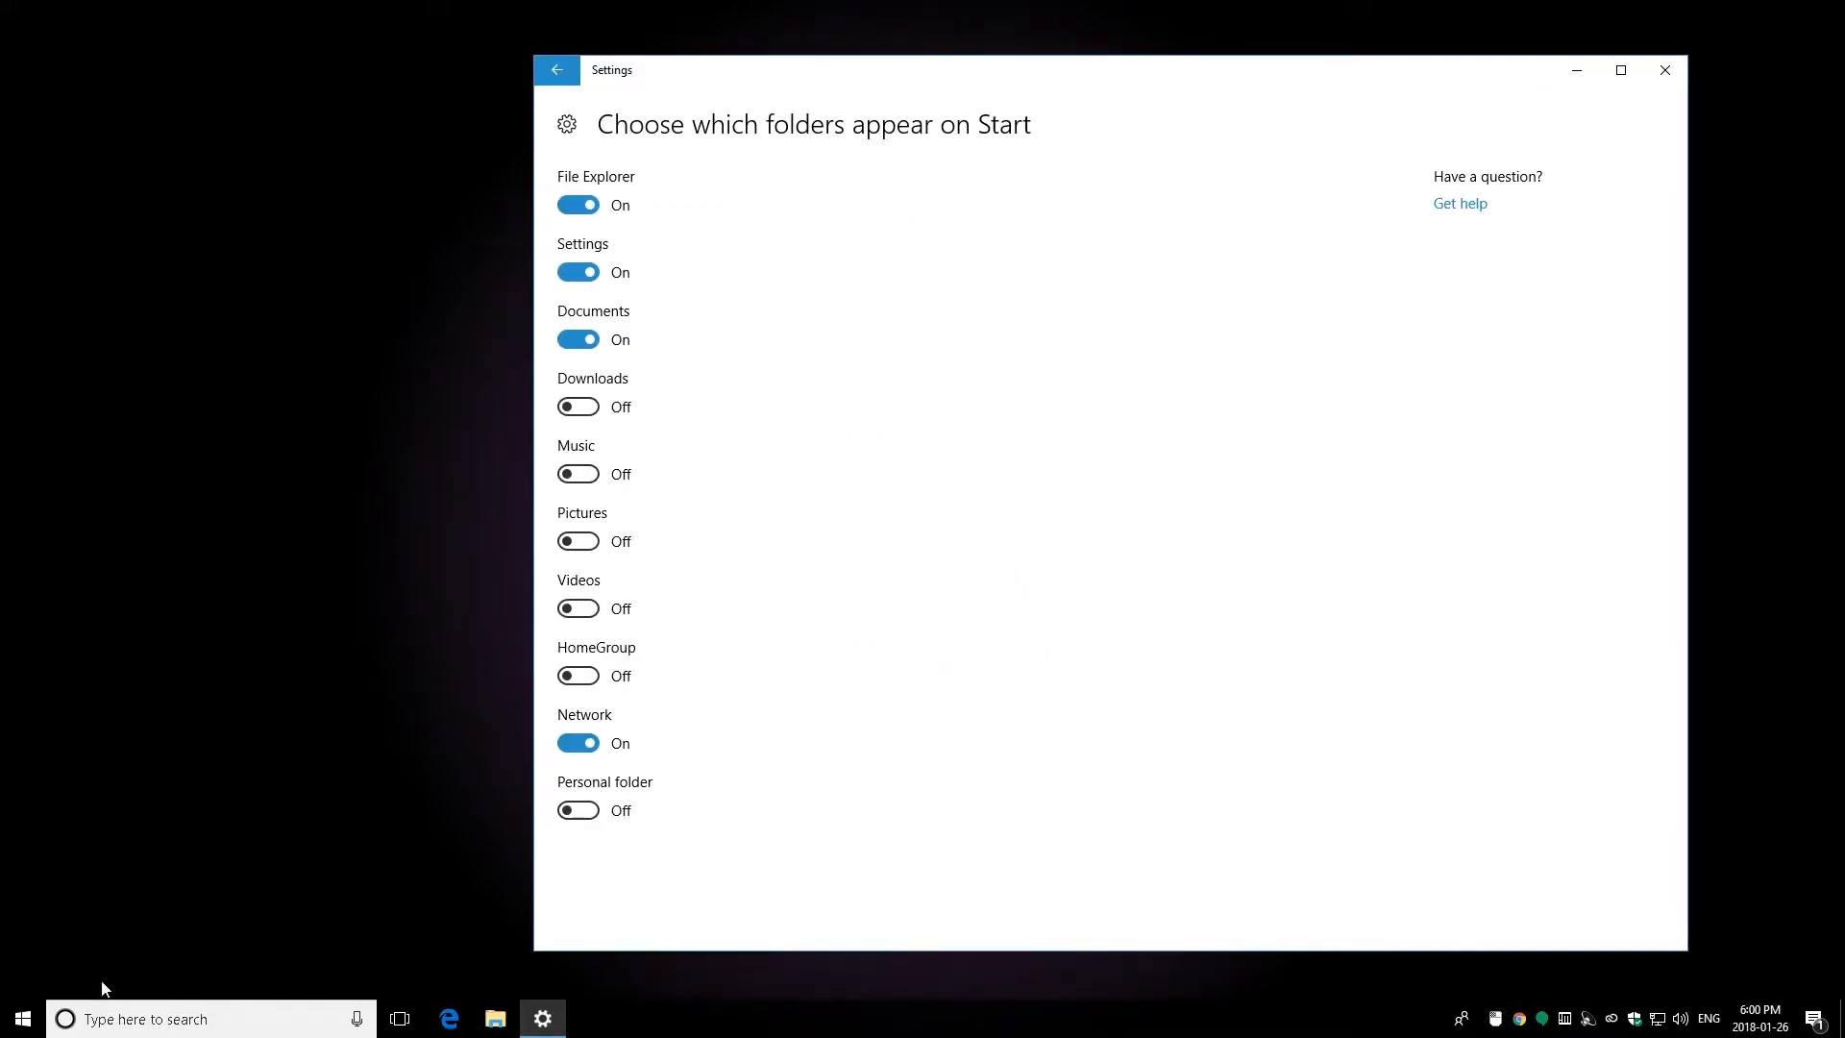
pyautogui.click(21, 1017)
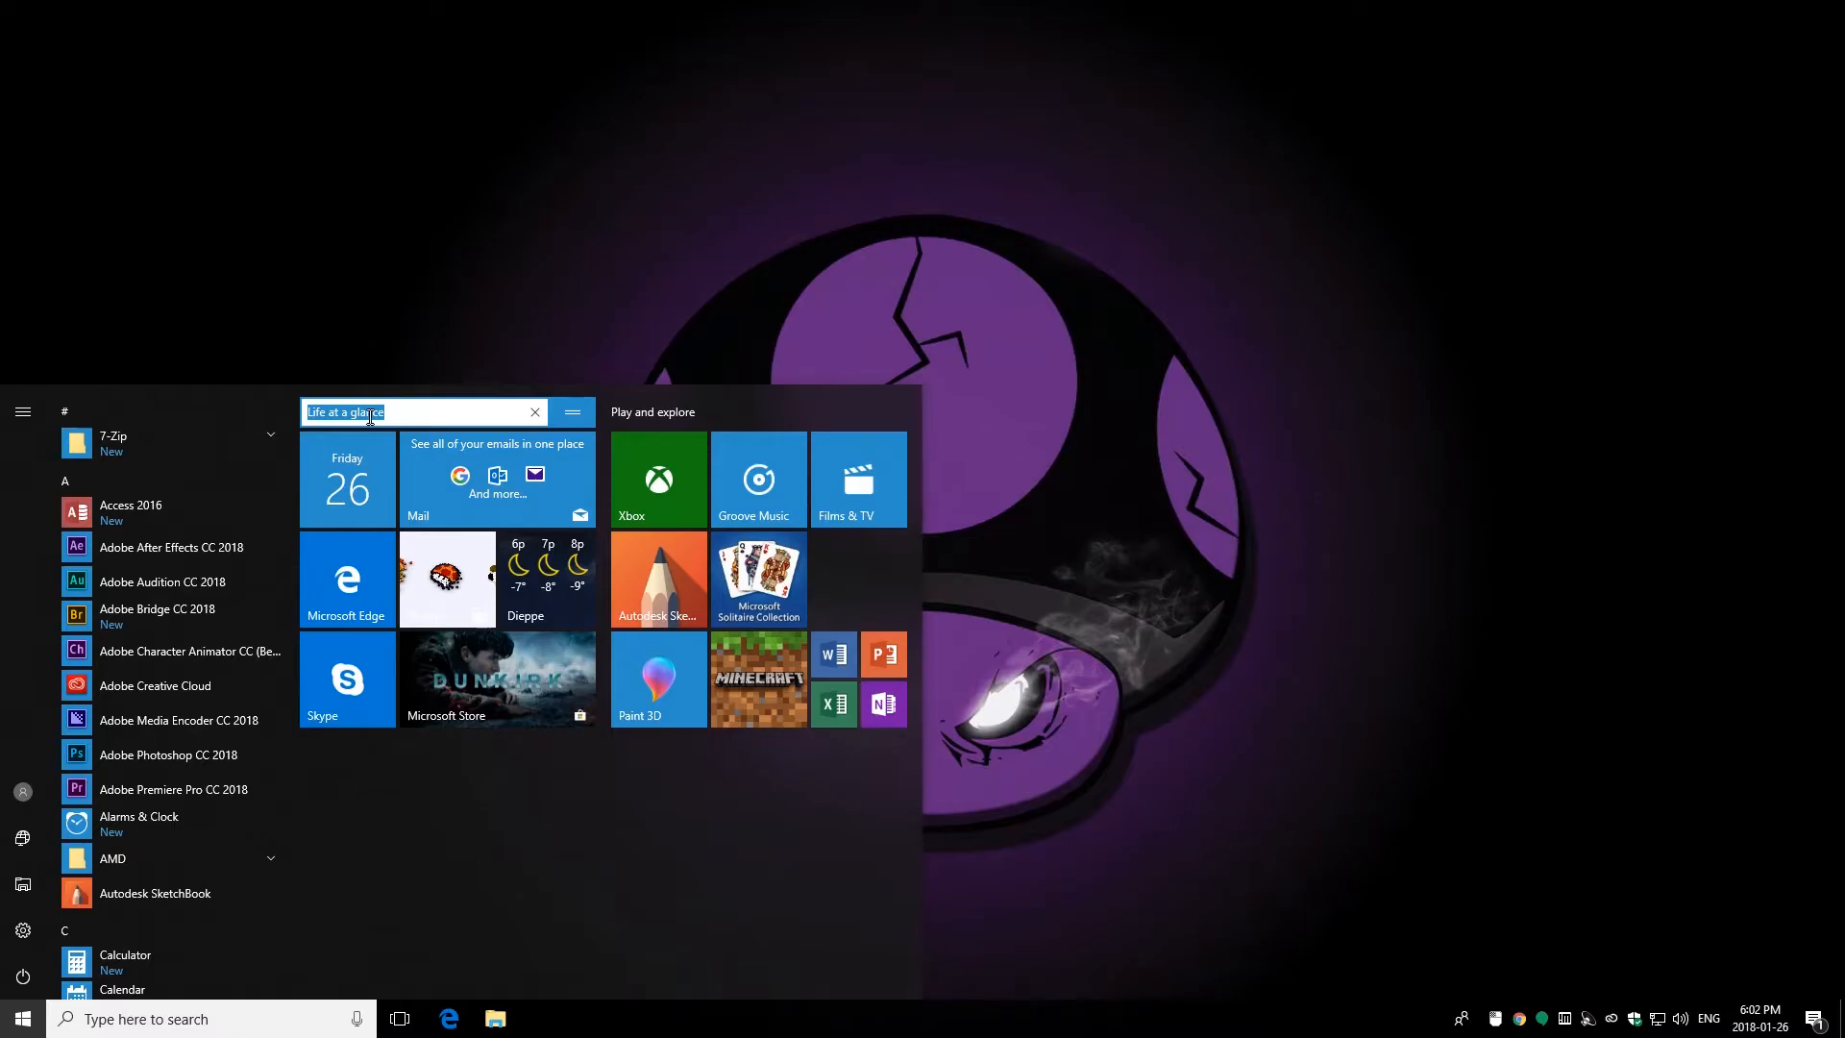
# Step: Rename the Start tile groups to 'Misc' and 'Play'
pyautogui.write('Mi')
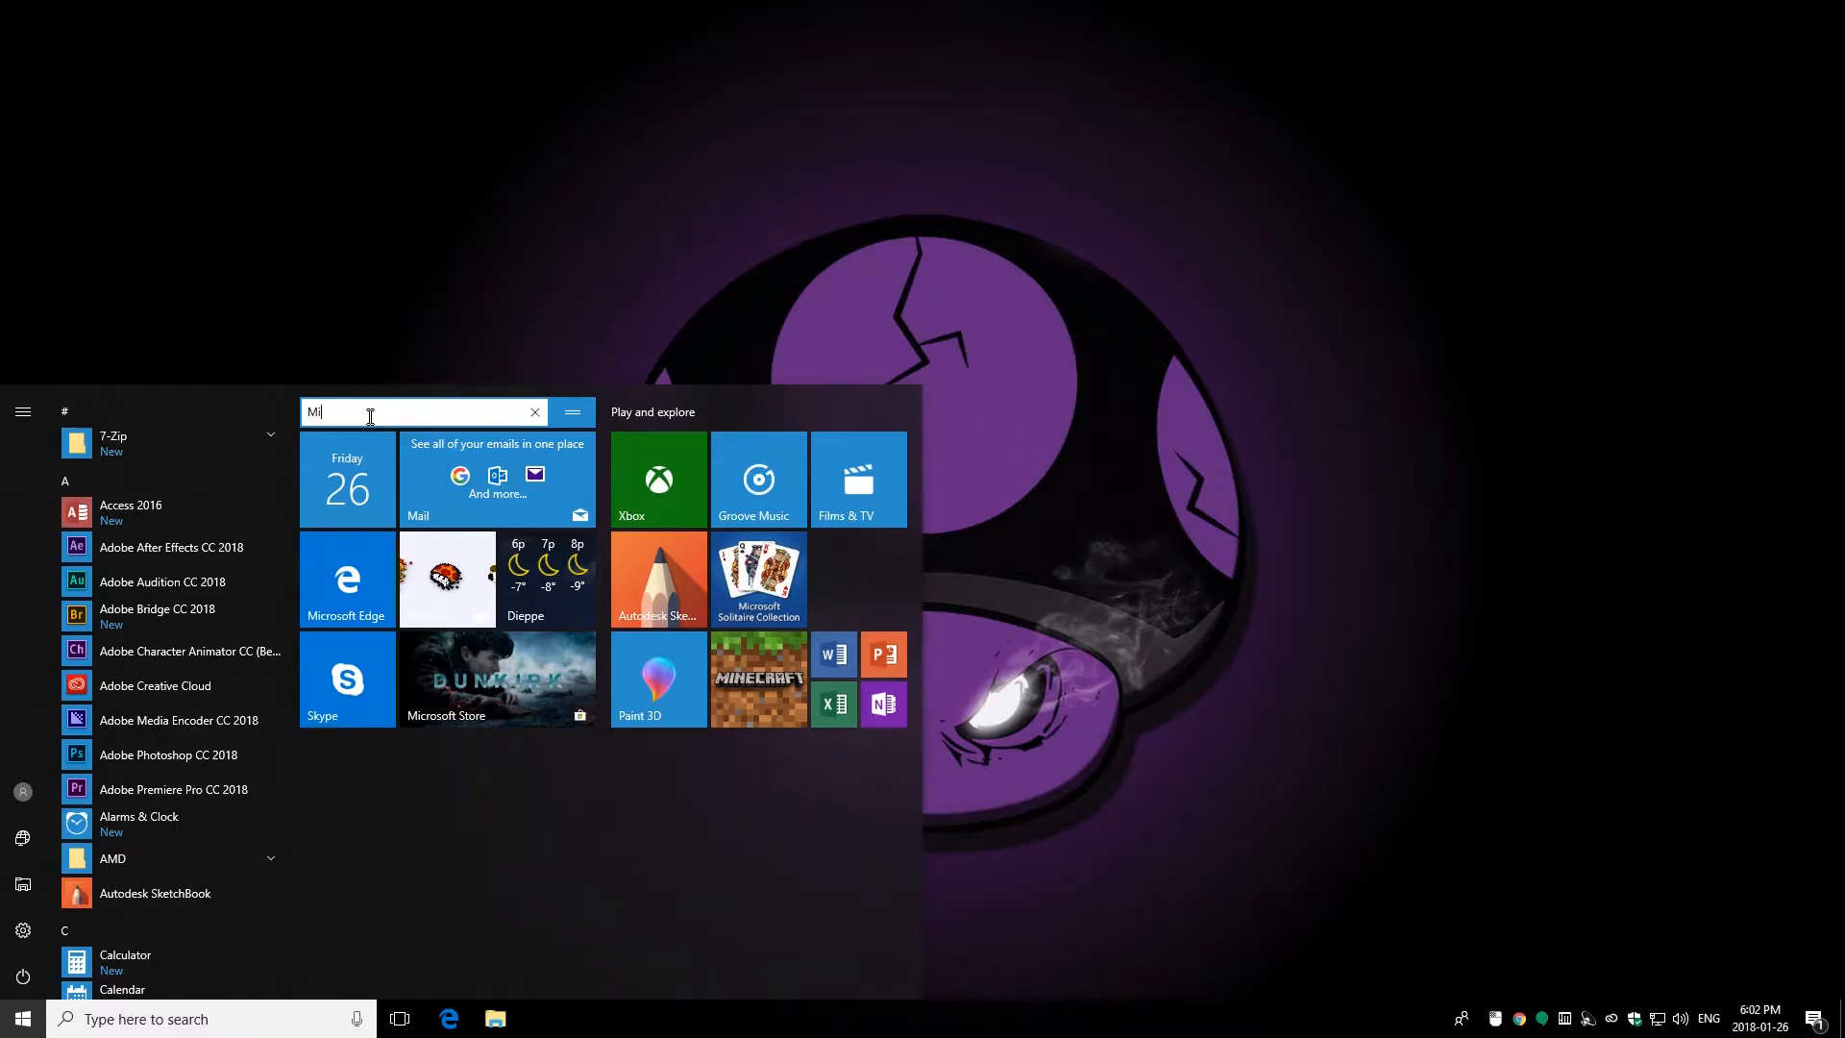
pyautogui.click(570, 413)
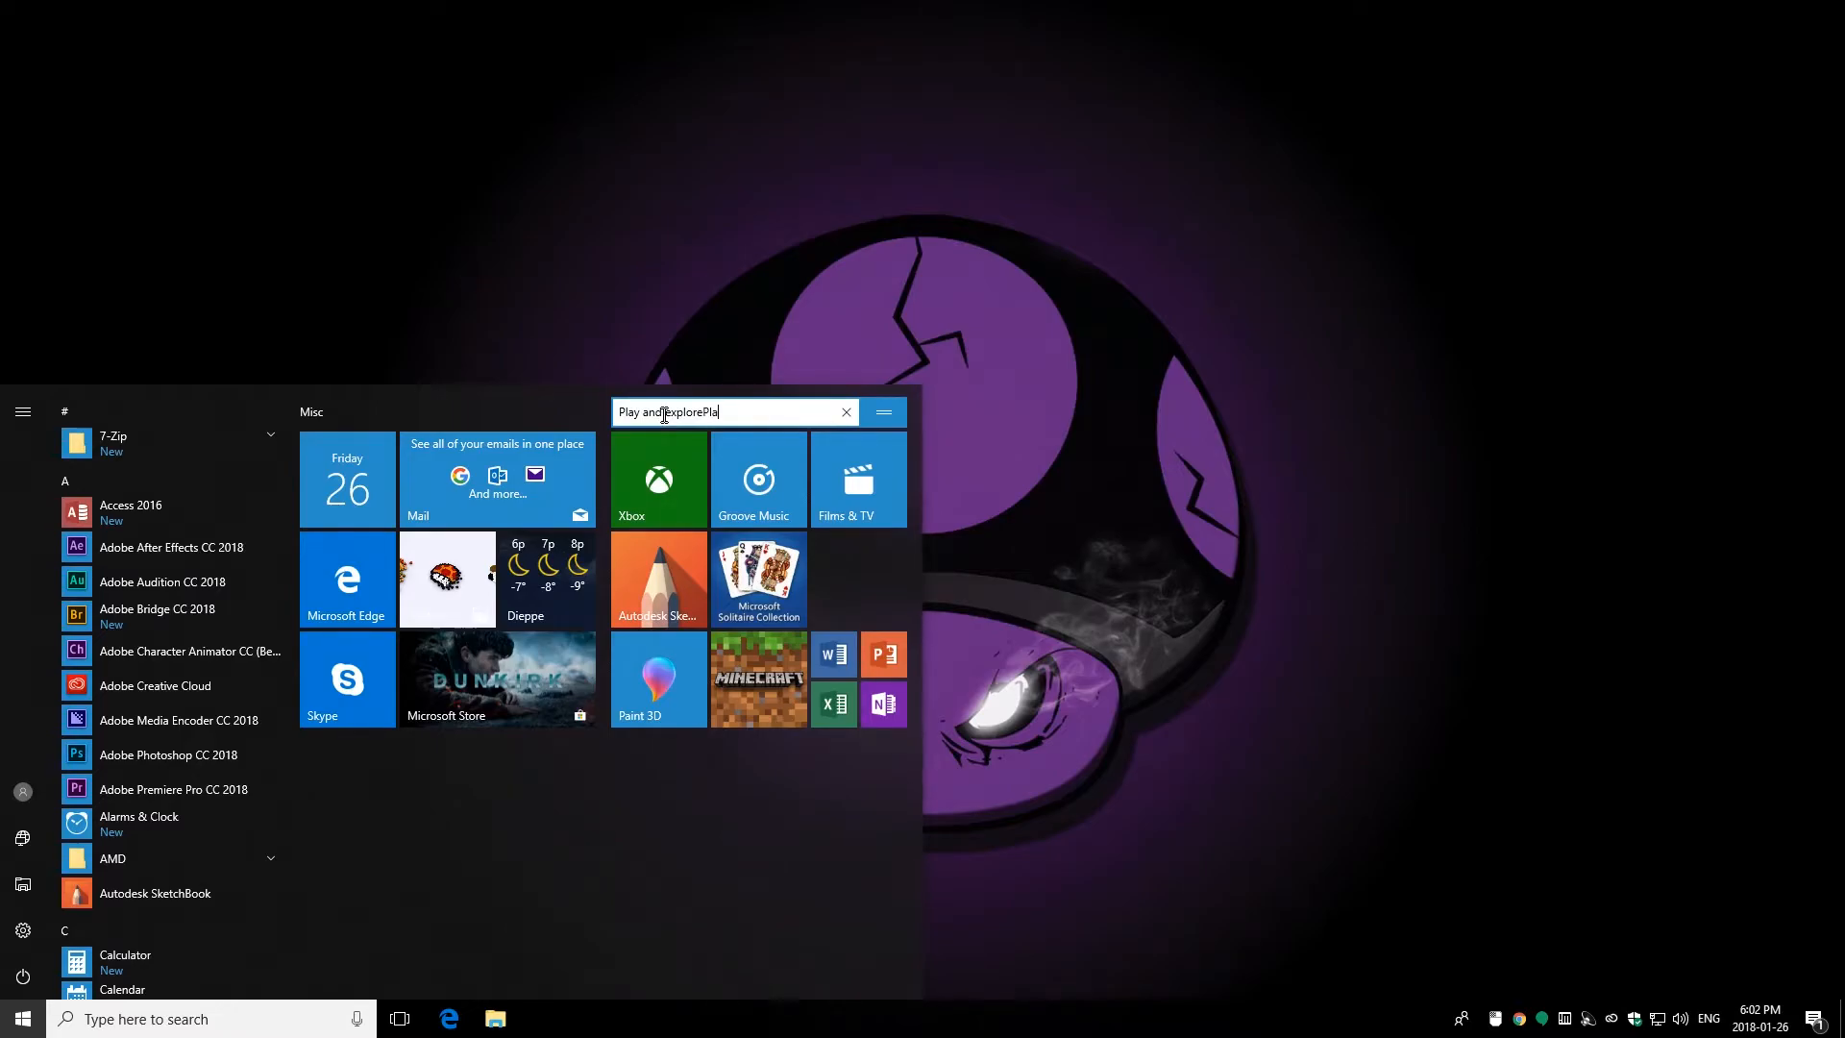
pyautogui.press('Backspace')
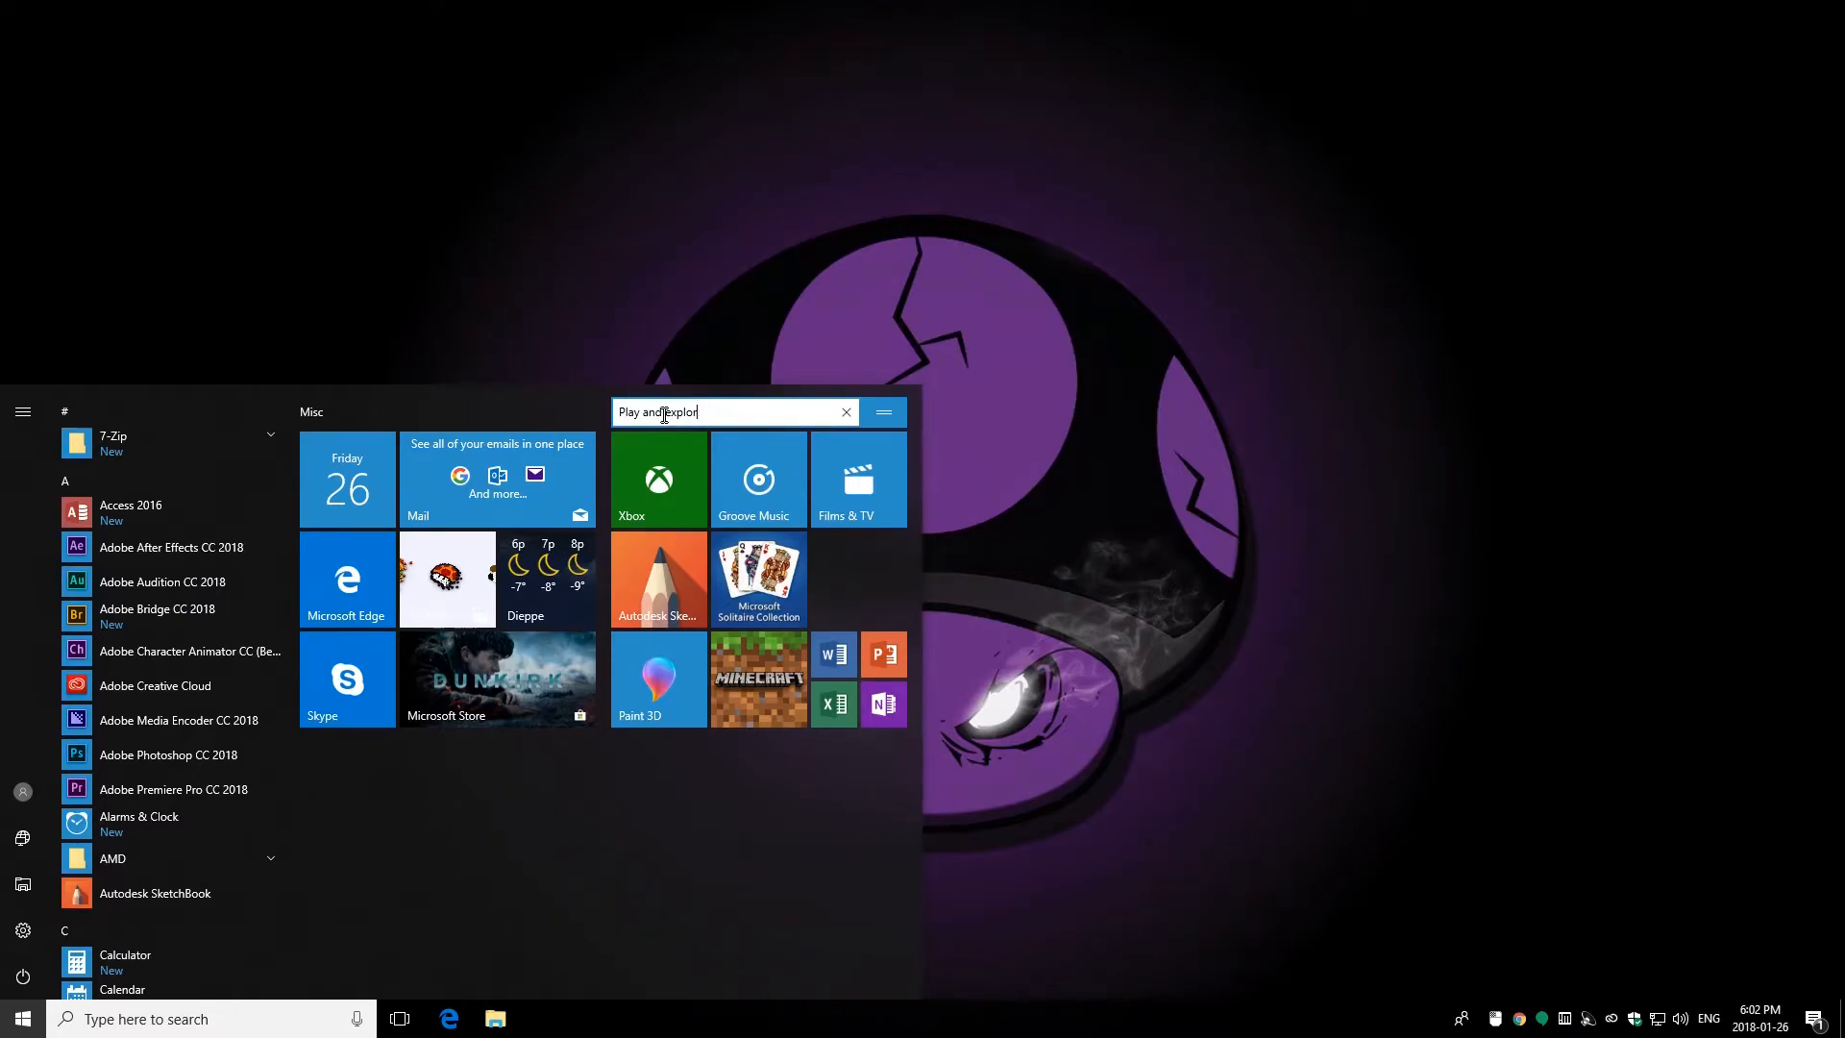
pyautogui.press('BackSpace')
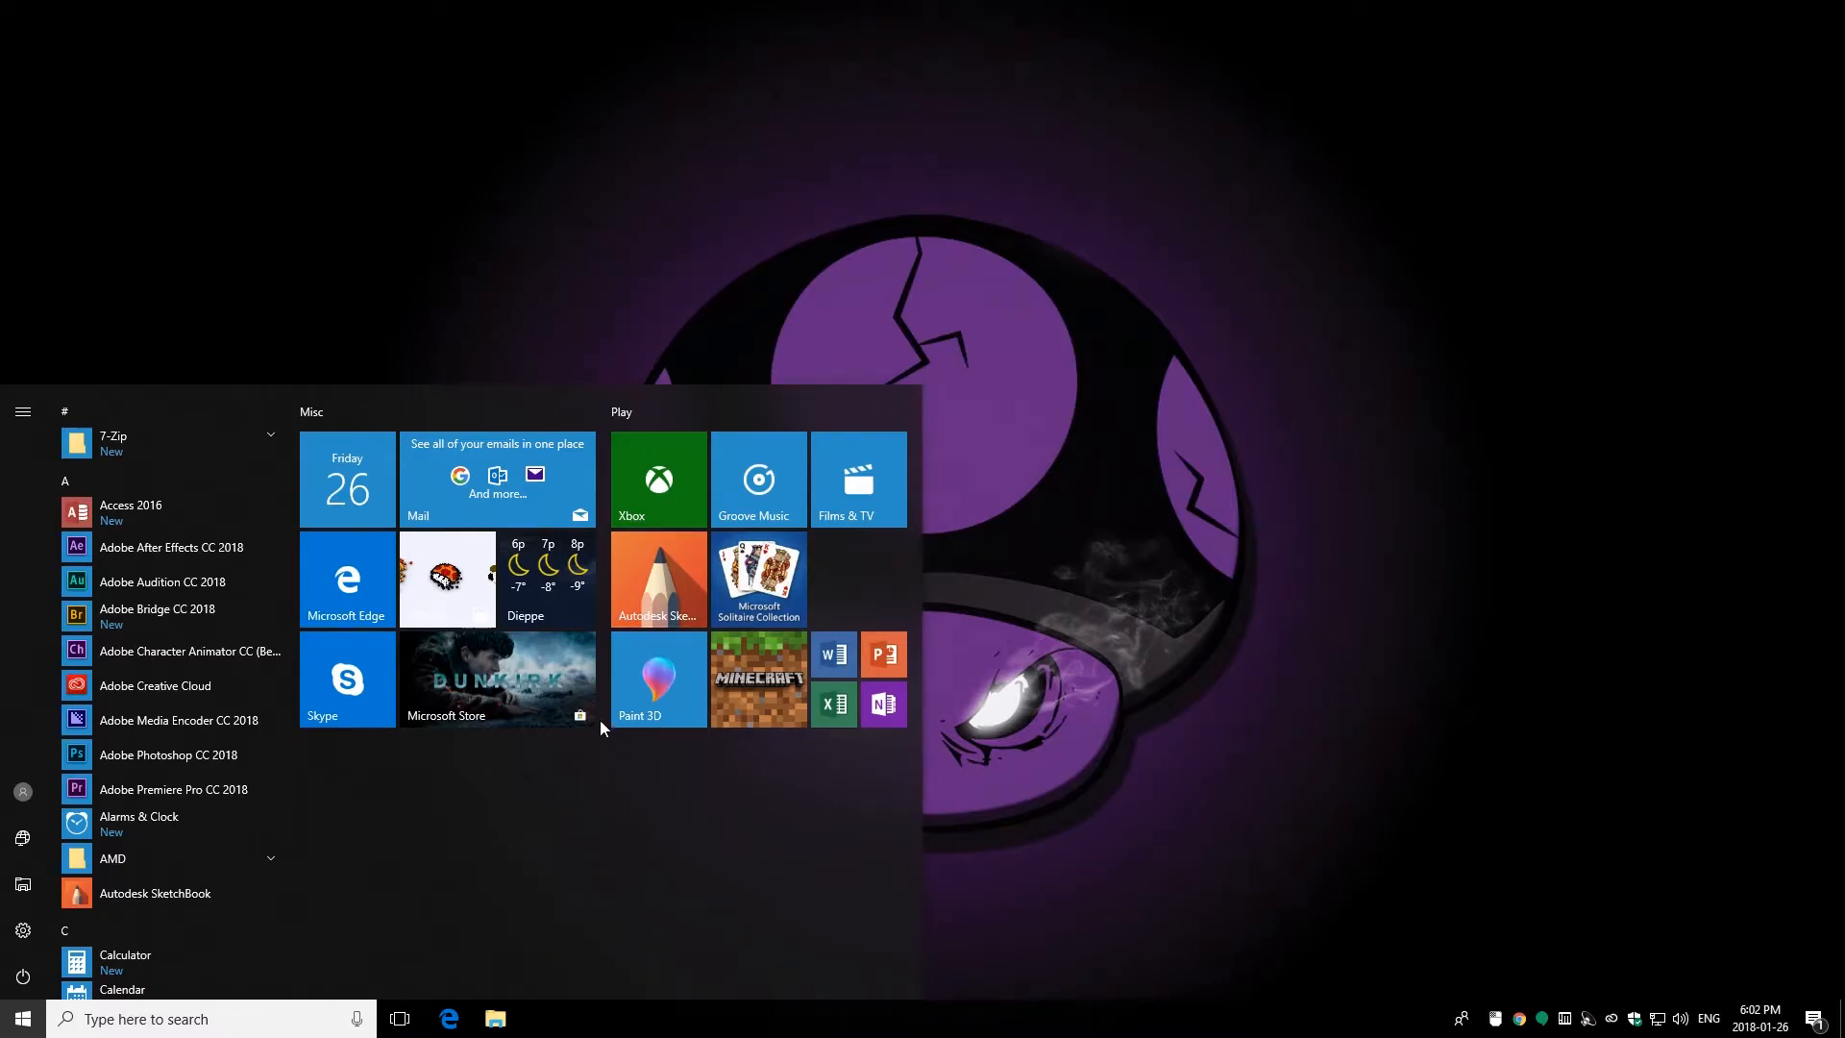
pyautogui.moveTo(655, 424)
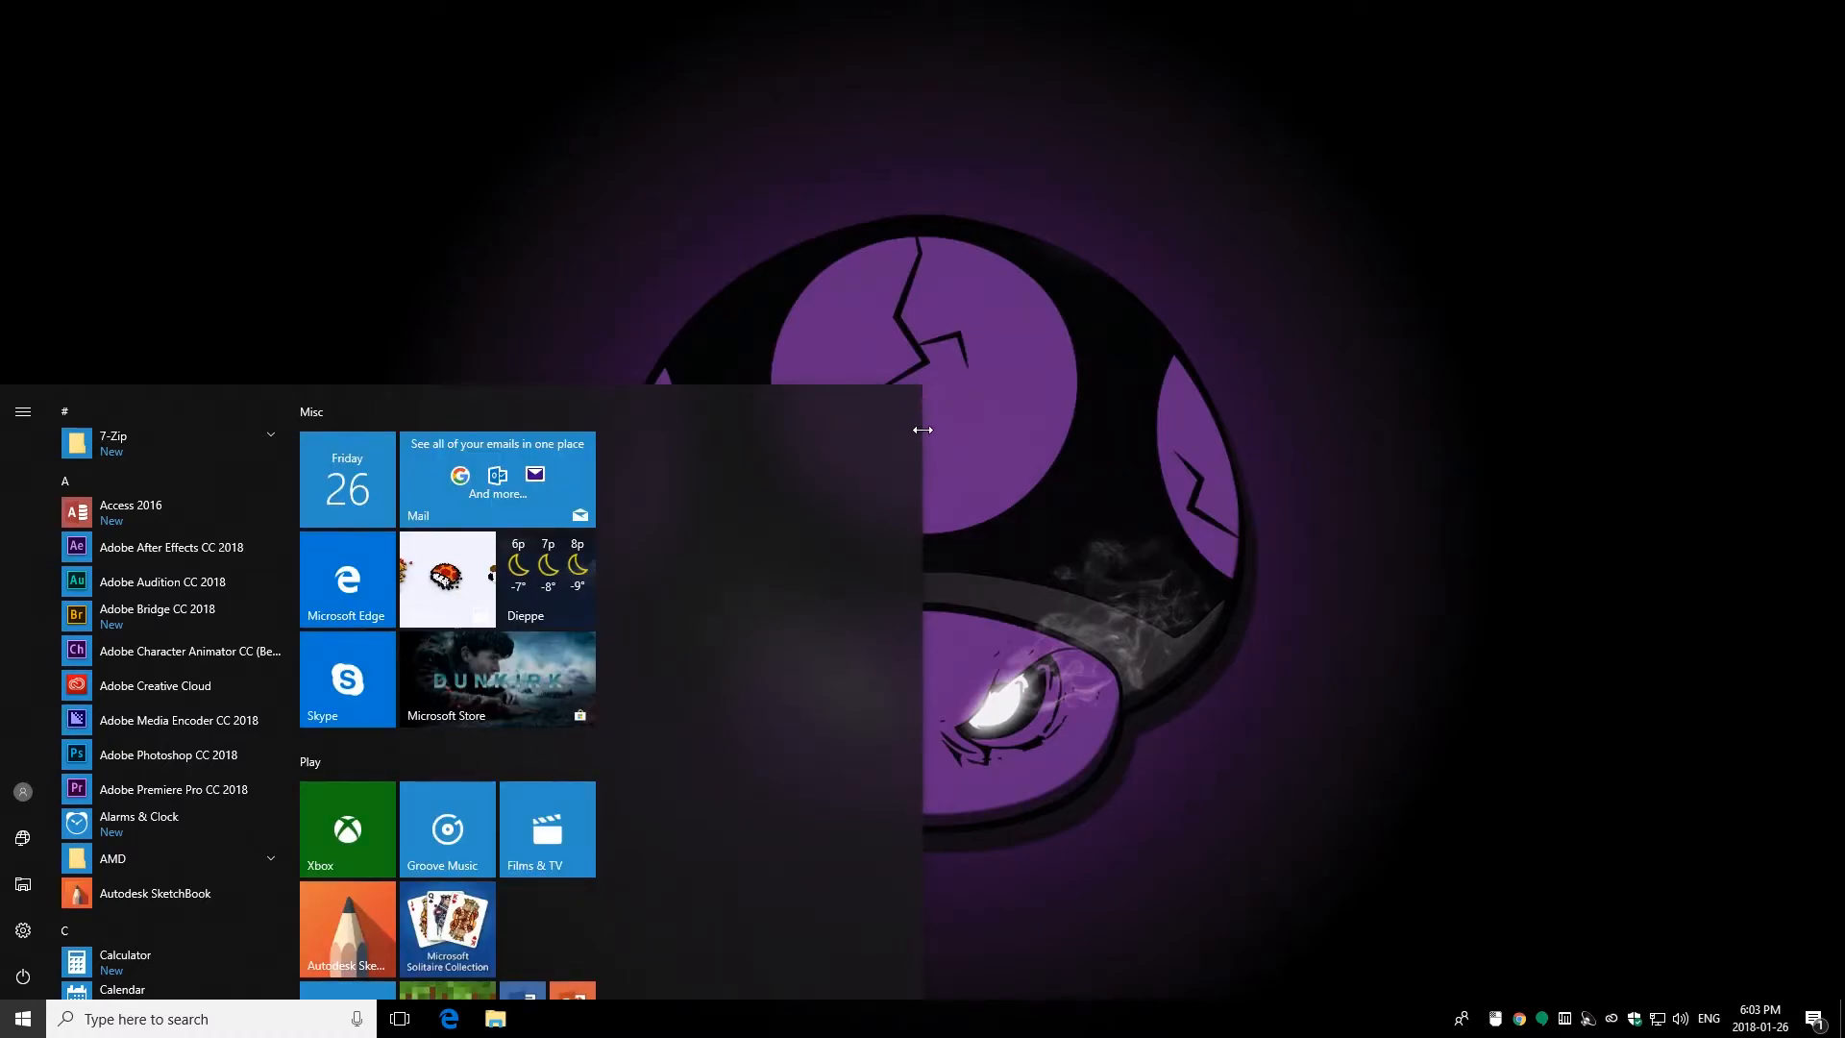
# Step: Narrow the Start menu so the tile groups stack in one column, then close it
pyautogui.moveTo(923, 430); pyautogui.dragTo(804, 446)
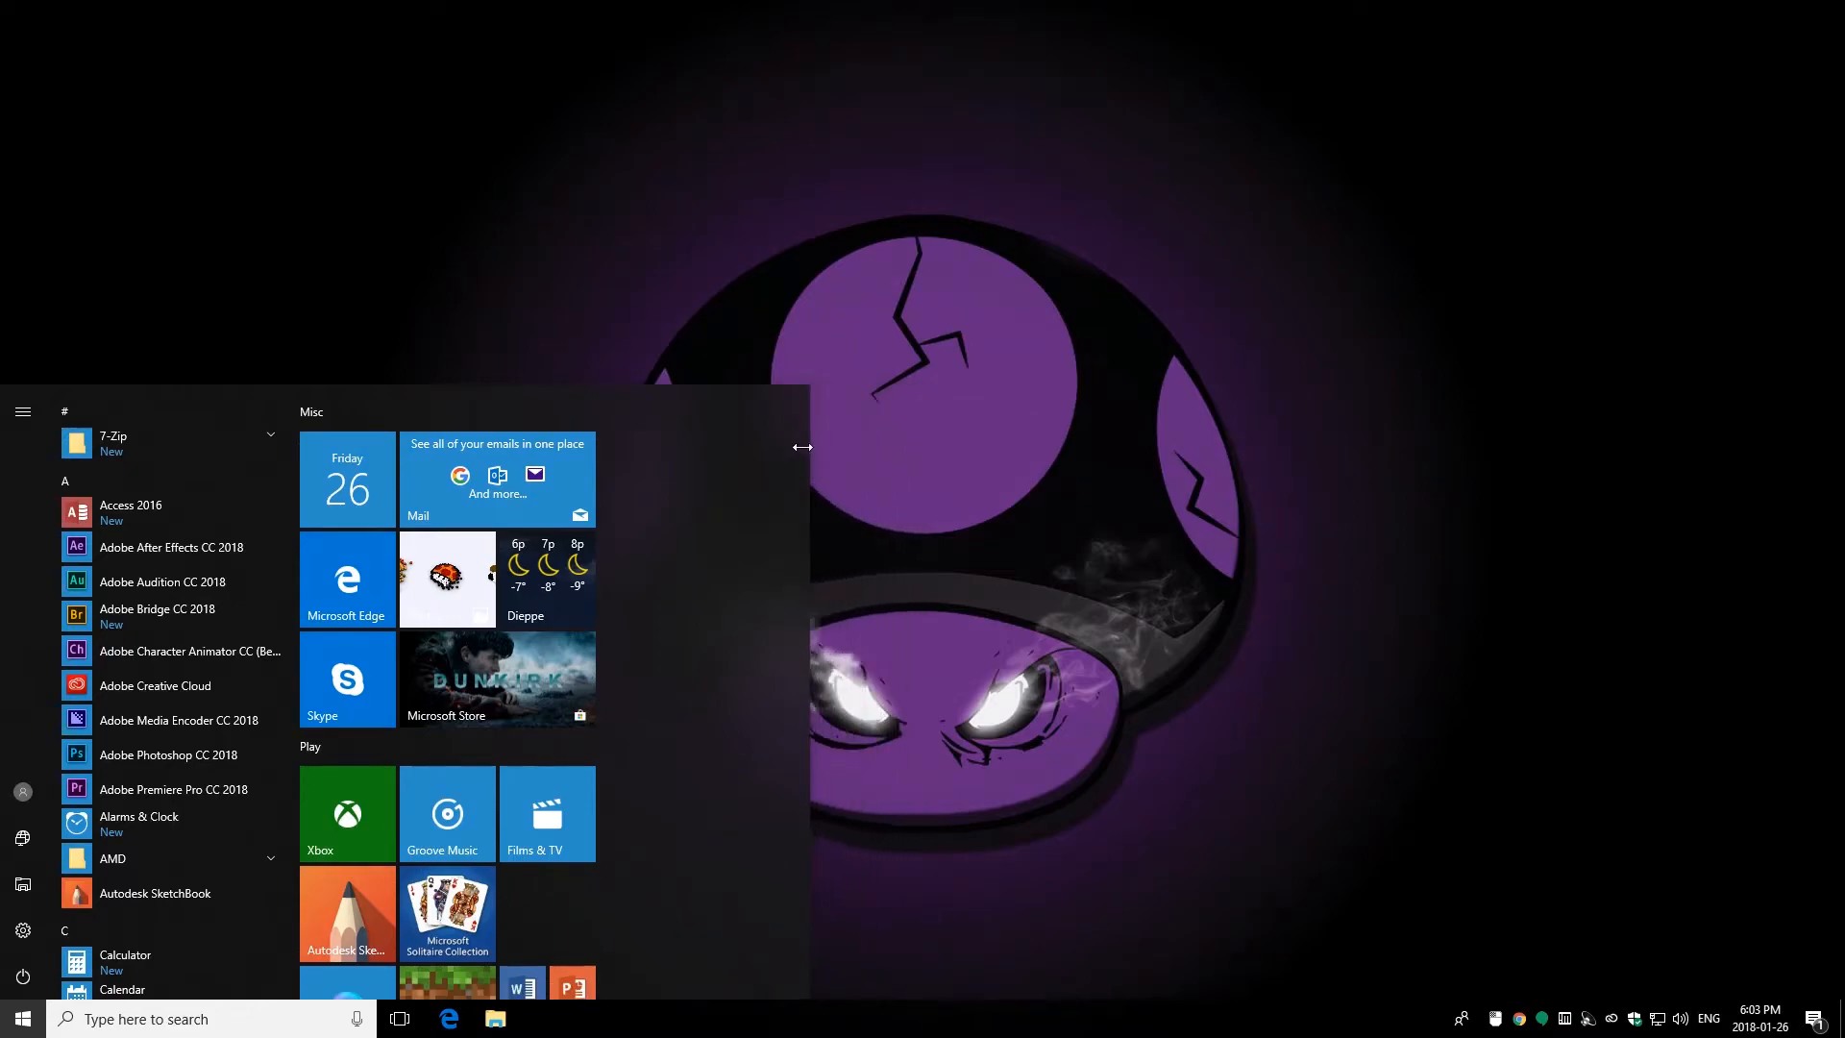
pyautogui.moveTo(803, 447); pyautogui.dragTo(608, 472)
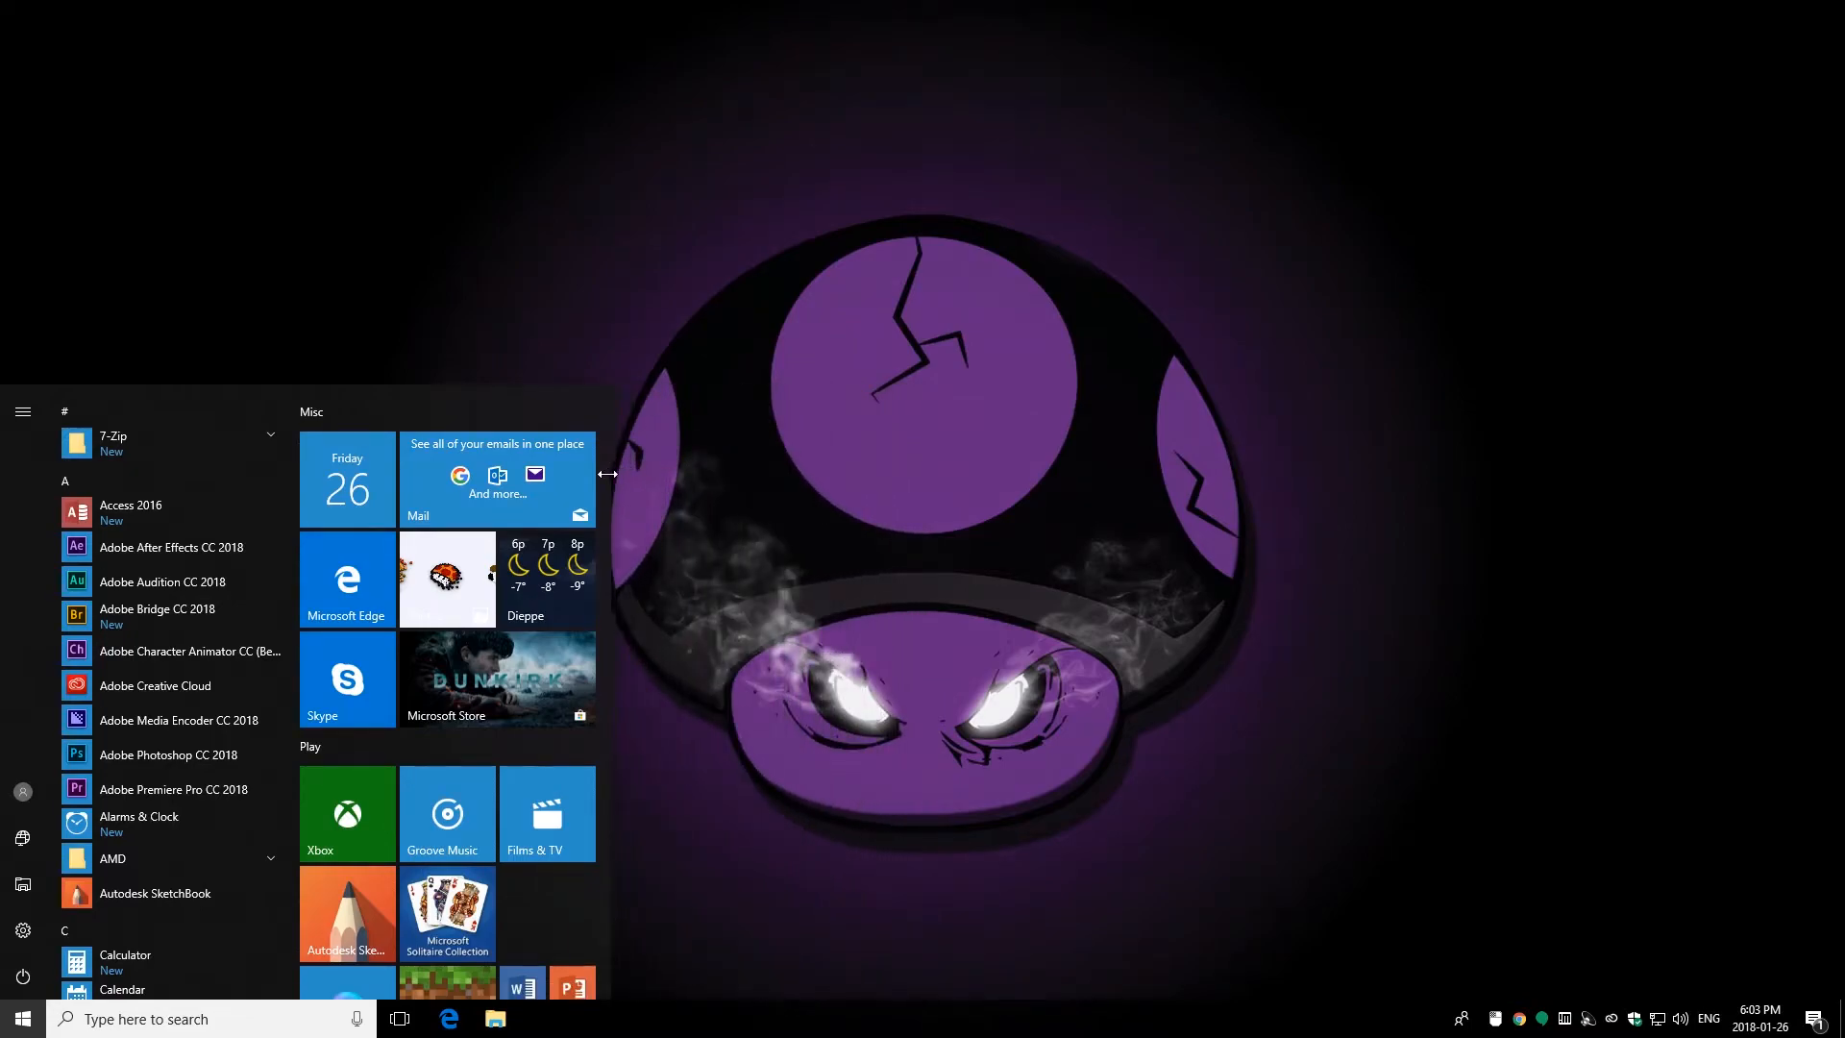
pyautogui.click(21, 1018)
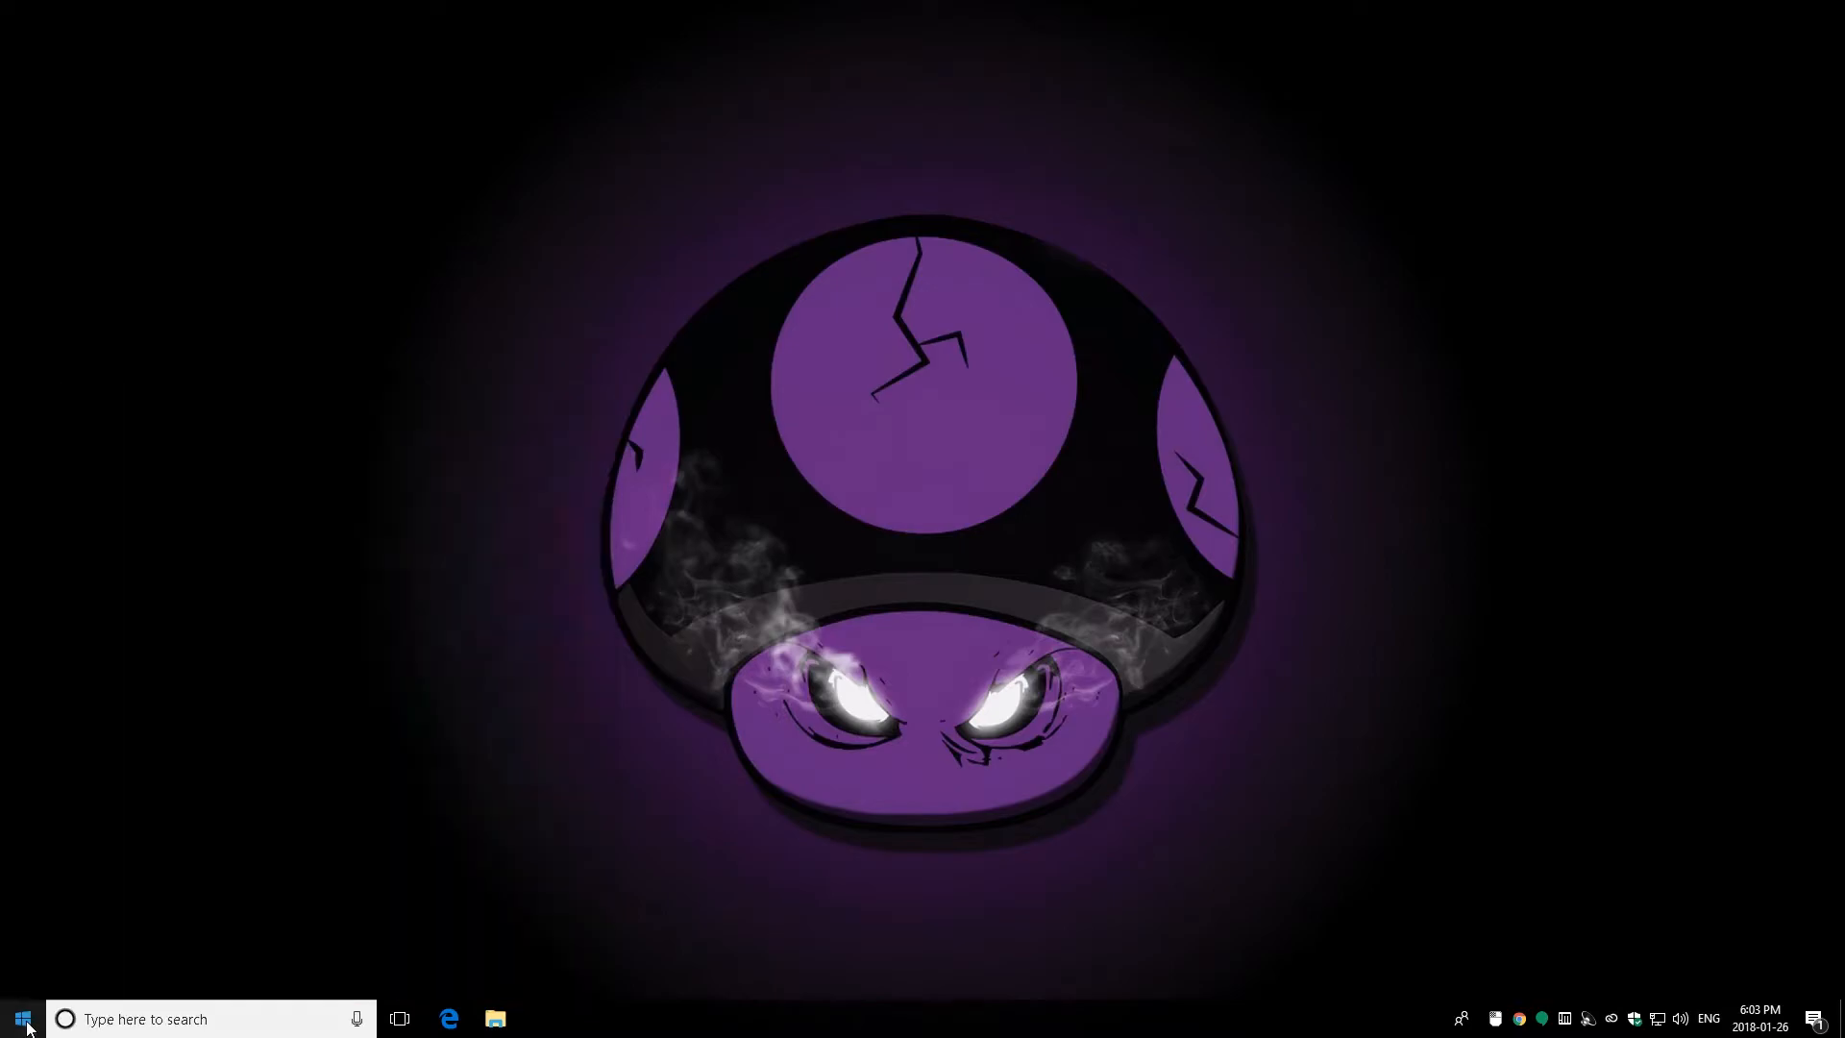
# Step: Unpin the Mail tile from Start
pyautogui.click(21, 1017)
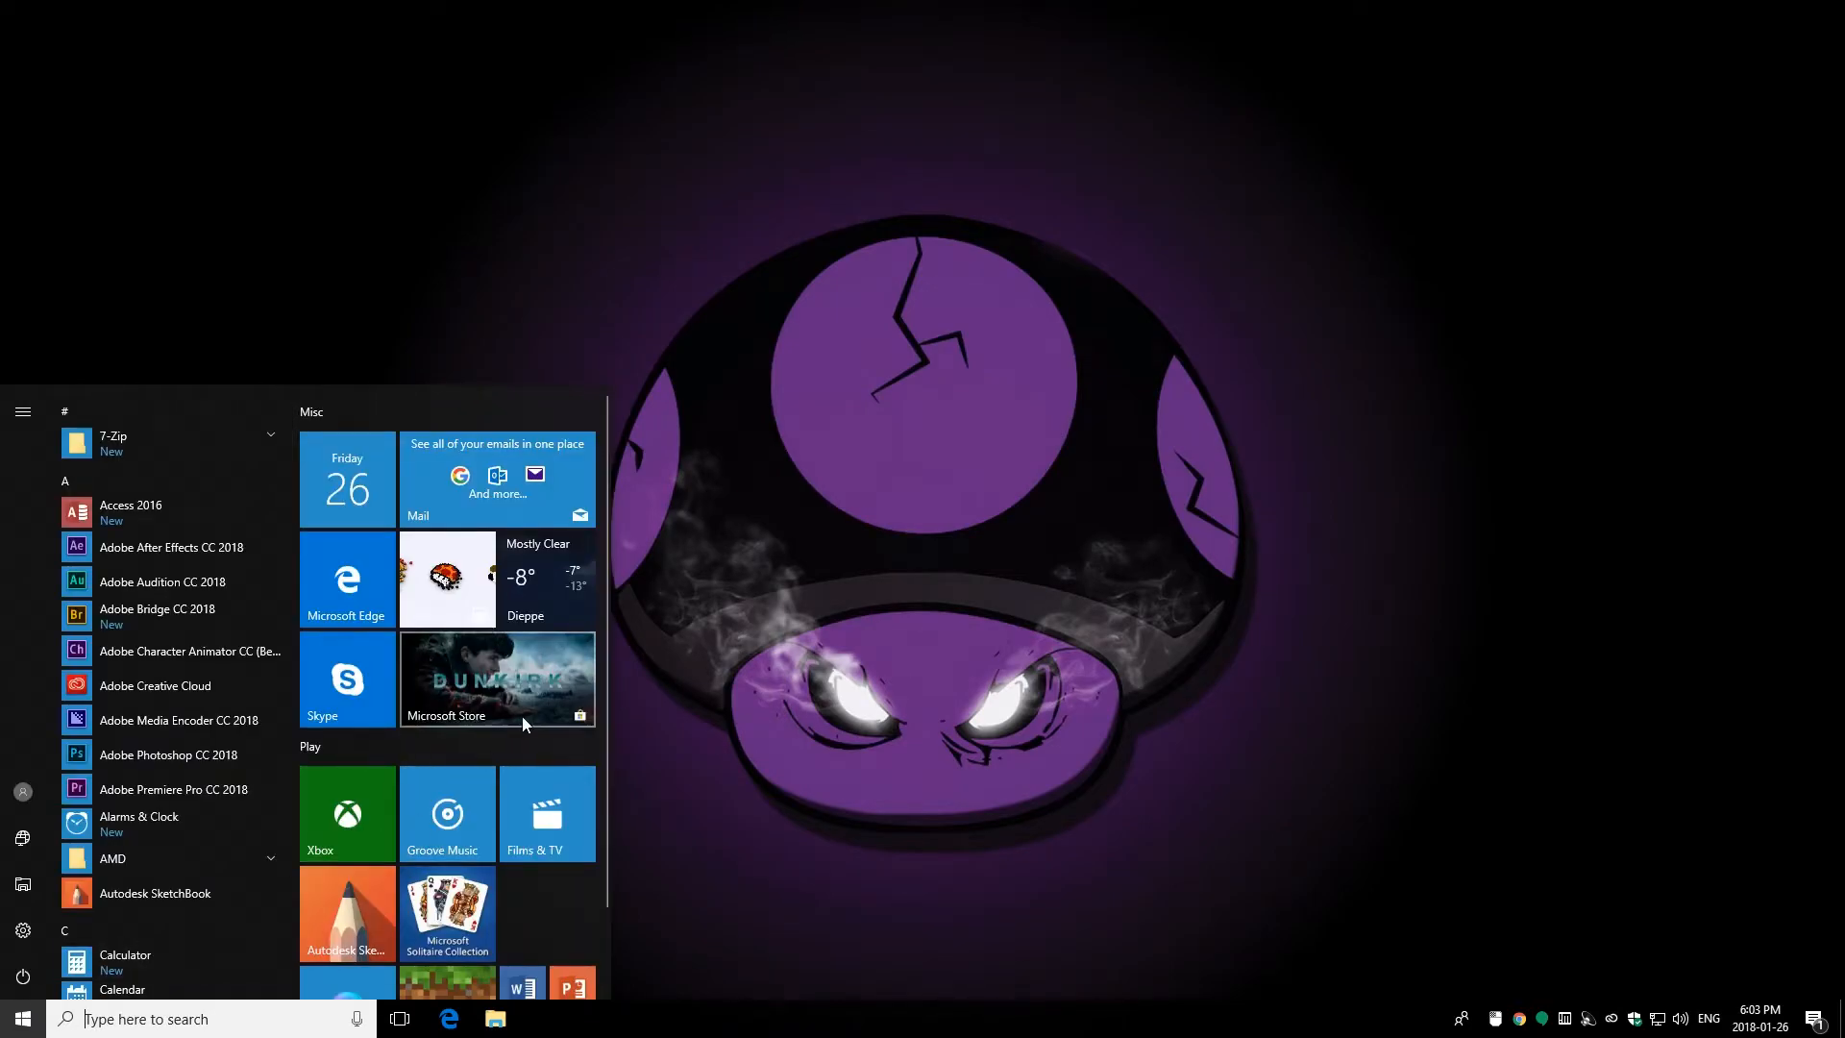
pyautogui.scroll(-3)
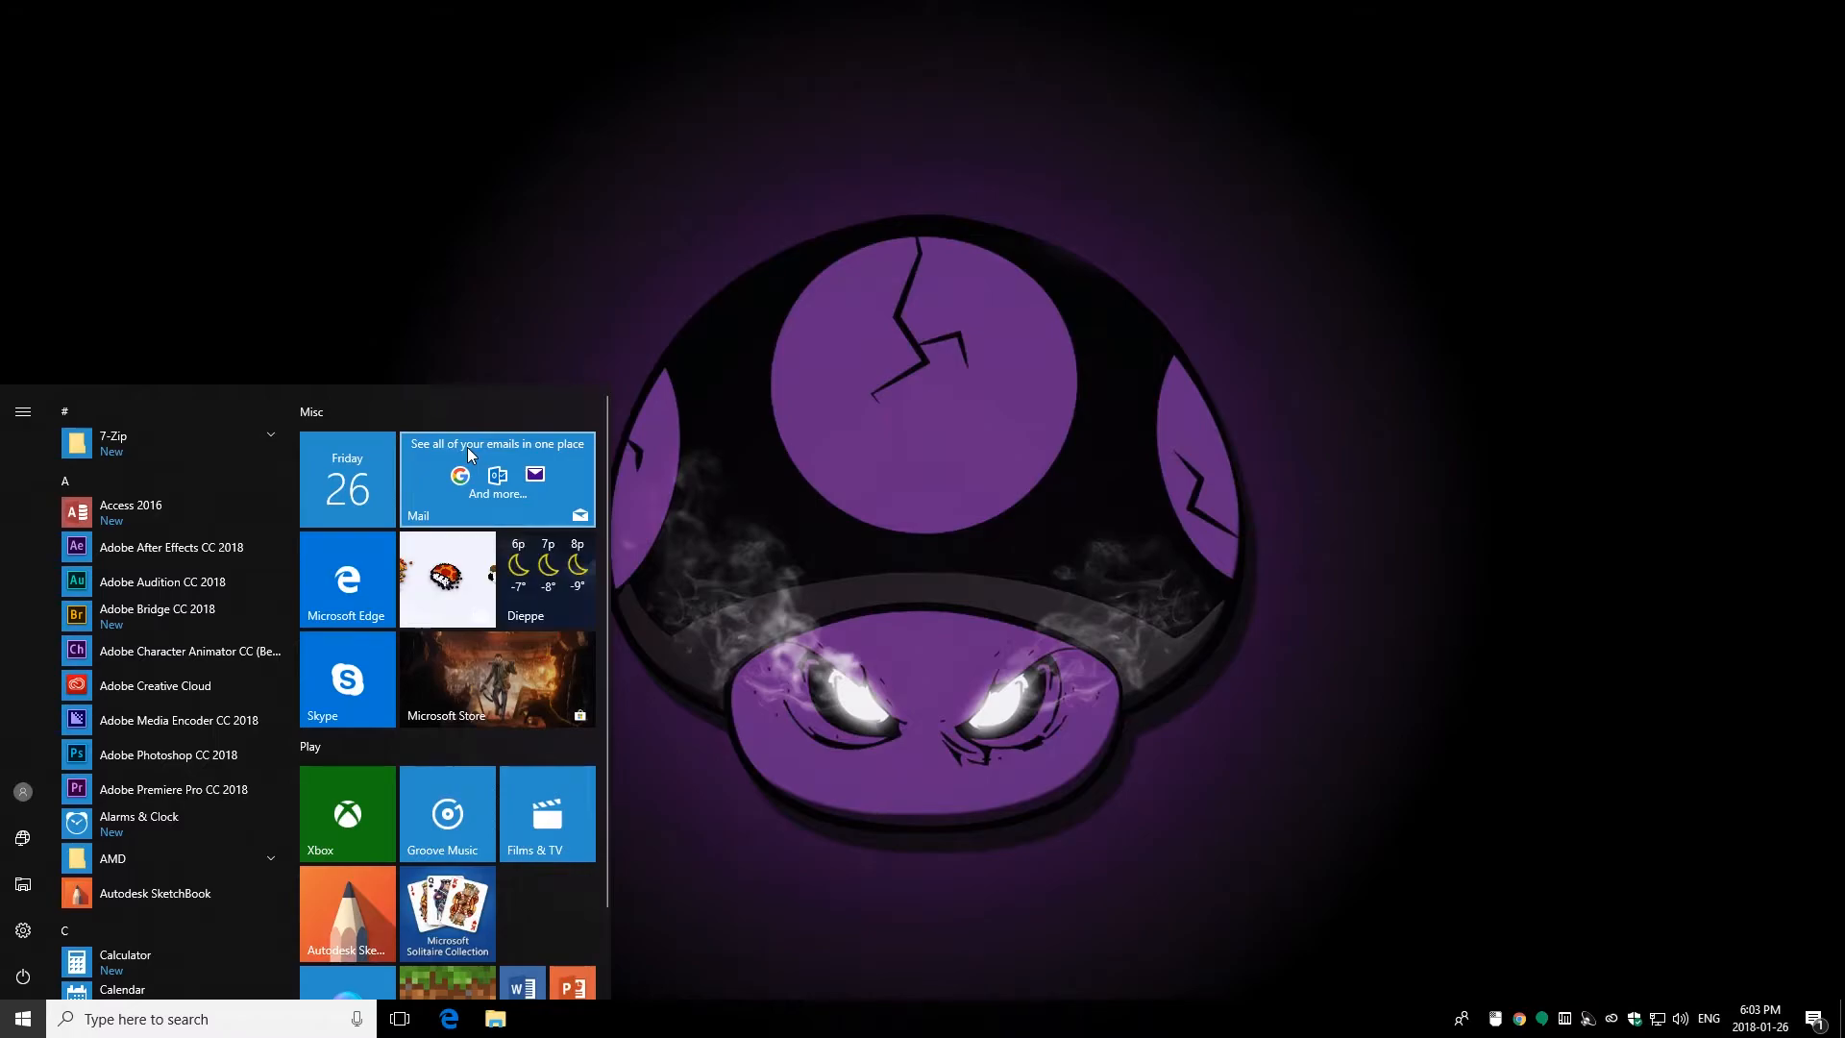
pyautogui.rightClick(494, 476)
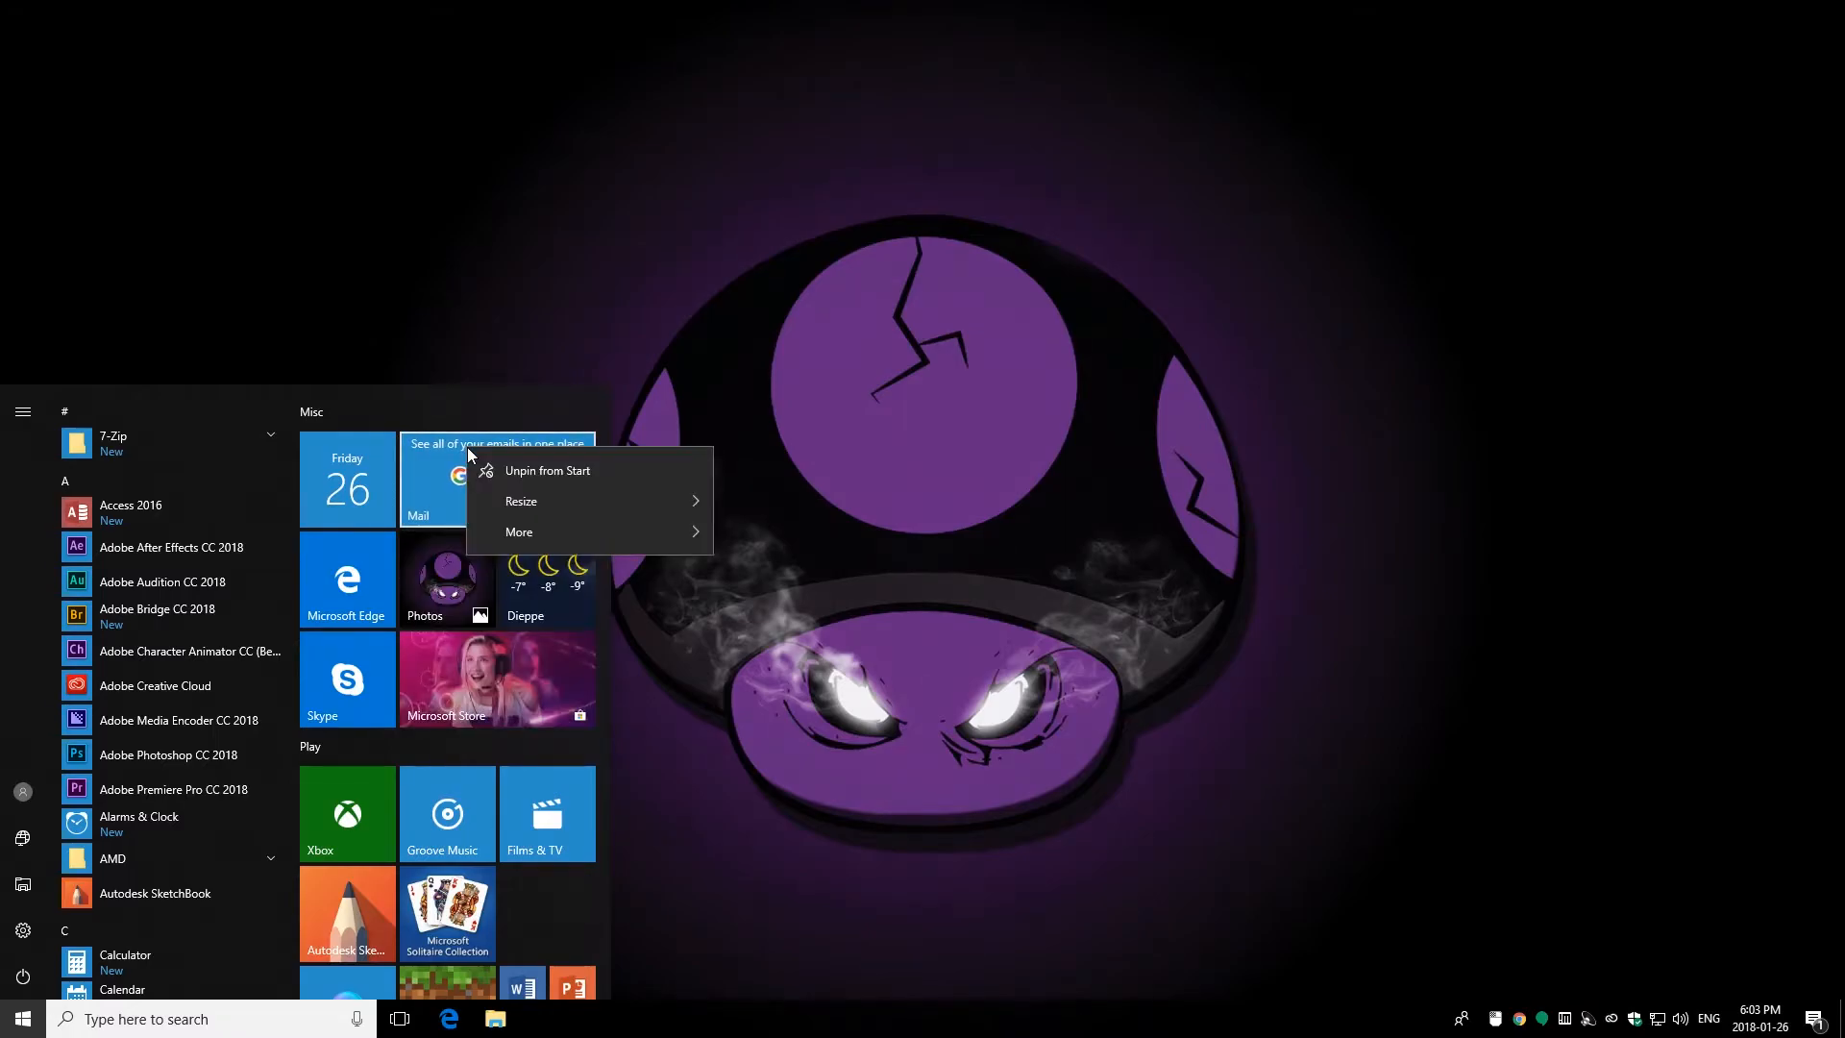
pyautogui.moveTo(545, 471)
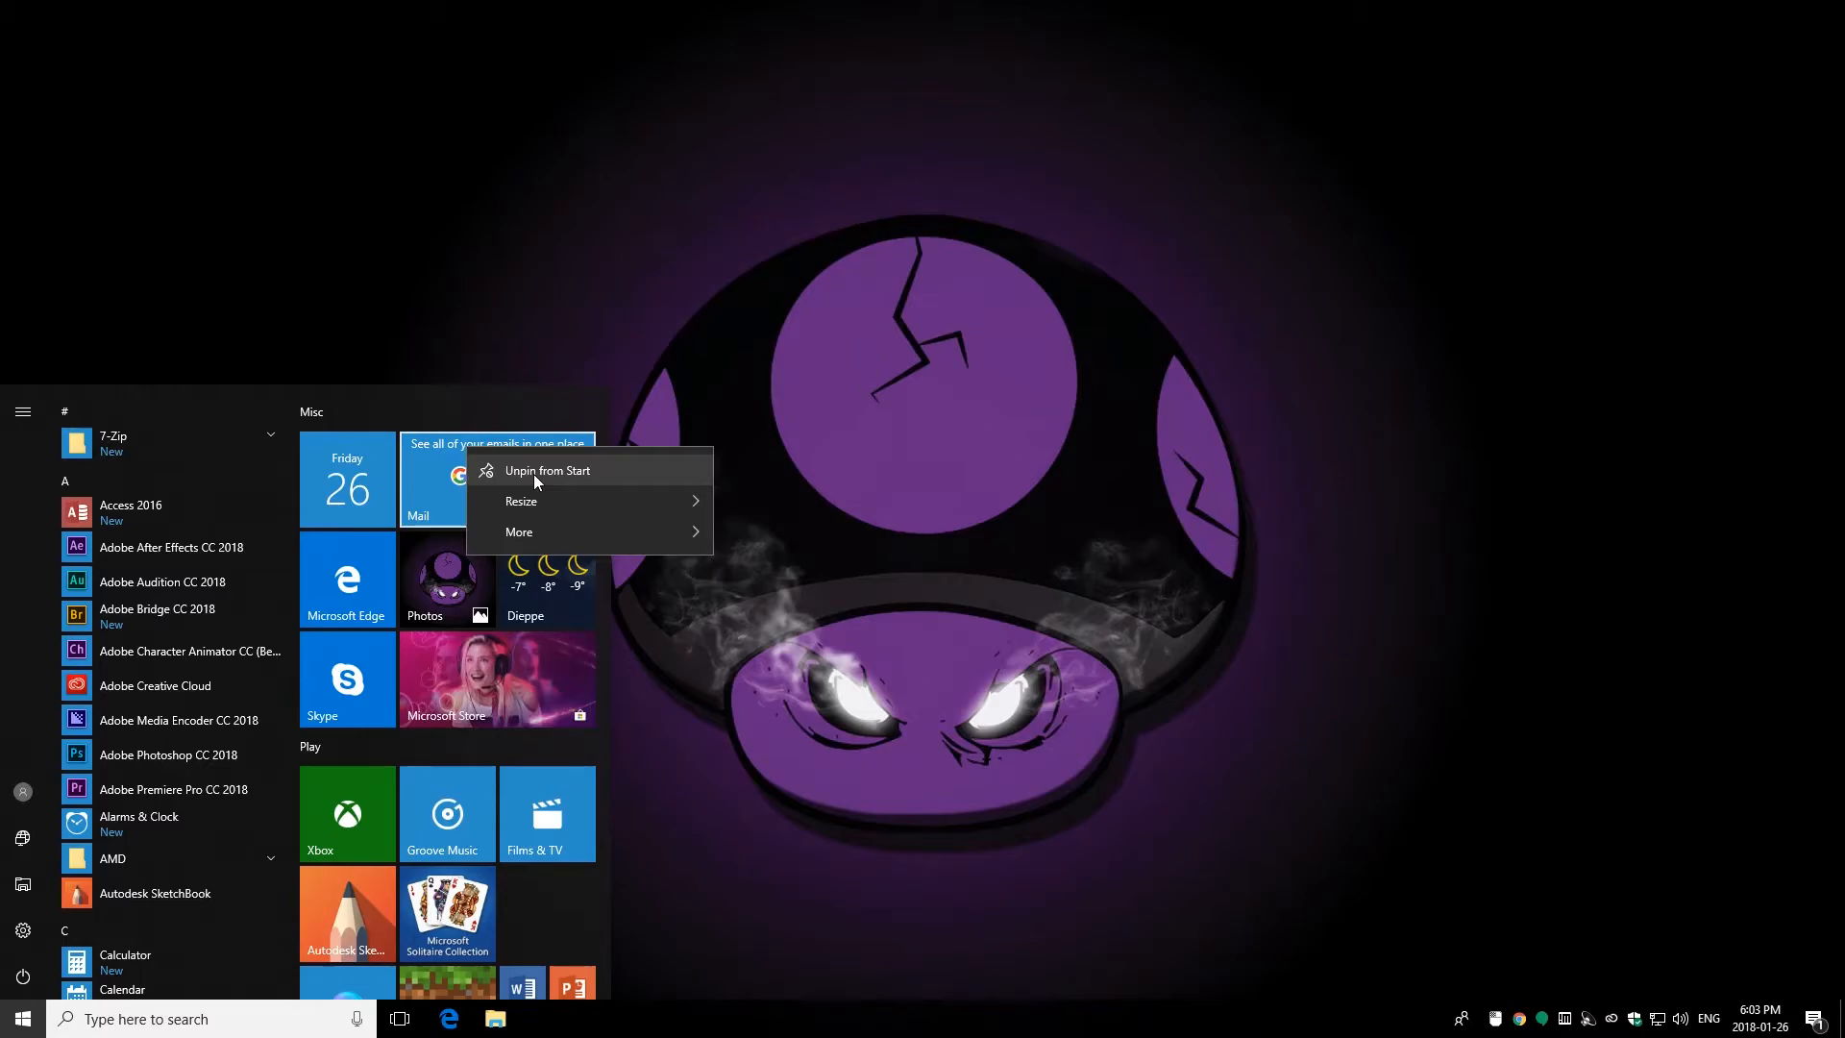
pyautogui.click(544, 470)
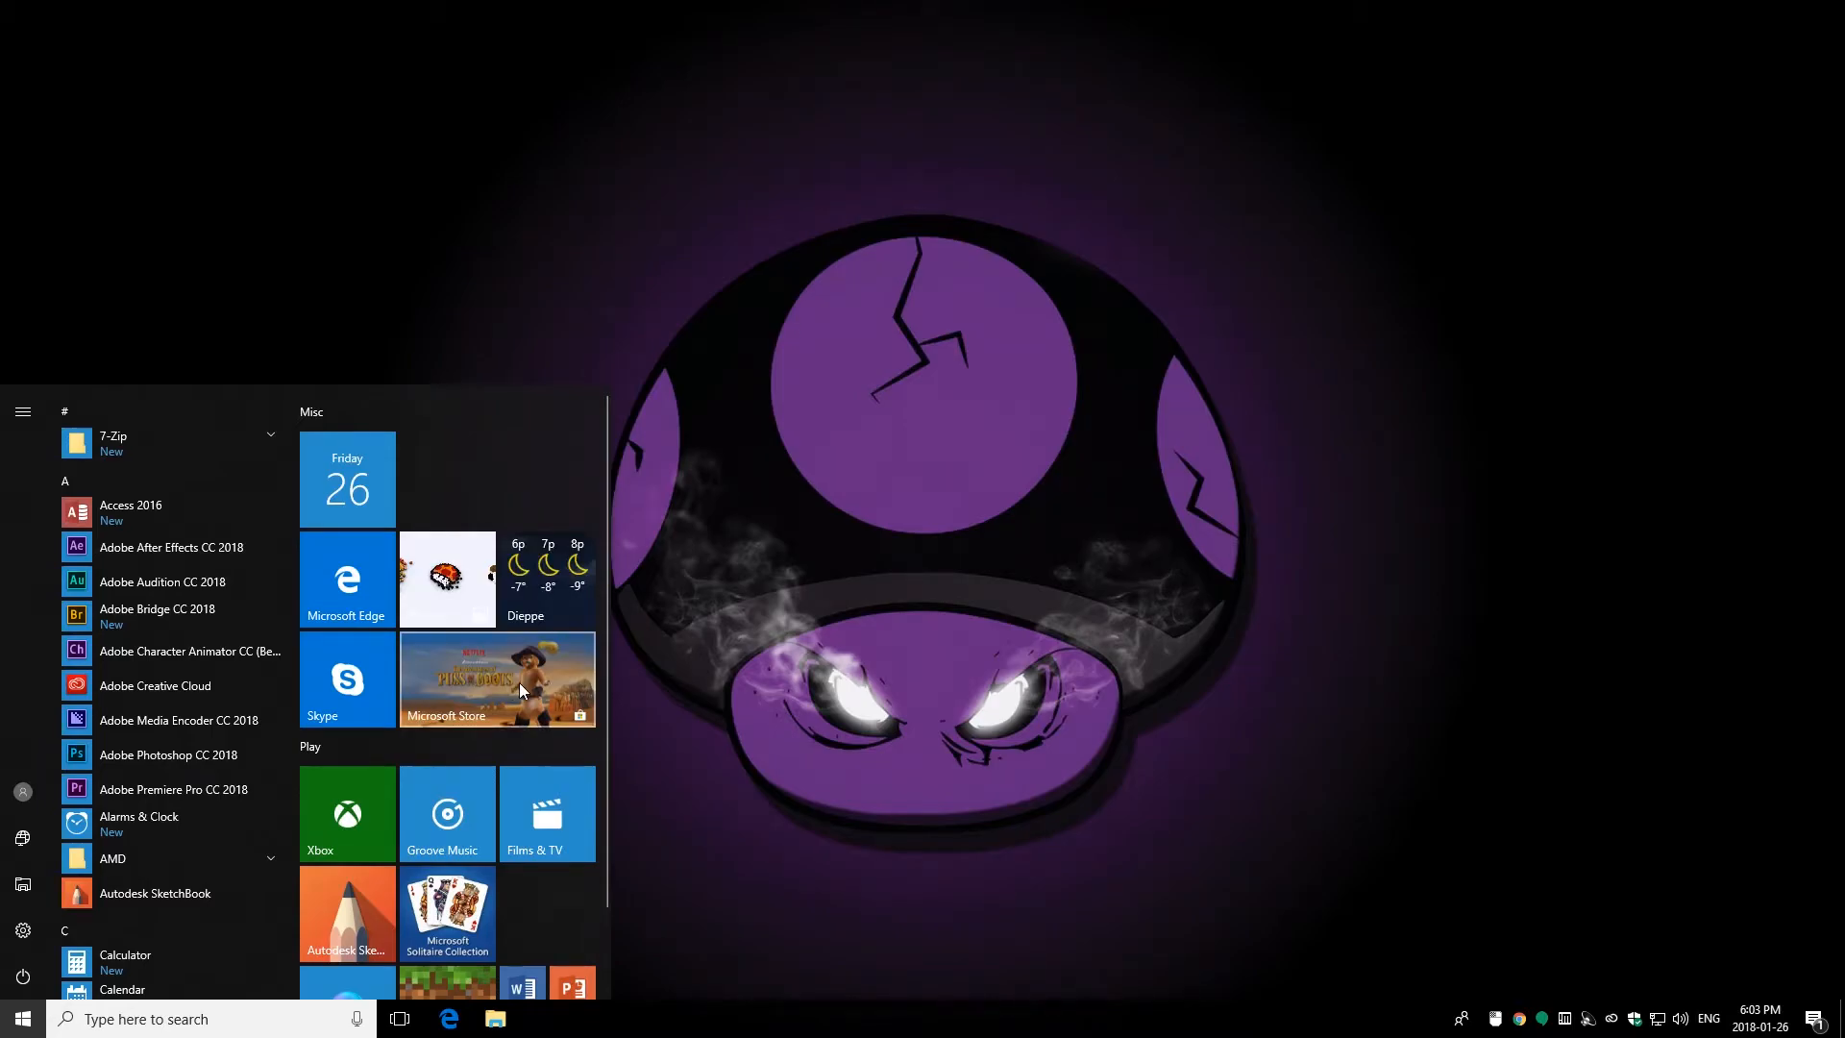
# Step: Turn off the Microsoft Store tile's Live Tile
pyautogui.rightClick(496, 679)
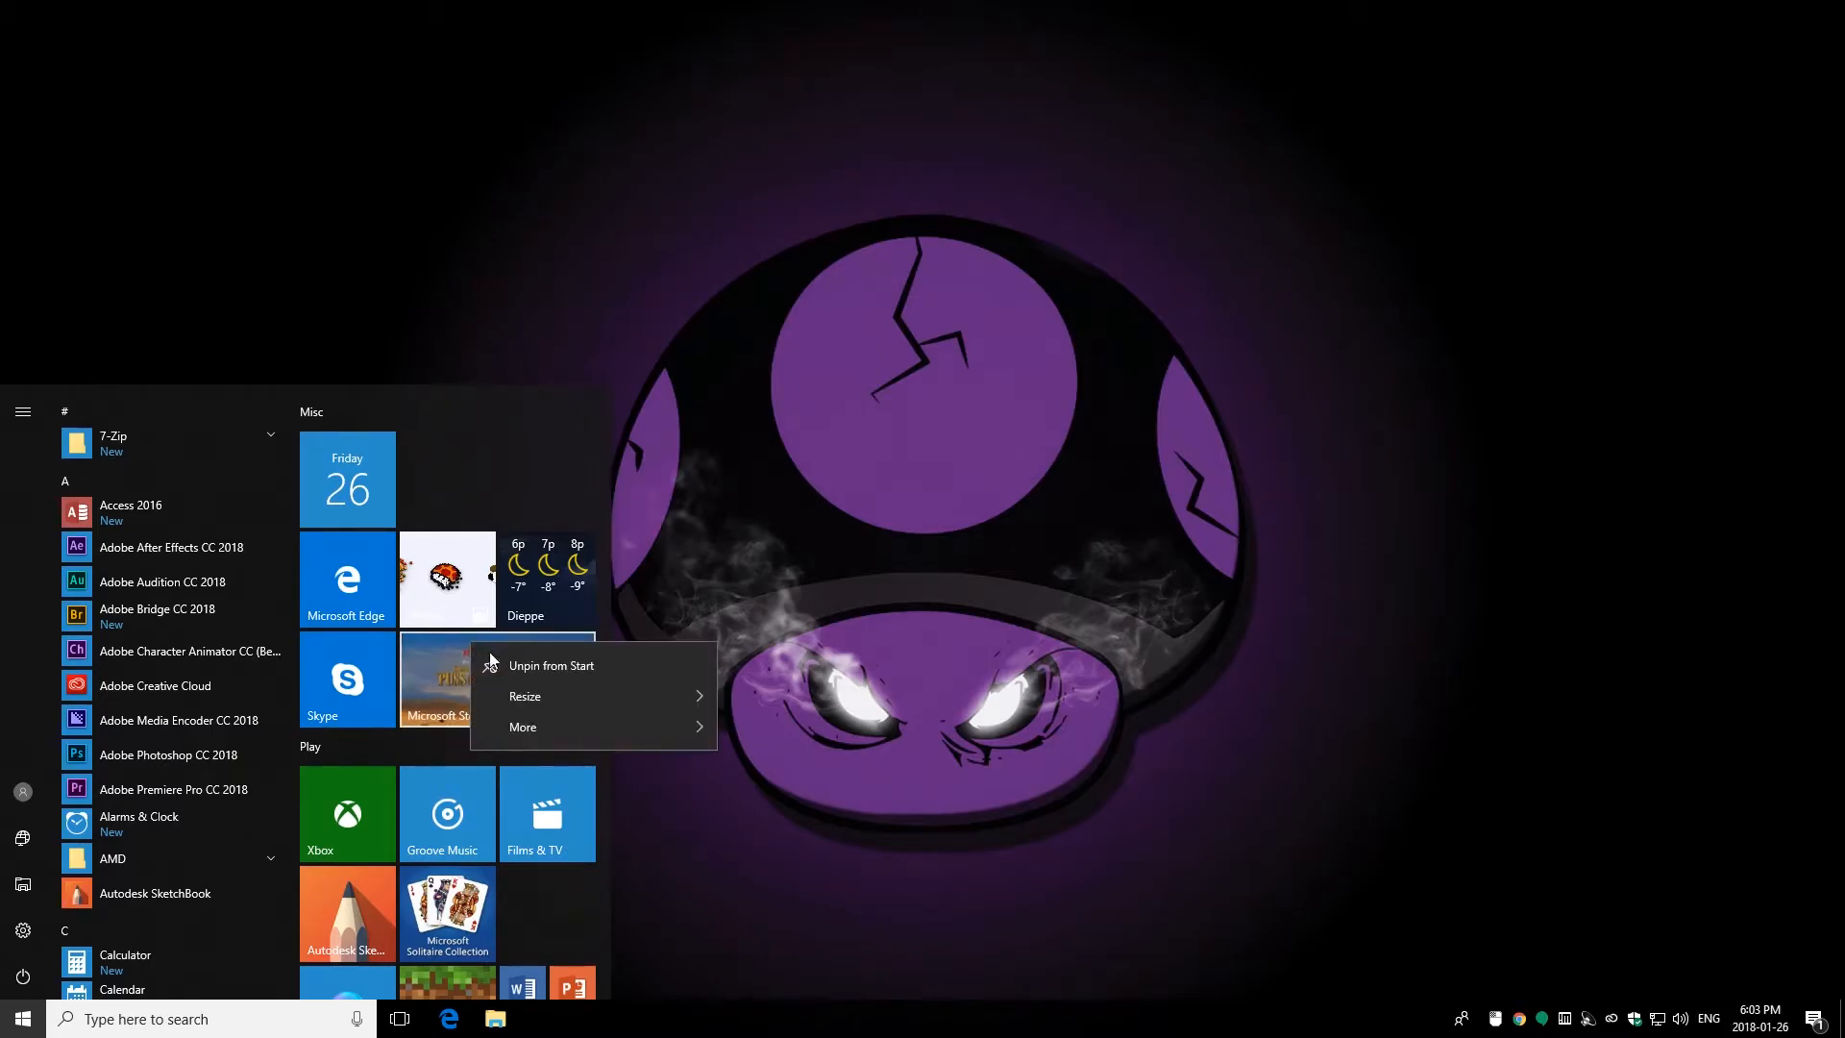
pyautogui.click(523, 727)
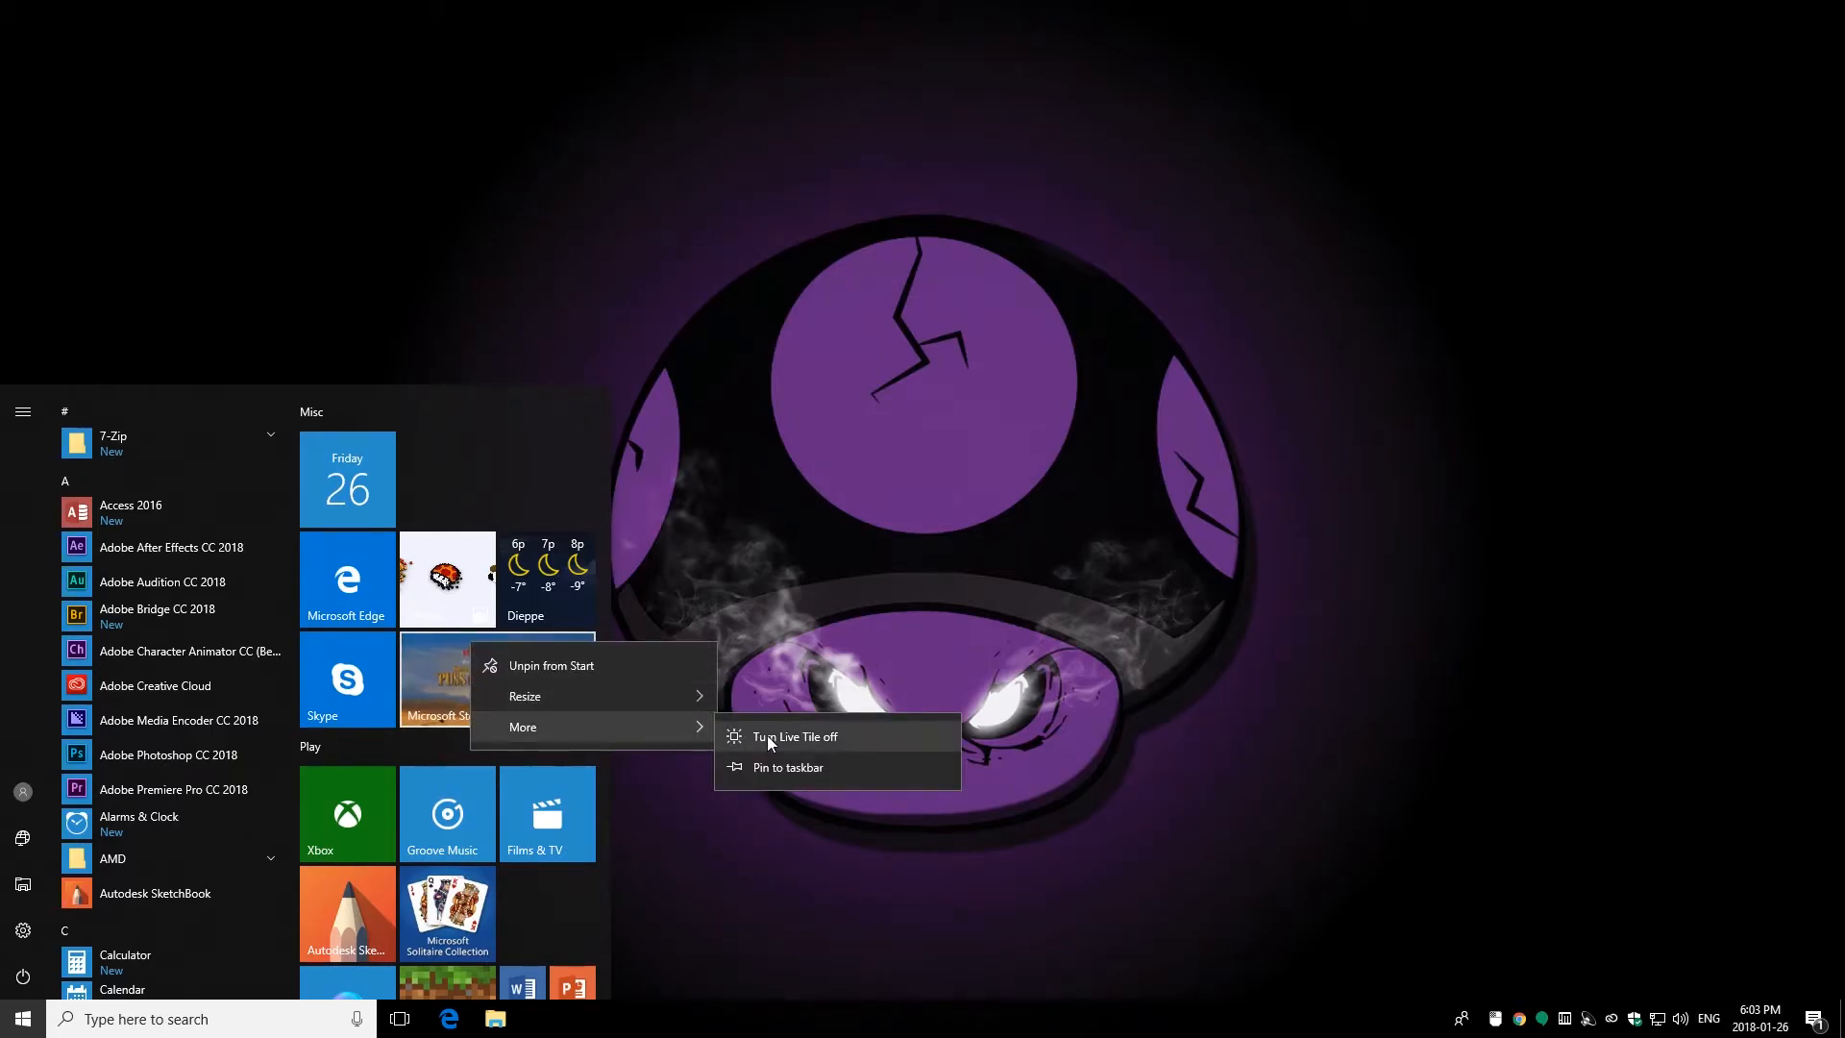
pyautogui.moveTo(791, 749)
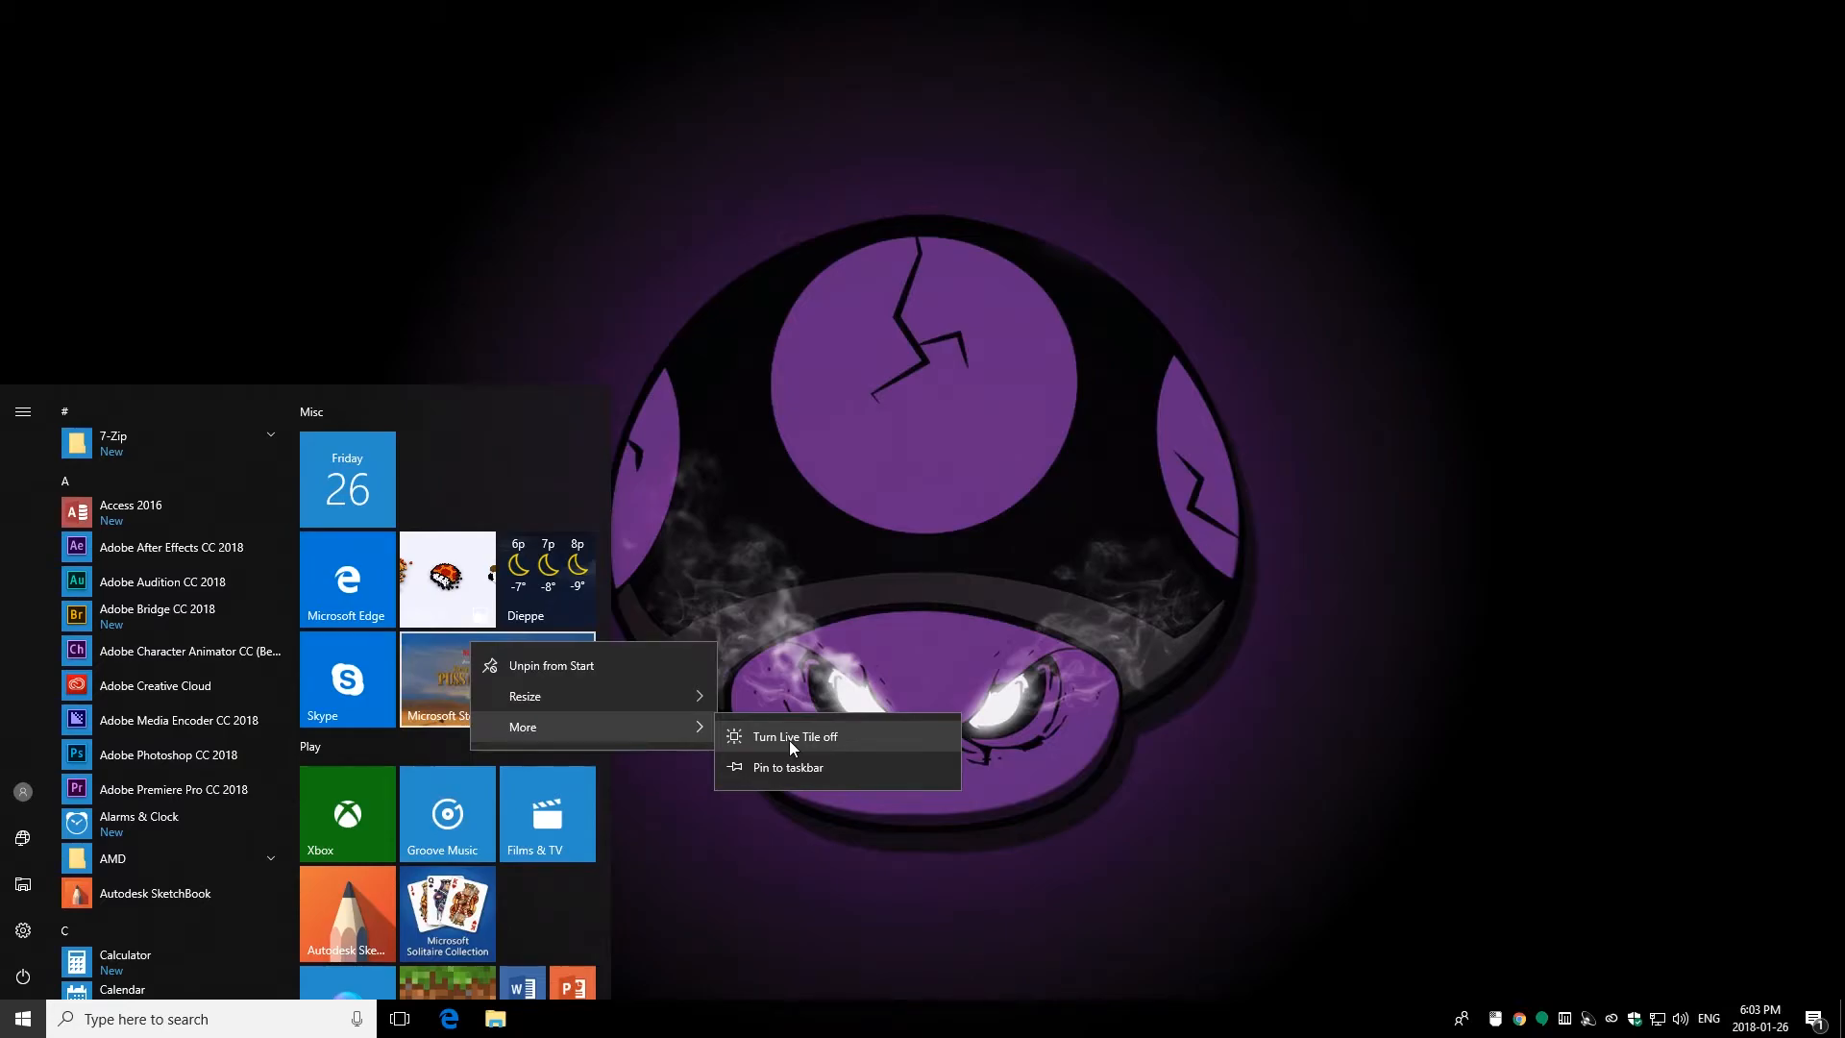
pyautogui.click(795, 735)
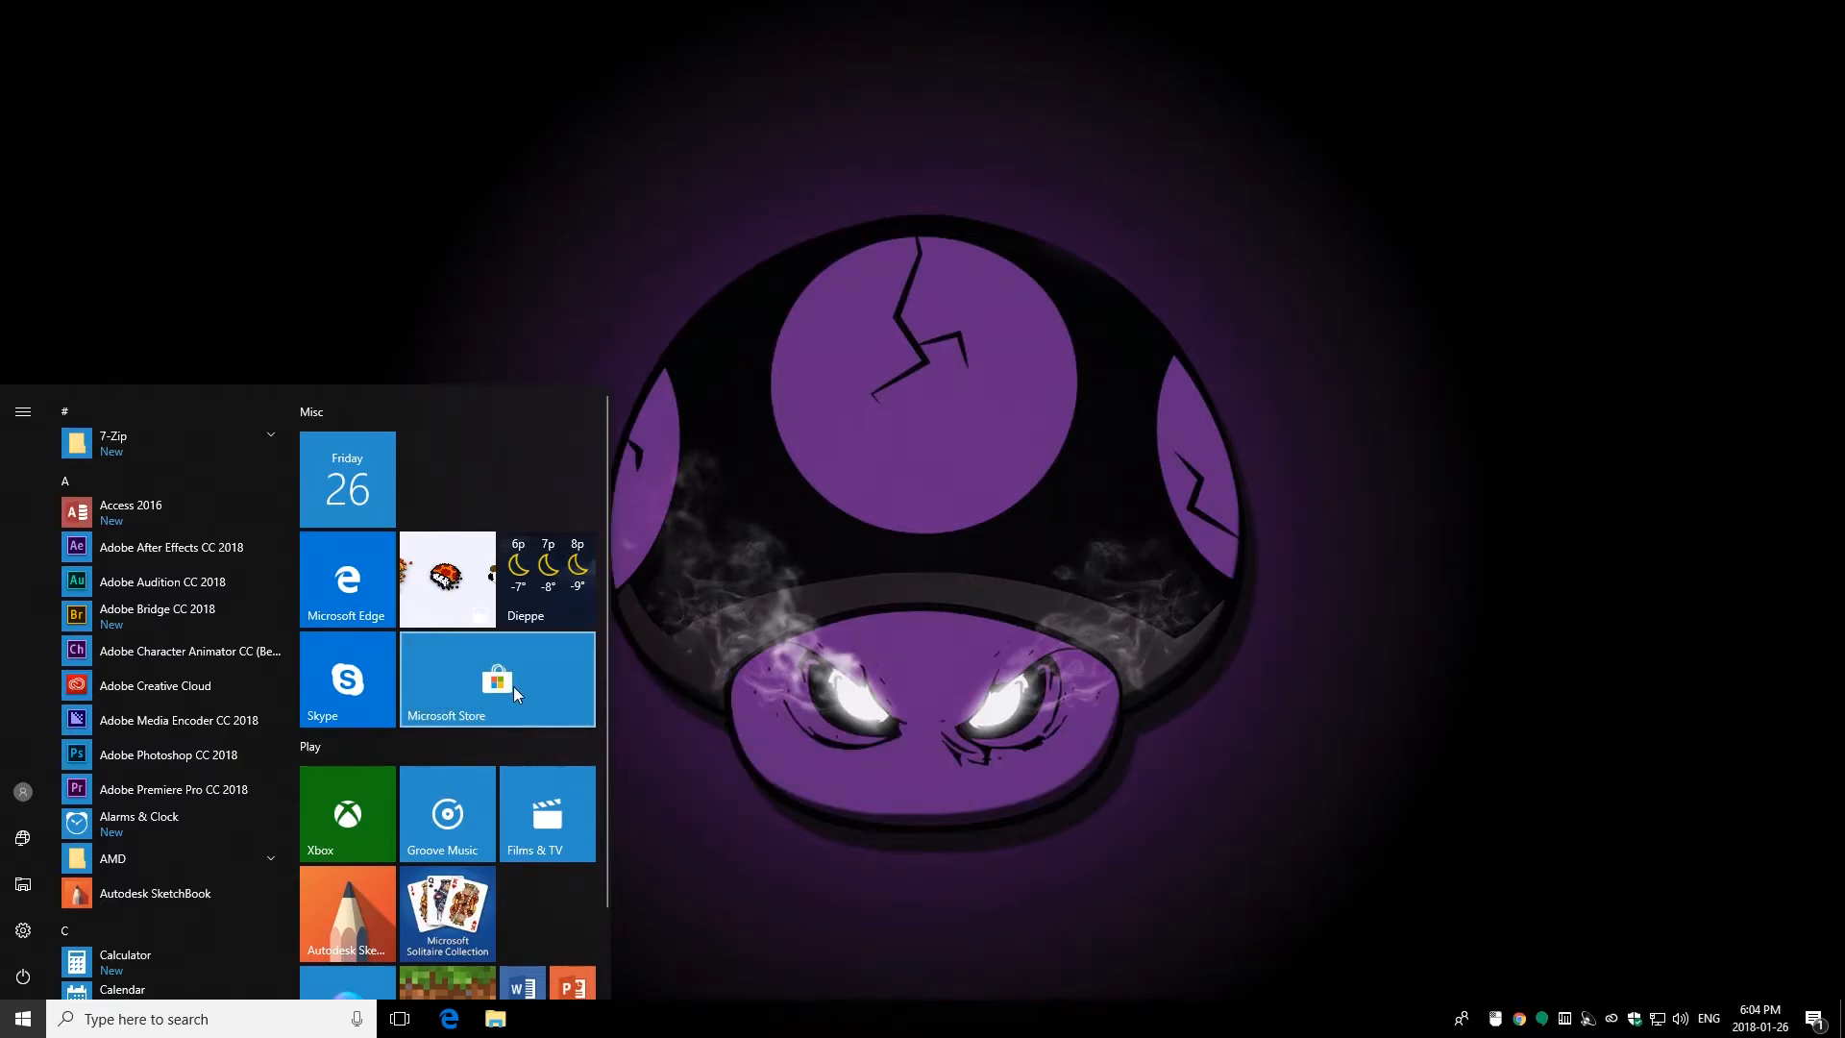
pyautogui.moveTo(493, 678)
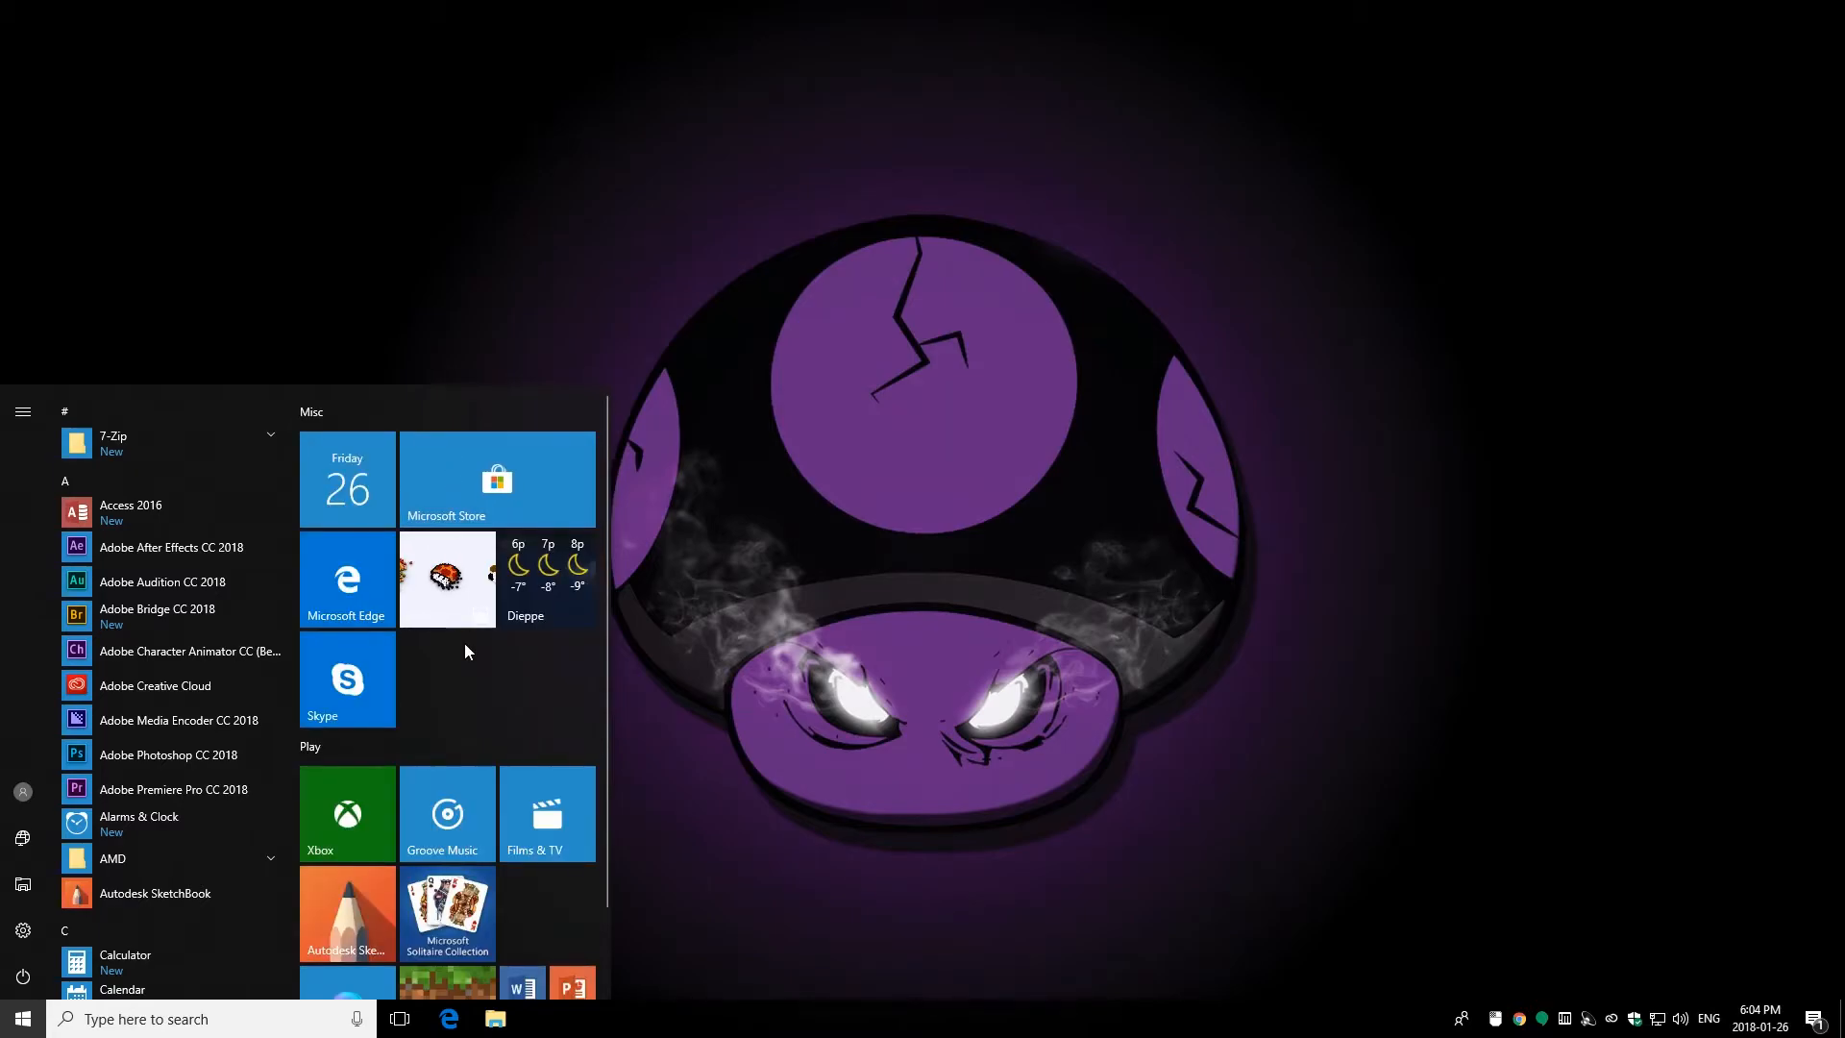
pyautogui.moveTo(353, 671)
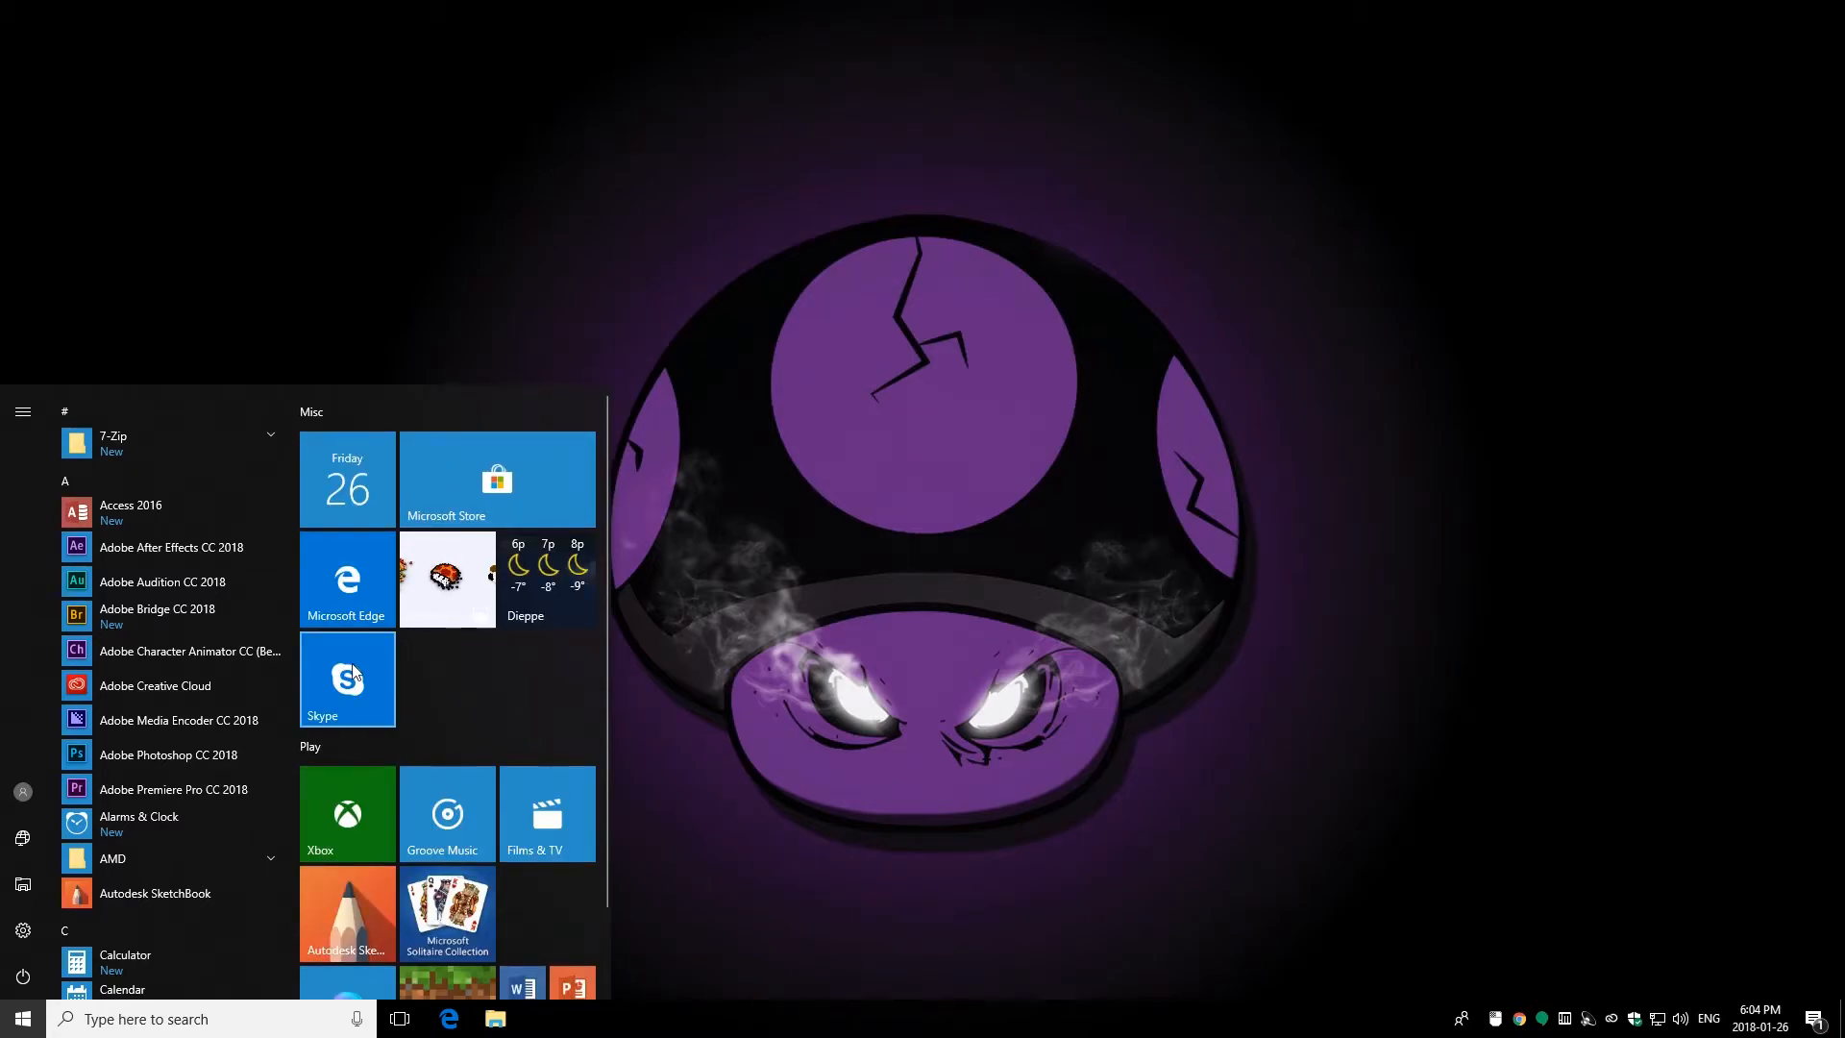
pyautogui.moveTo(366, 671)
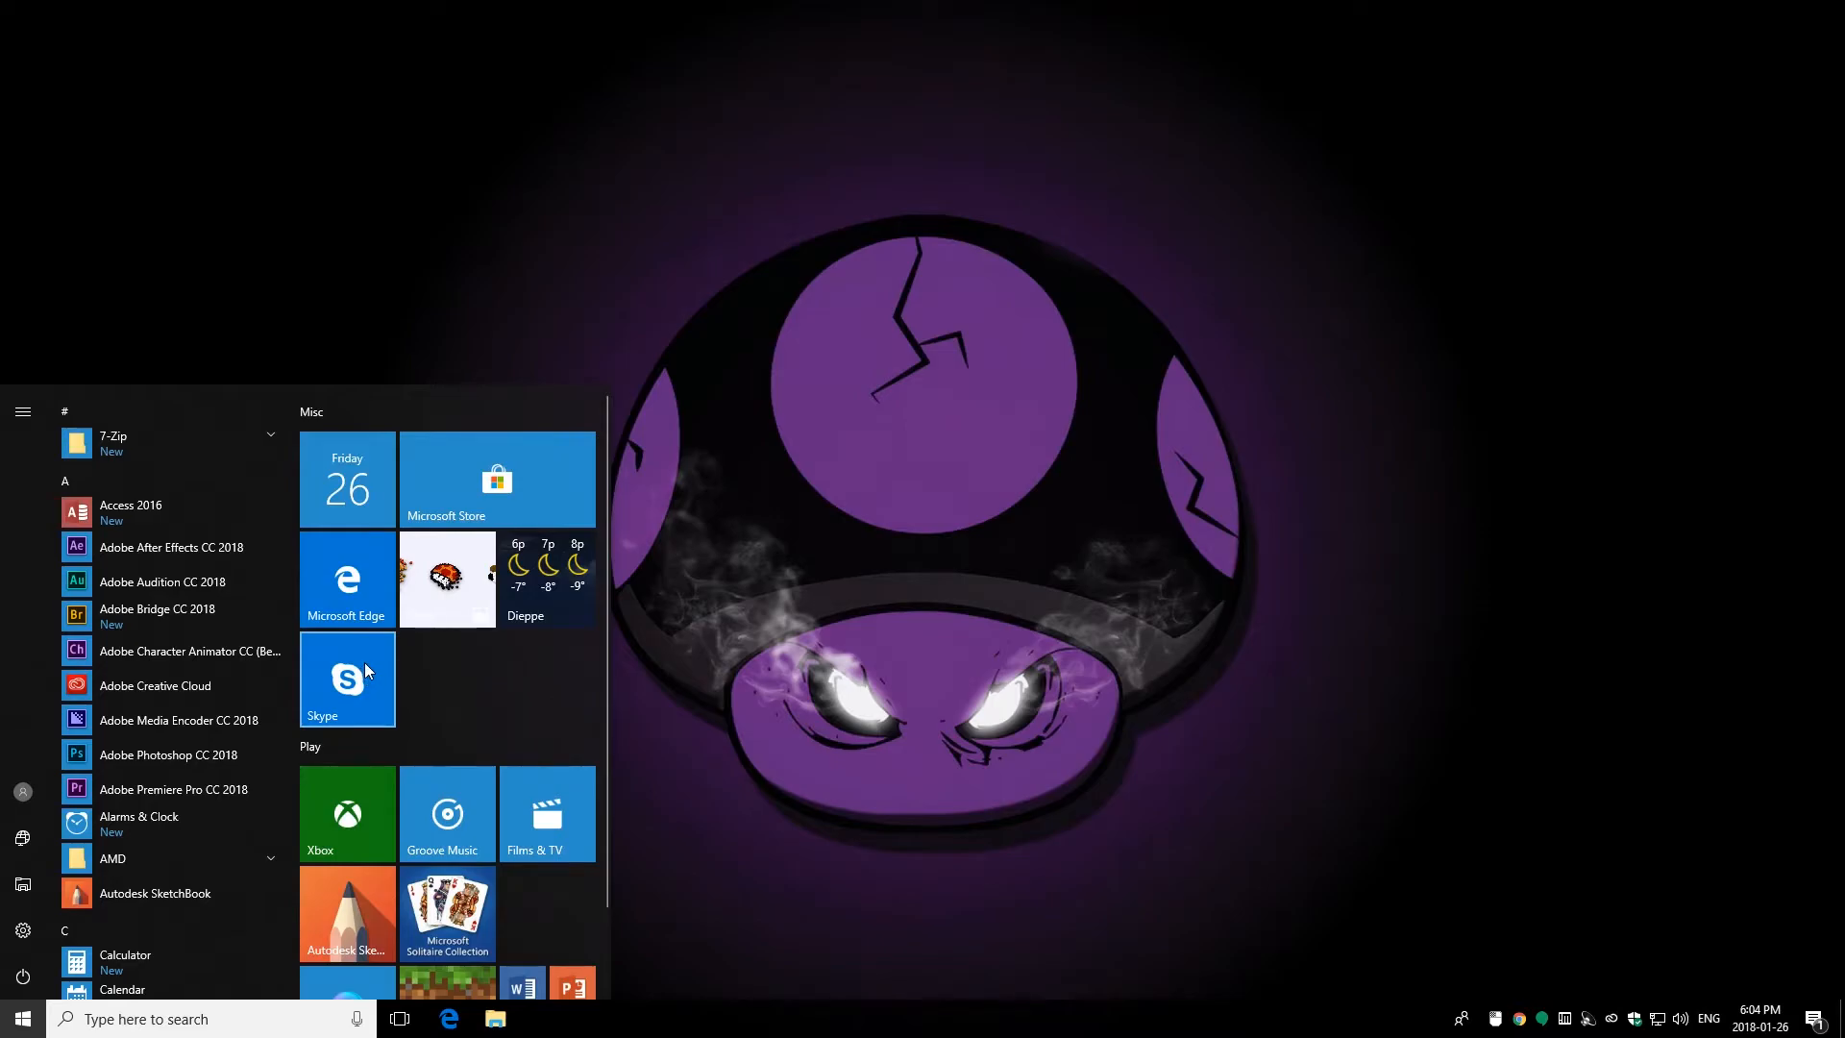
# Step: Unpin Skype, Photos, Minecraft and other unwanted tiles, and adjust the Microsoft Store tile
pyautogui.rightClick(347, 680)
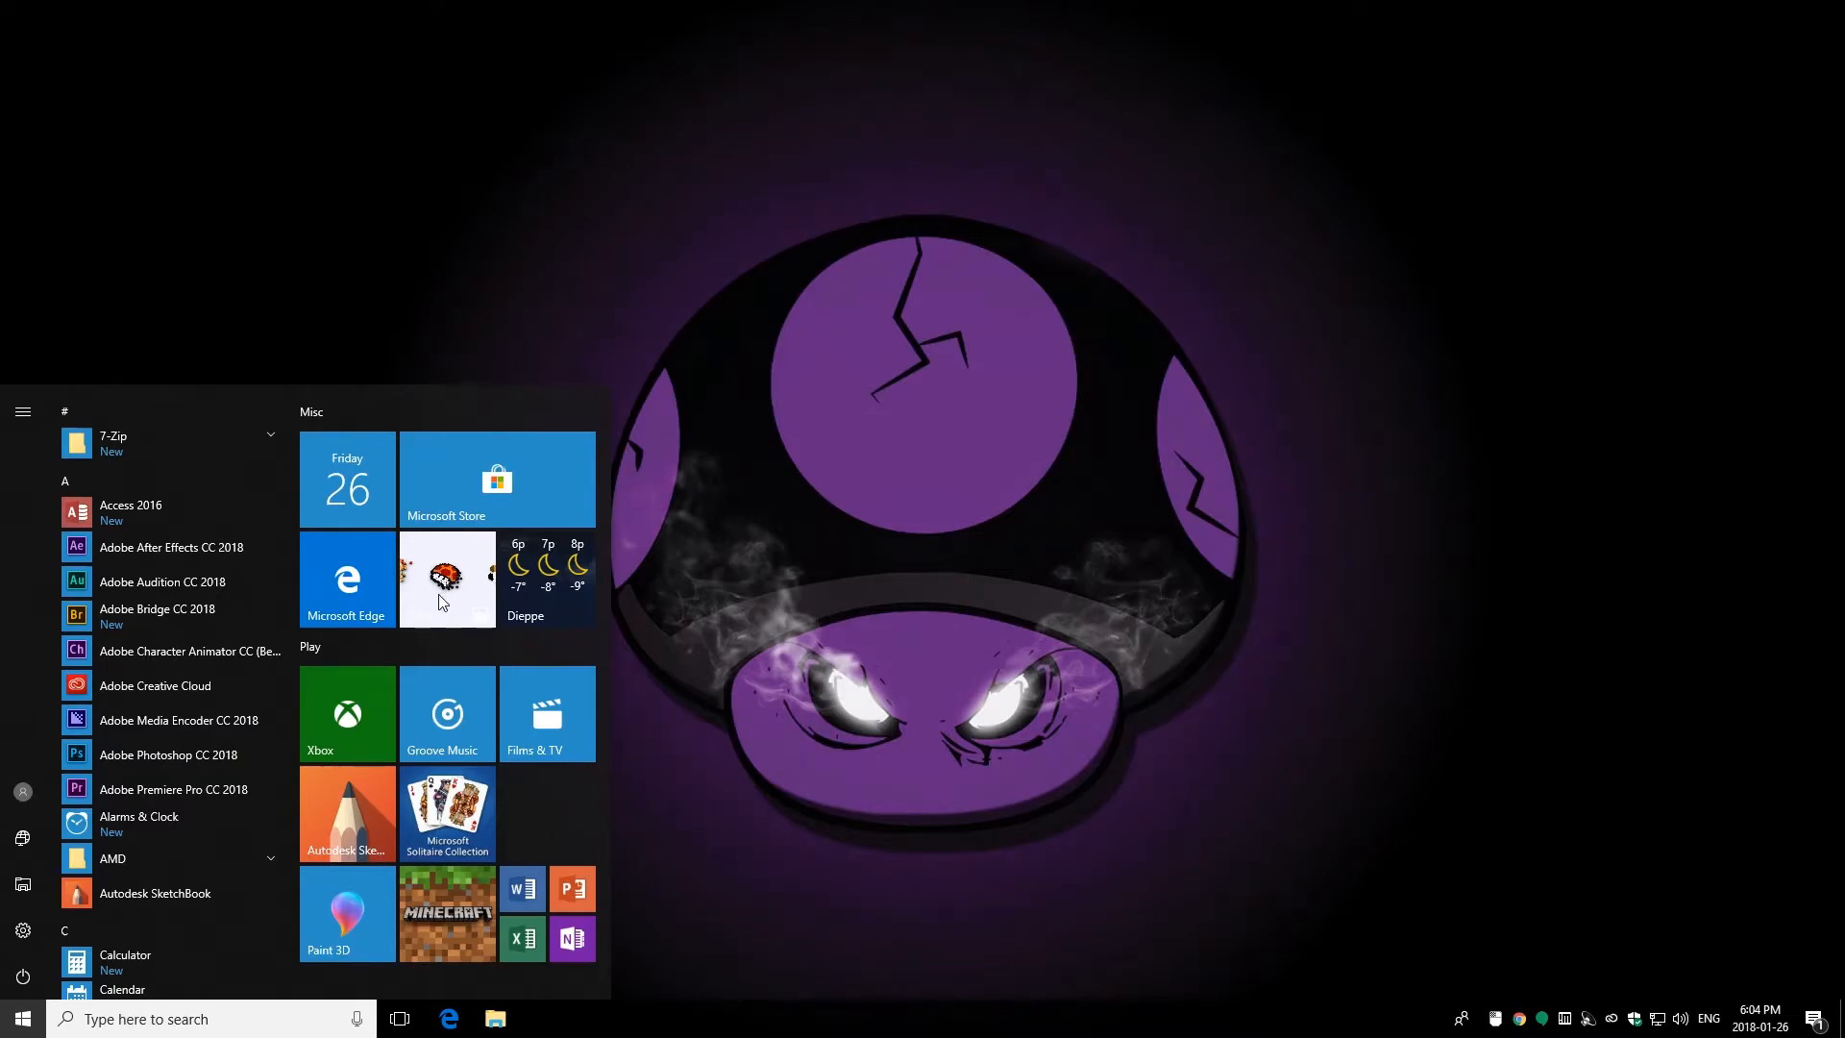
pyautogui.rightClick(447, 577)
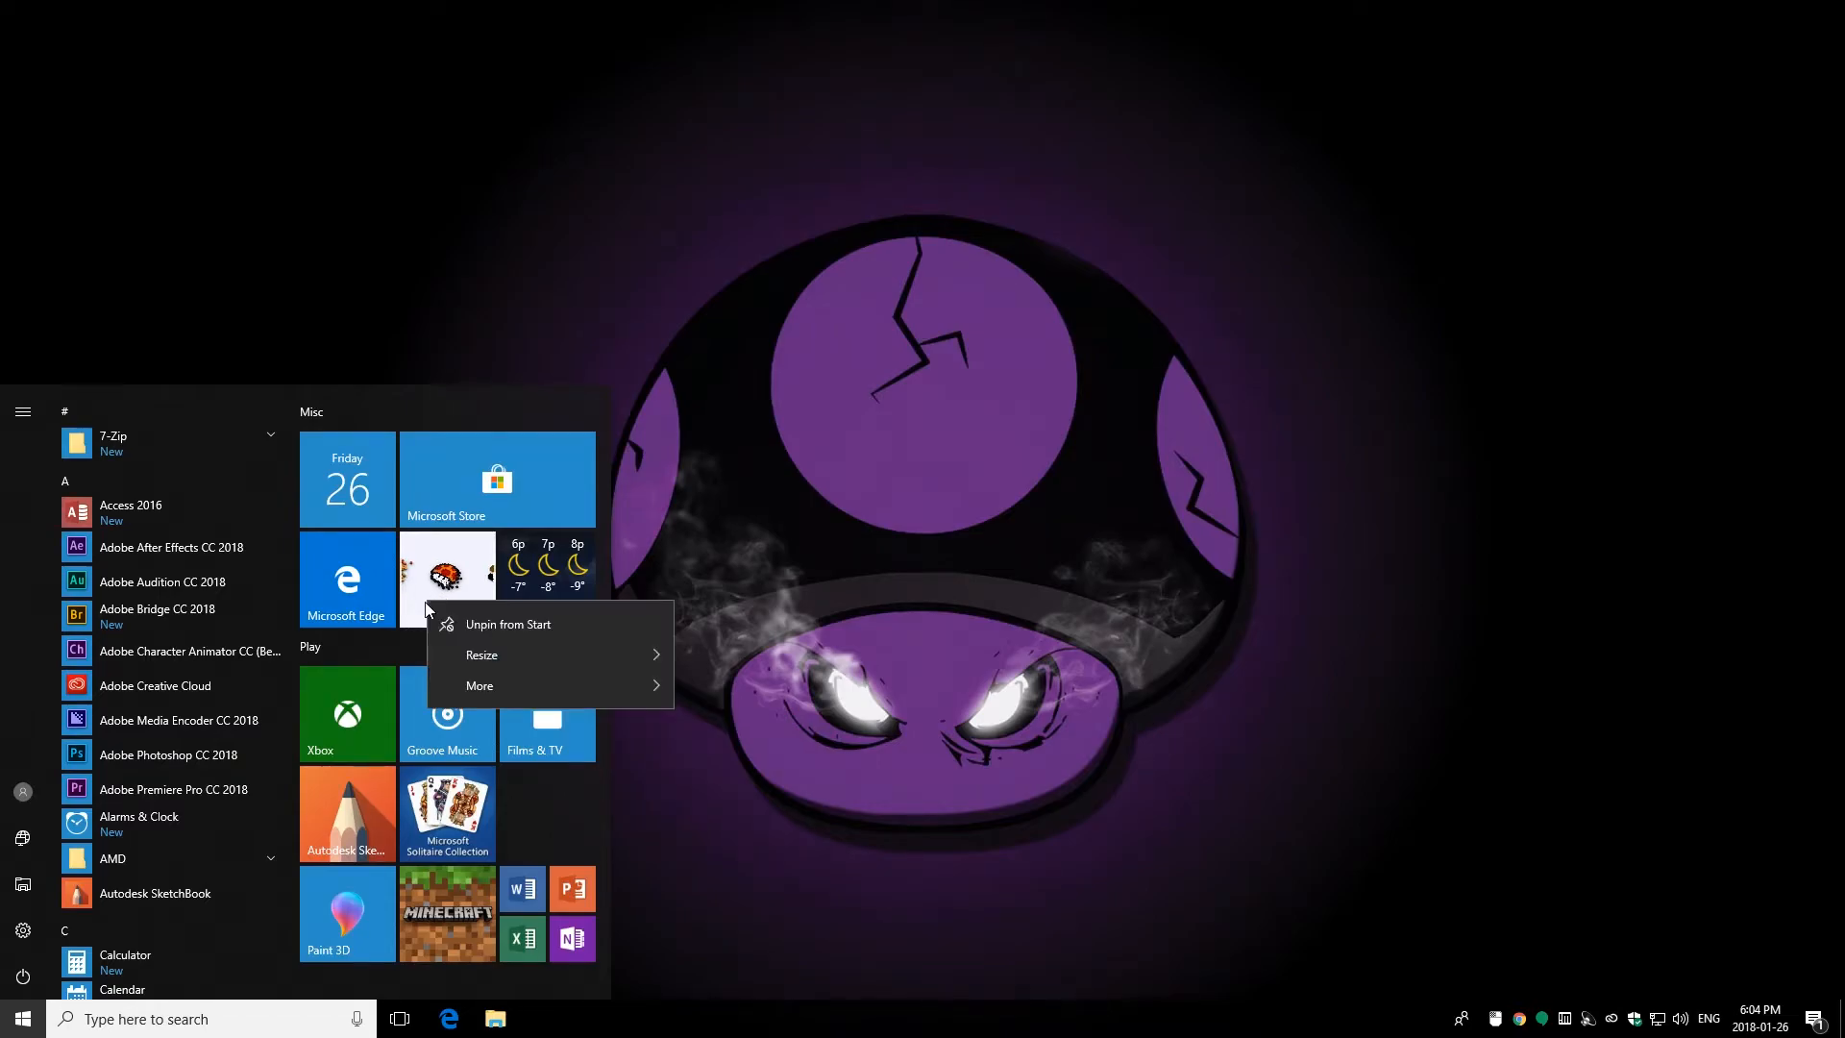
pyautogui.click(346, 578)
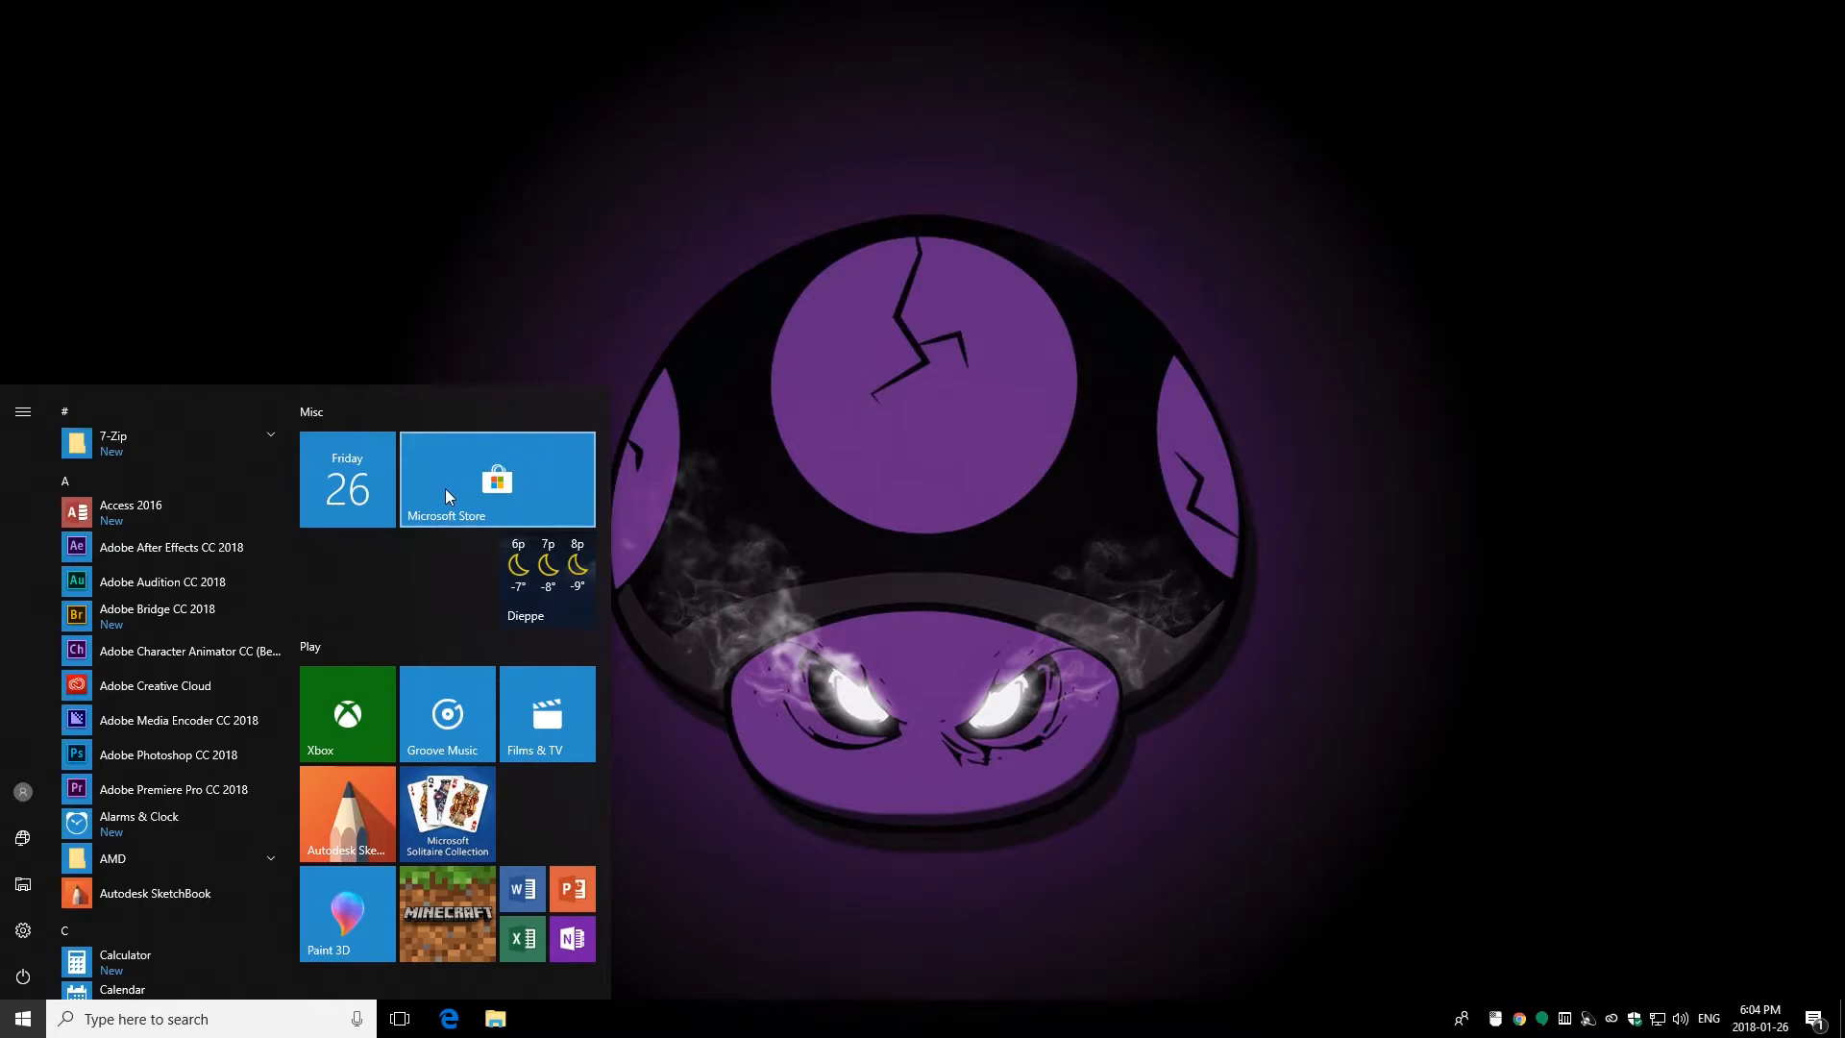
pyautogui.moveTo(456, 460)
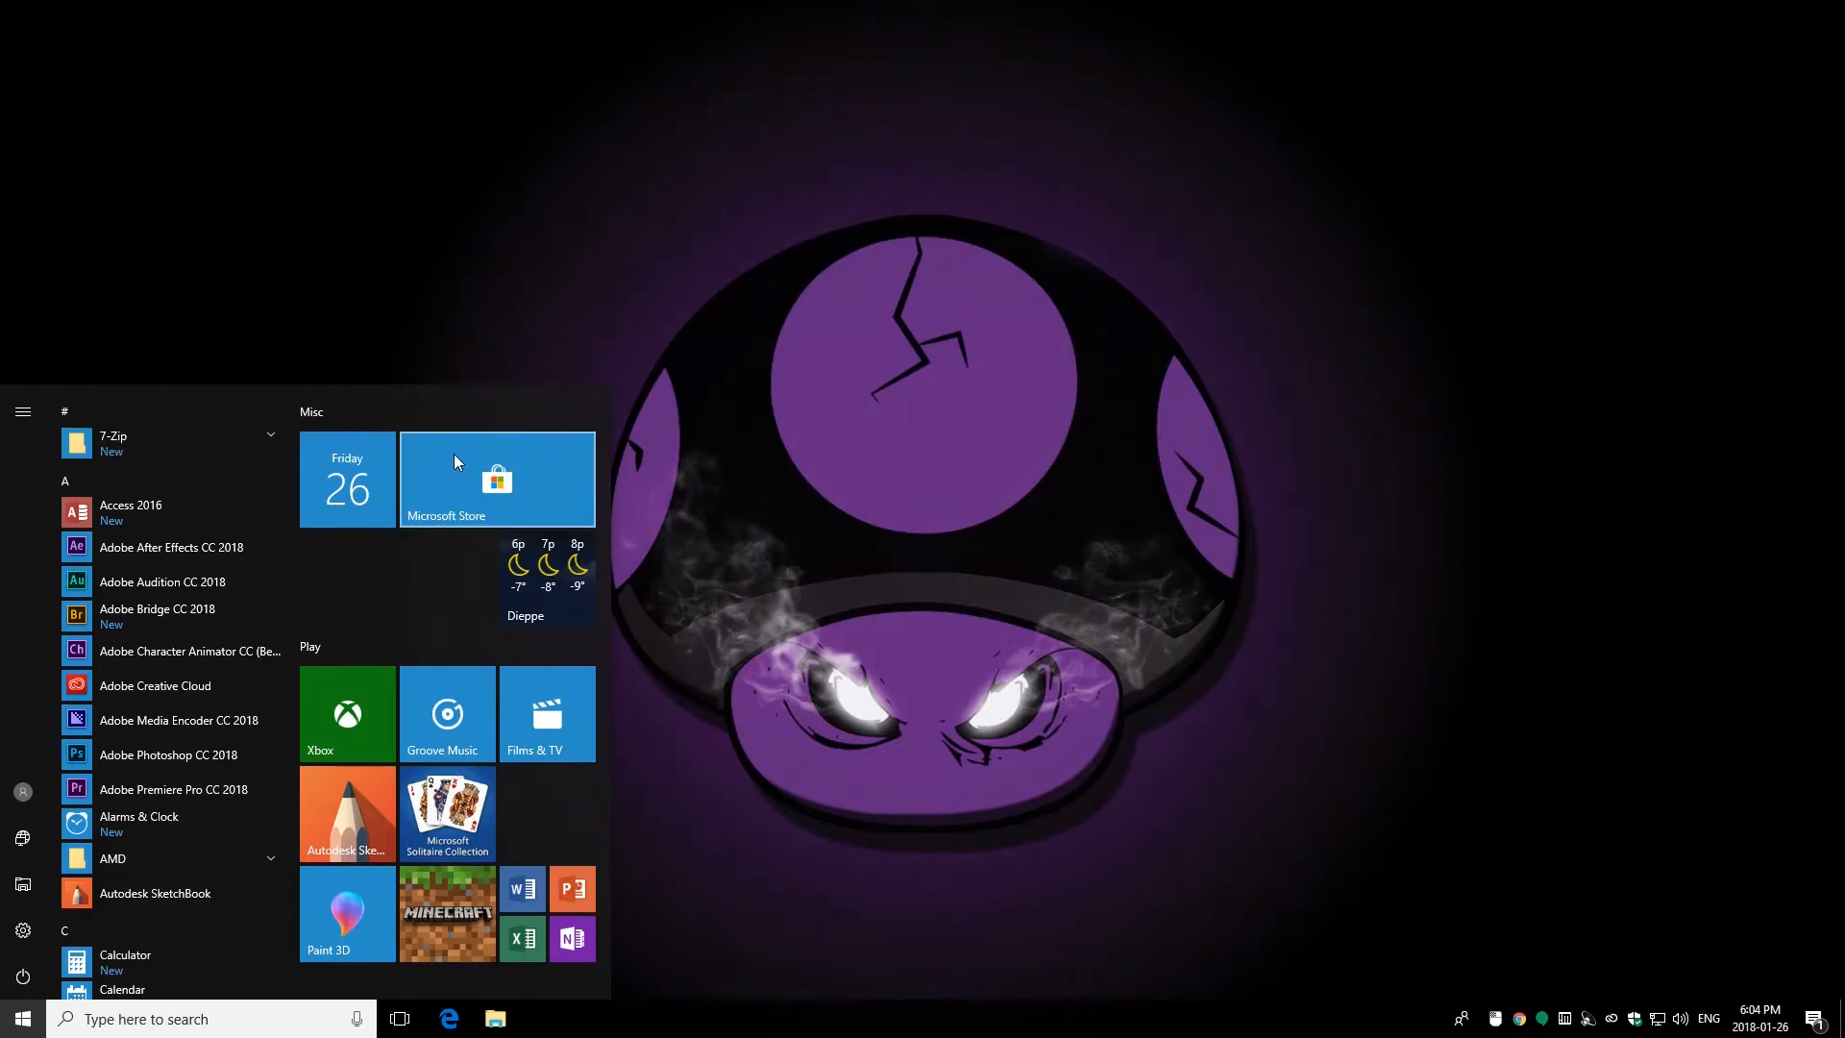
pyautogui.moveTo(450, 468)
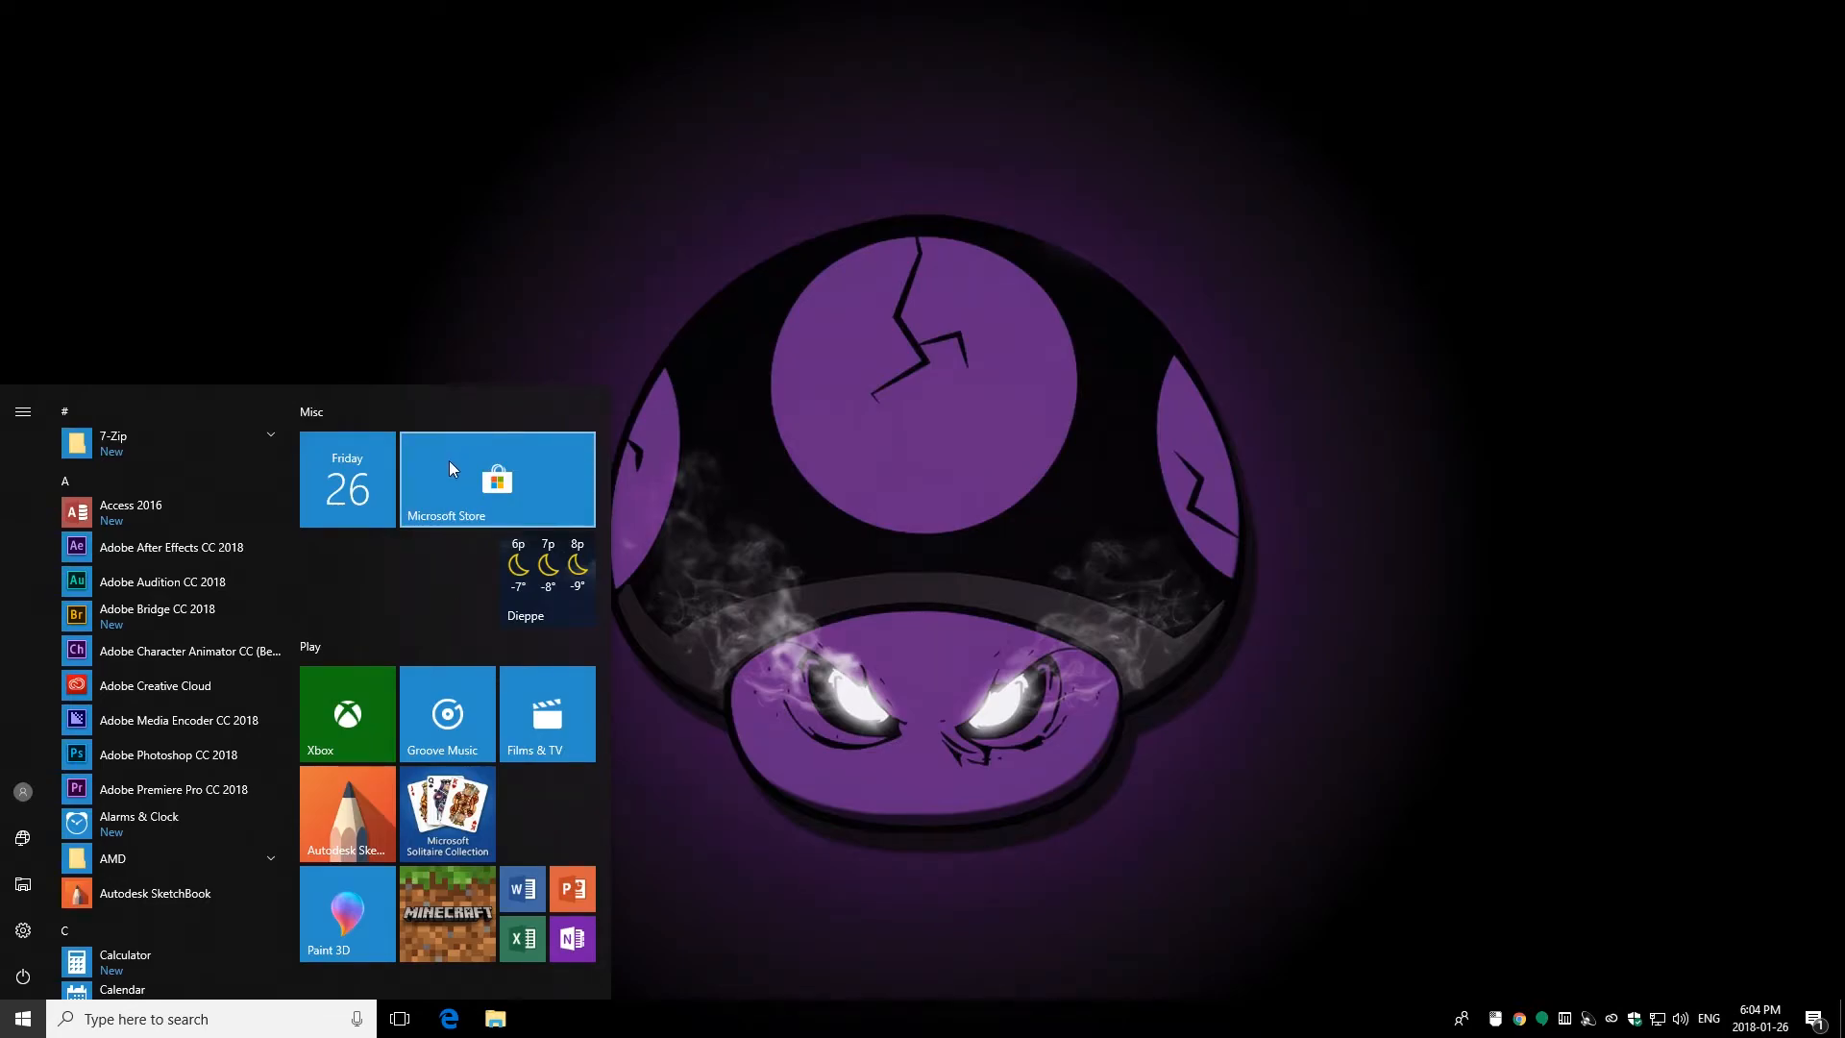
pyautogui.rightClick(496, 479)
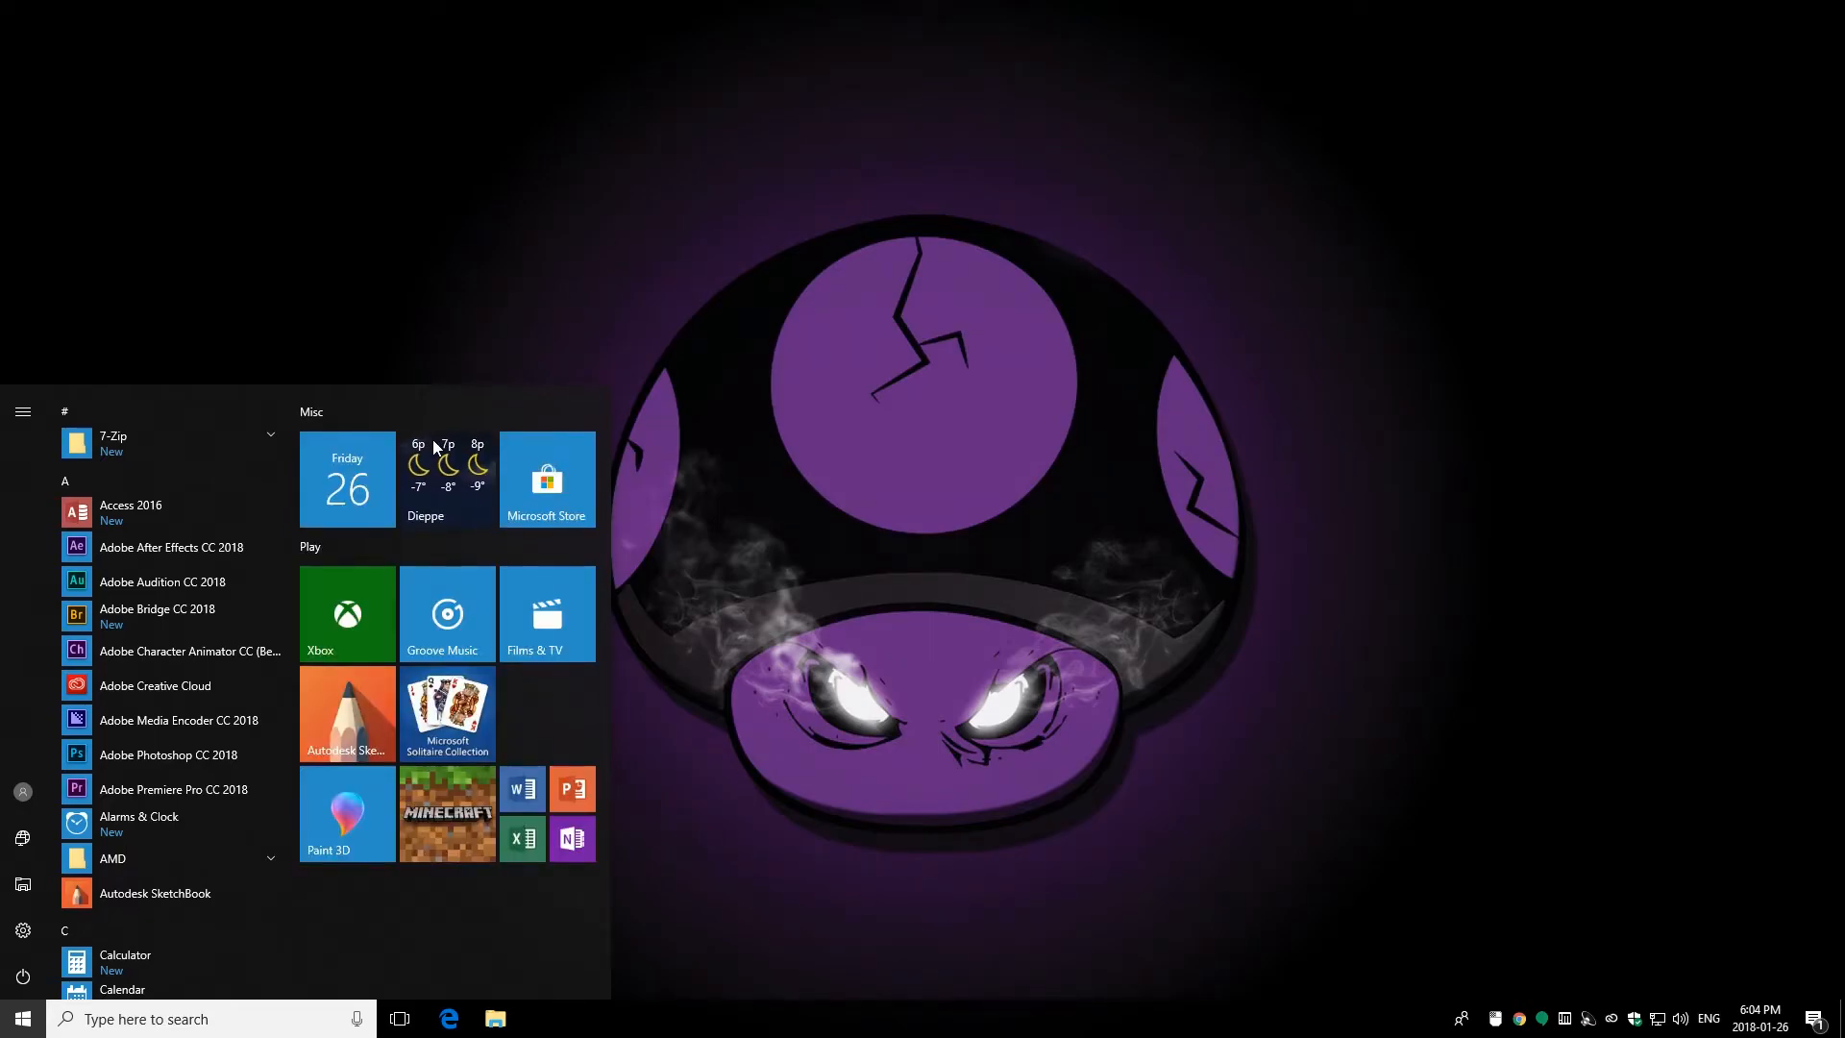
pyautogui.moveTo(542, 707)
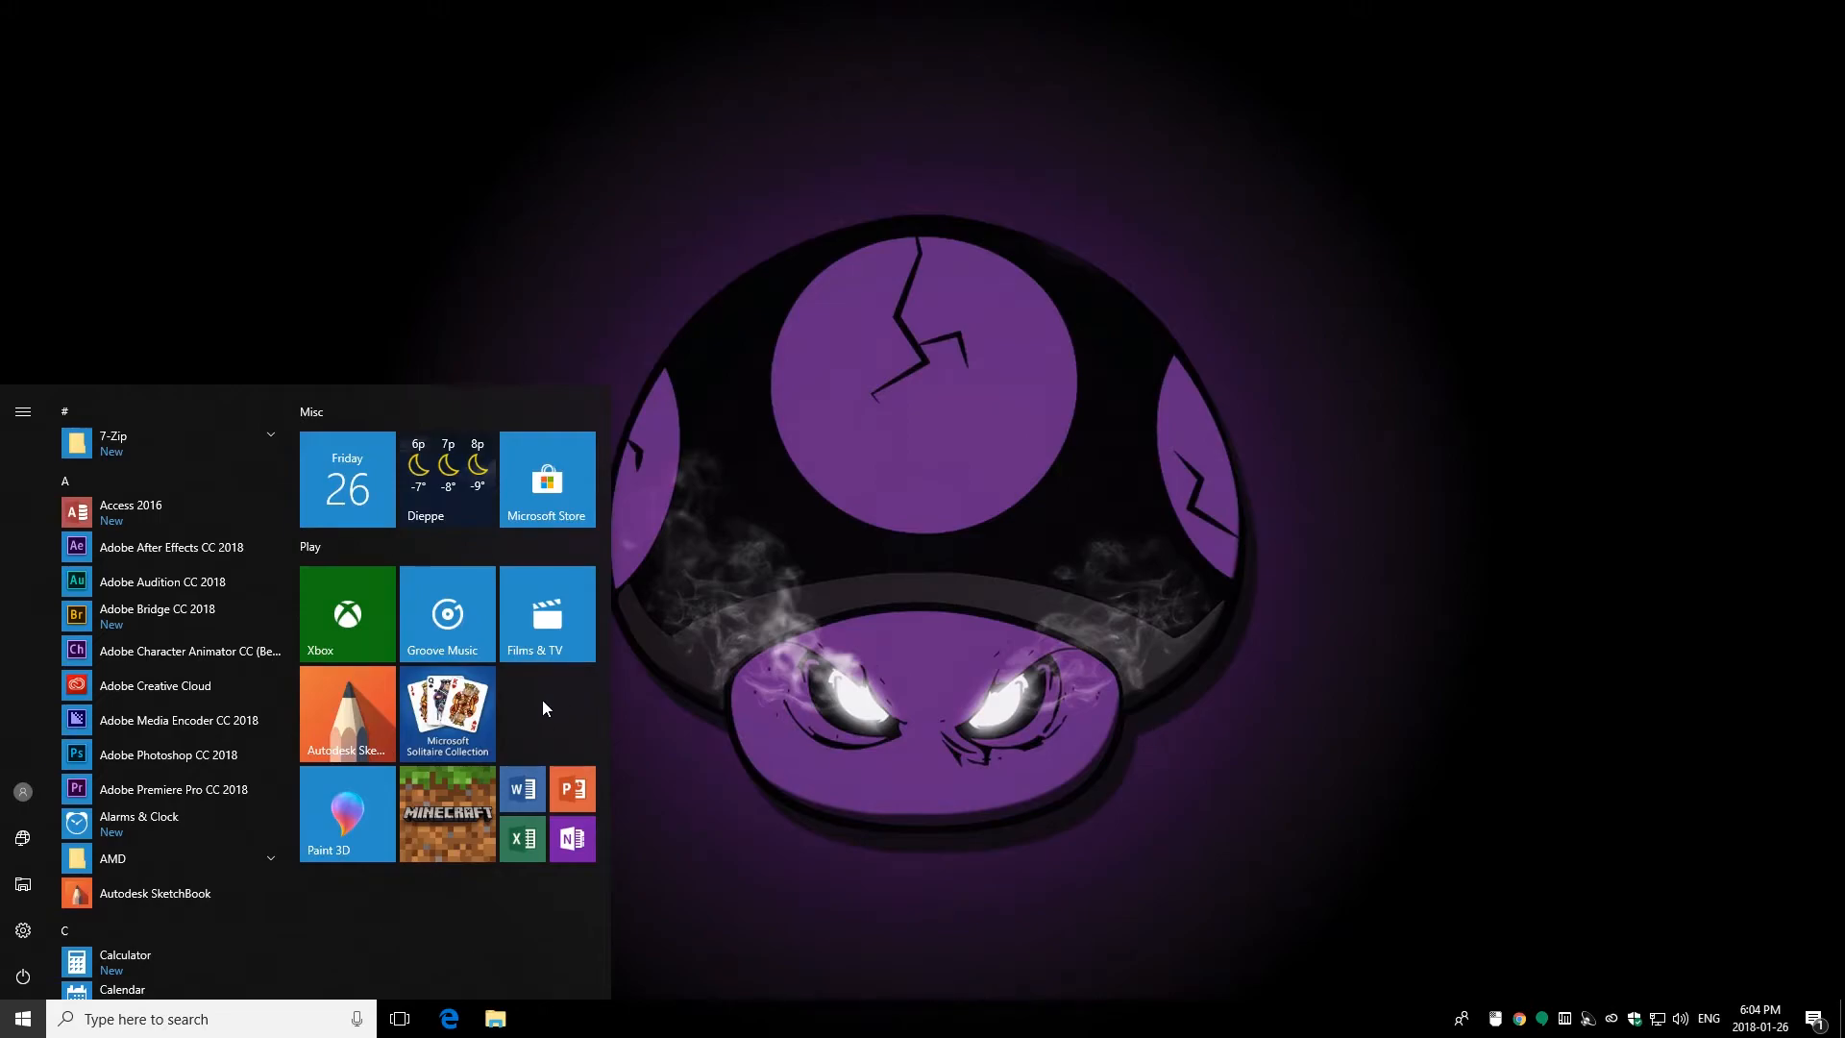
pyautogui.moveTo(445, 813)
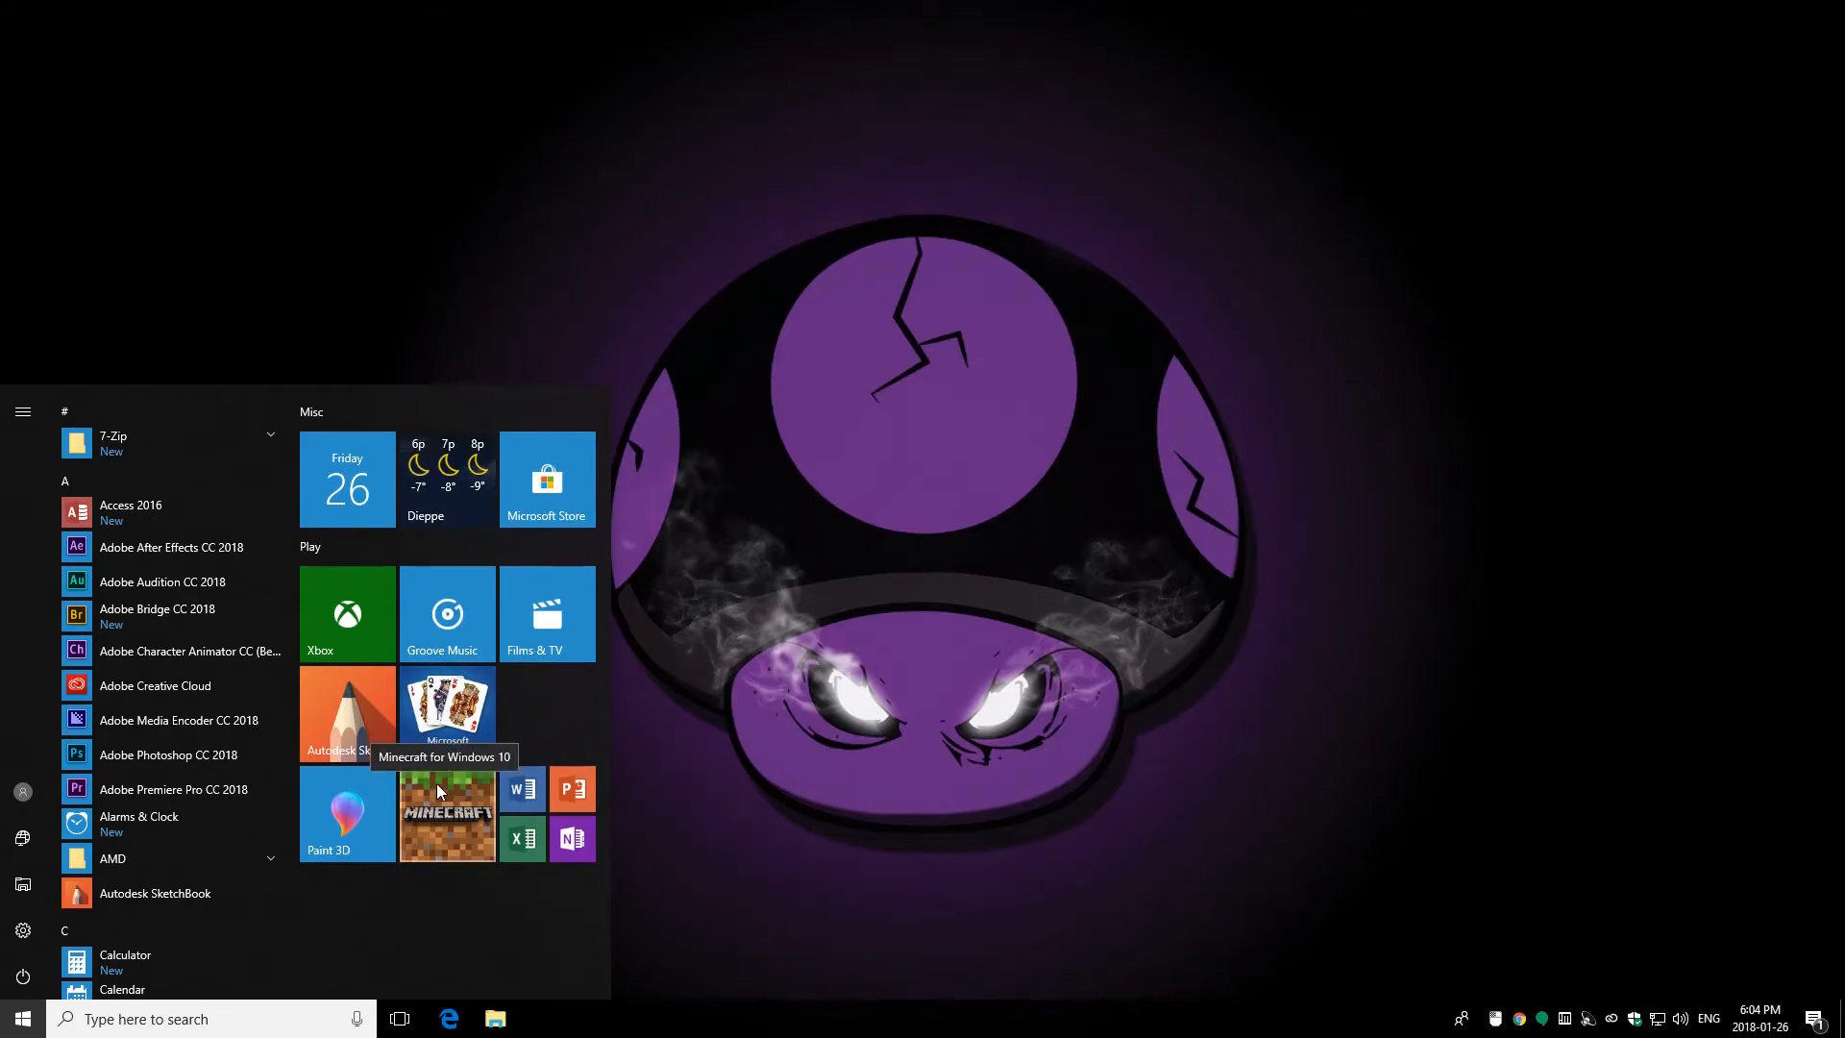
pyautogui.rightClick(447, 815)
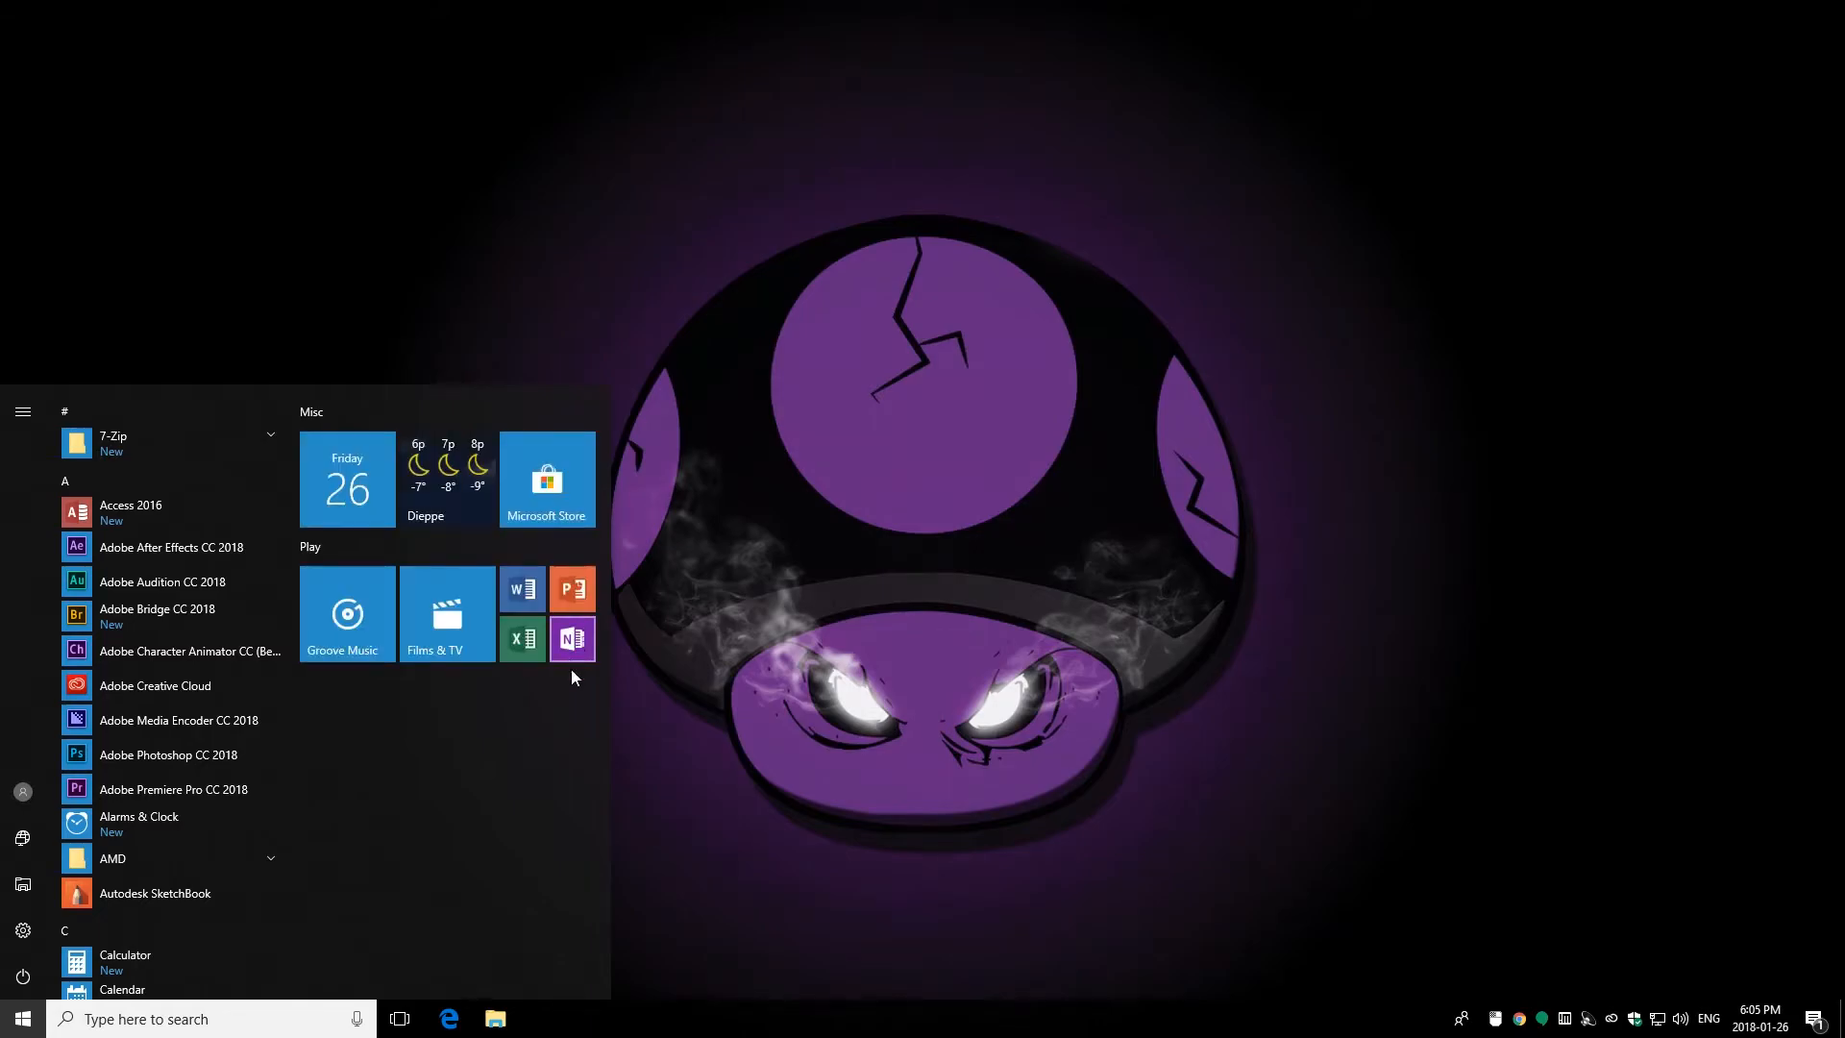
pyautogui.moveTo(565, 726)
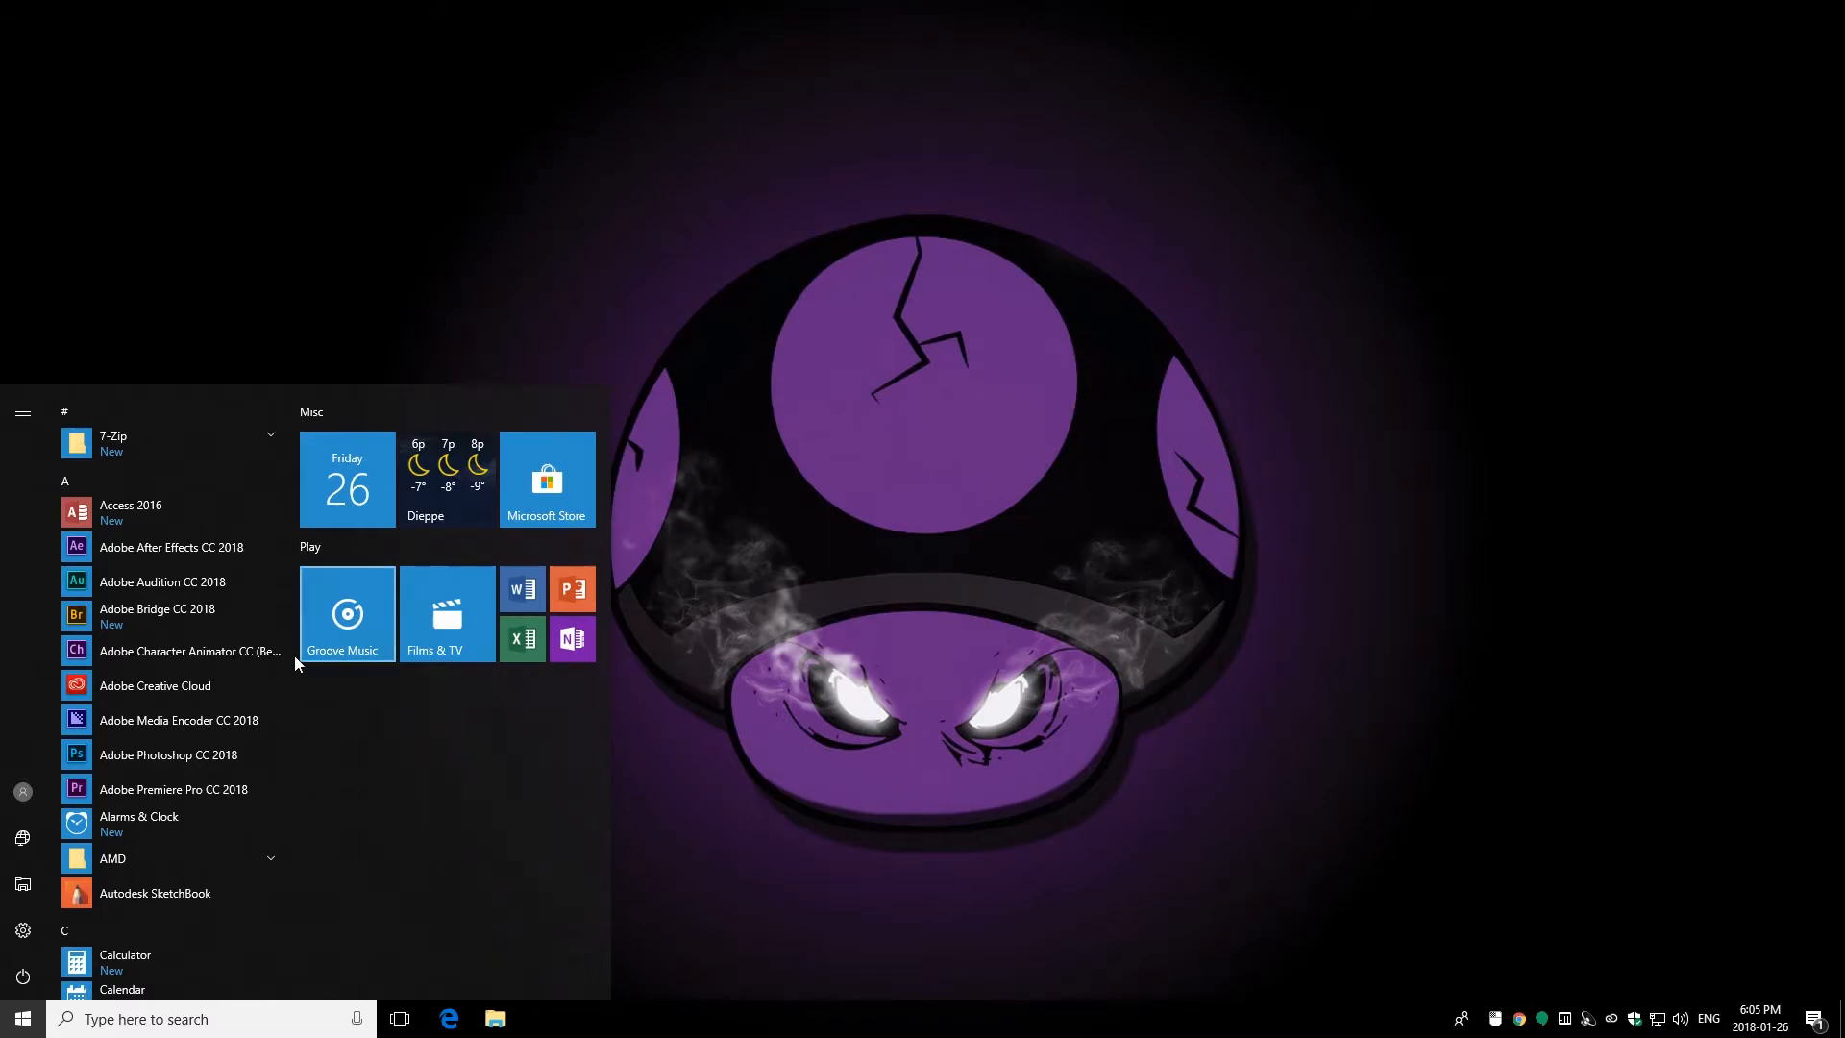
pyautogui.moveTo(165, 575)
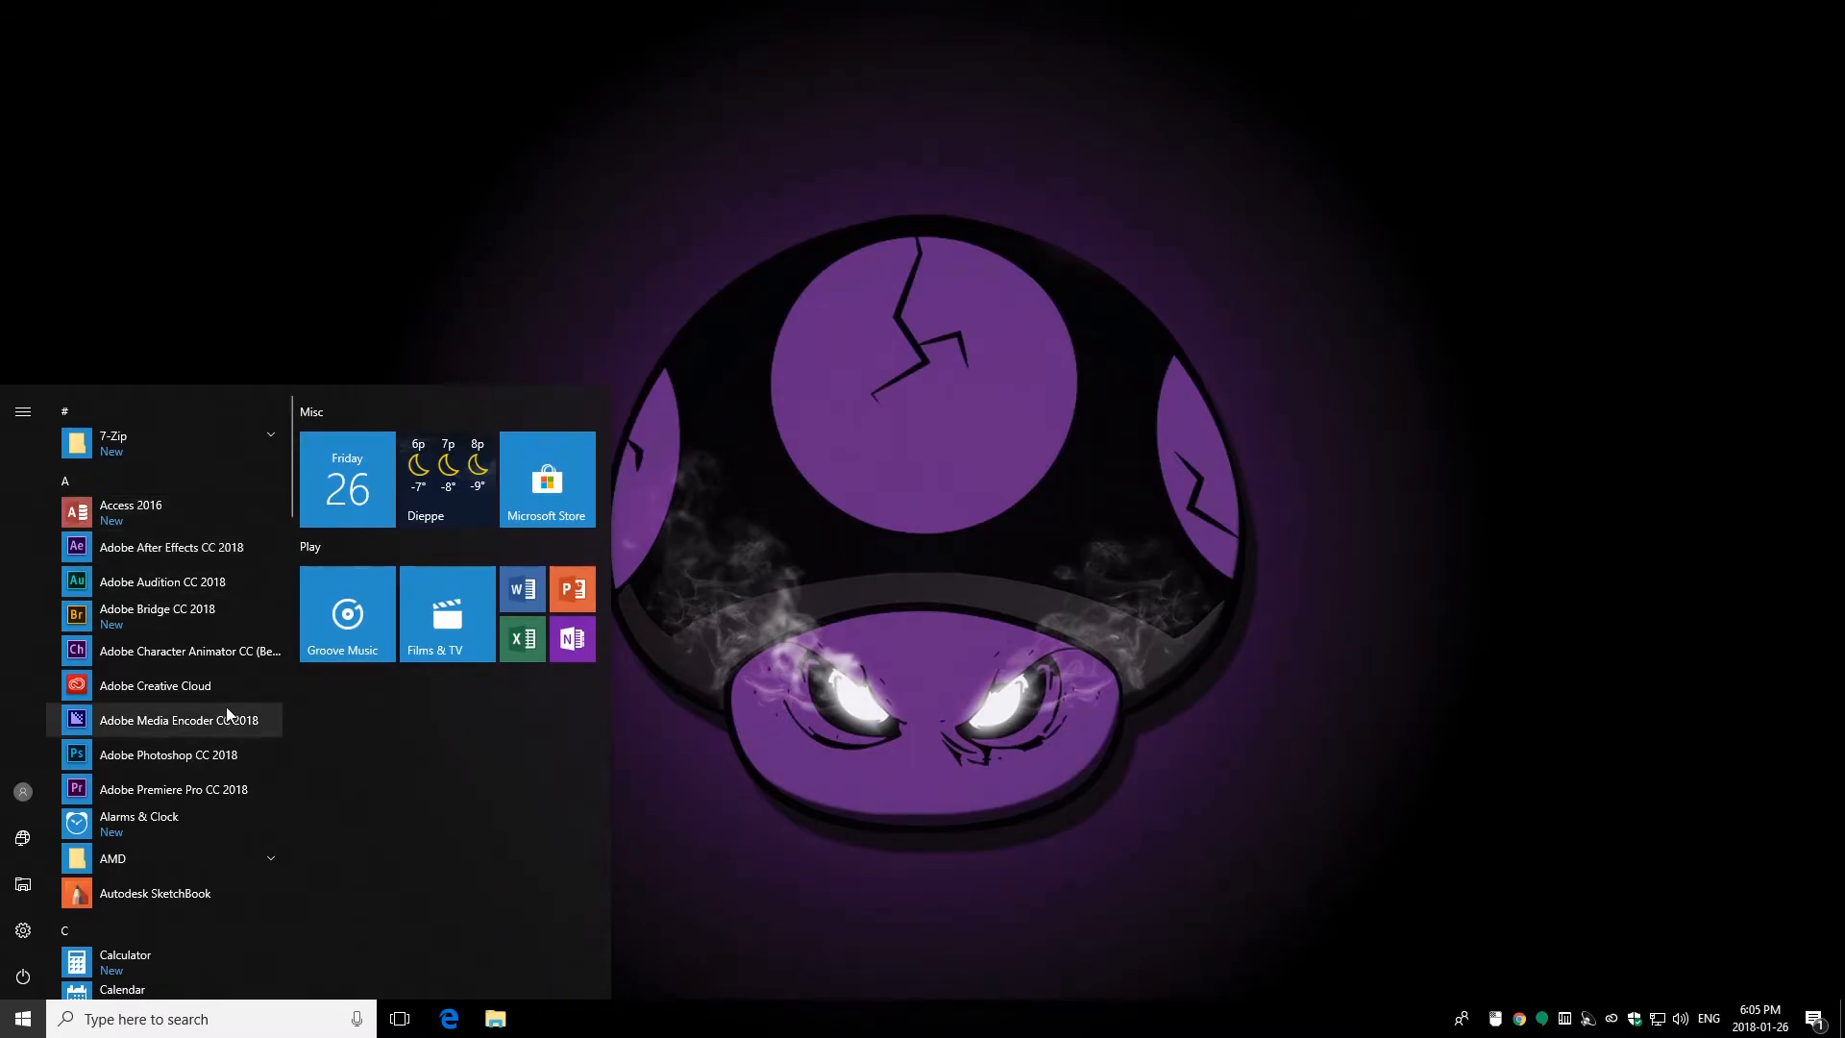
pyautogui.moveTo(177, 790)
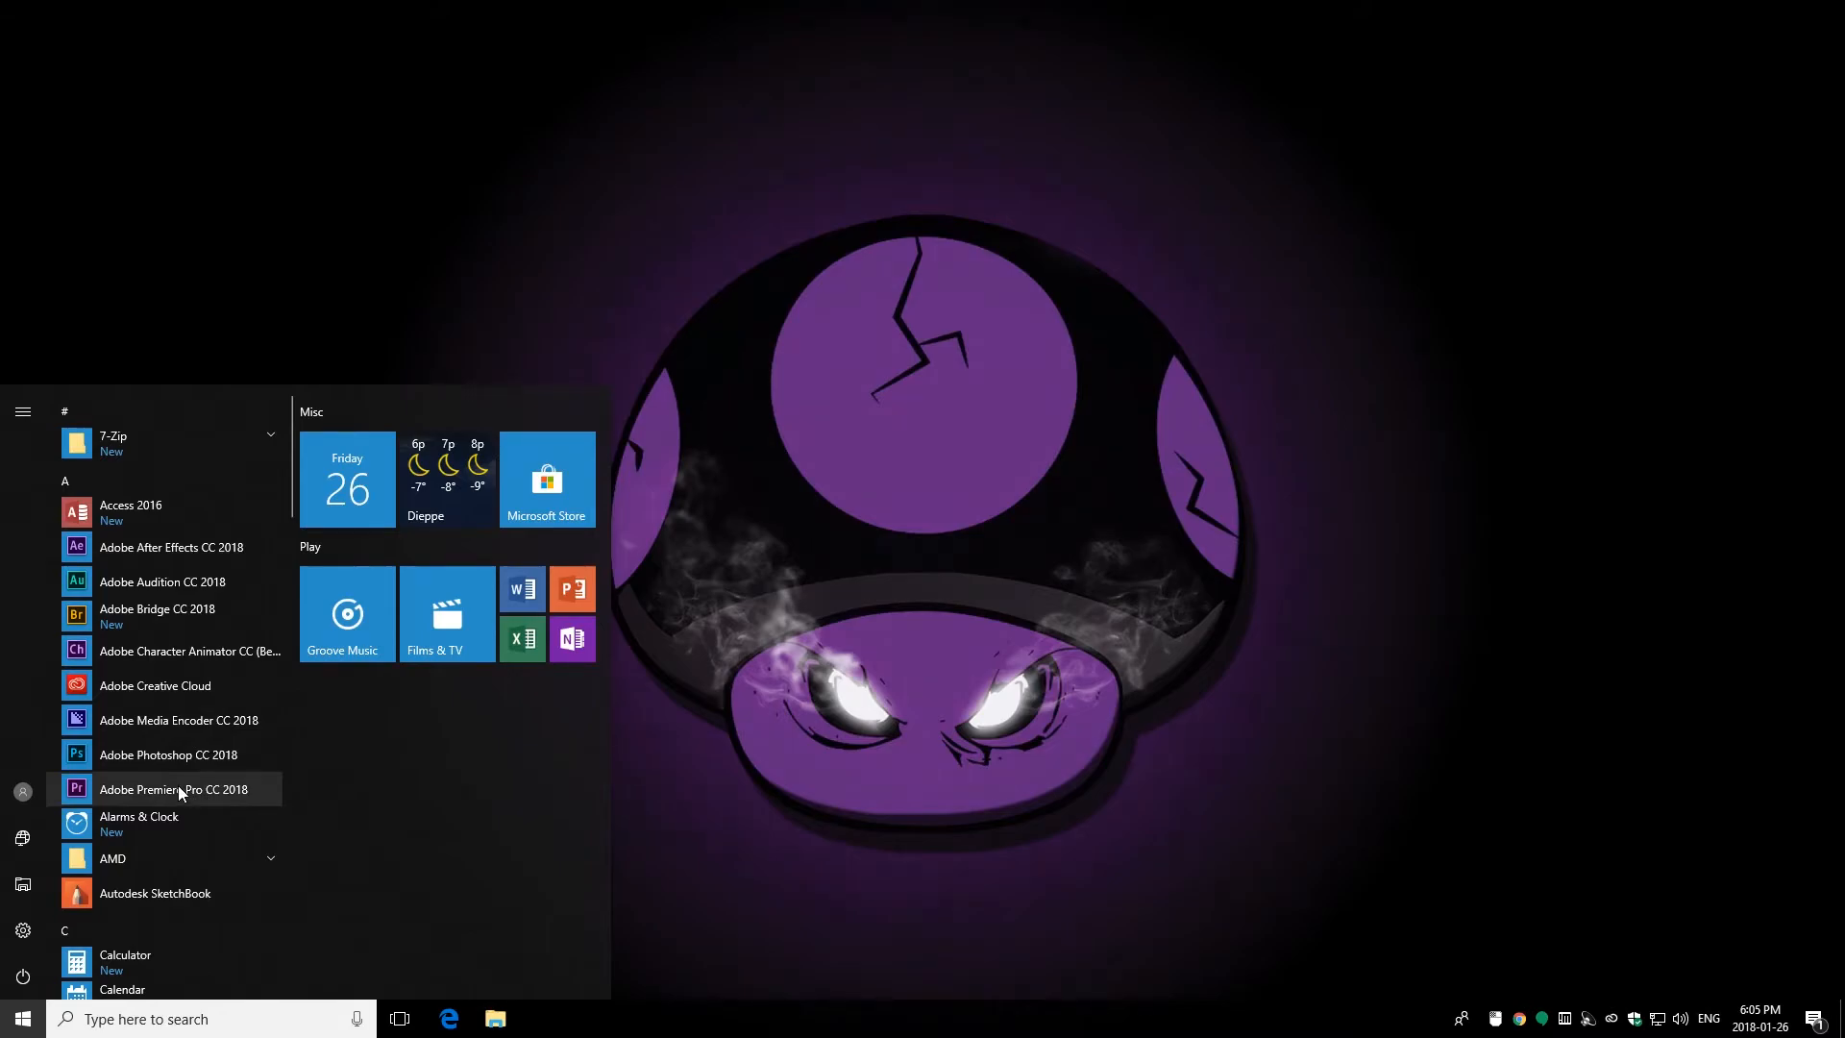
pyautogui.moveTo(162, 797)
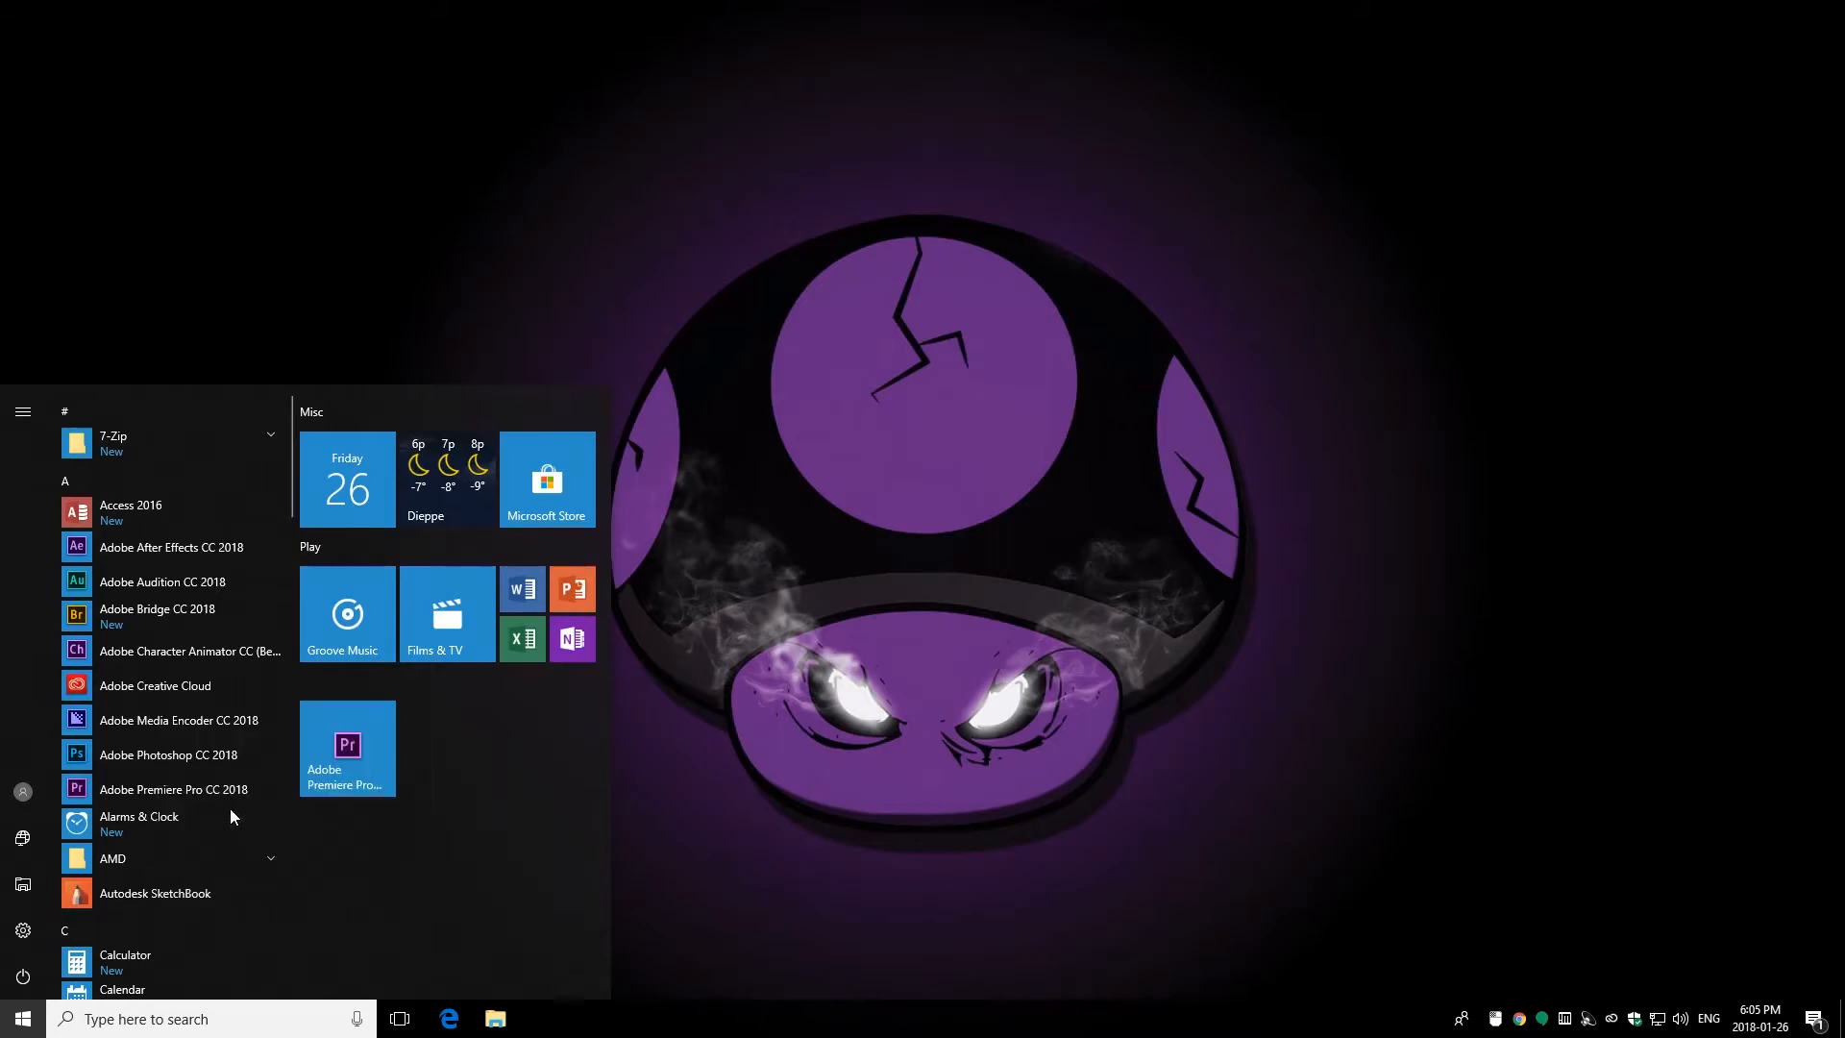
pyautogui.moveTo(347, 748)
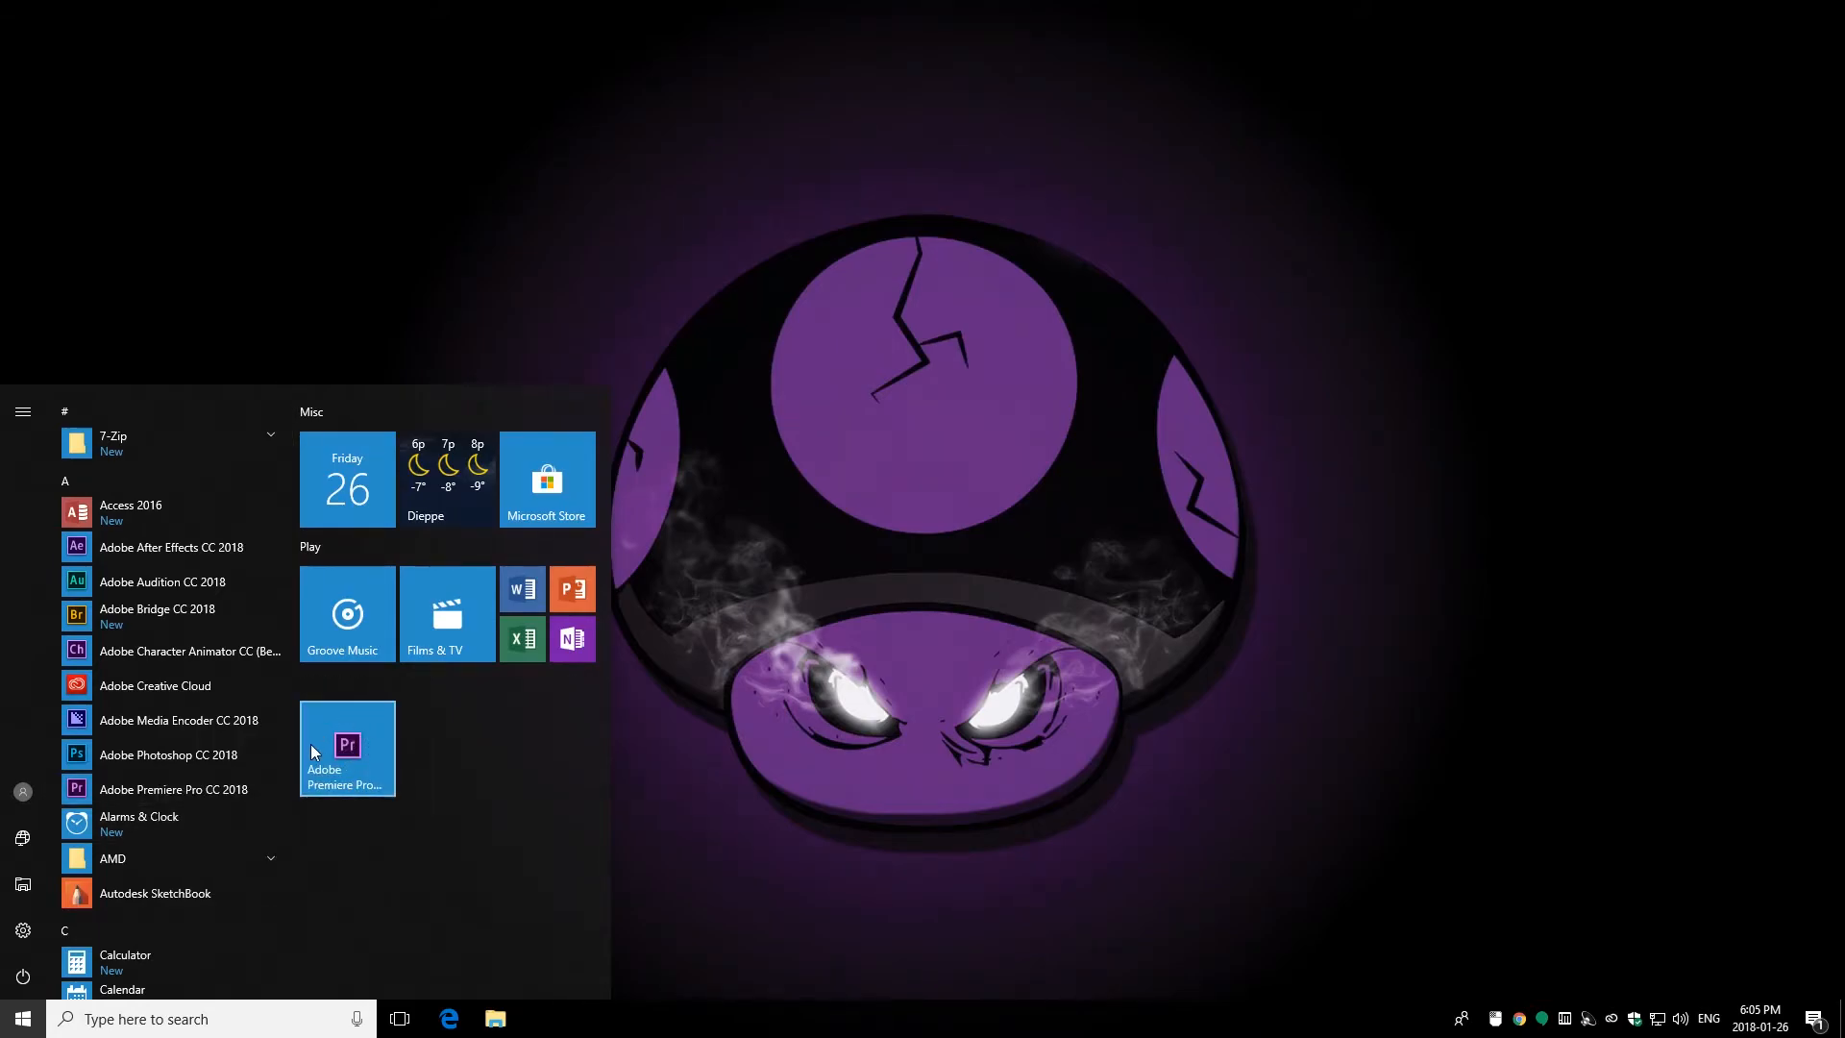
pyautogui.moveTo(447, 634)
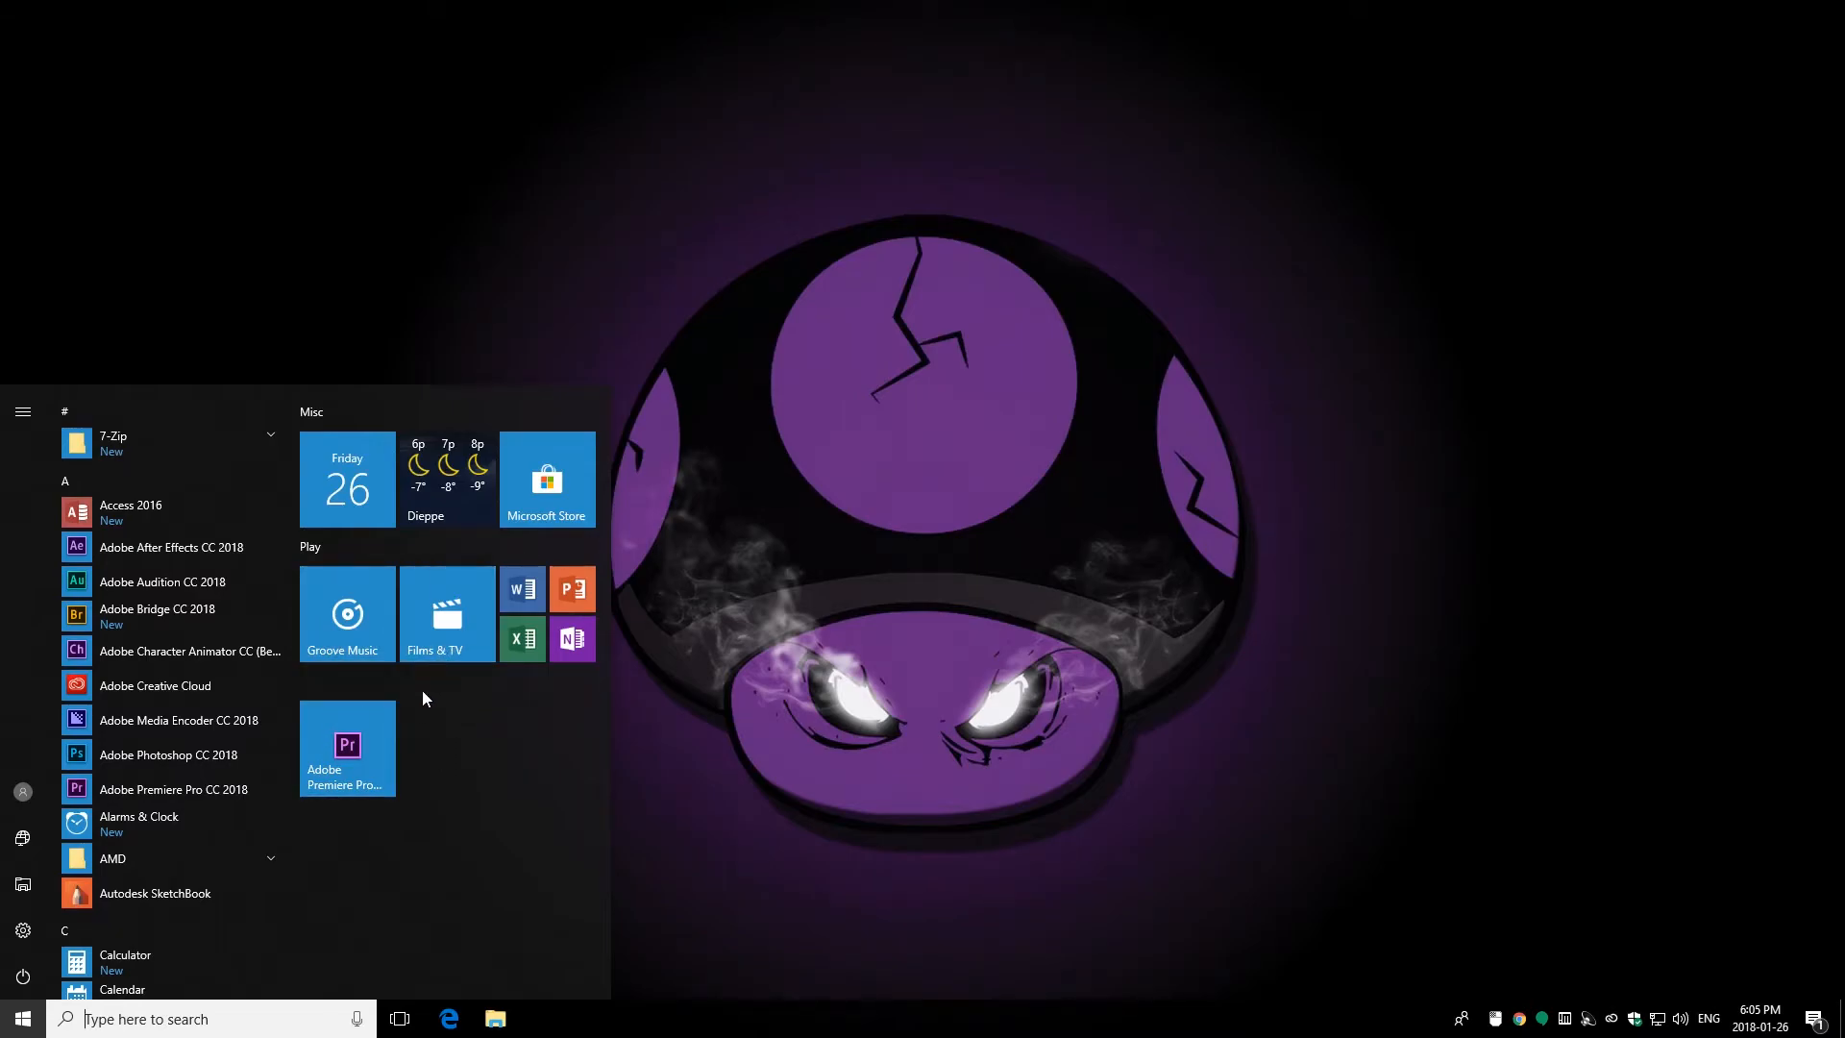
pyautogui.moveTo(535, 529)
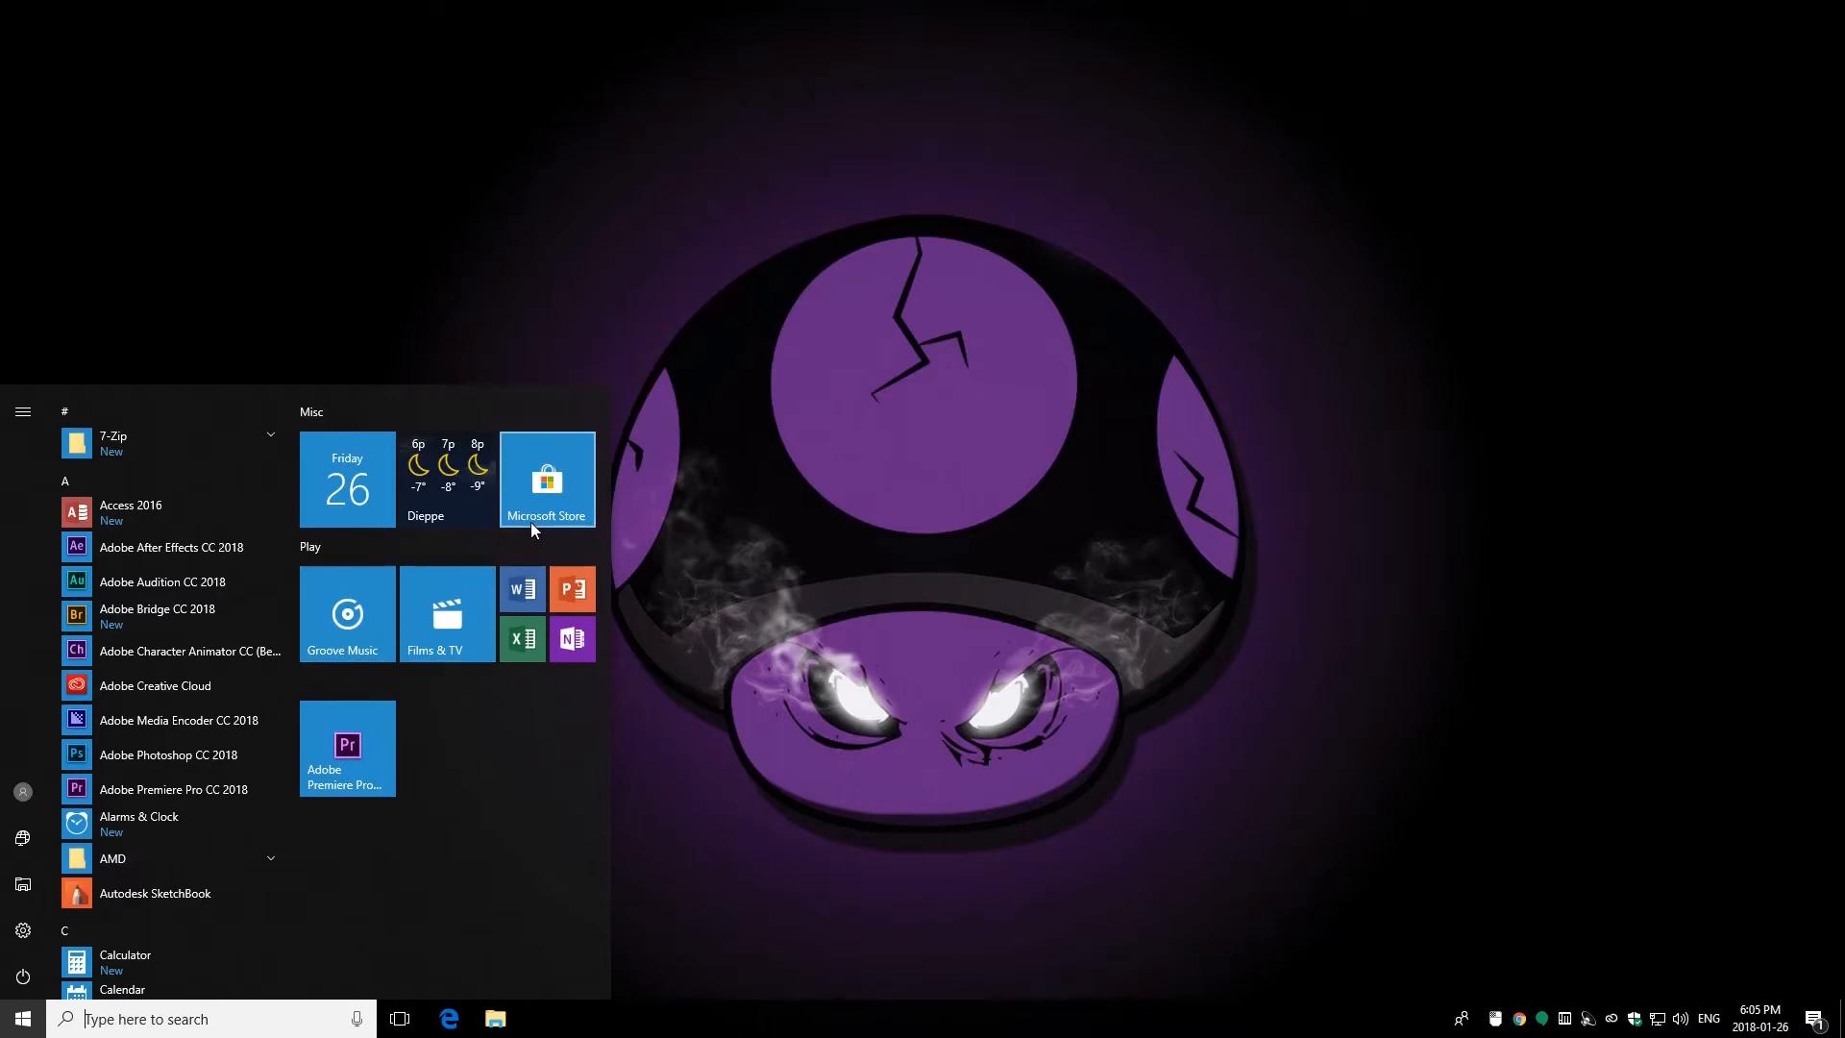
# Step: Return the Microsoft Store tile to Misc and name the Premiere Pro group 'Work'
pyautogui.moveTo(546, 479); pyautogui.dragTo(388, 878)
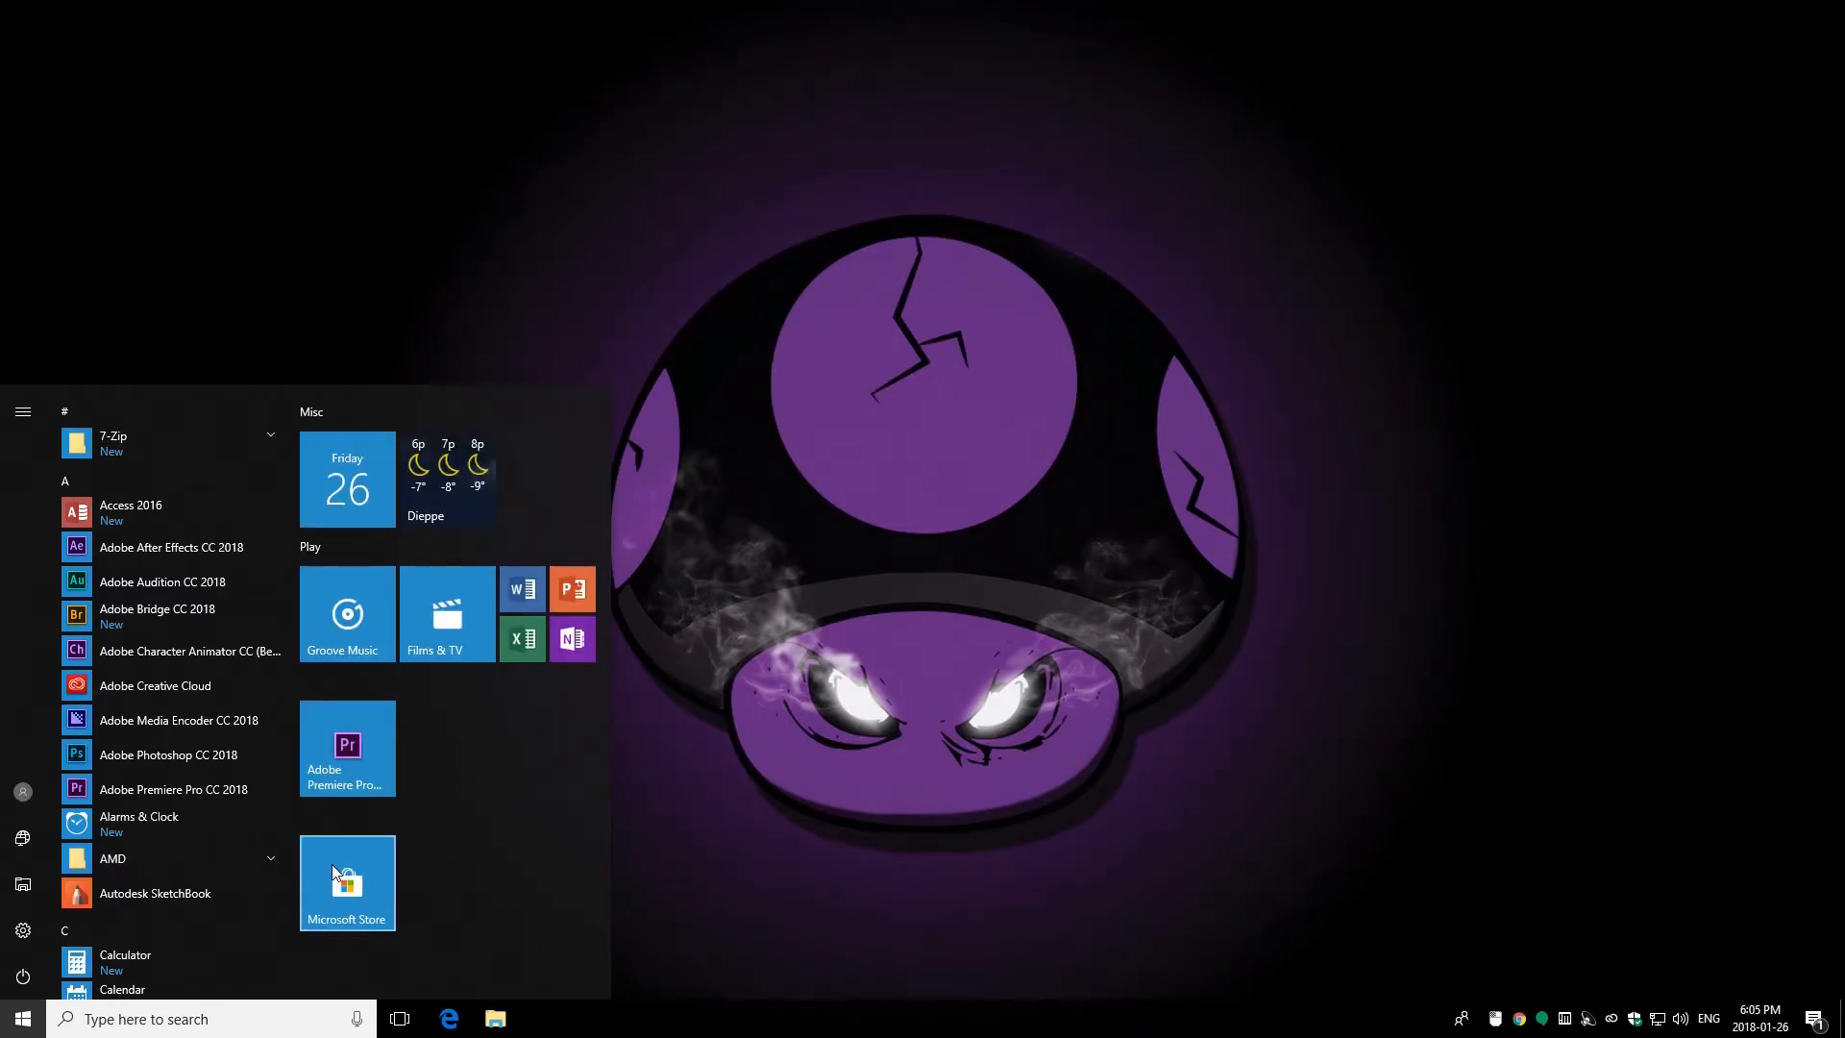
pyautogui.moveTo(347, 883); pyautogui.dragTo(550, 477)
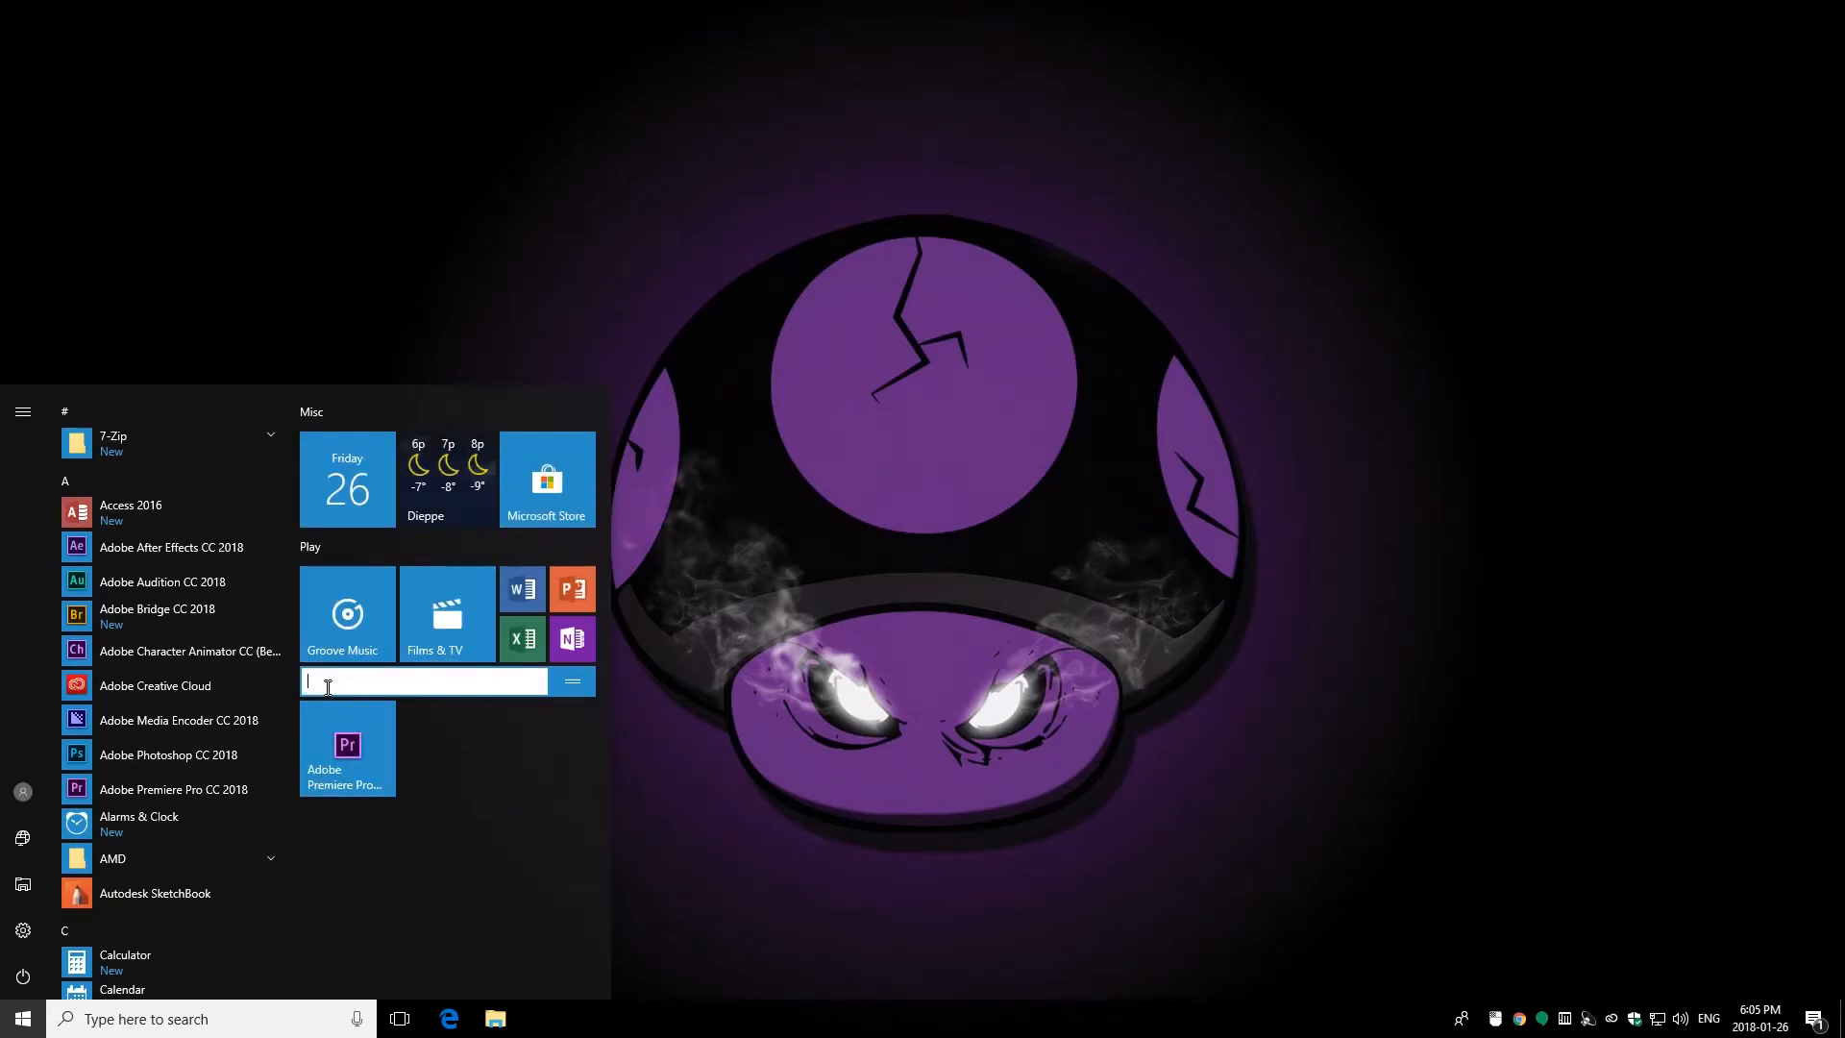
pyautogui.write('Work')
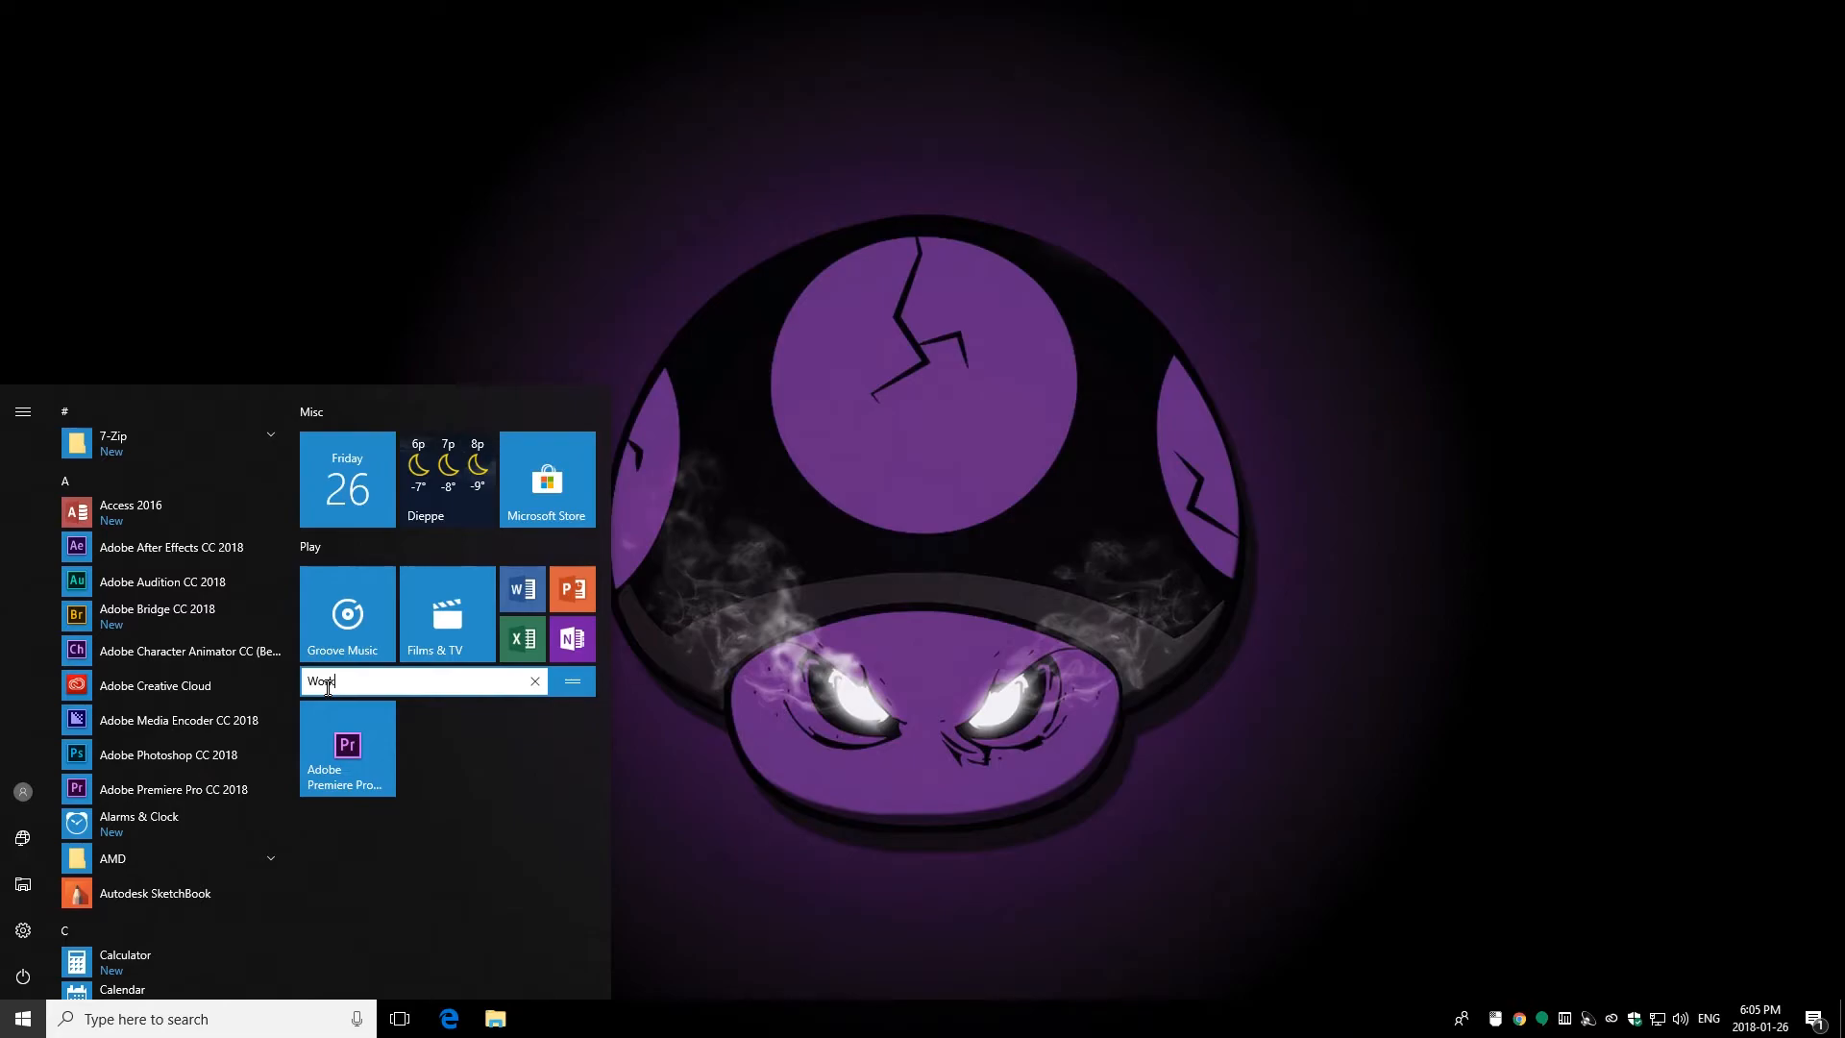
pyautogui.click(571, 680)
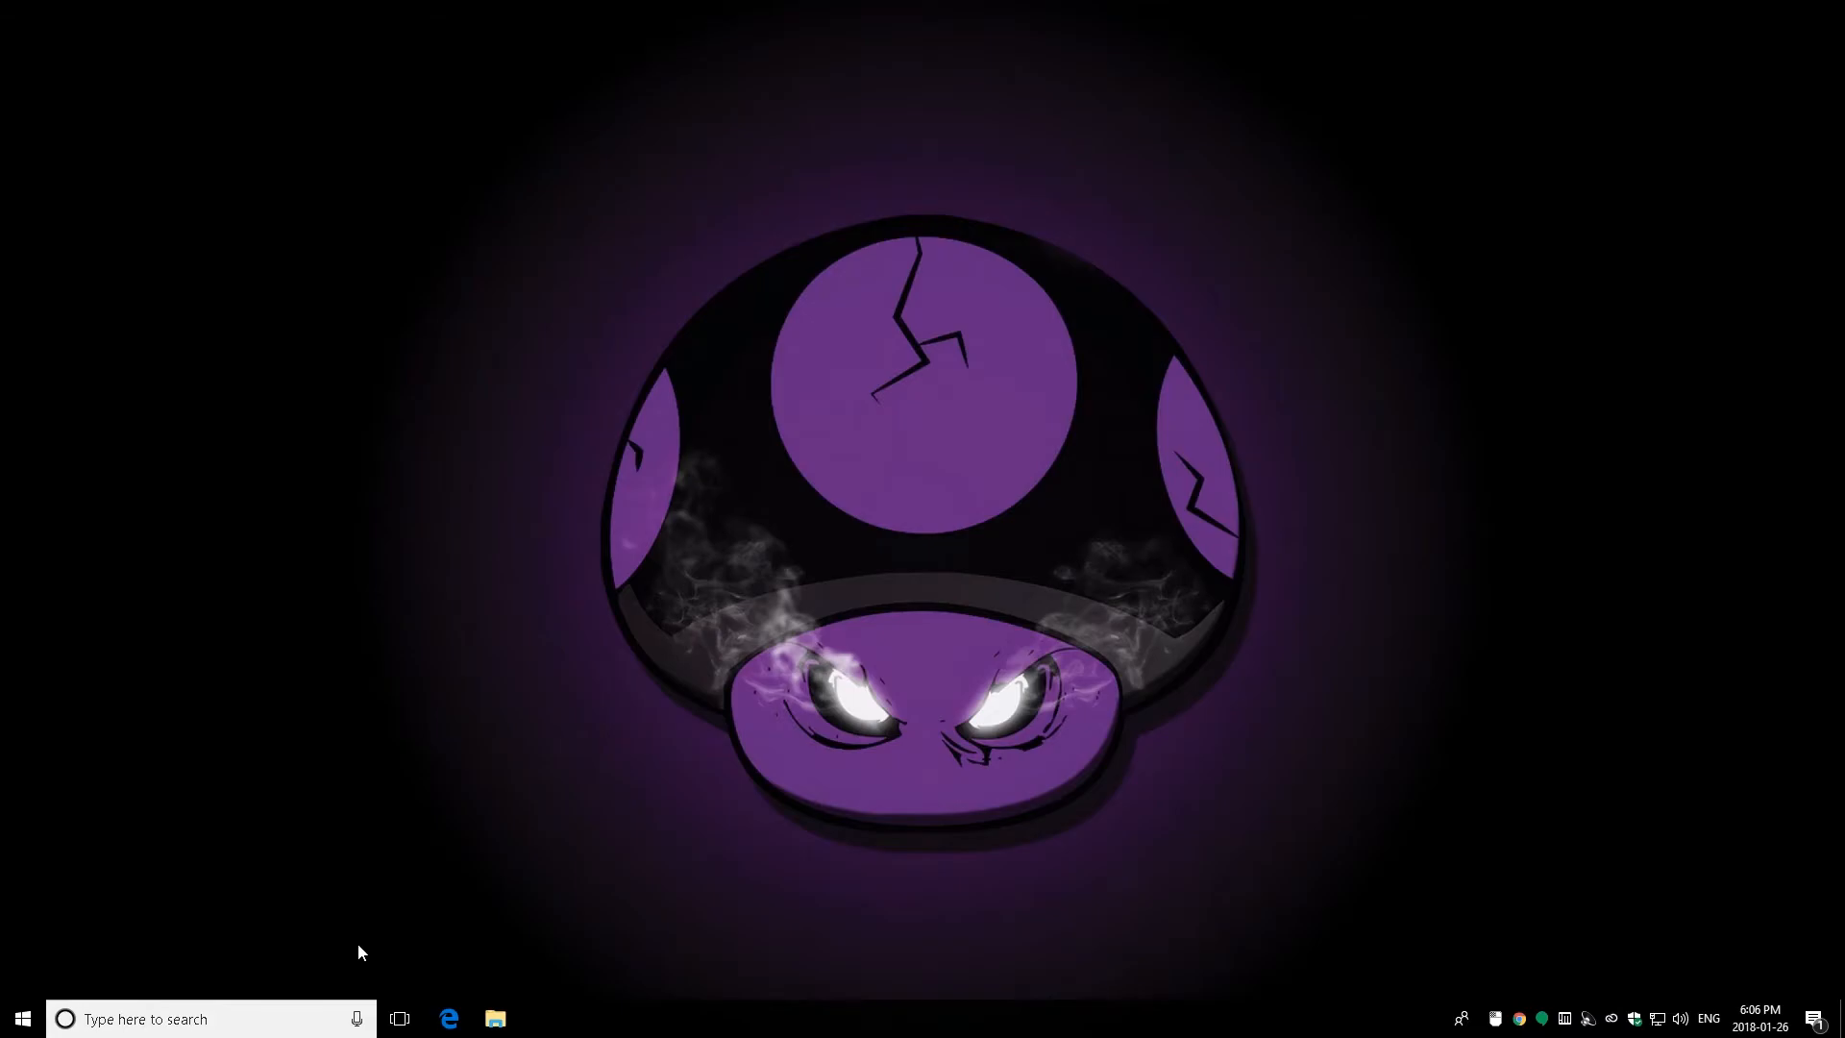
pyautogui.moveTo(200, 1032)
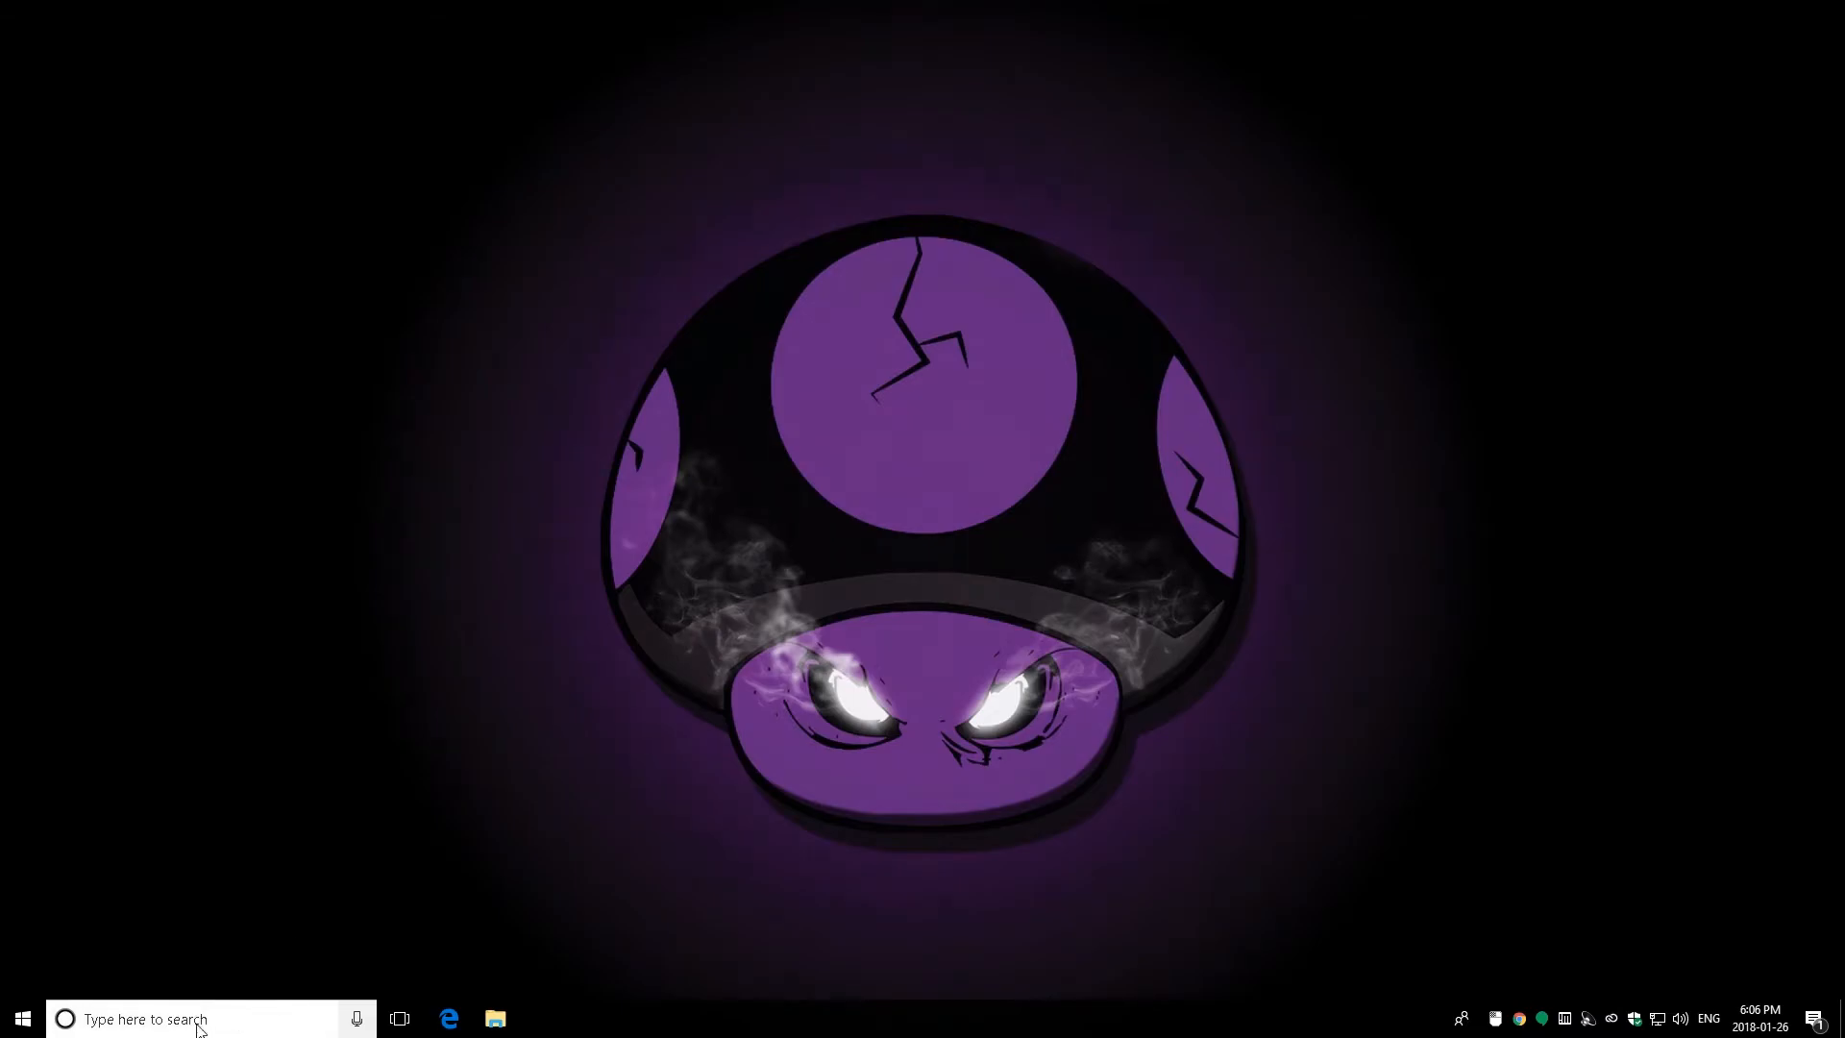
# Step: Set Cortana's search box to Hidden from the taskbar menu
pyautogui.click(177, 1018)
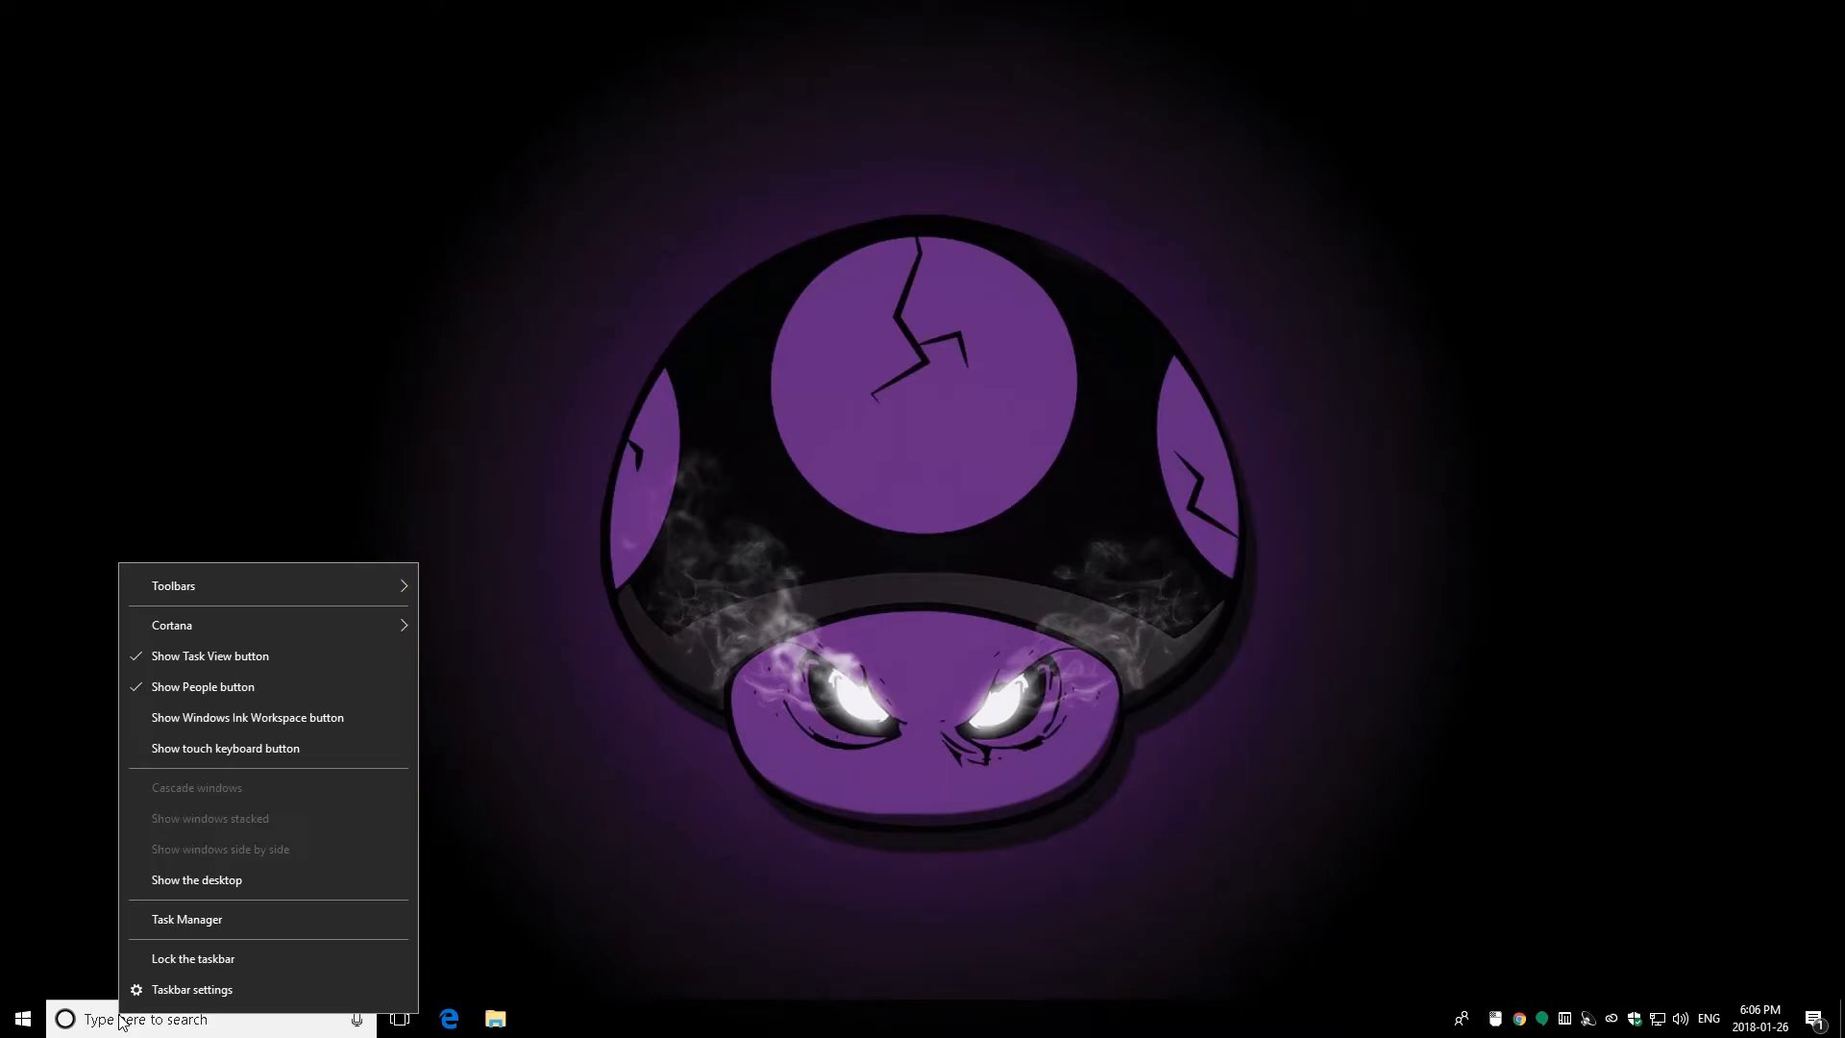
pyautogui.click(172, 624)
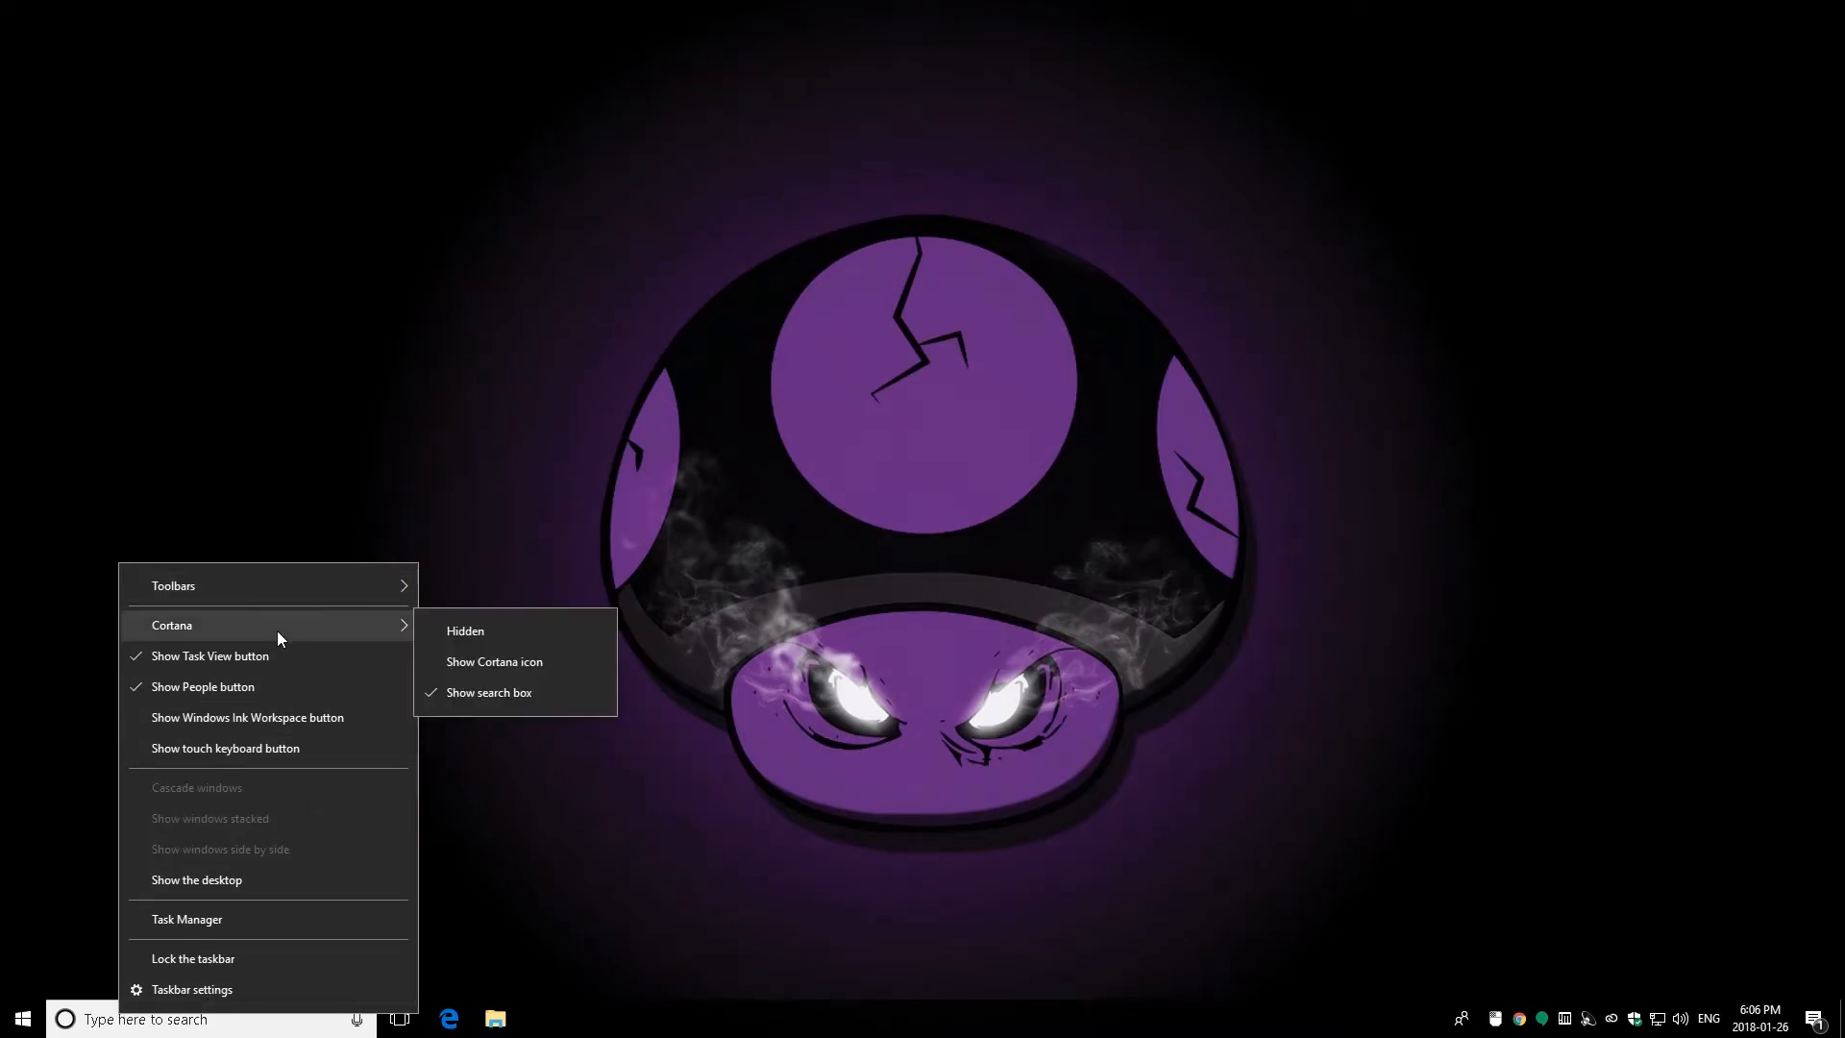
pyautogui.moveTo(493, 631)
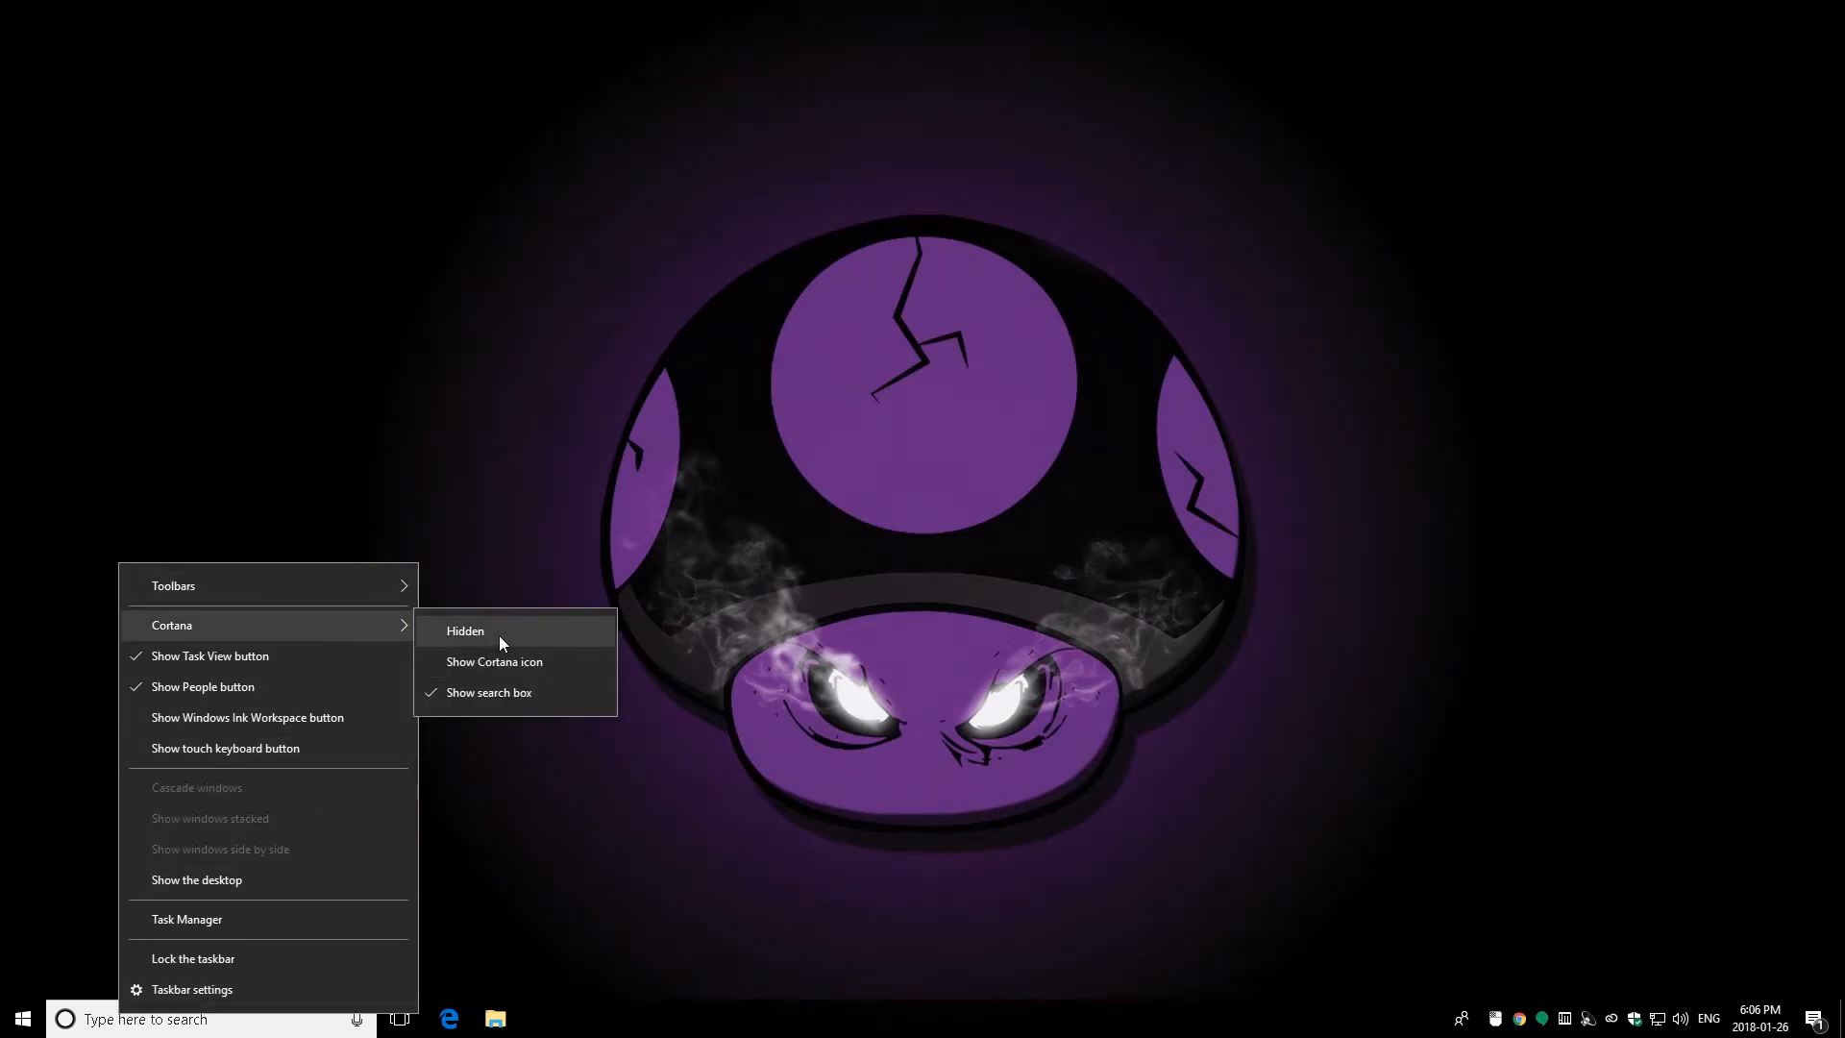
pyautogui.click(466, 631)
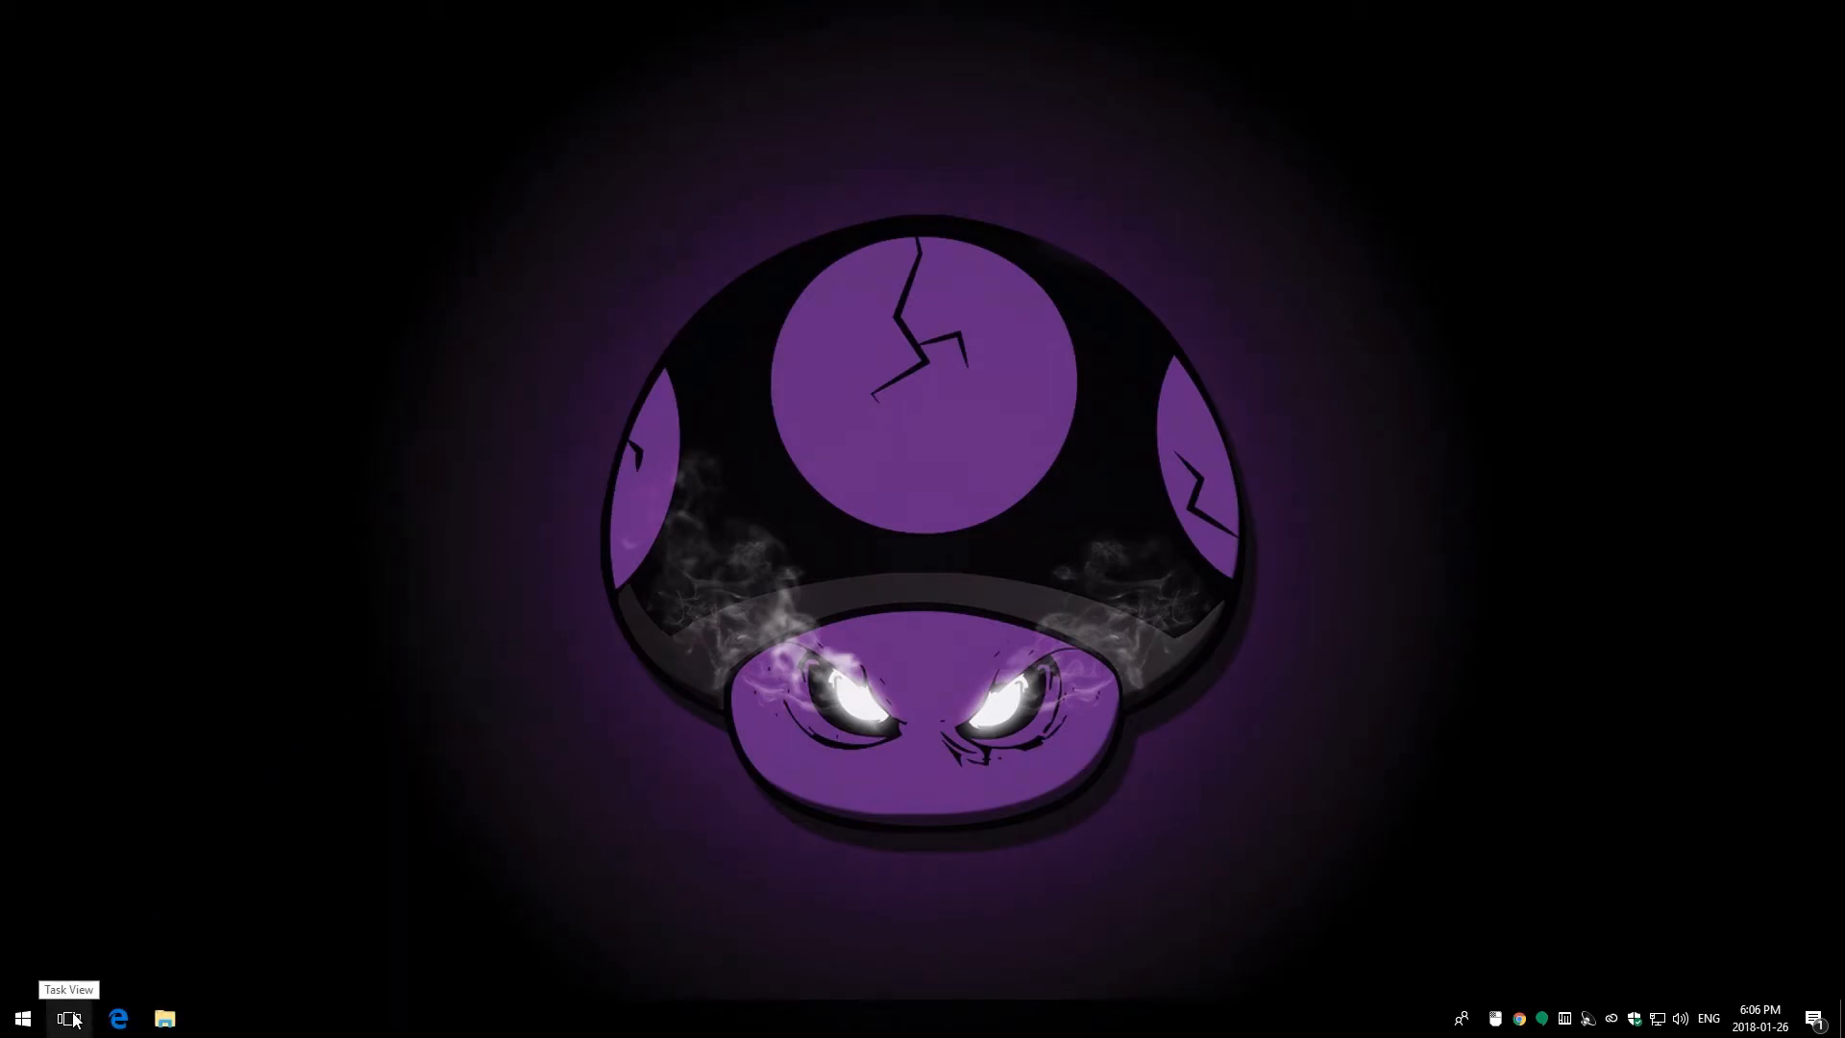
pyautogui.moveTo(402, 842)
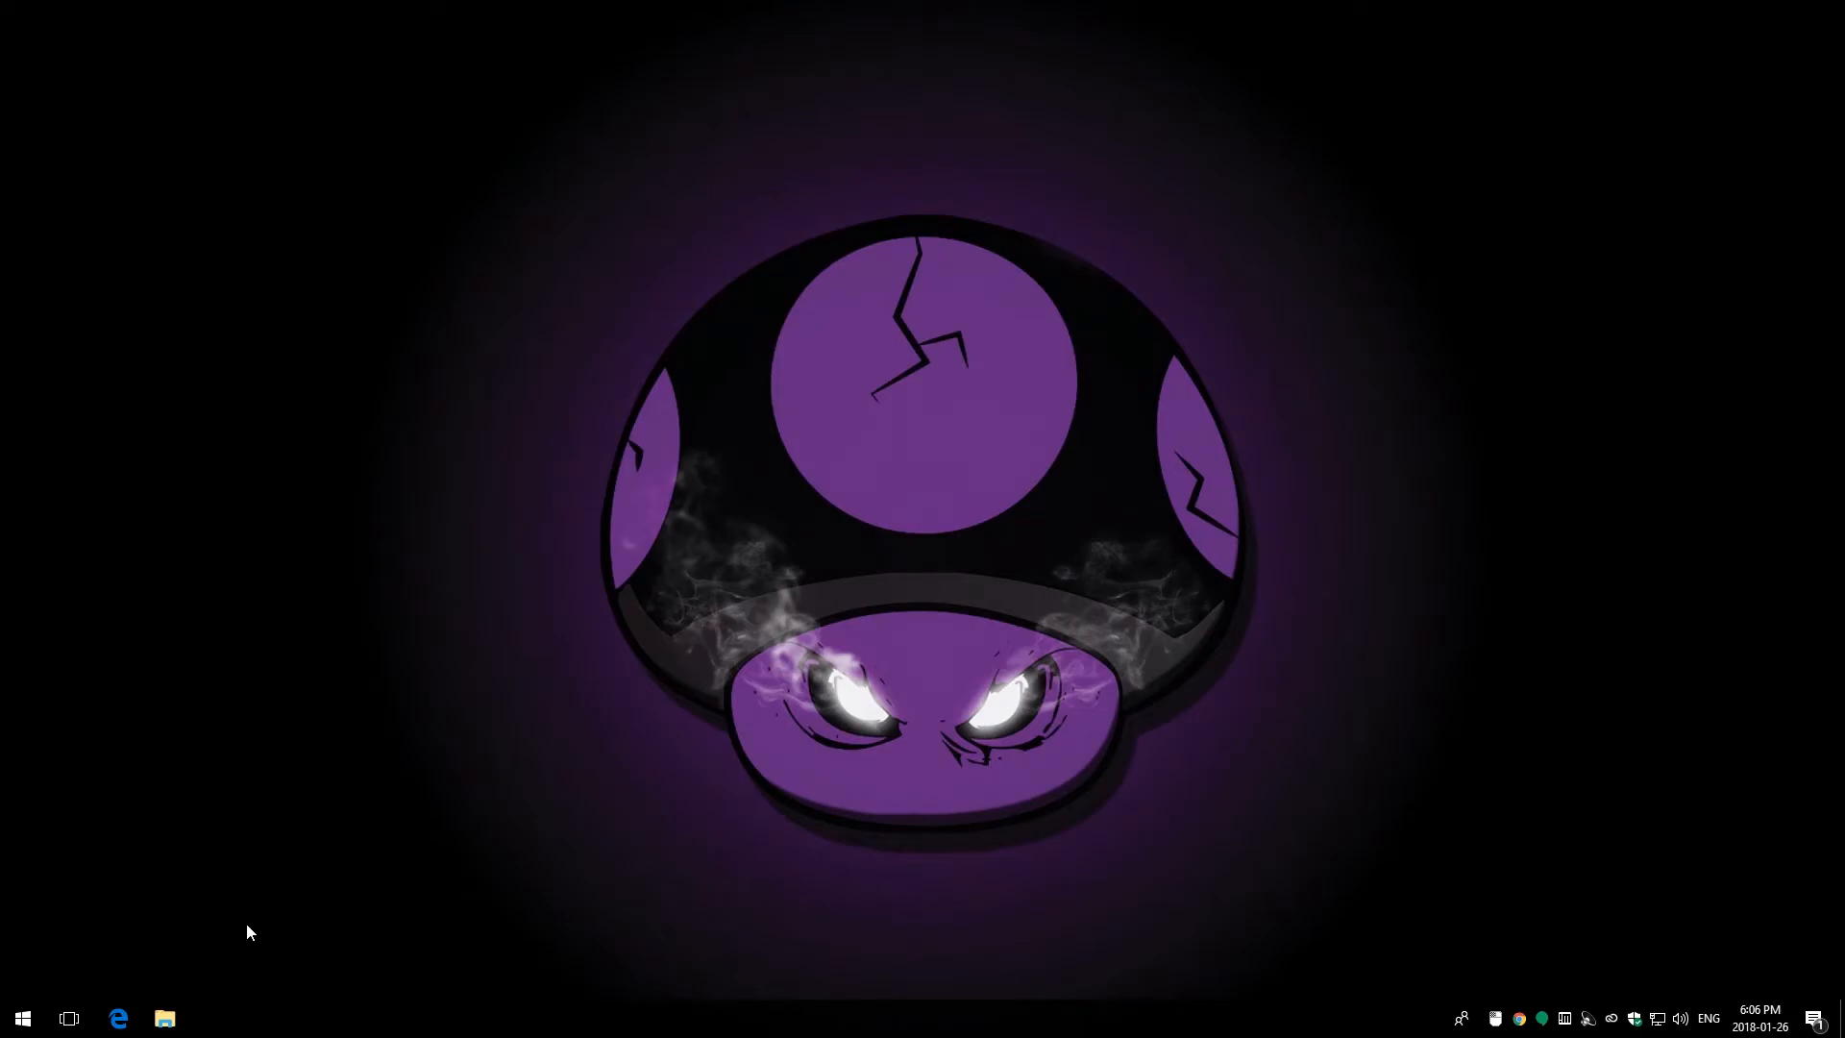
pyautogui.moveTo(200, 934)
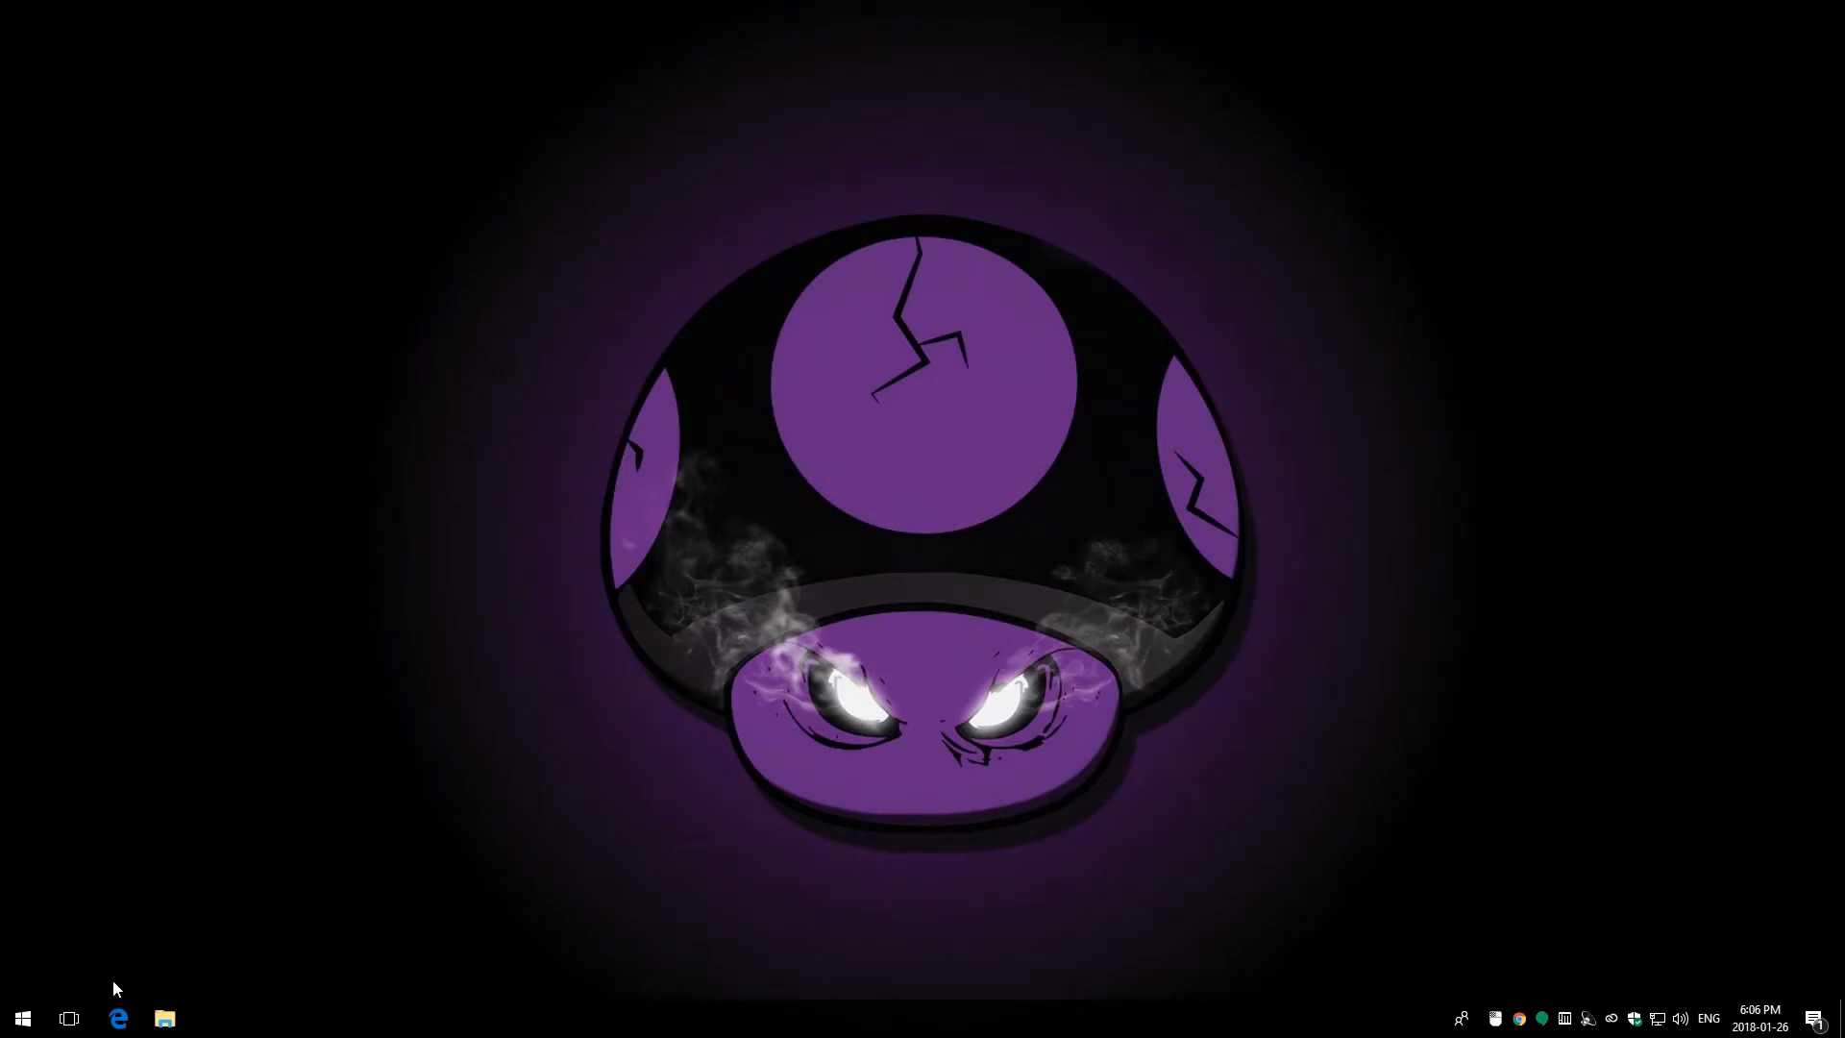
pyautogui.moveTo(211, 1029)
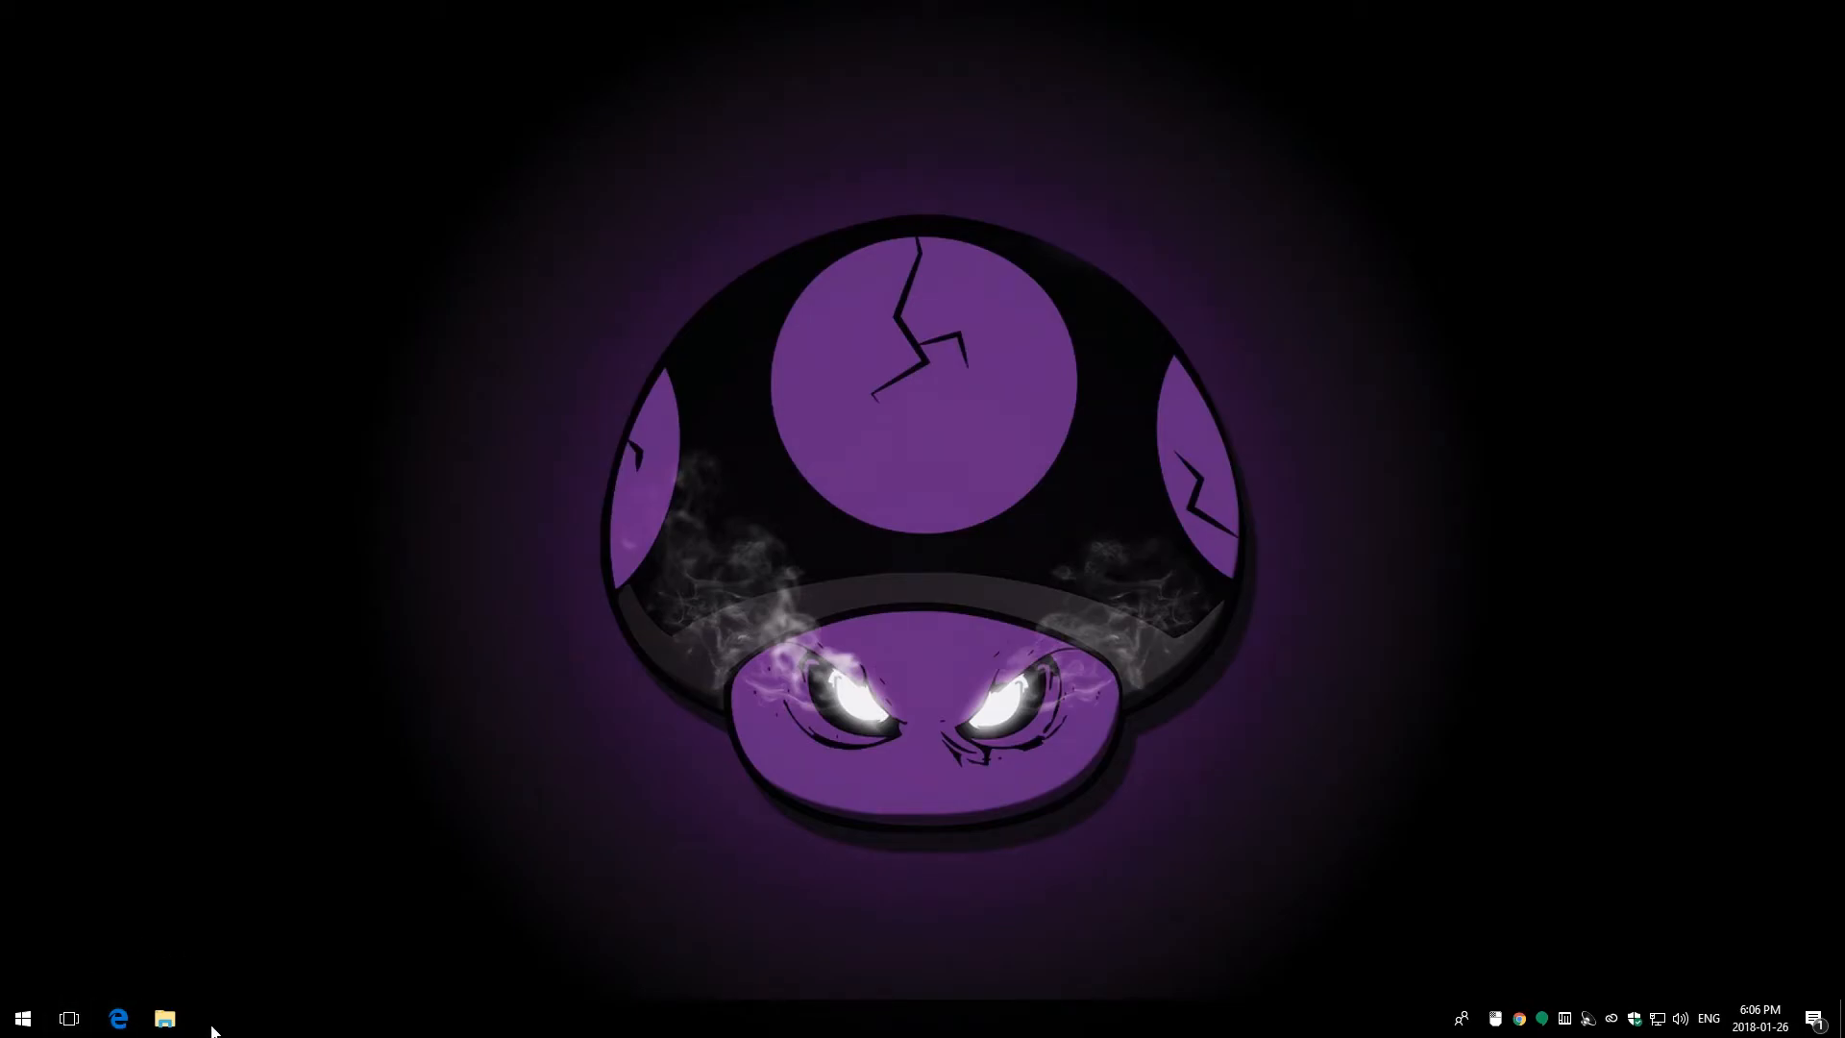
# Step: Pin Google Chrome to the taskbar from Start, then call up Edge's taskbar shortcut options
pyautogui.click(21, 1018)
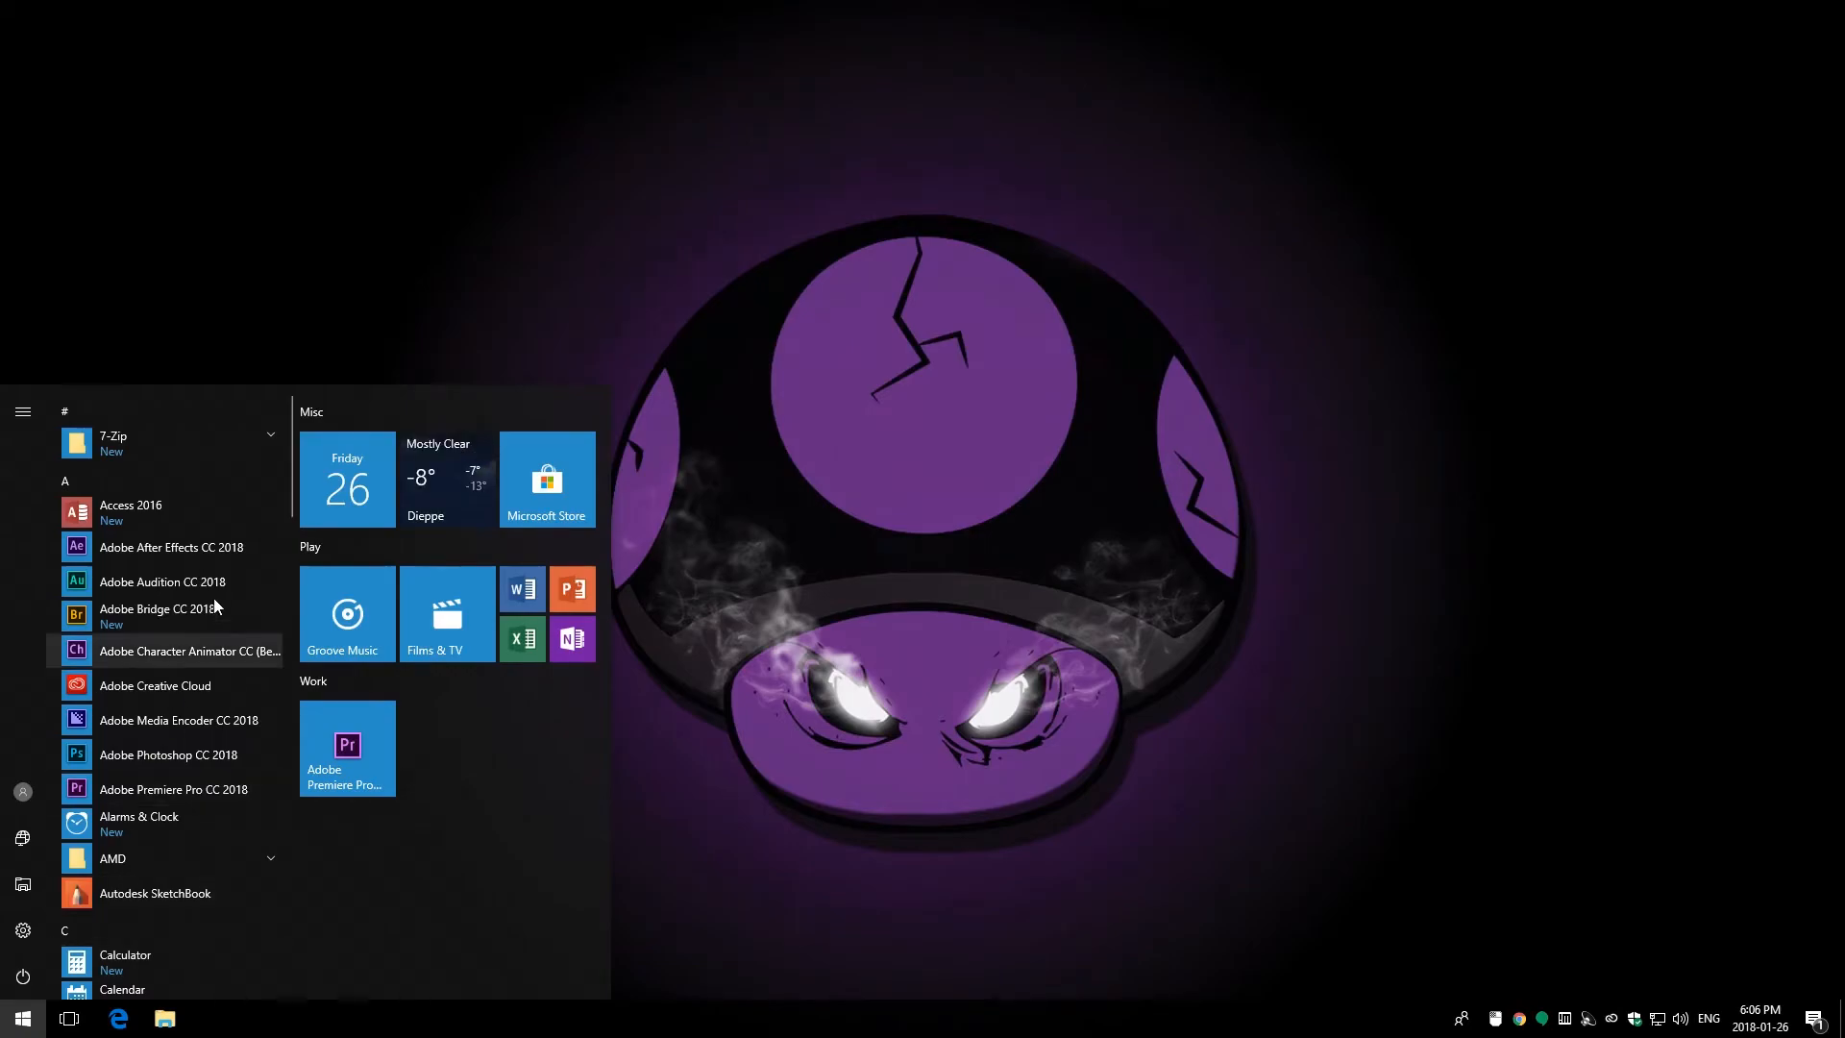
pyautogui.scroll(-3)
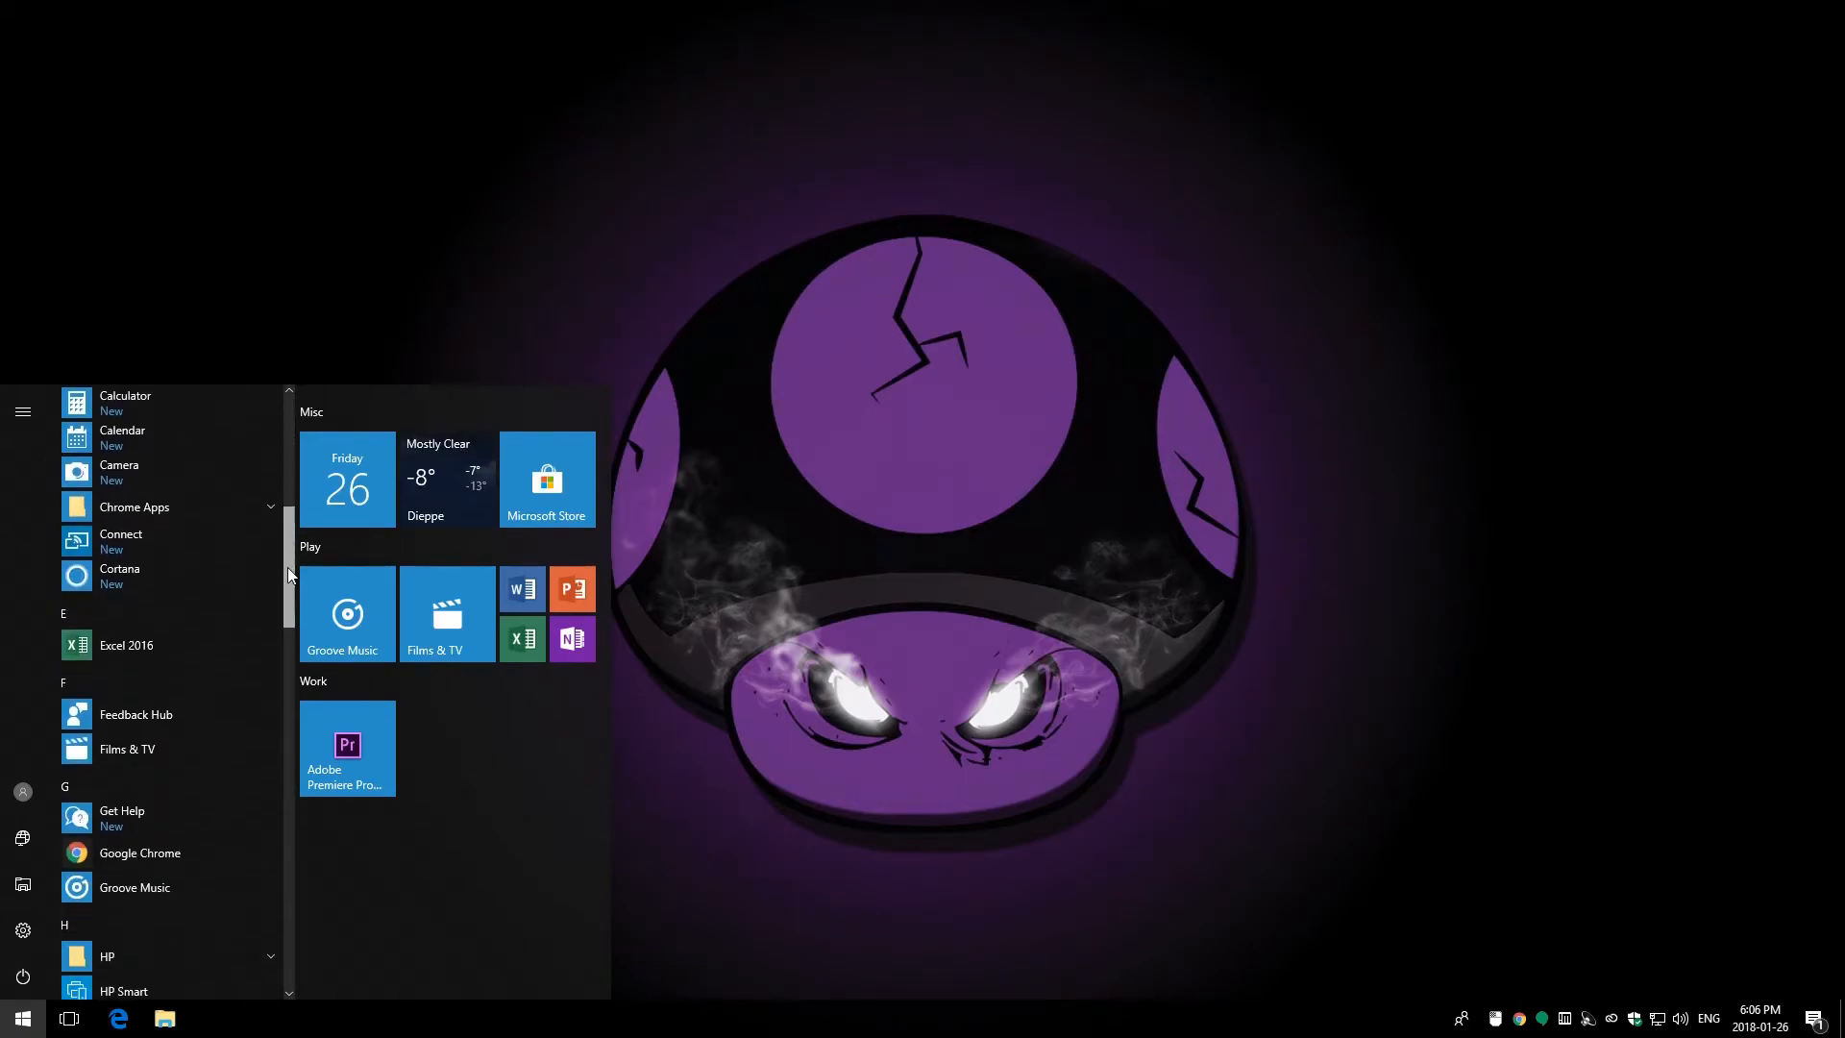
pyautogui.scroll(-3)
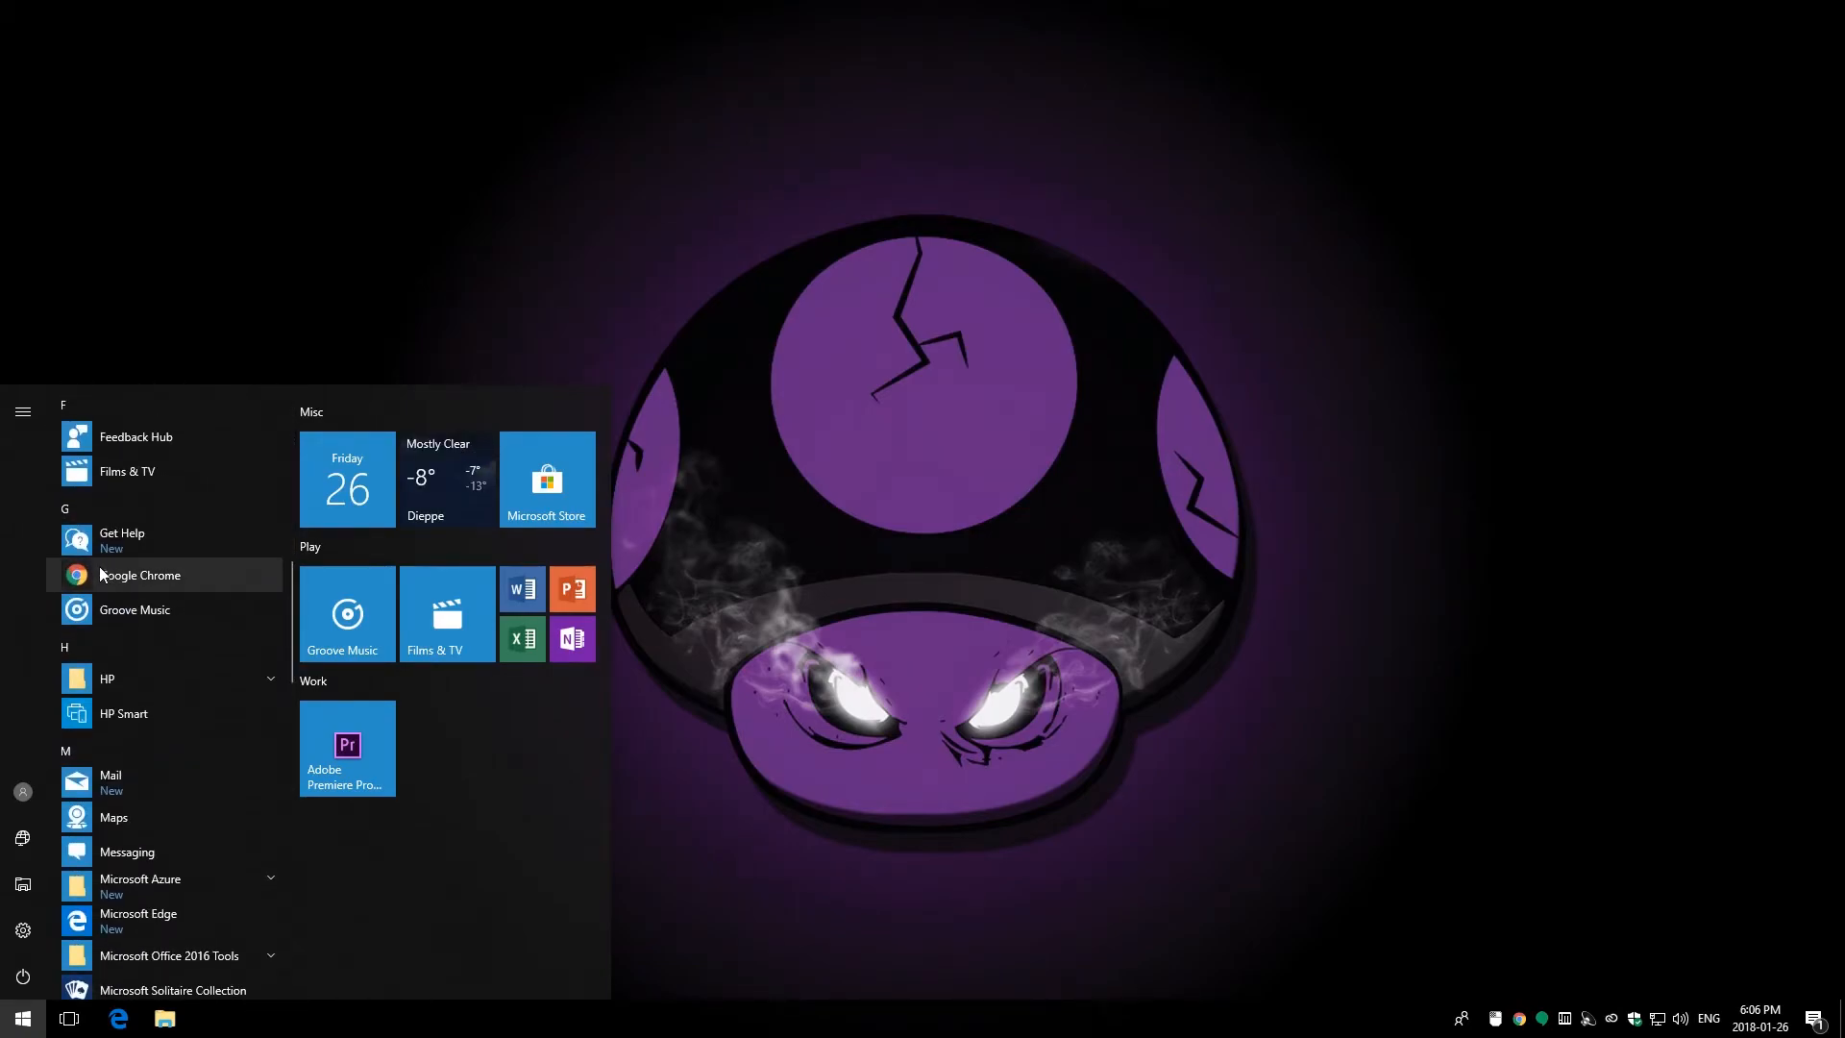
pyautogui.rightClick(139, 575)
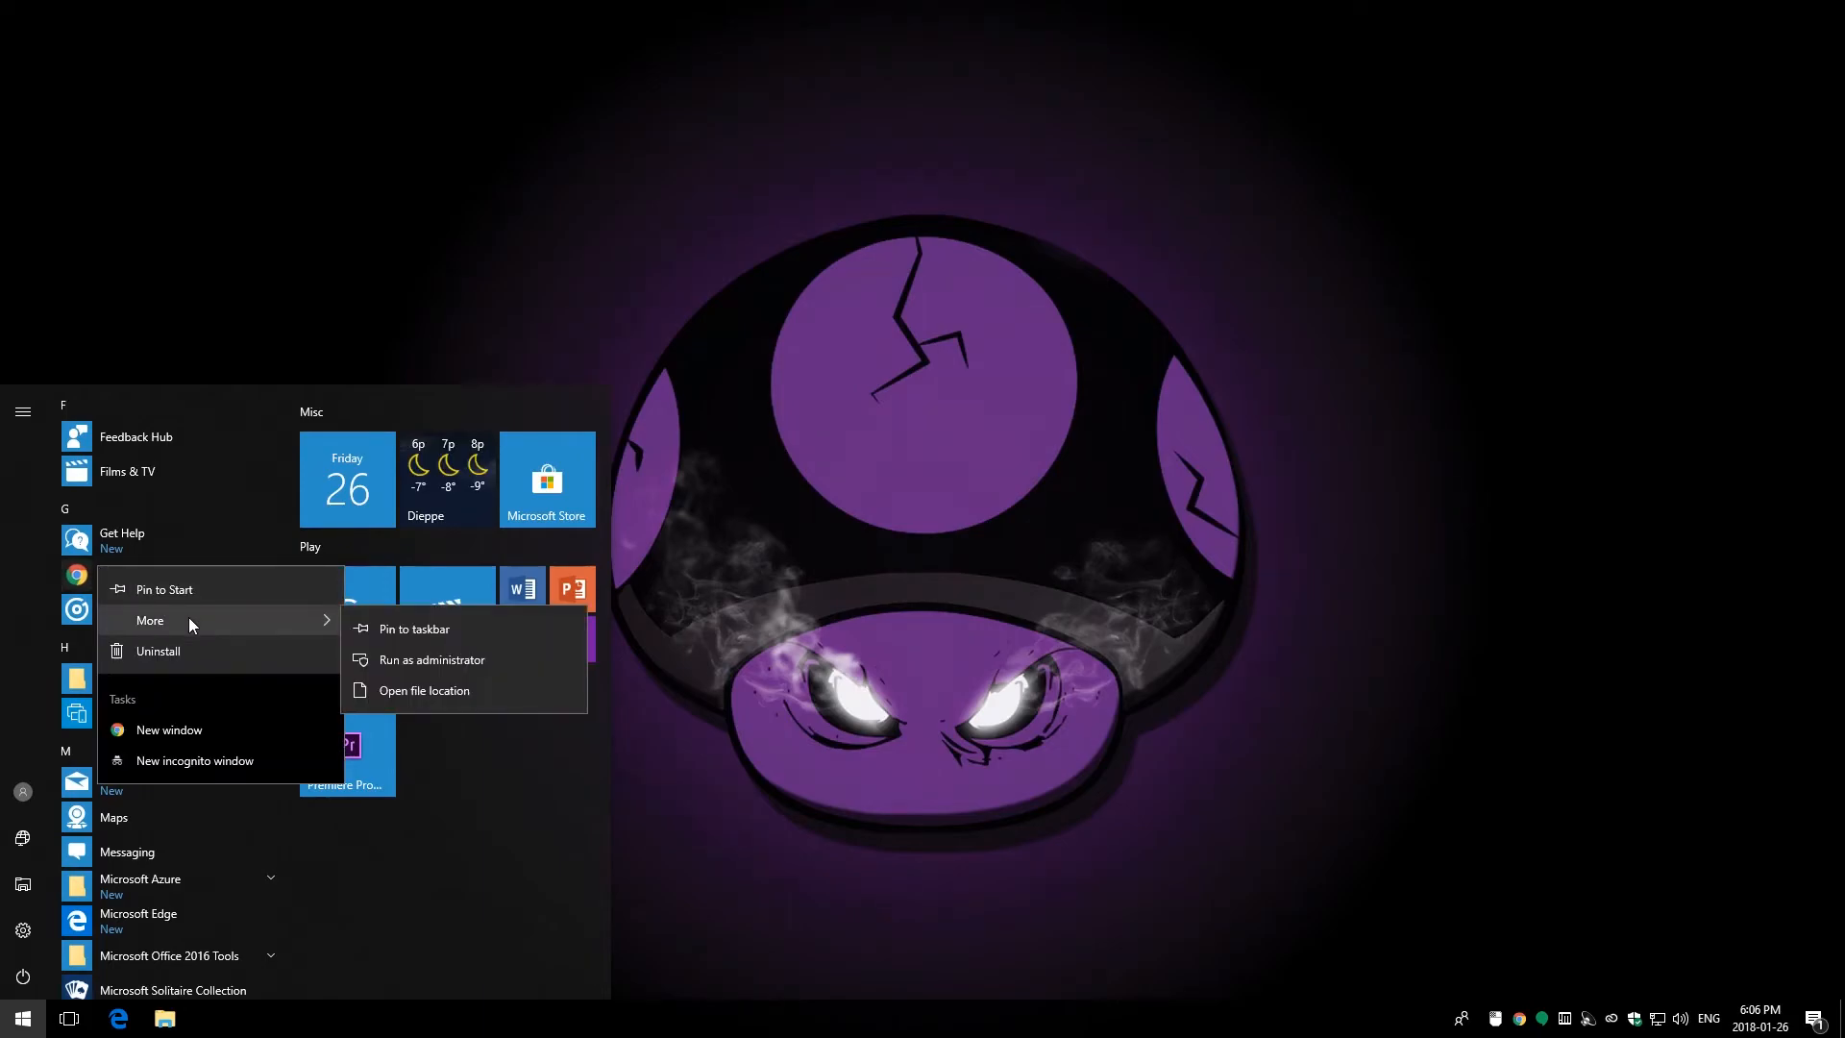
pyautogui.moveTo(423, 640)
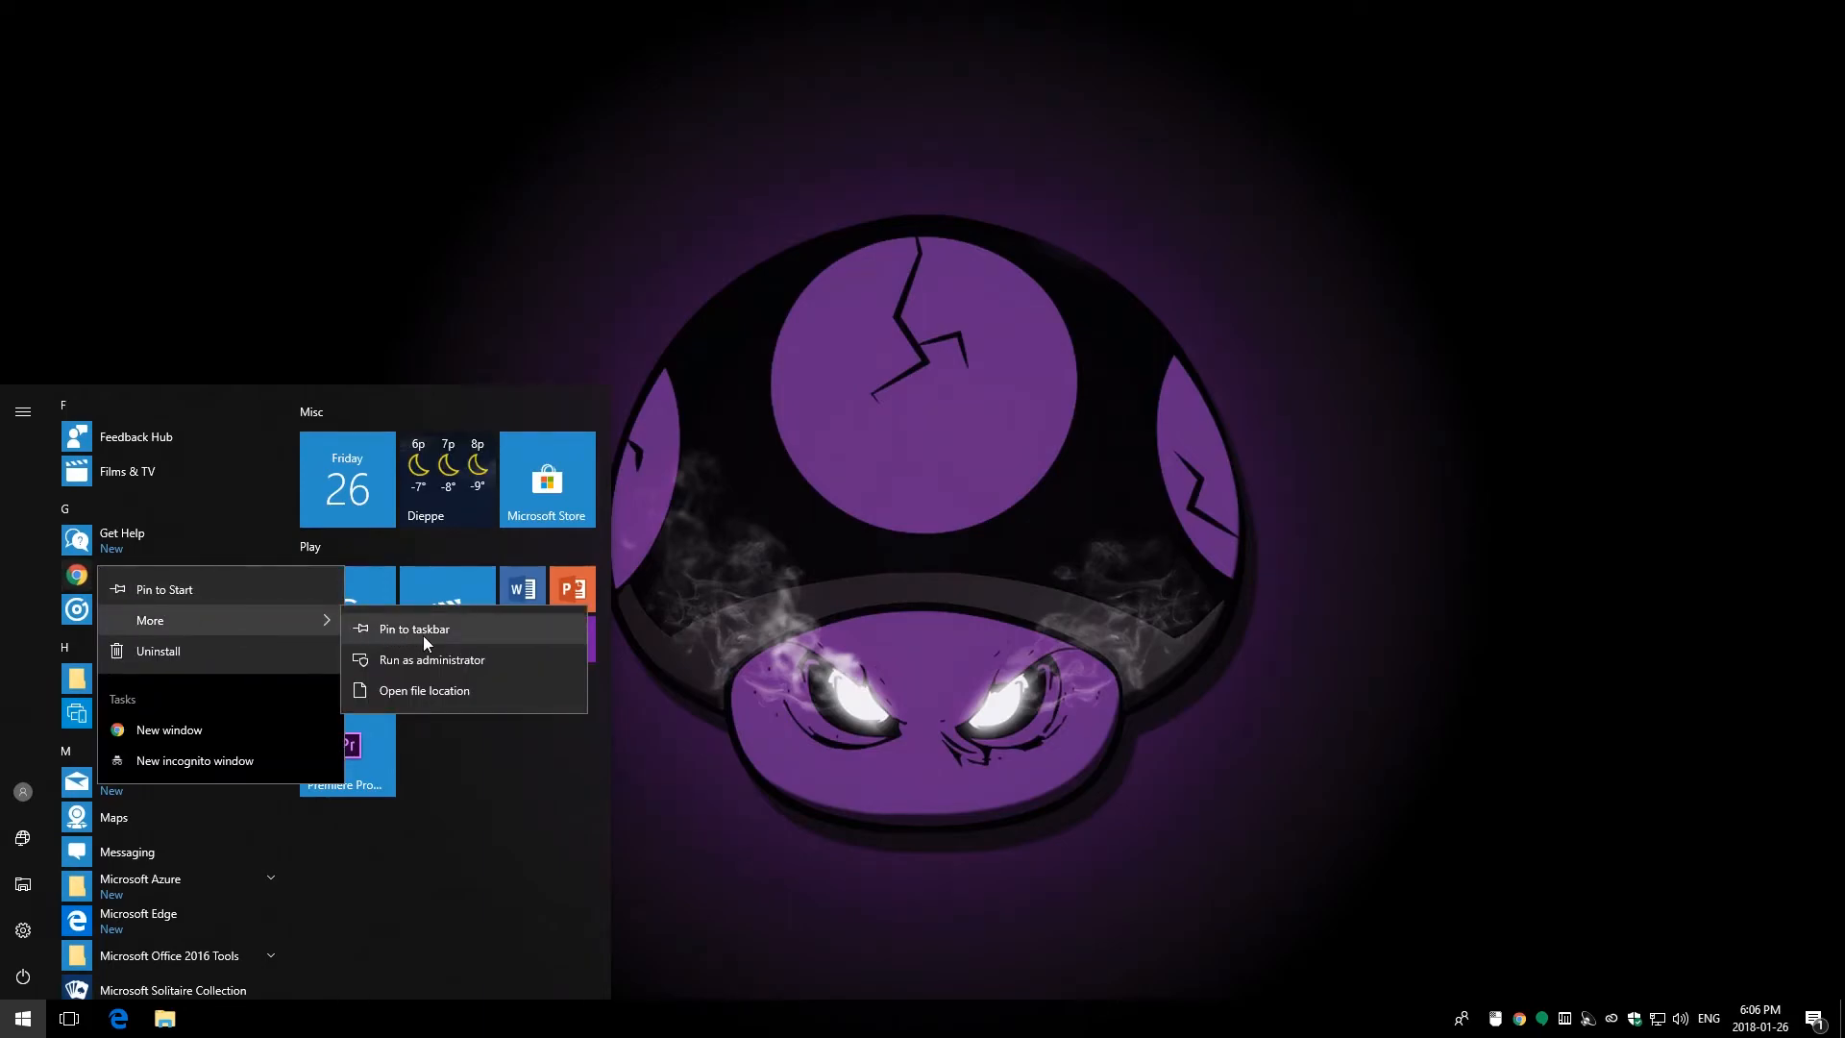
pyautogui.click(413, 628)
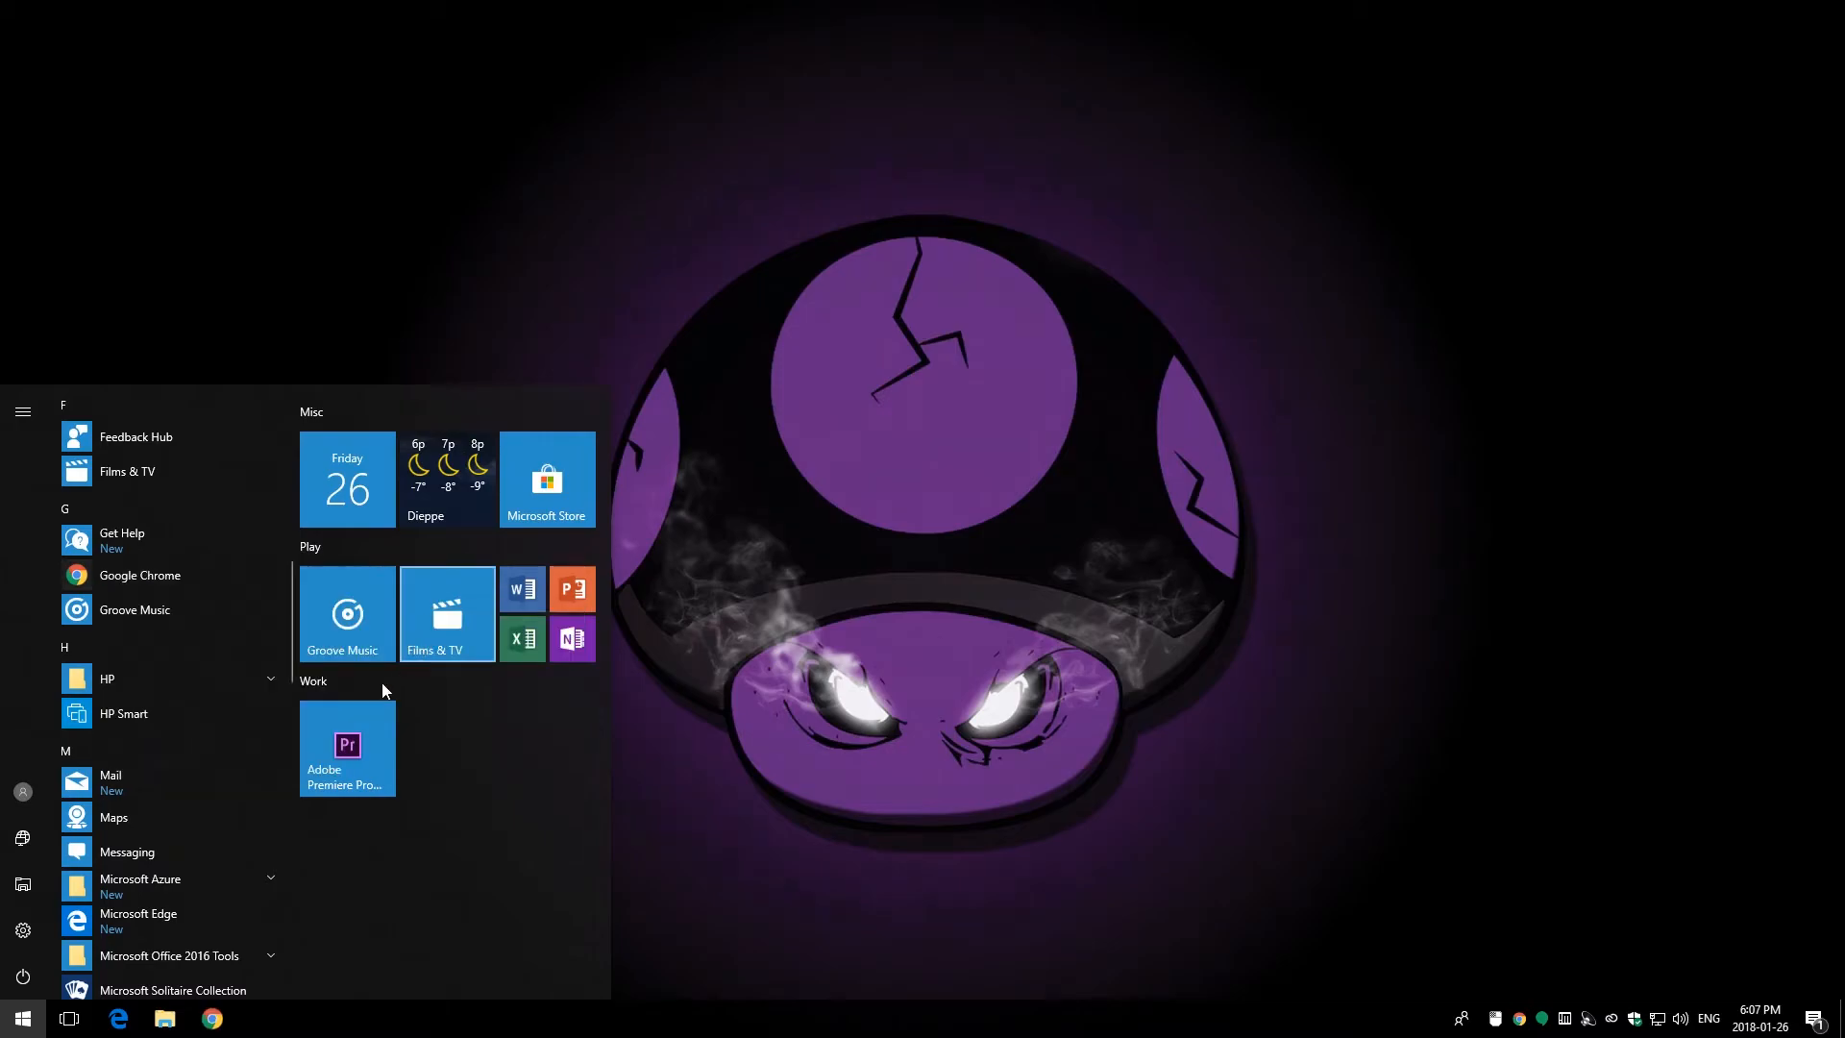
pyautogui.click(21, 1018)
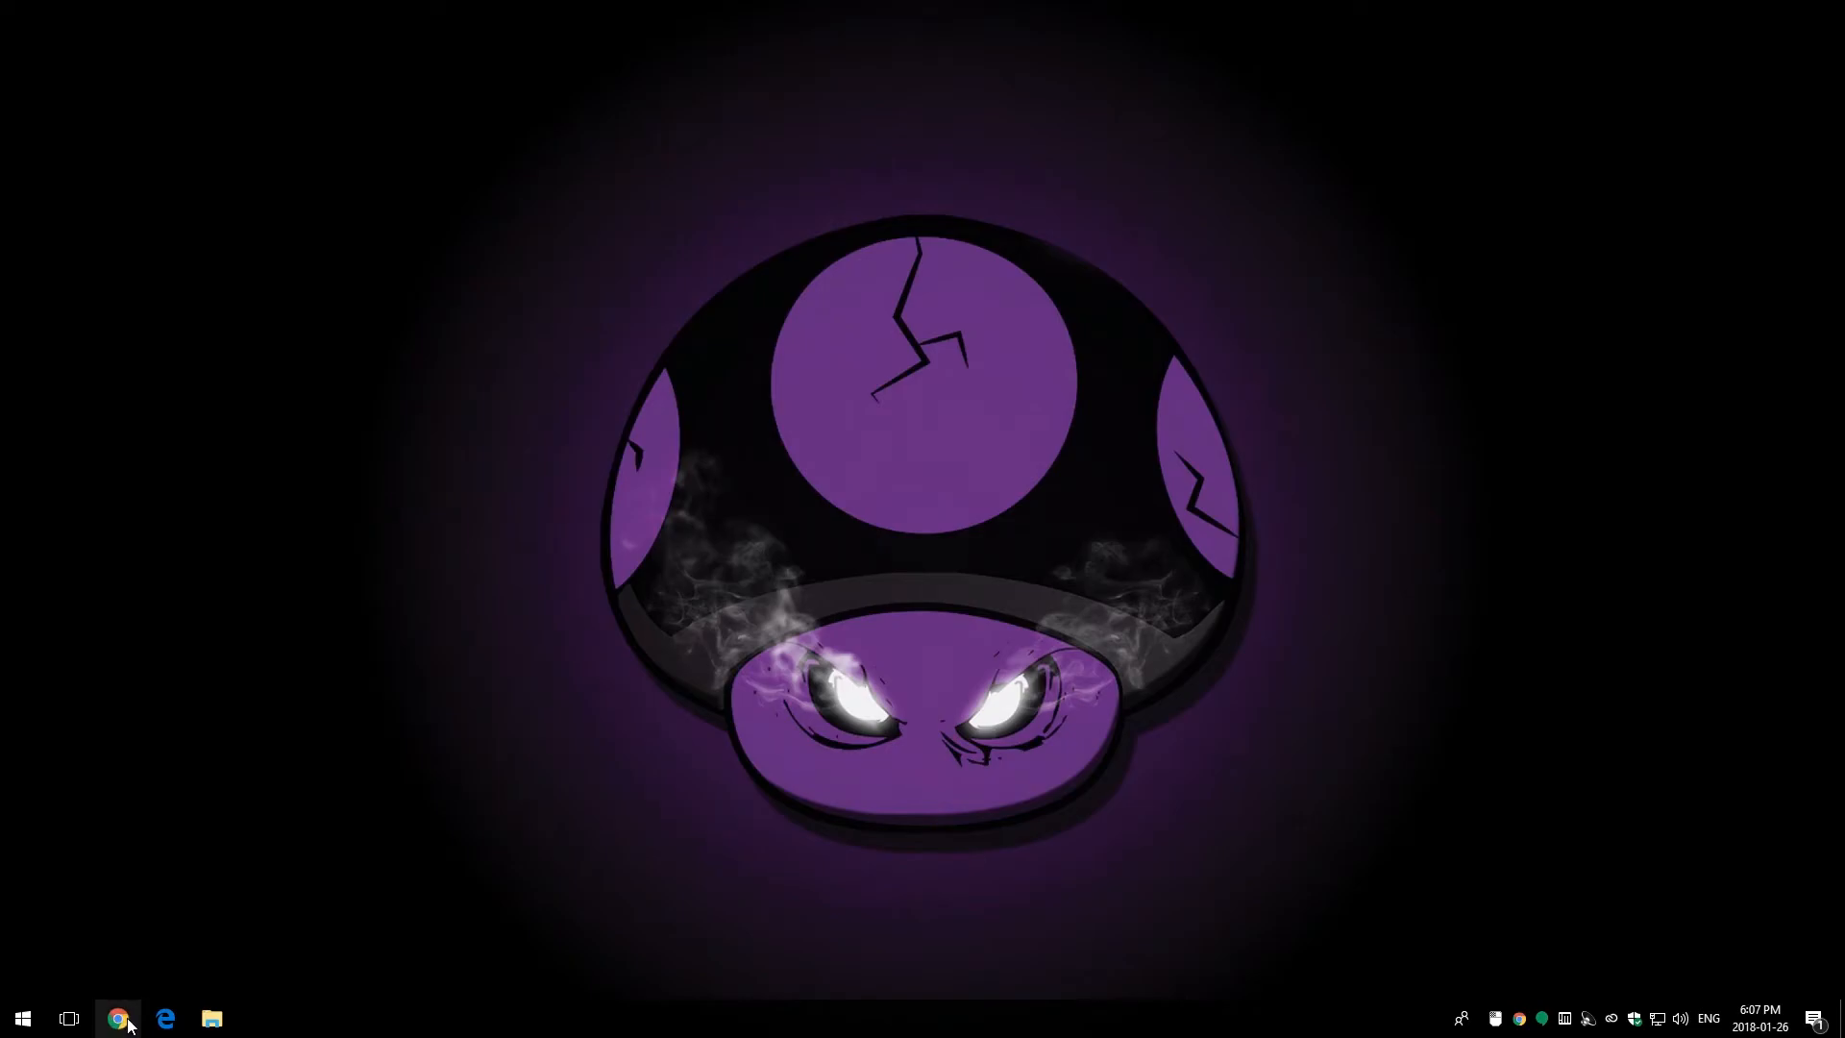
pyautogui.rightClick(166, 1018)
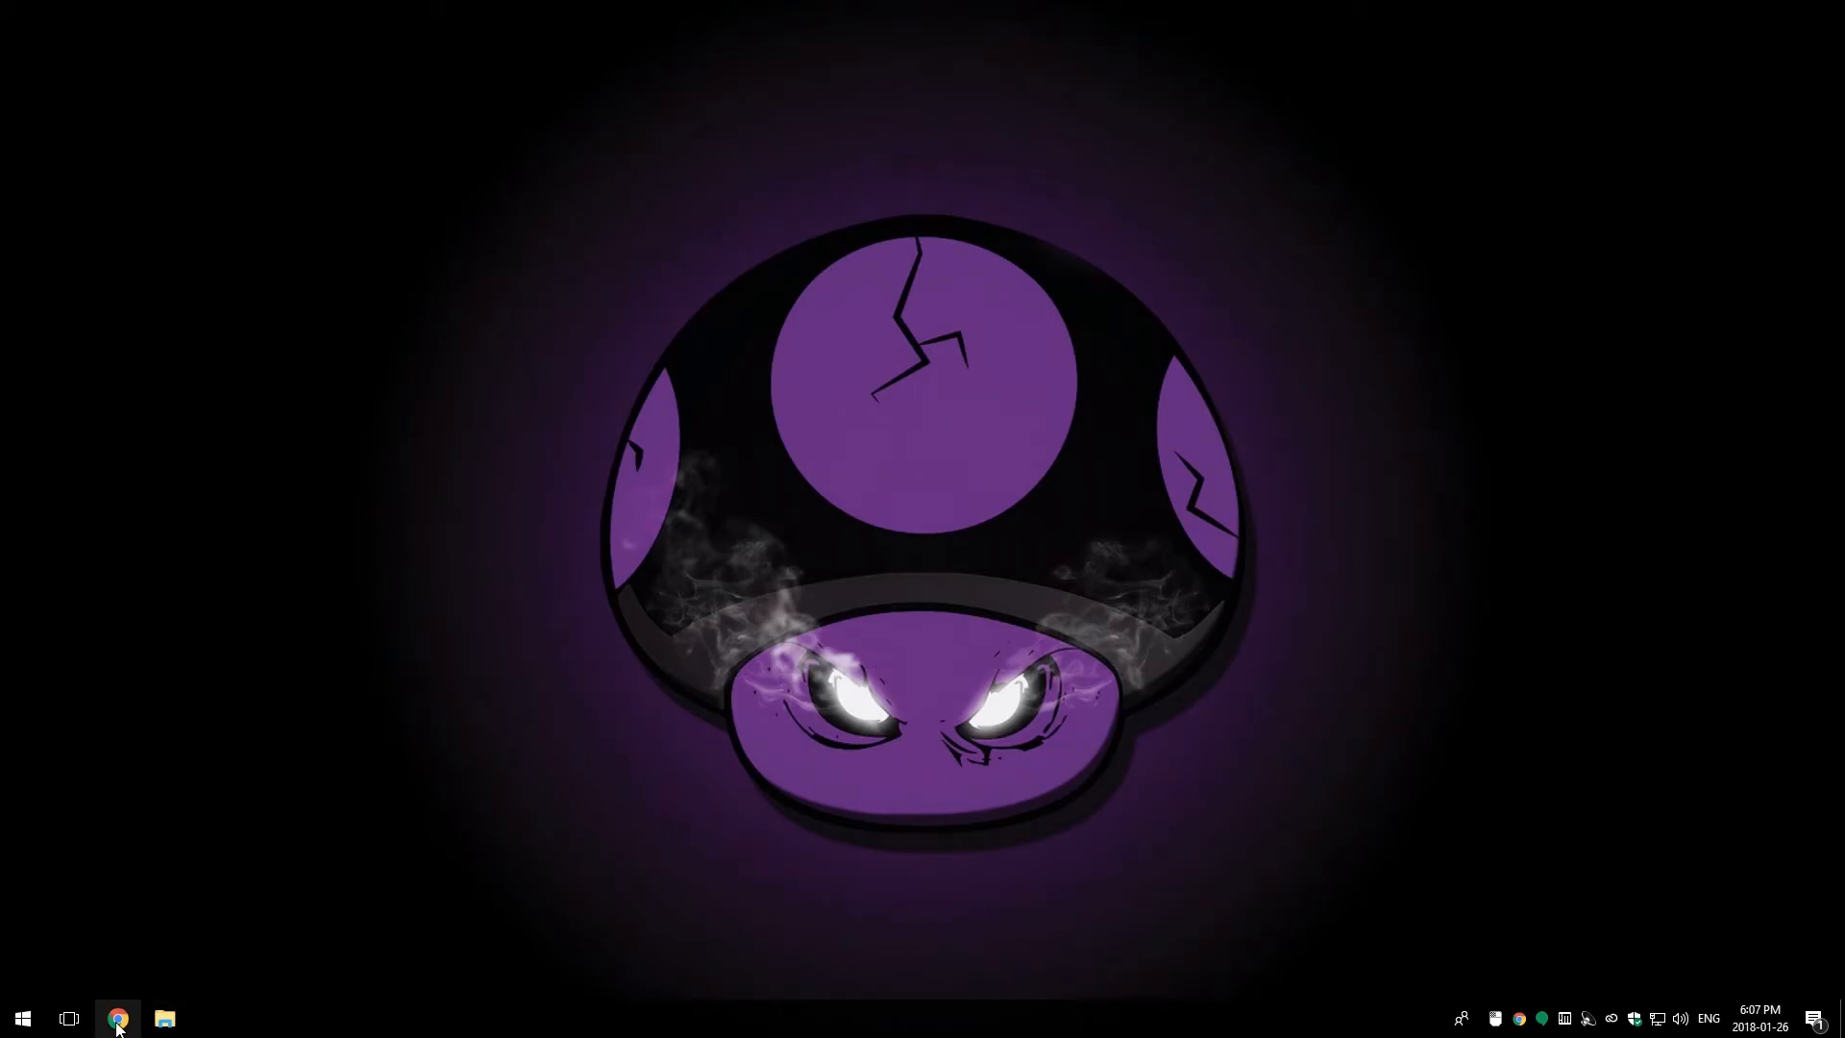
pyautogui.moveTo(116, 1018)
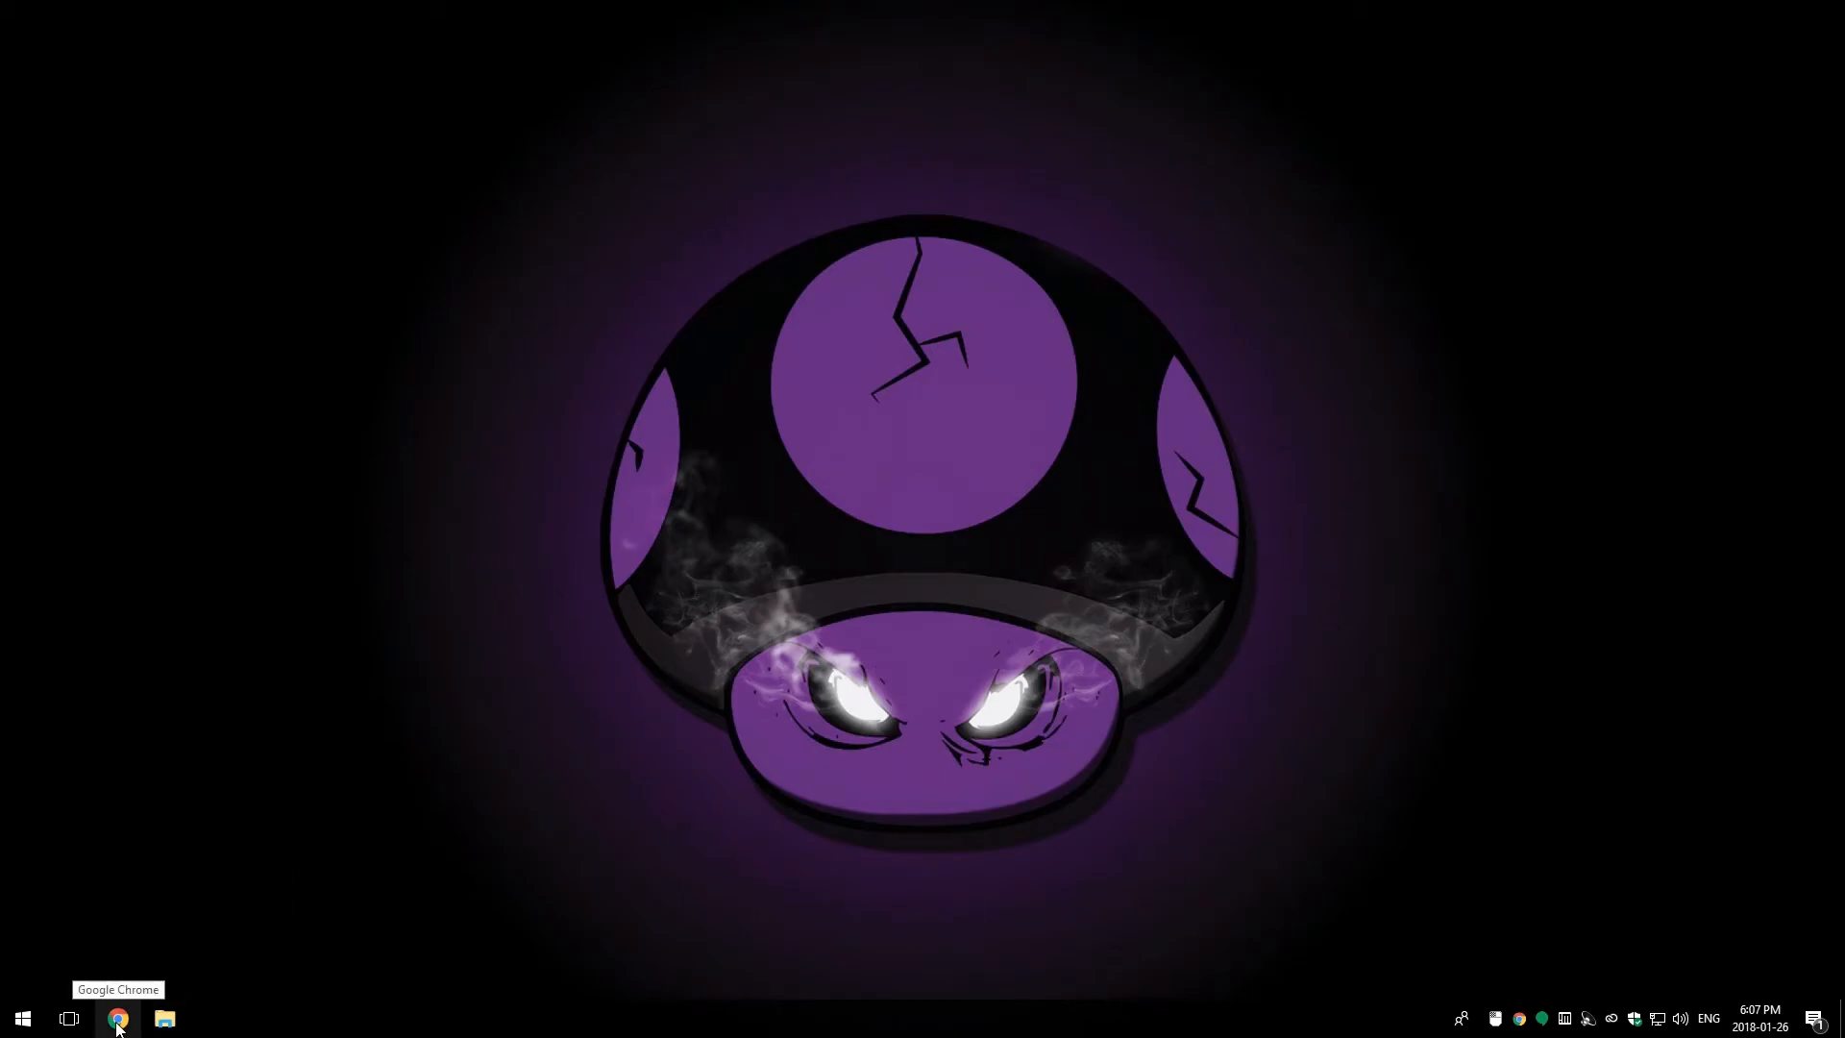
pyautogui.moveTo(206, 938)
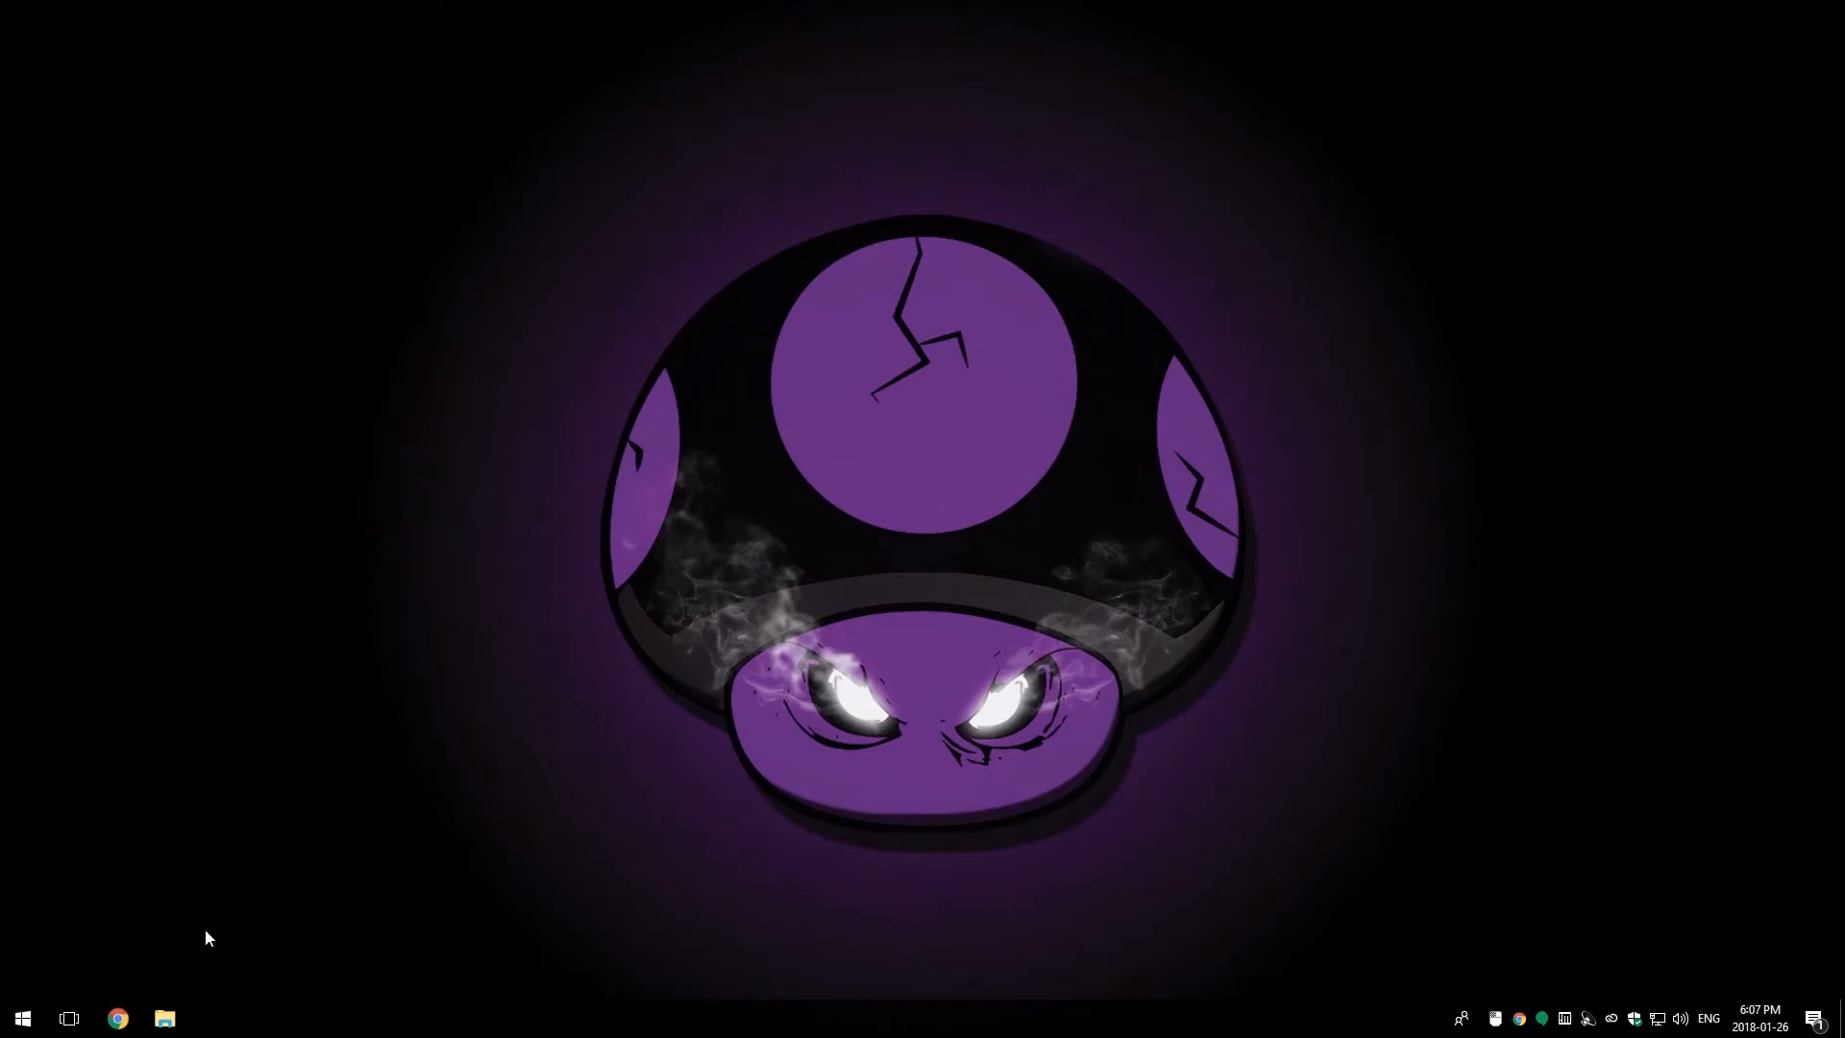
pyautogui.moveTo(324, 766)
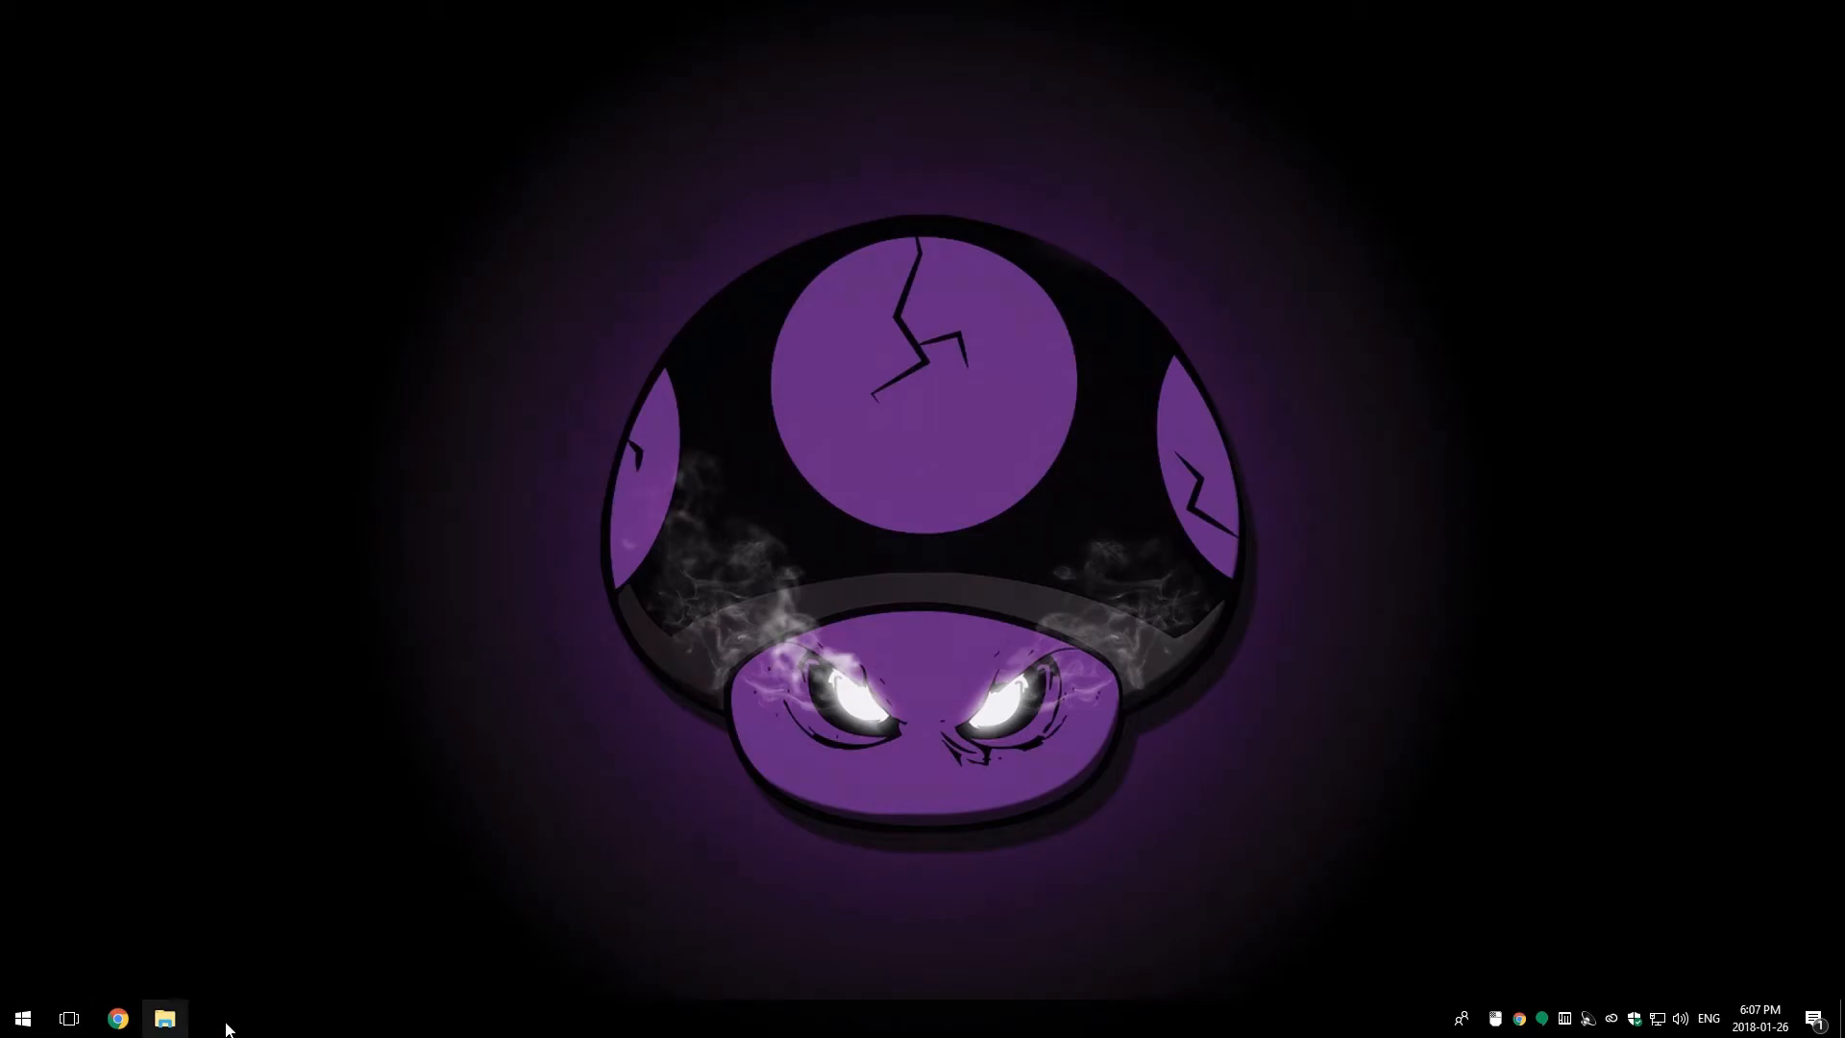
# Step: Reach Taskbar settings via the taskbar and Personalize menus, leaving small taskbar buttons off
pyautogui.rightClick(229, 1028)
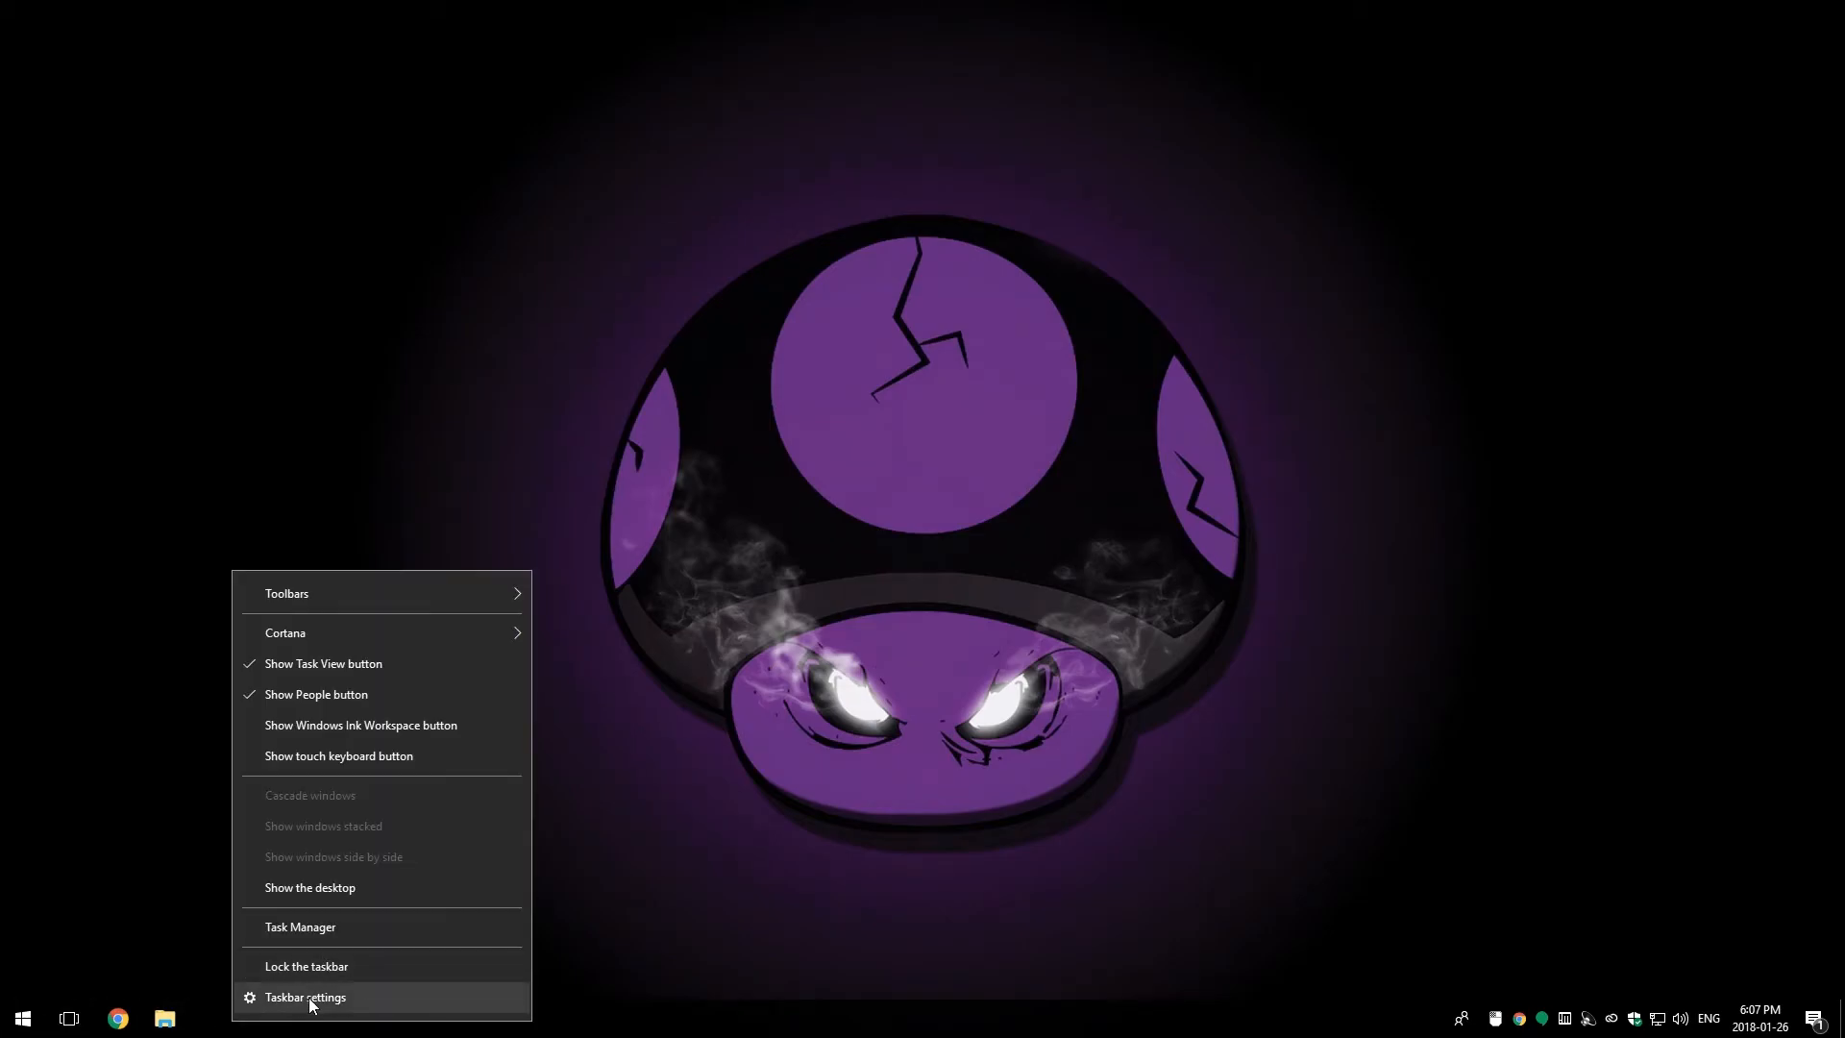
pyautogui.click(305, 996)
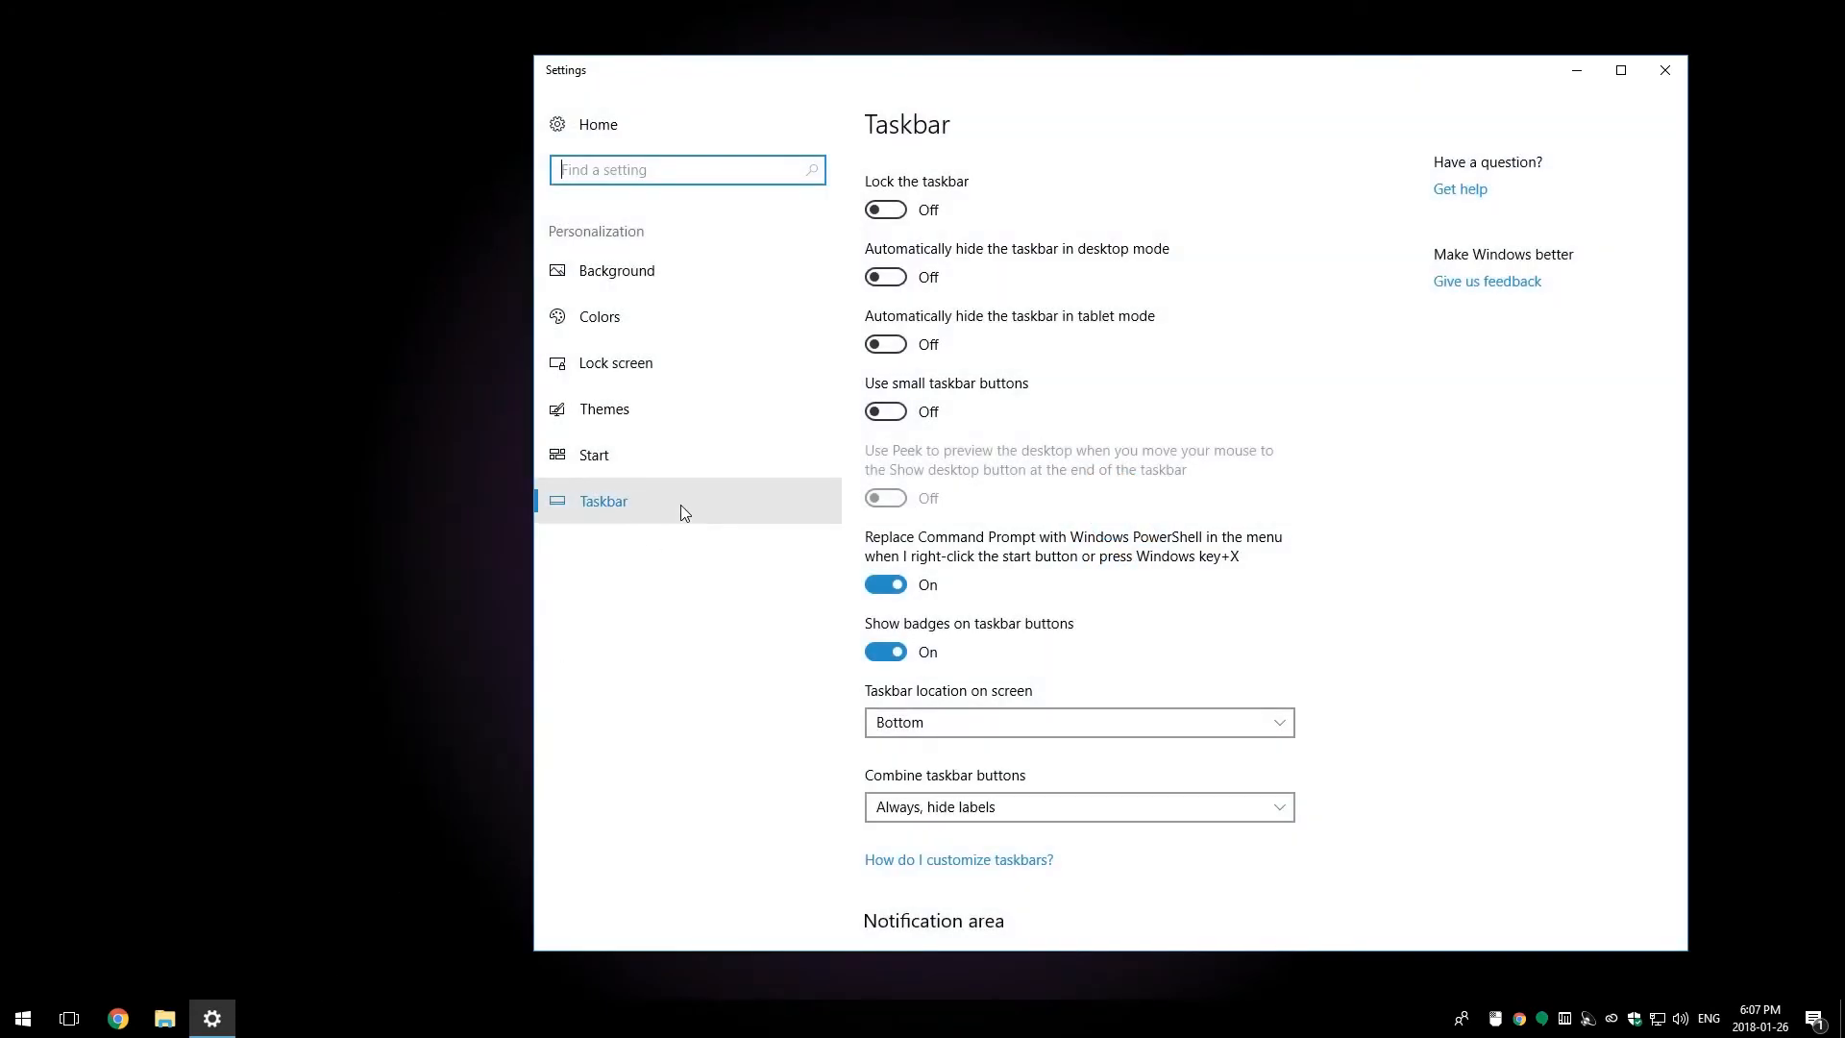
pyautogui.rightClick(271, 383)
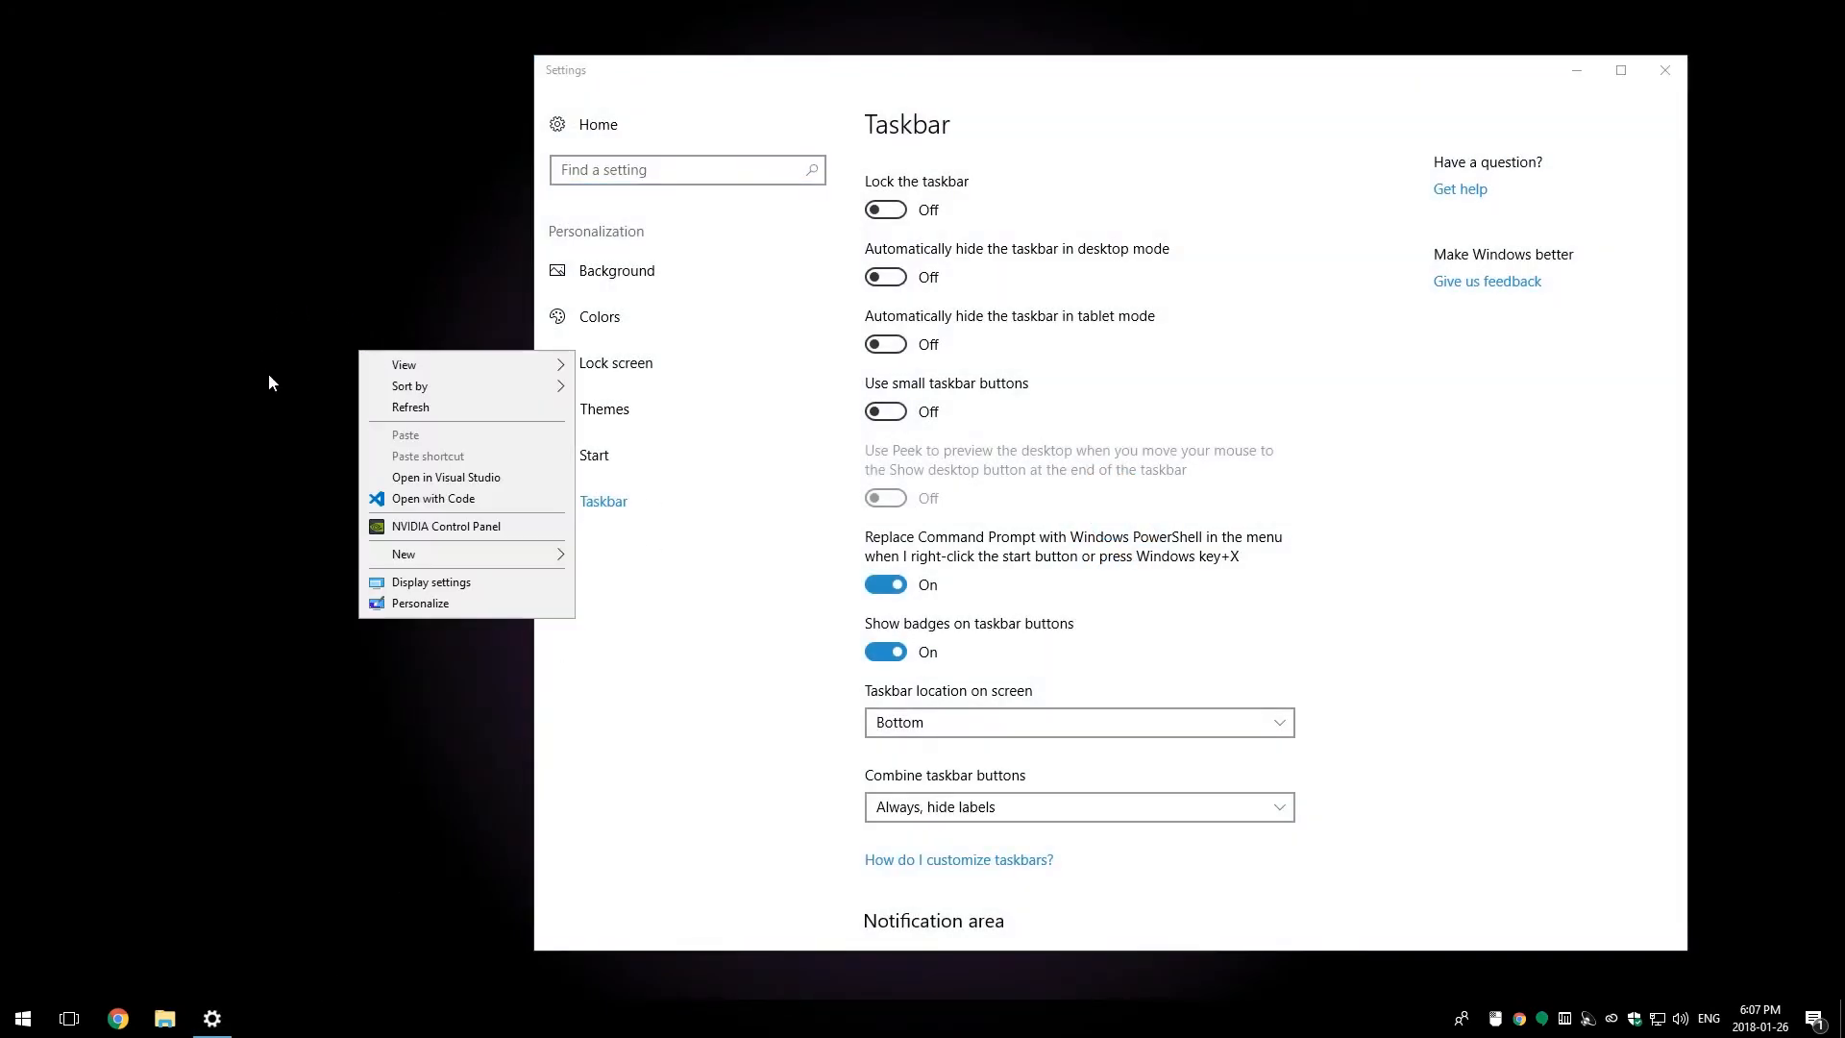
pyautogui.click(616, 271)
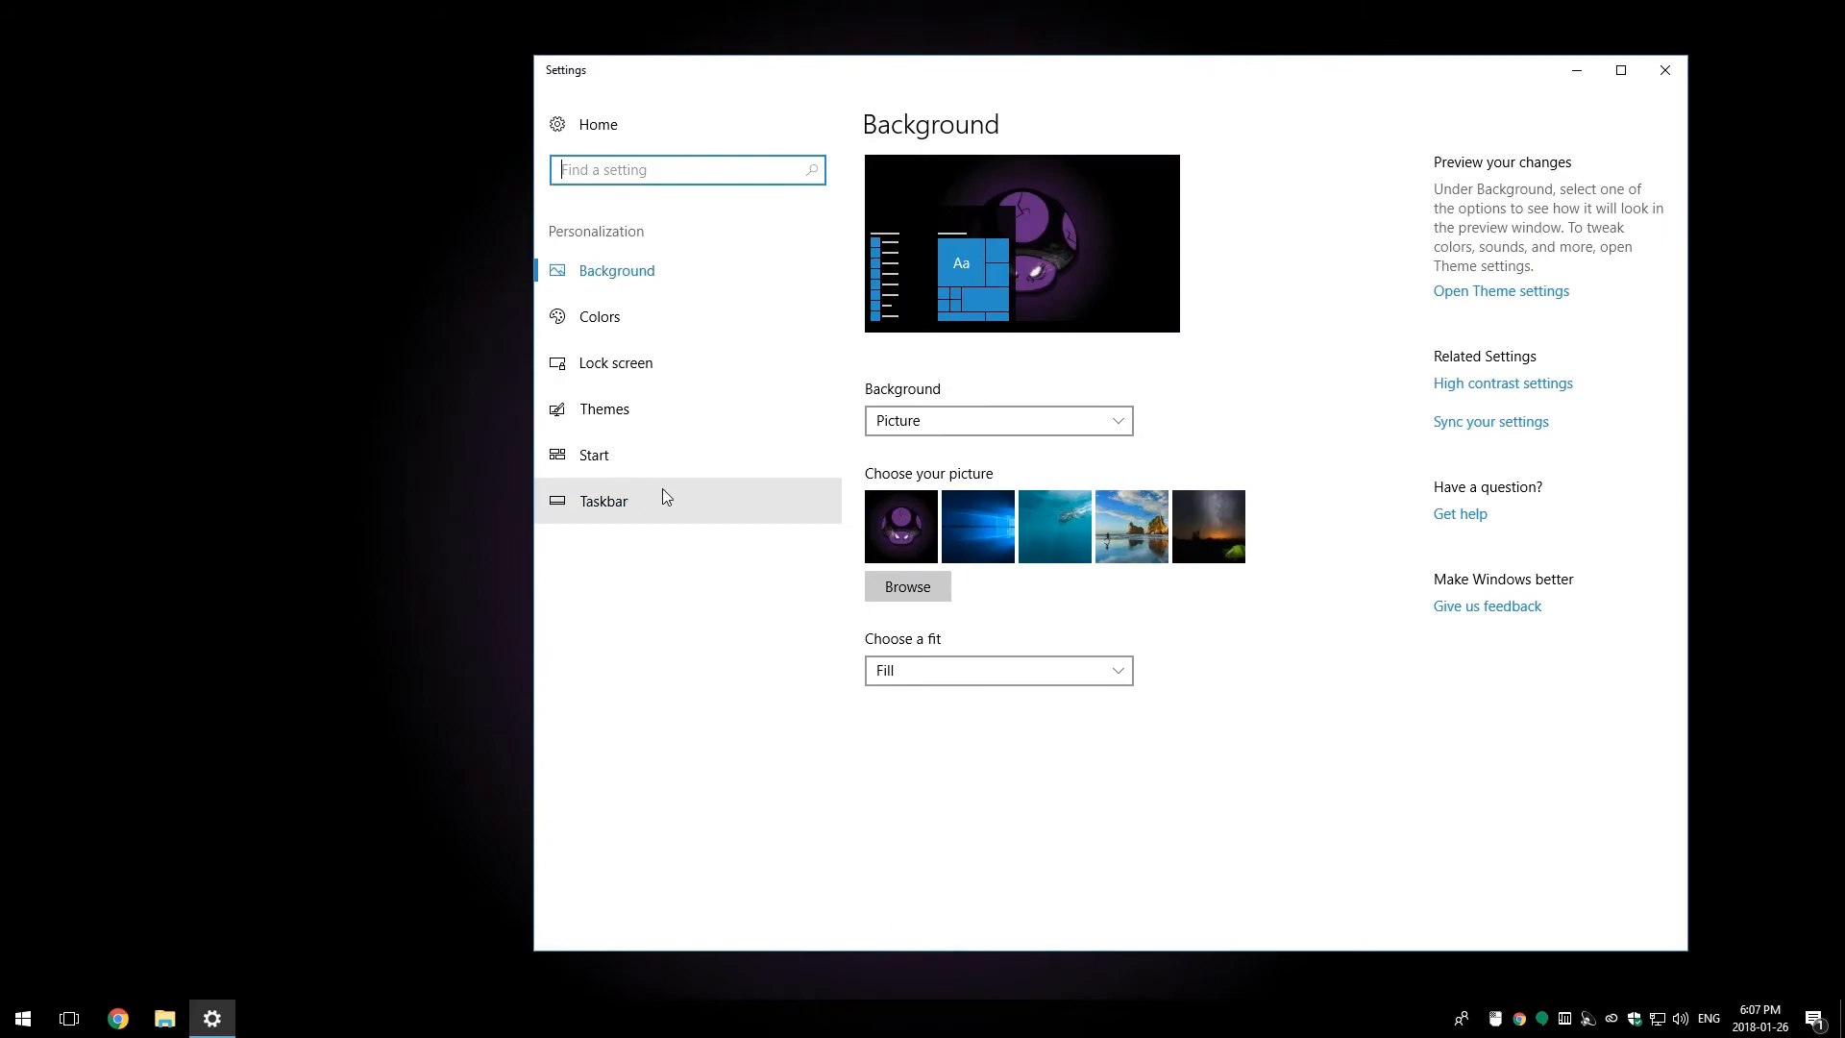
pyautogui.click(602, 500)
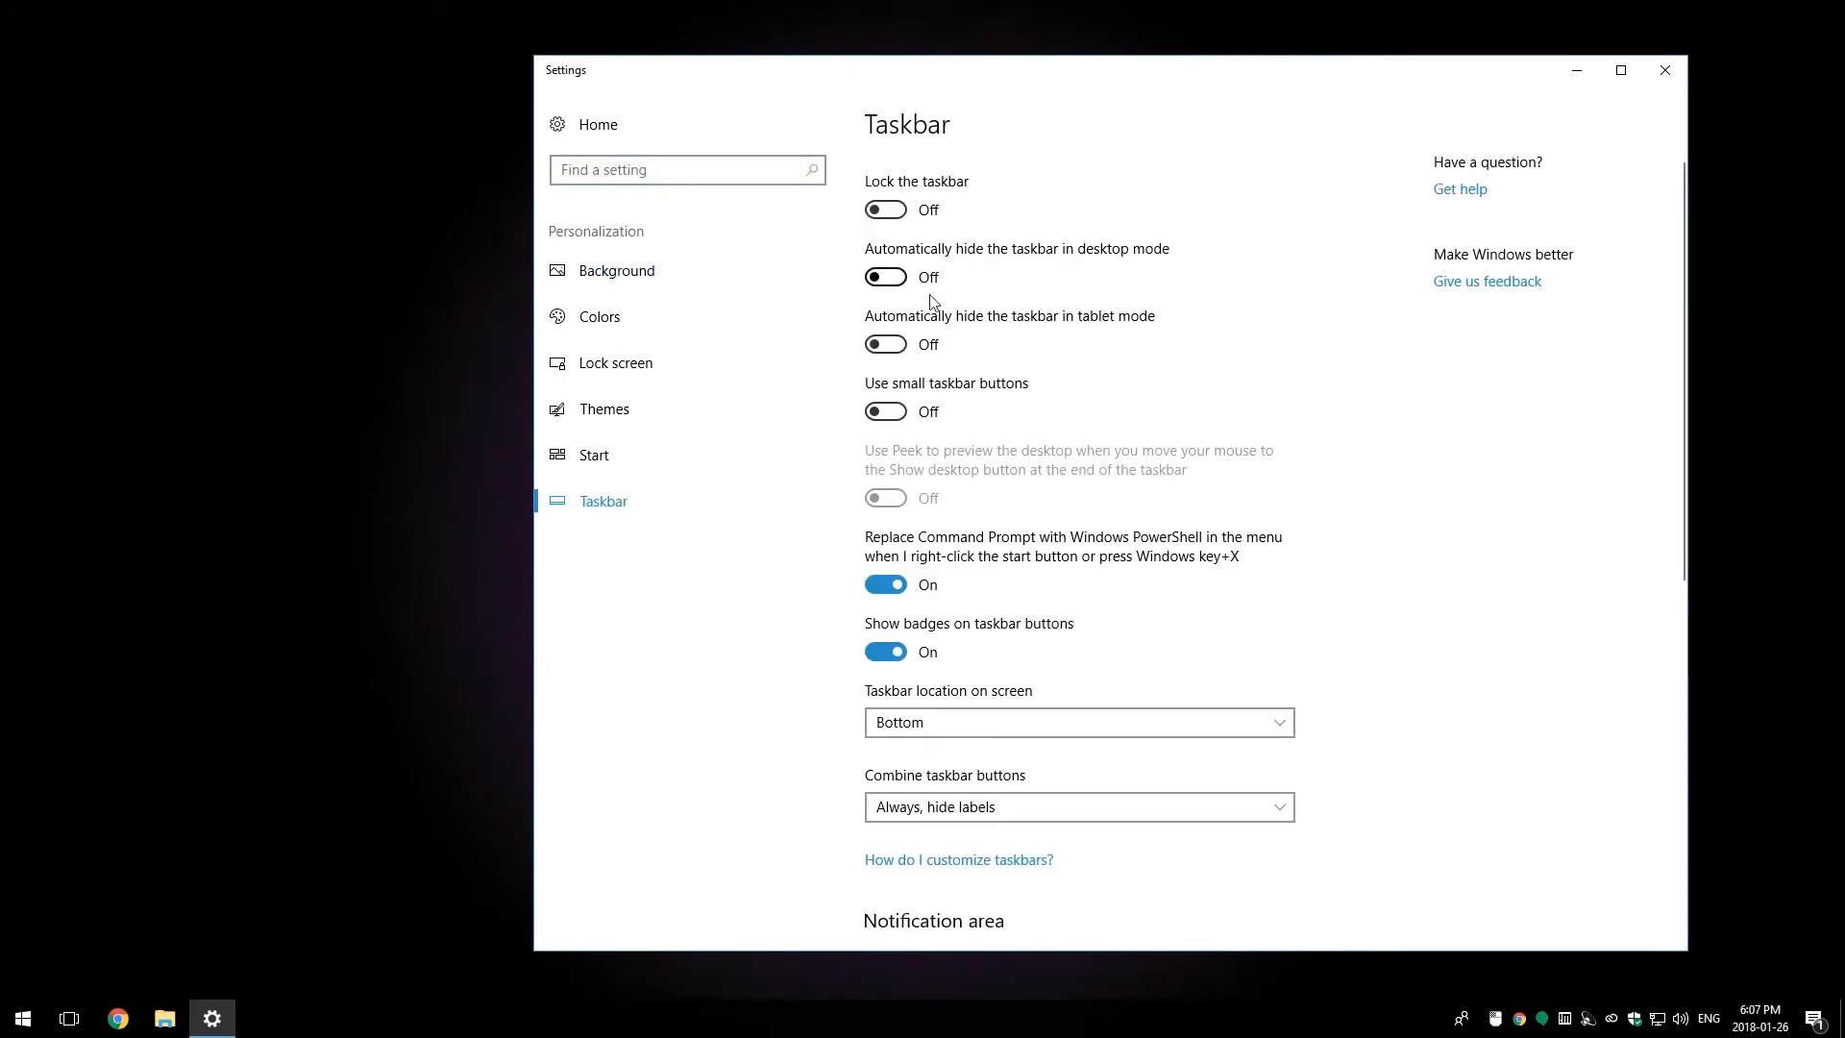
pyautogui.moveTo(1522, 450)
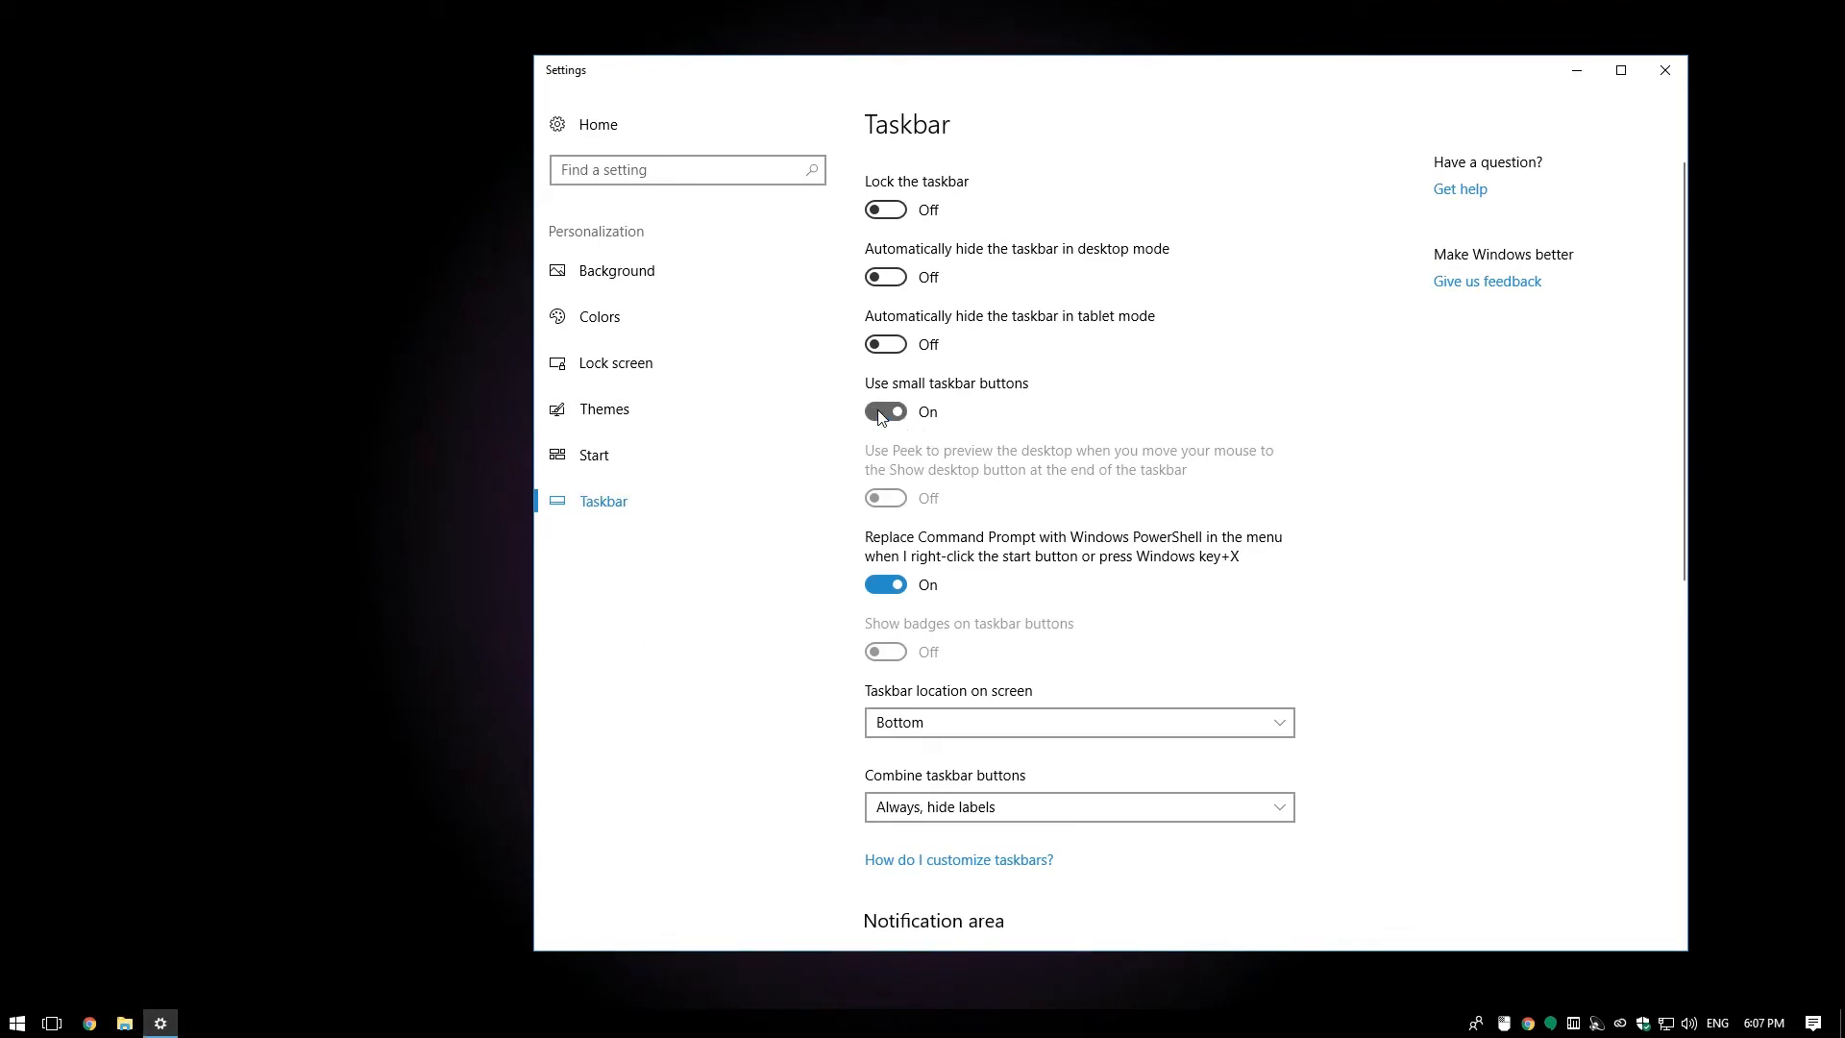
pyautogui.click(885, 411)
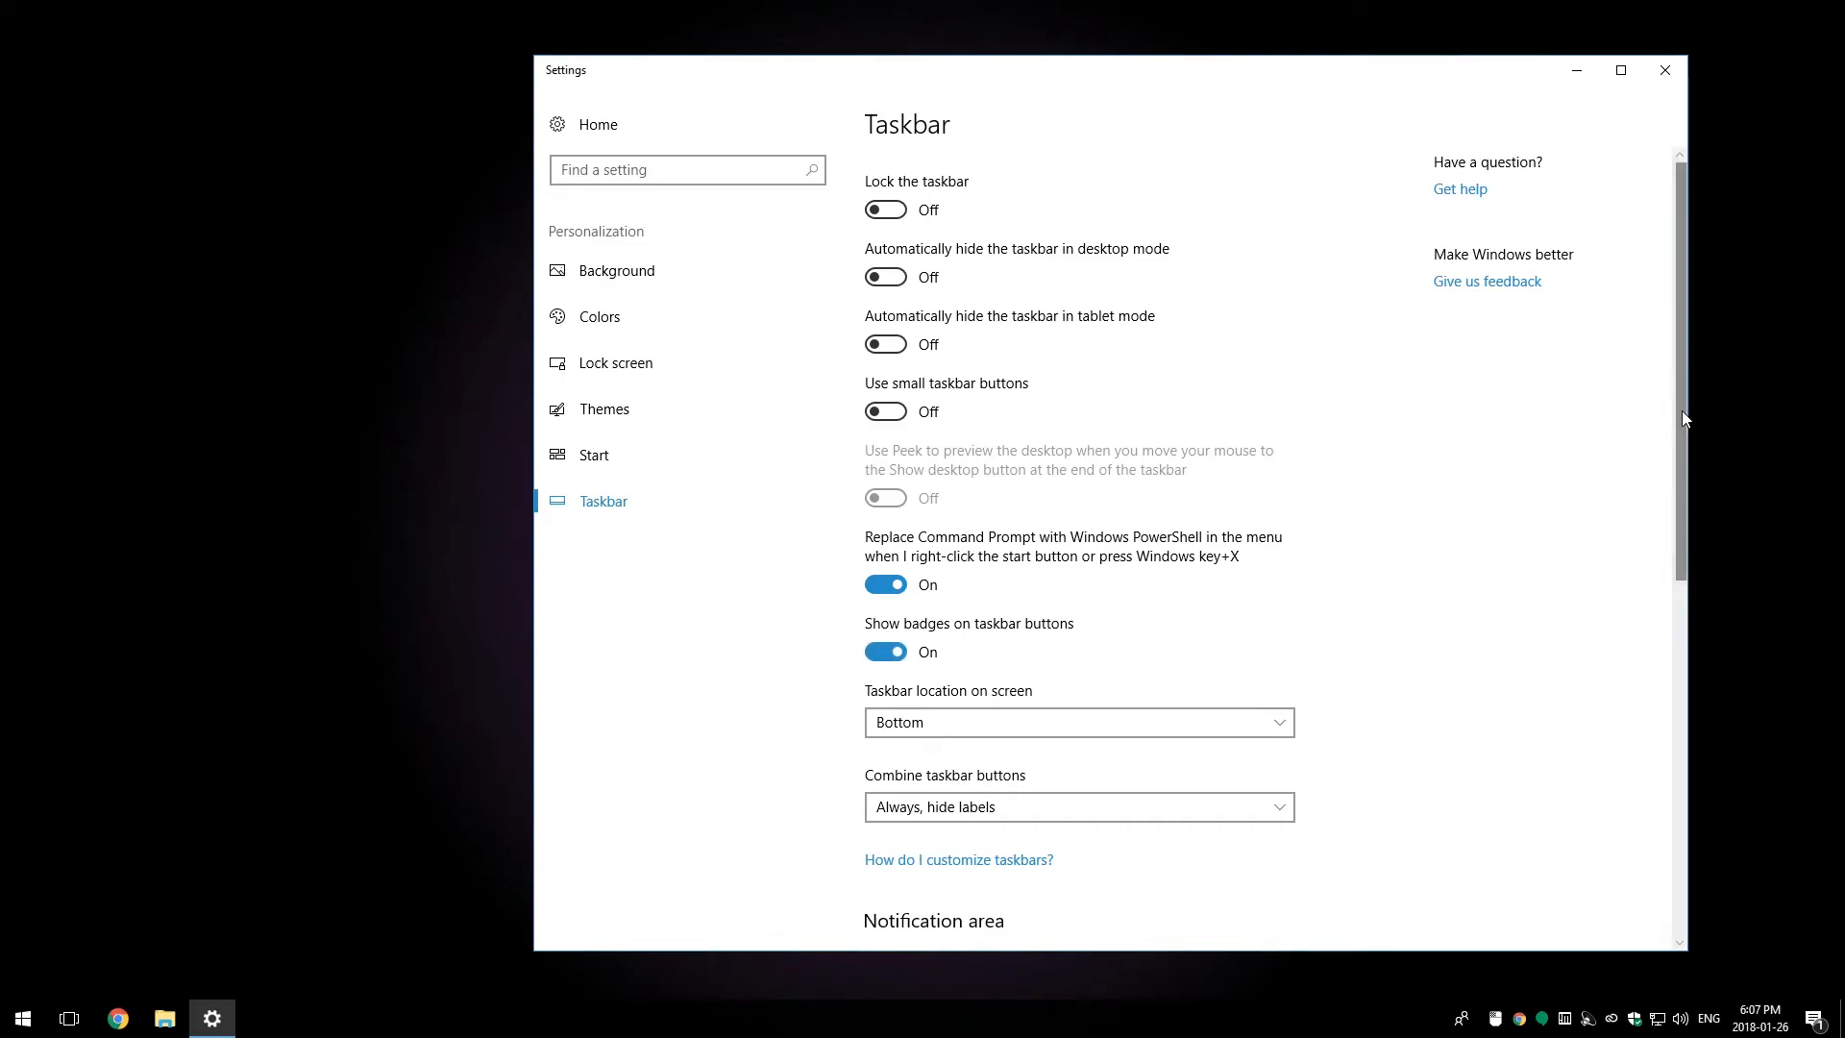
# Step: Scroll down to Notification area and open 'Turn system icons on or off'
pyautogui.scroll(-3)
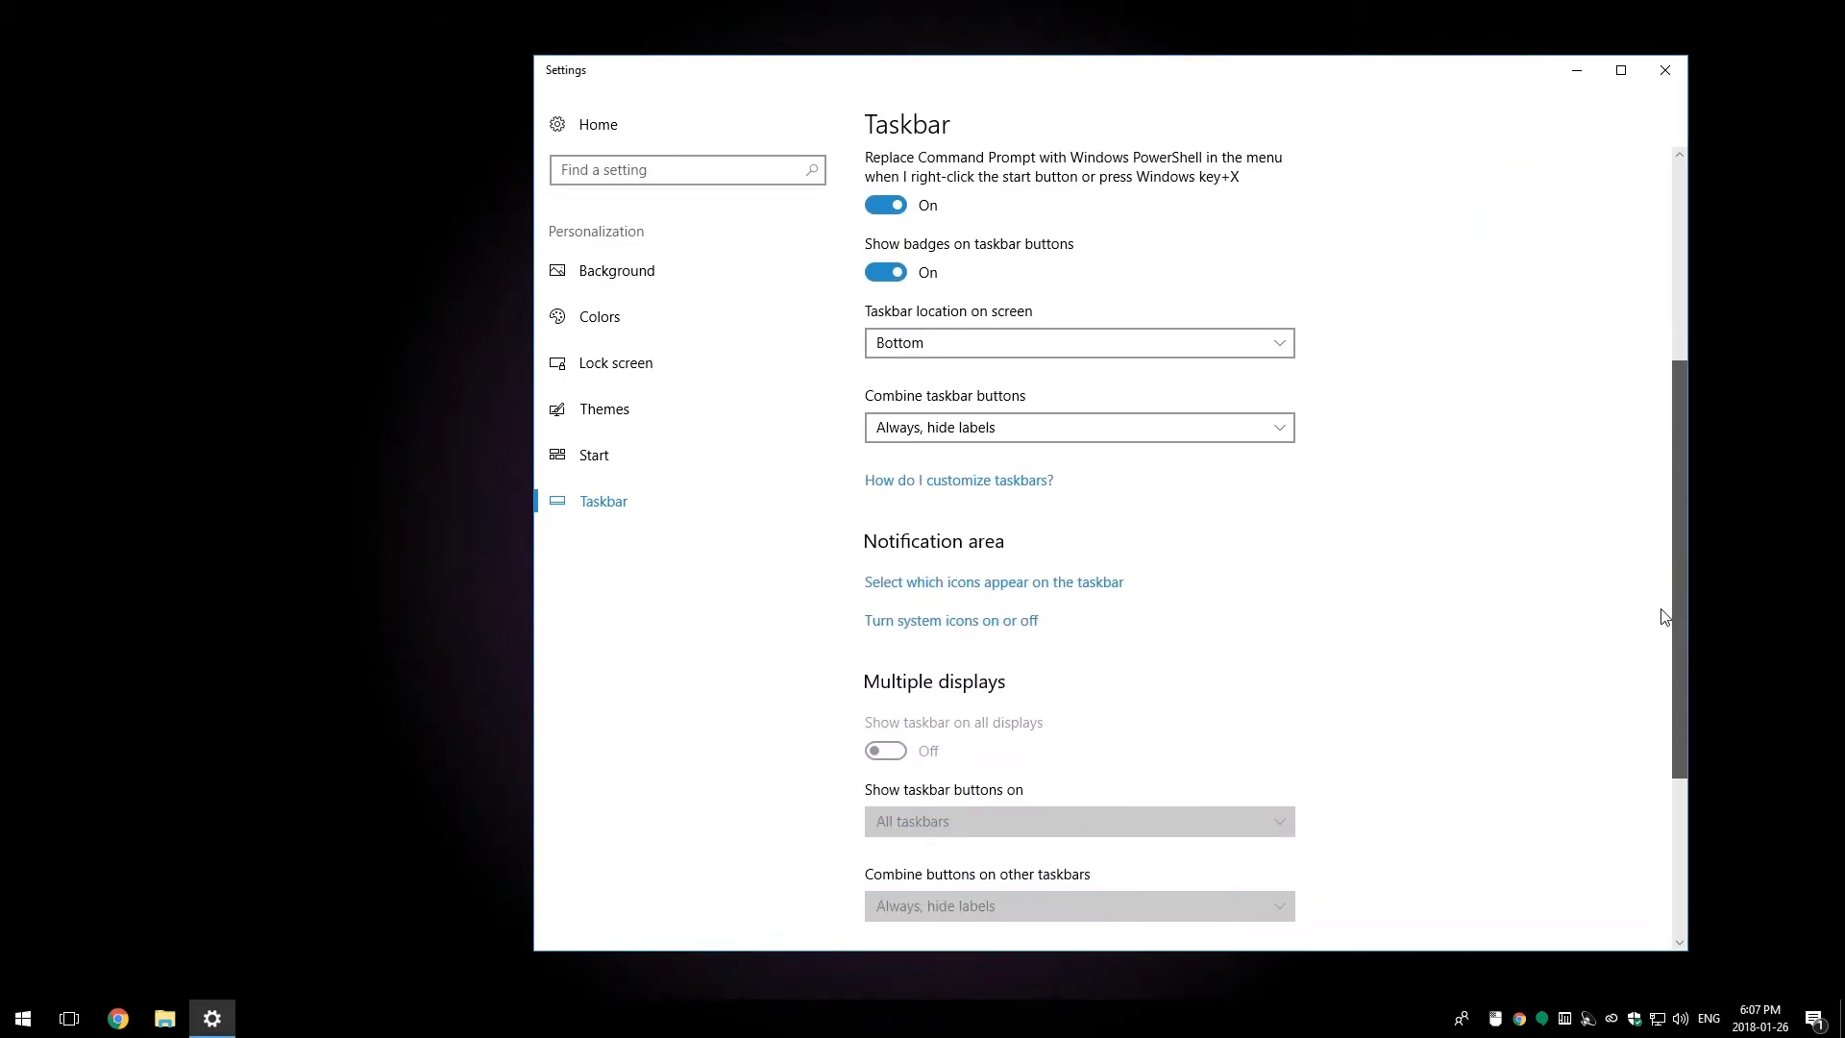
pyautogui.scroll(-3)
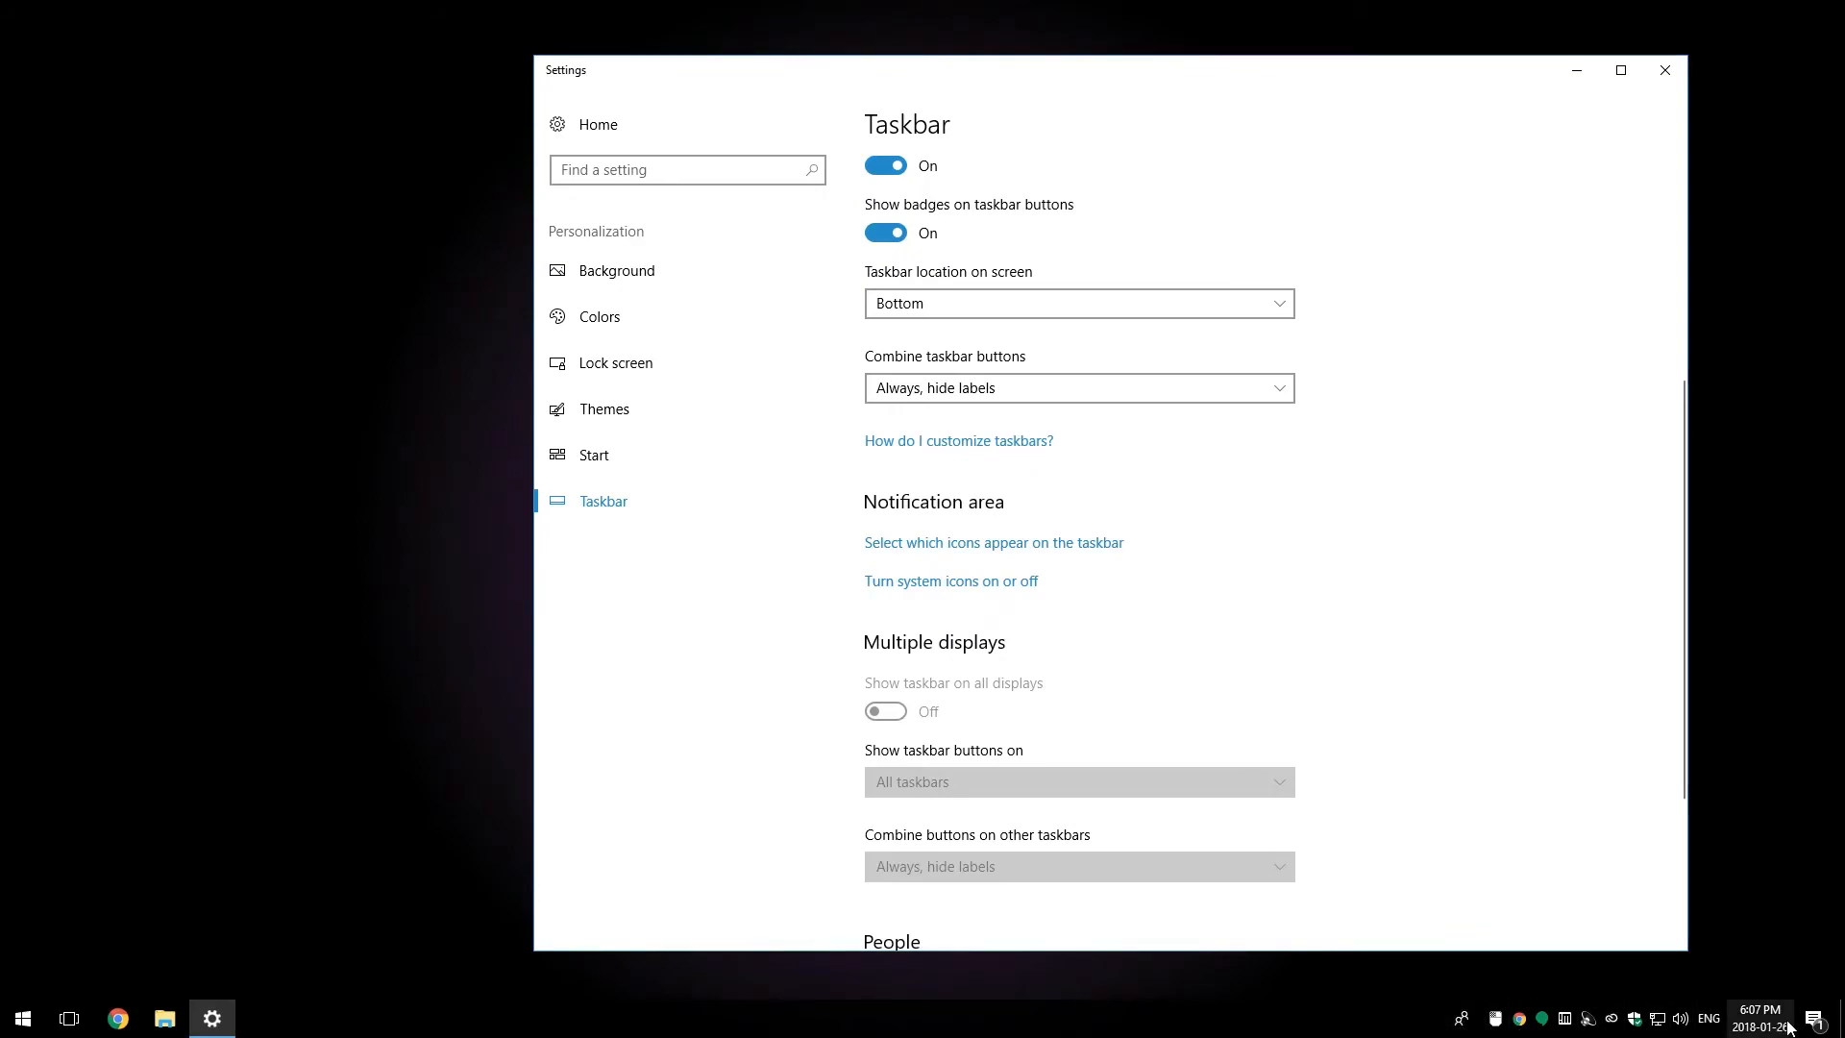
pyautogui.moveTo(1400, 776)
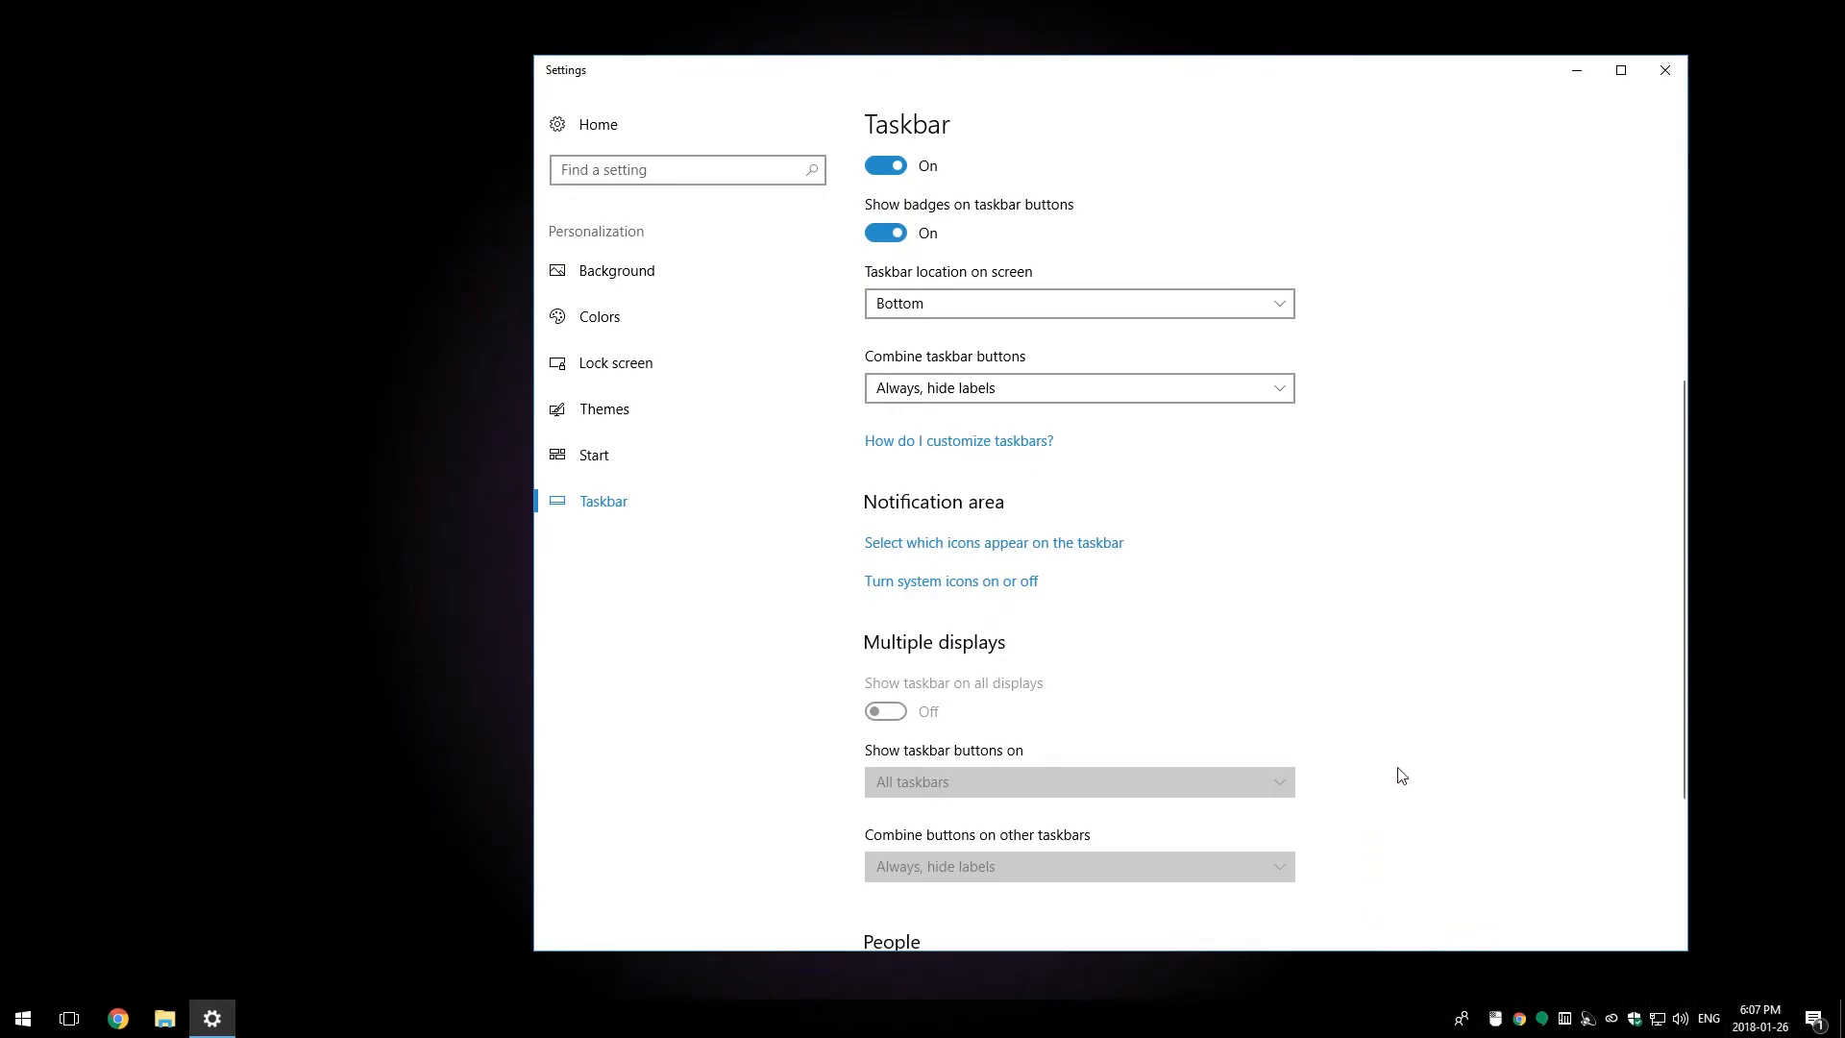
pyautogui.moveTo(1463, 1019)
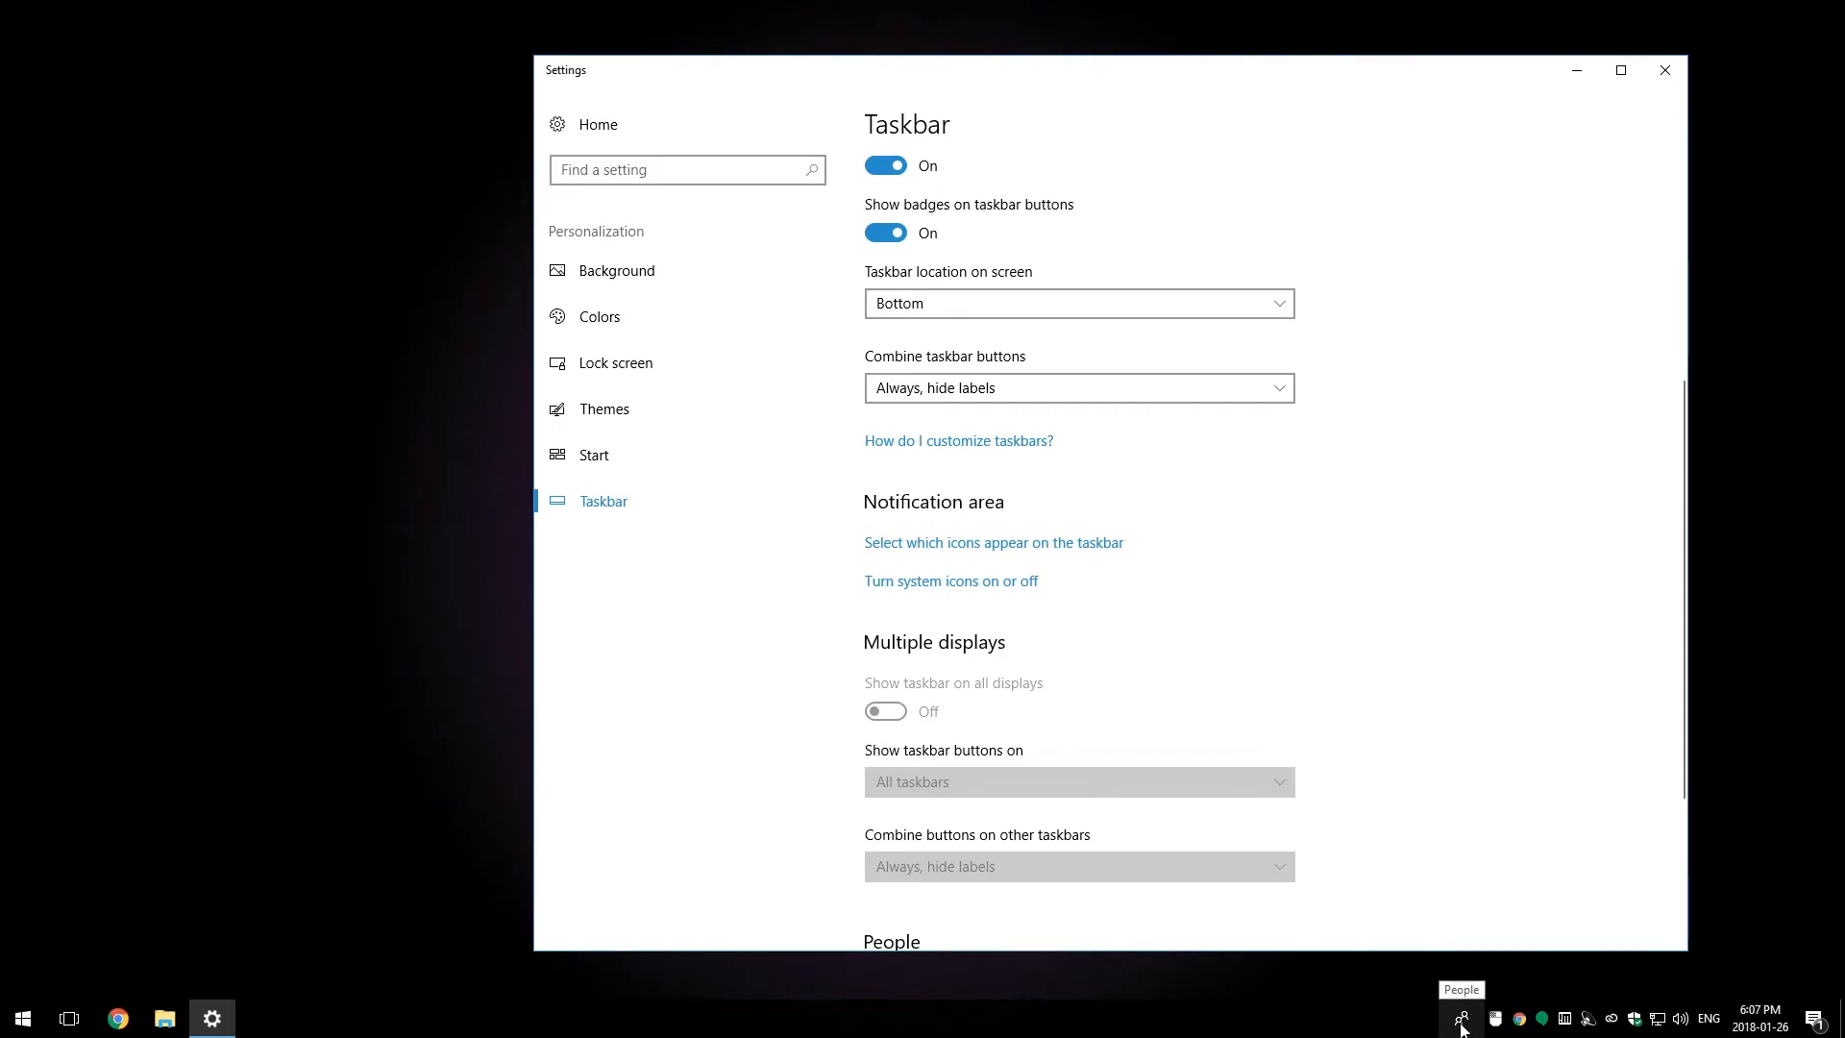
pyautogui.moveTo(1692, 1025)
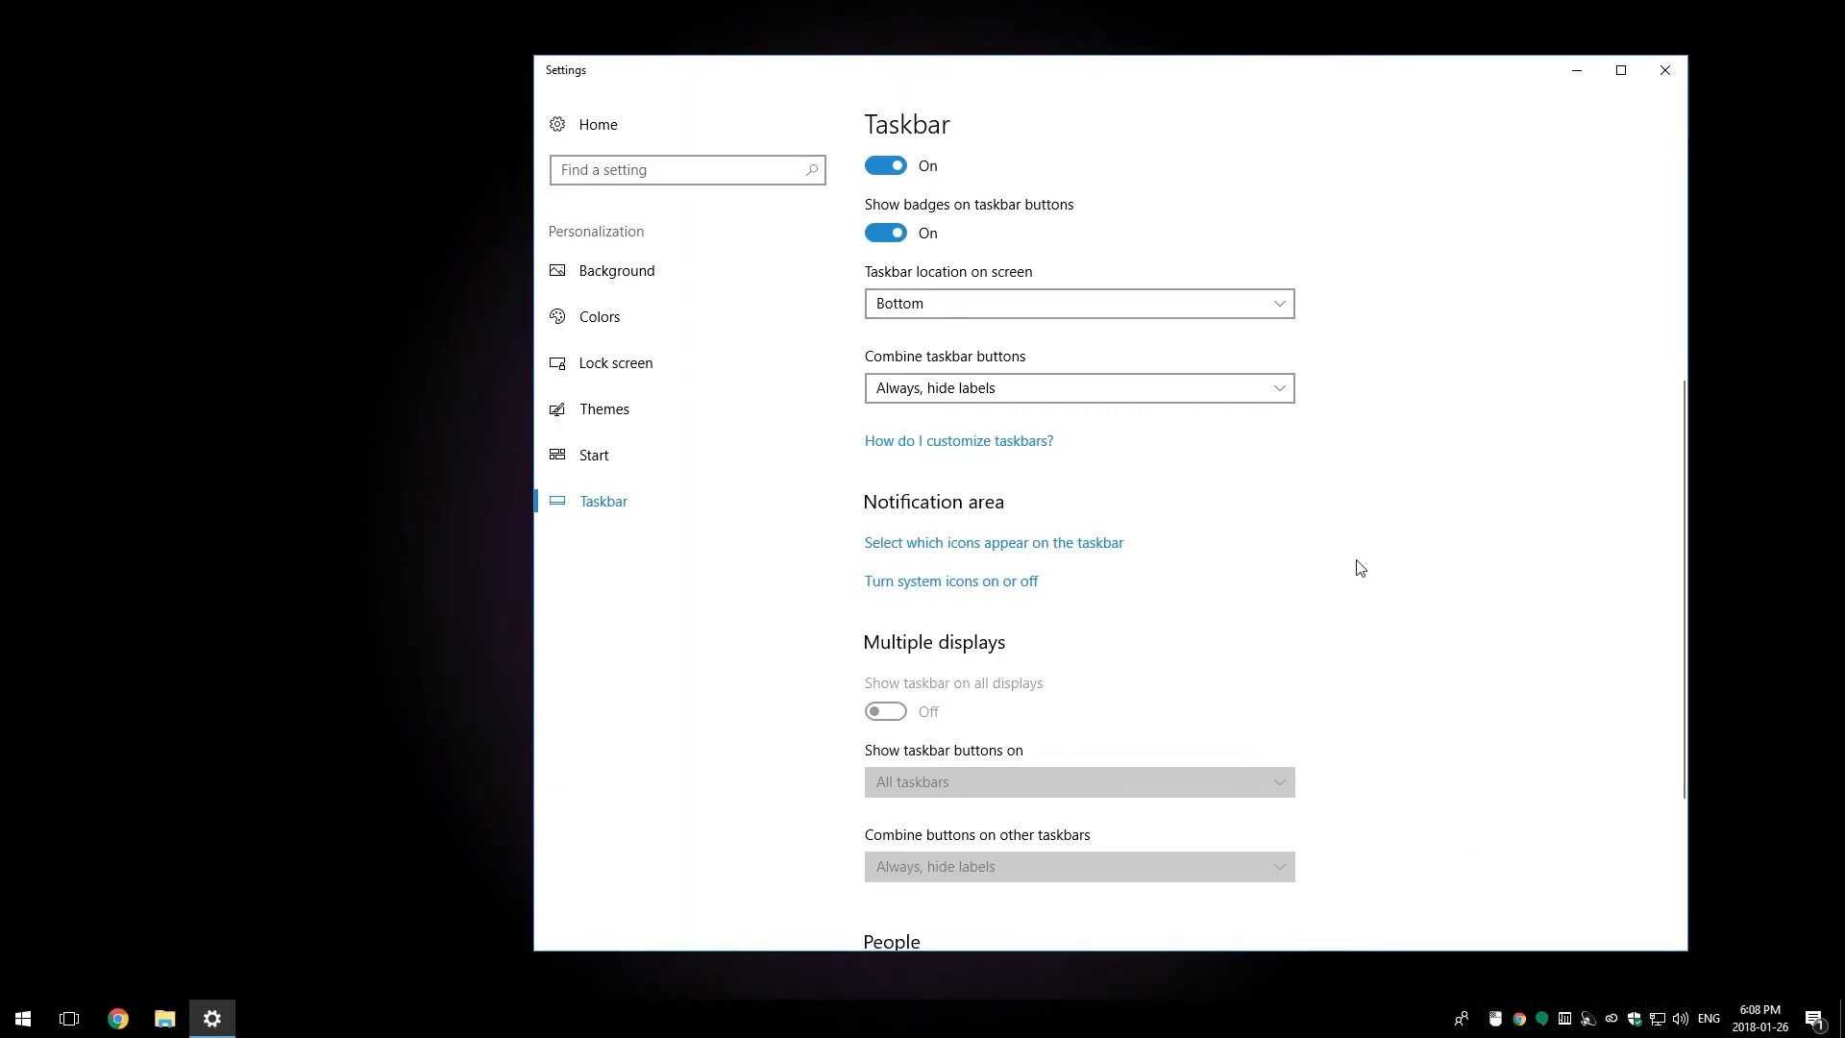
pyautogui.moveTo(1336, 578)
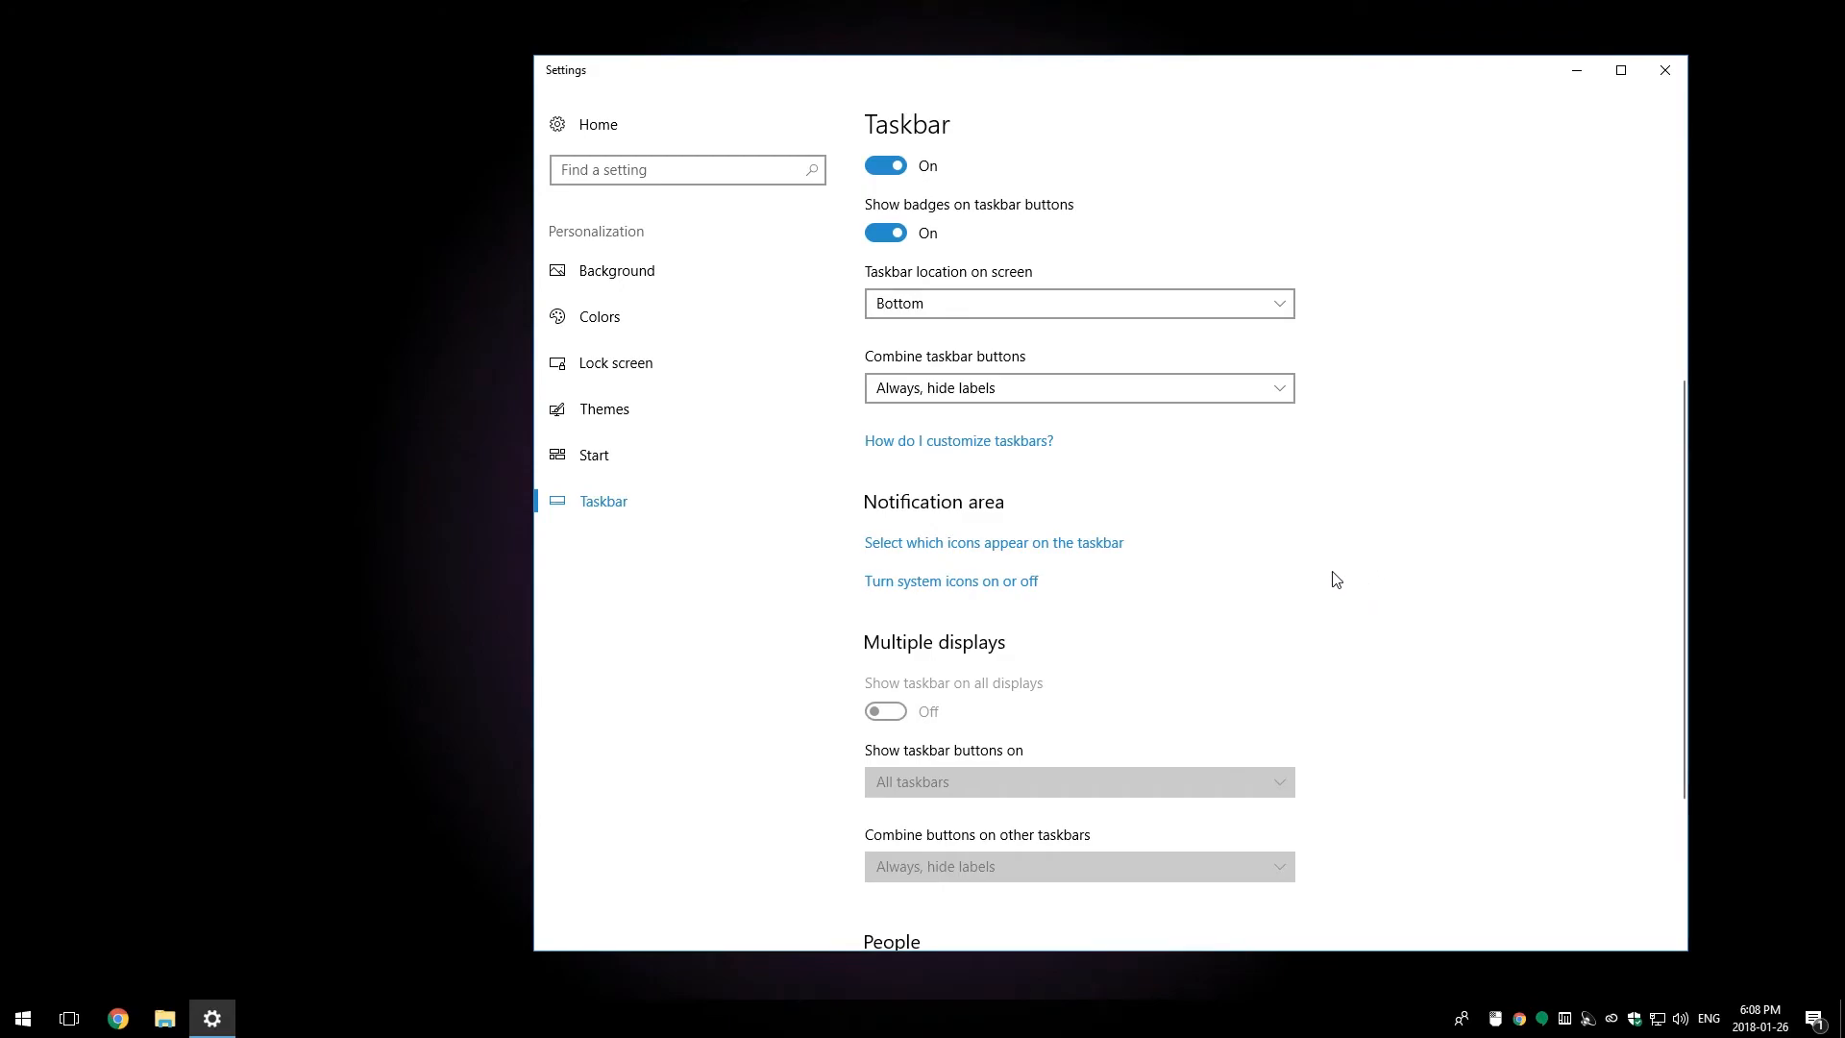
pyautogui.moveTo(1227, 609)
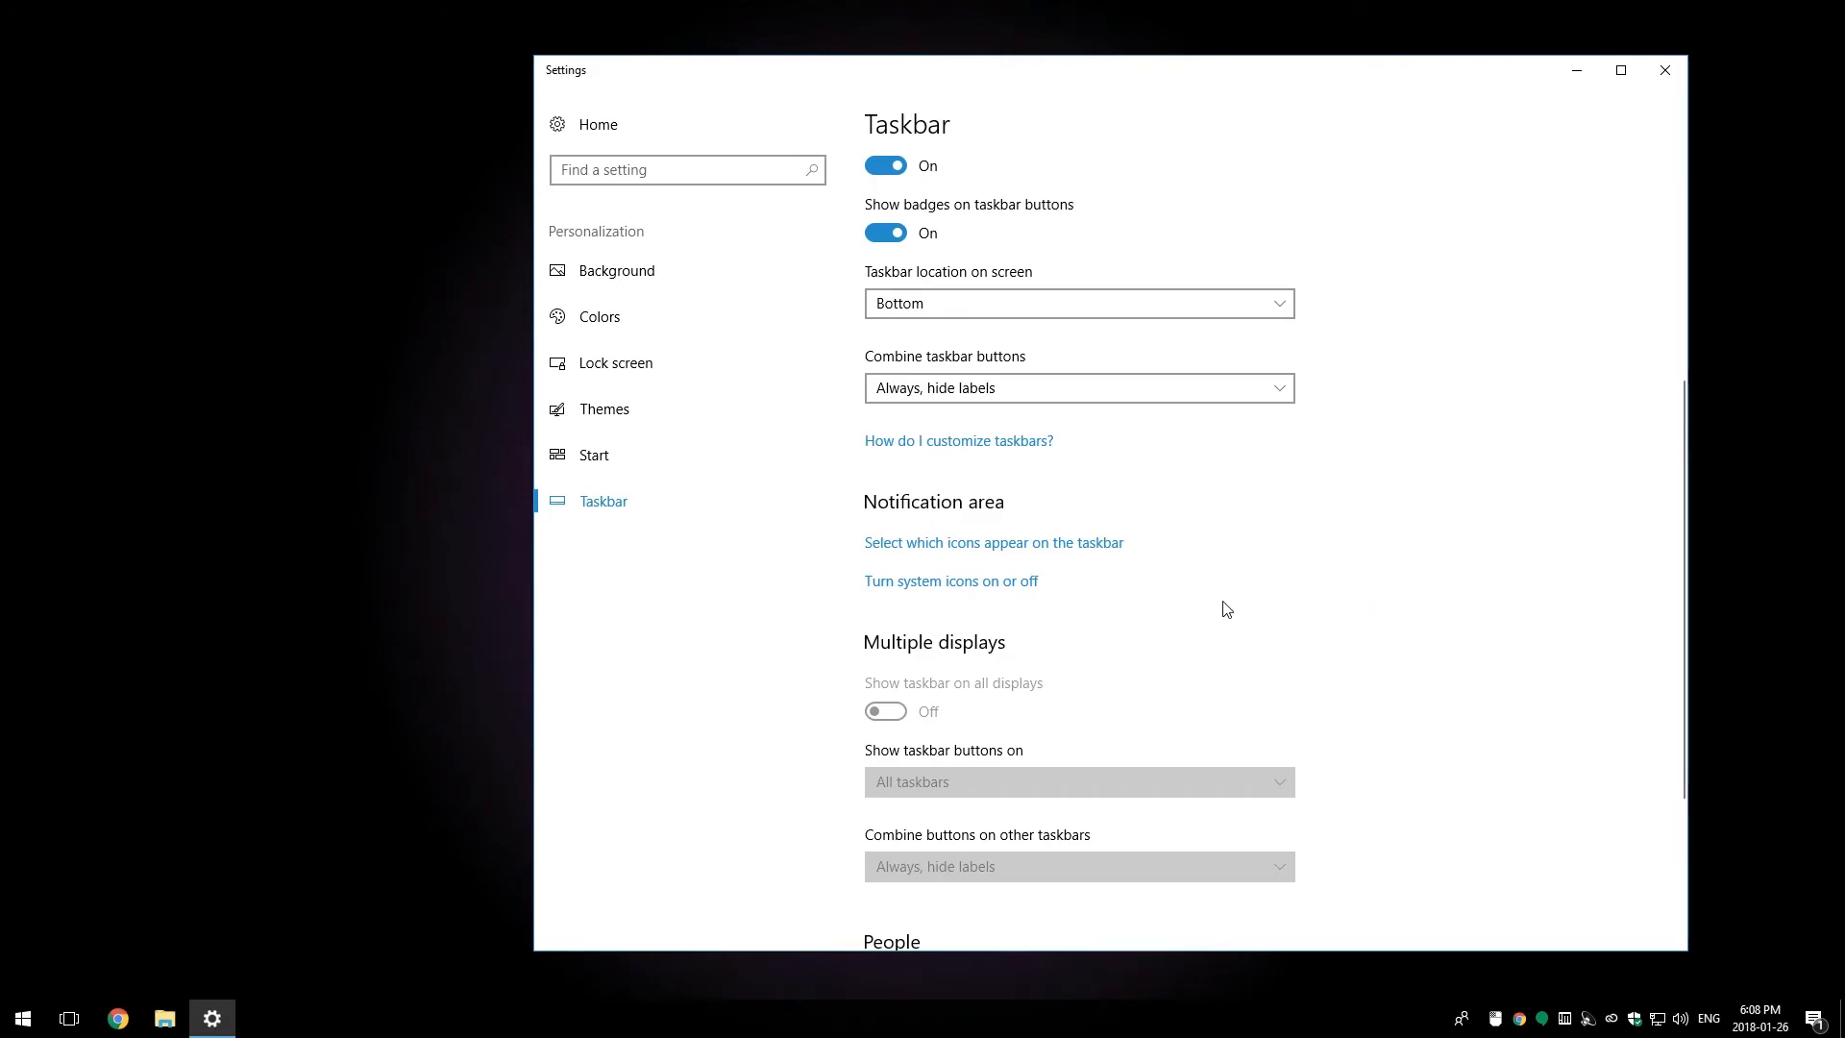
pyautogui.moveTo(867, 506)
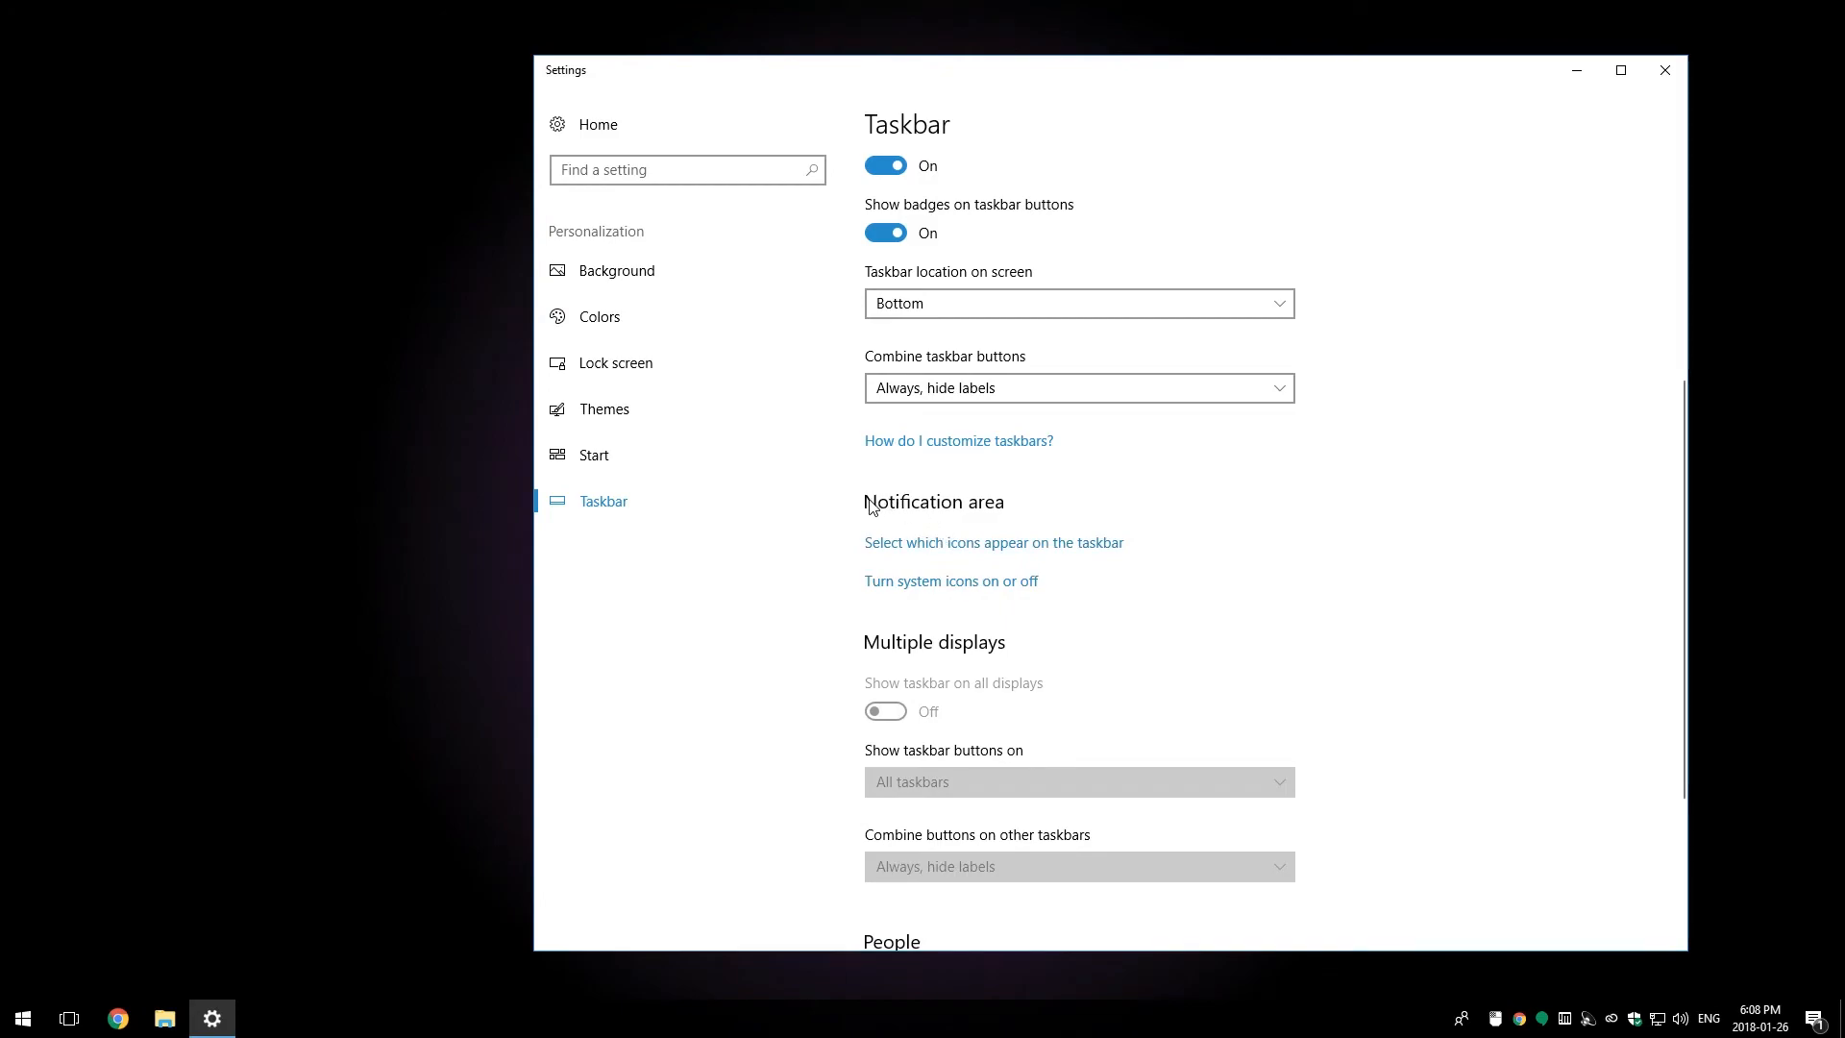
pyautogui.moveTo(980, 535)
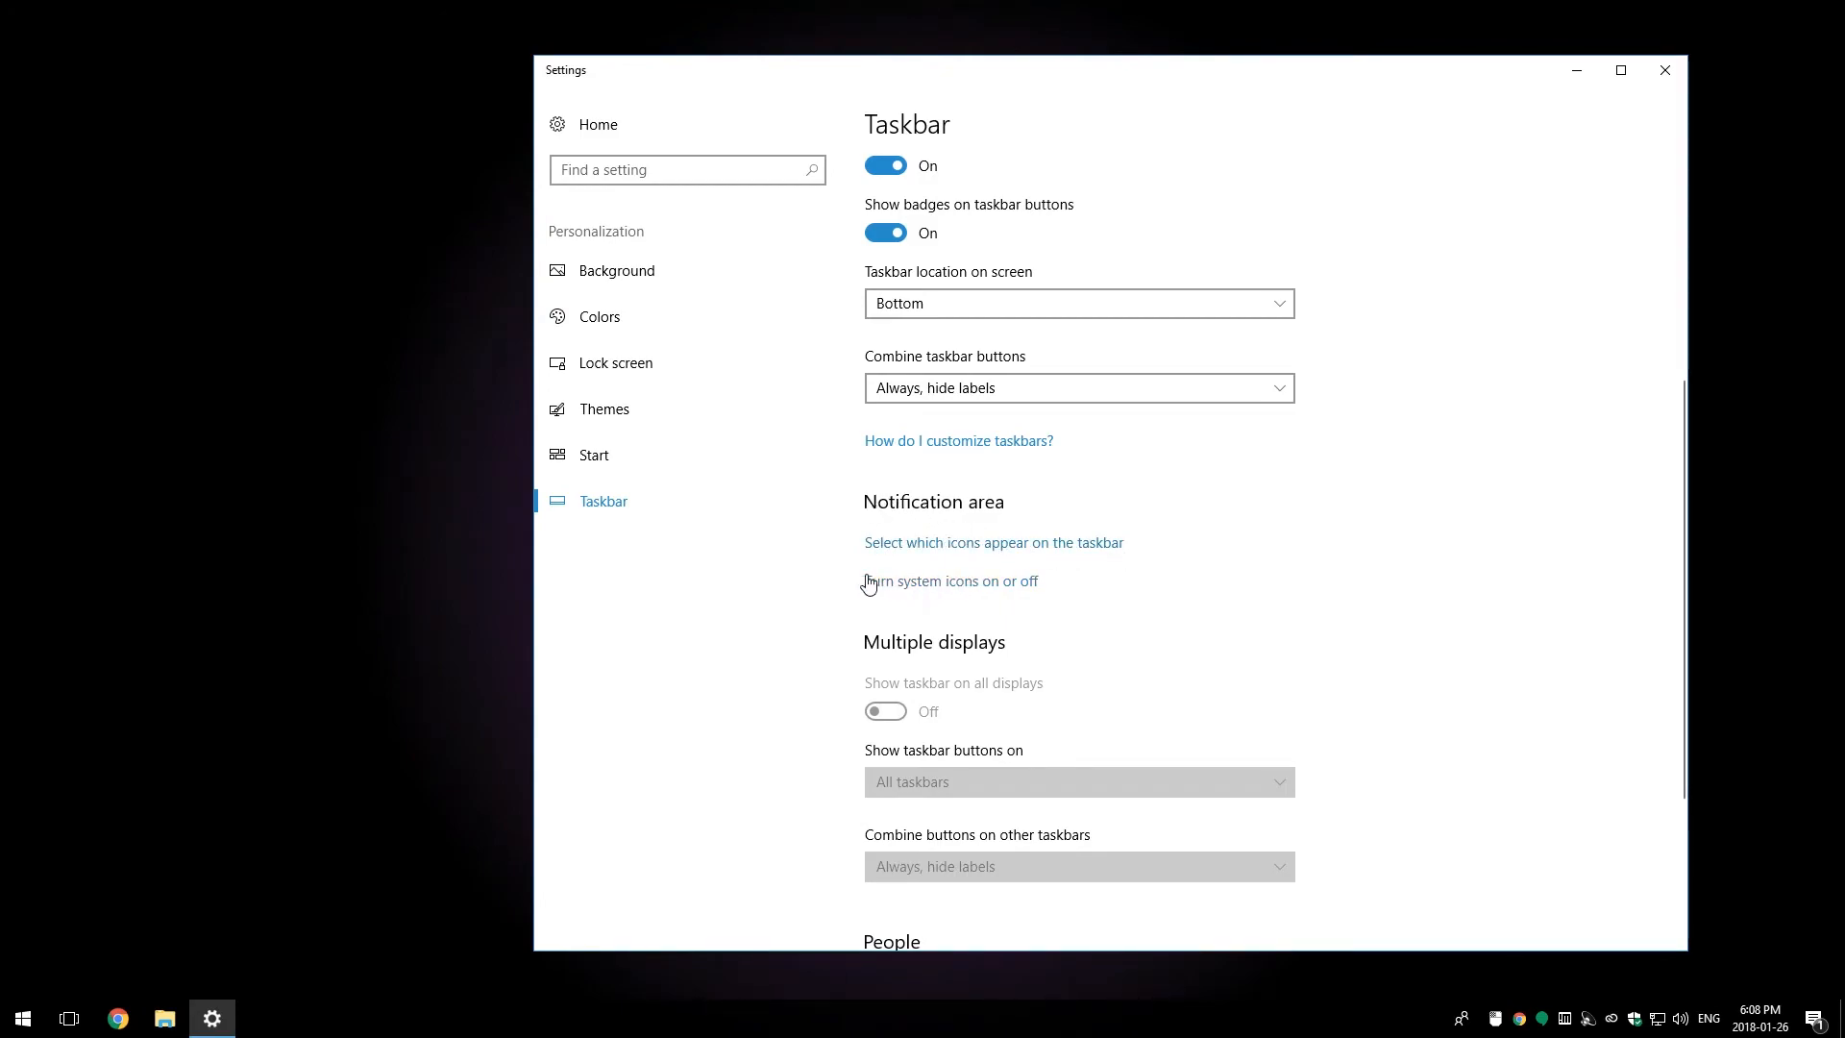
pyautogui.moveTo(1002, 588)
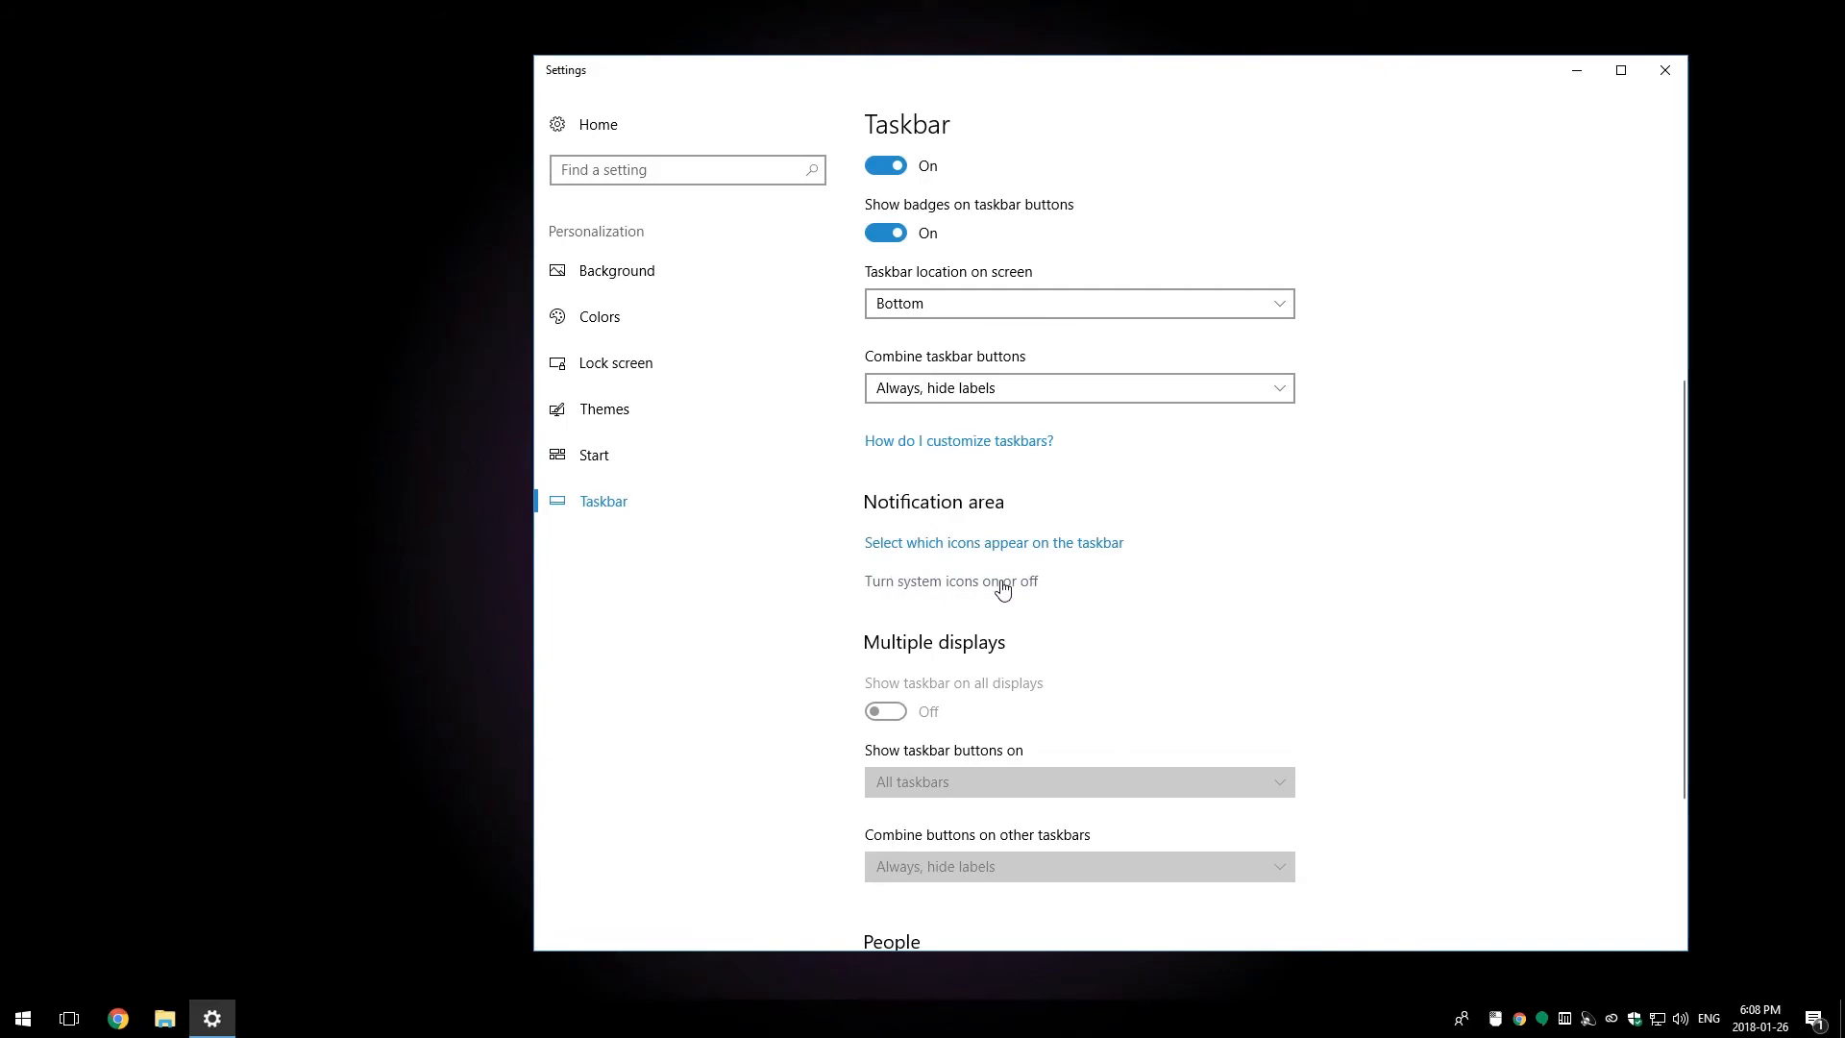
pyautogui.click(950, 581)
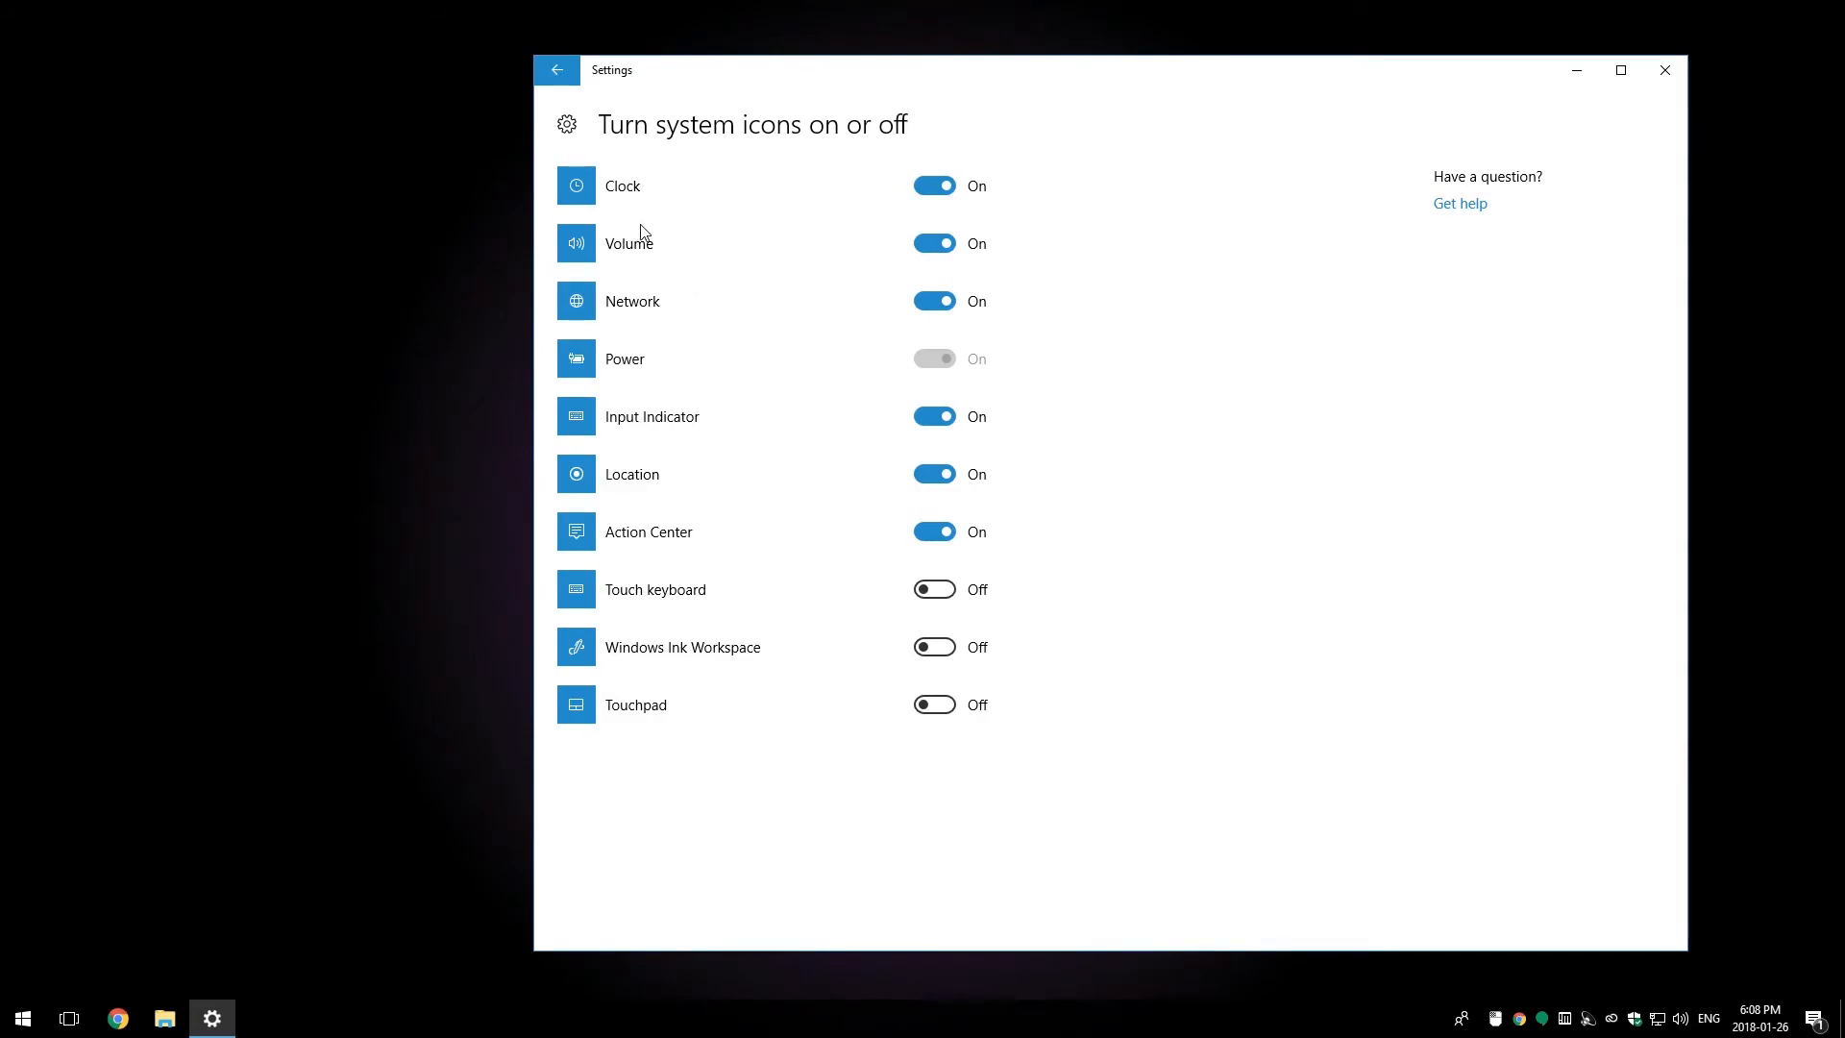
pyautogui.moveTo(669, 241)
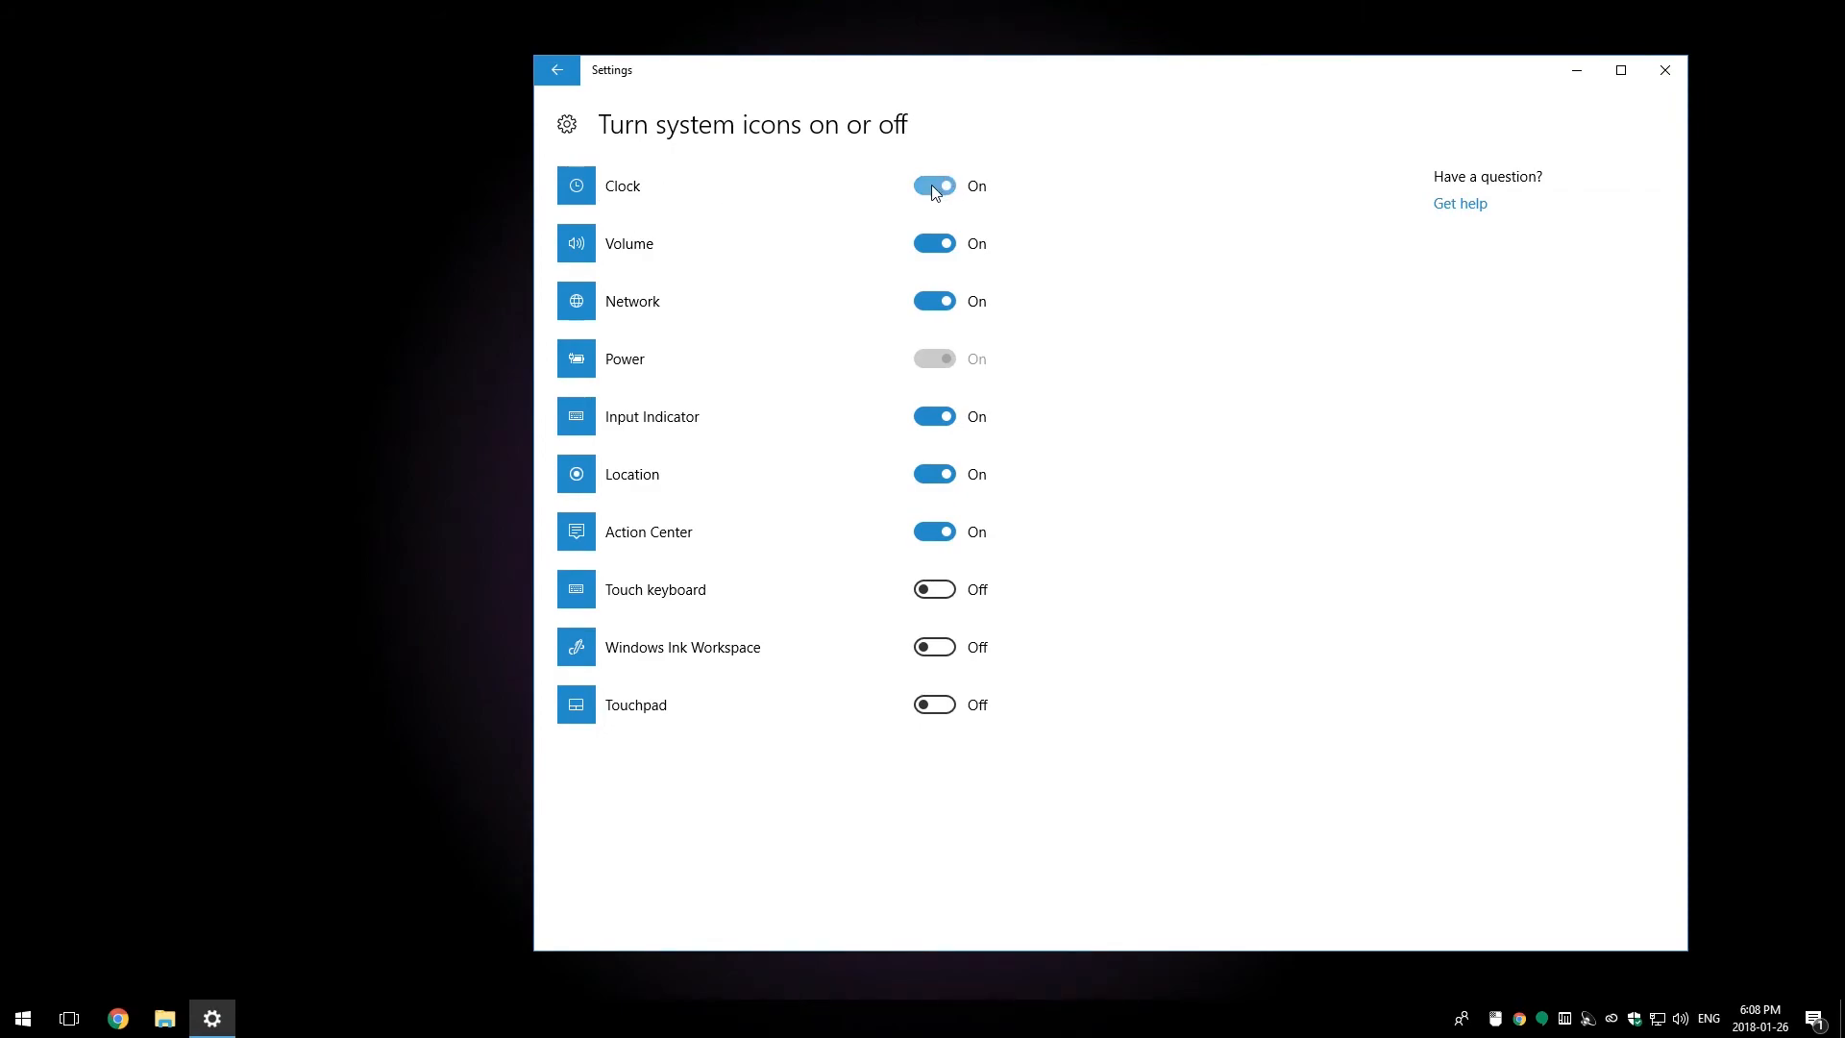
# Step: Switch off the Action Center and Location system icons, keeping Clock on
pyautogui.click(933, 184)
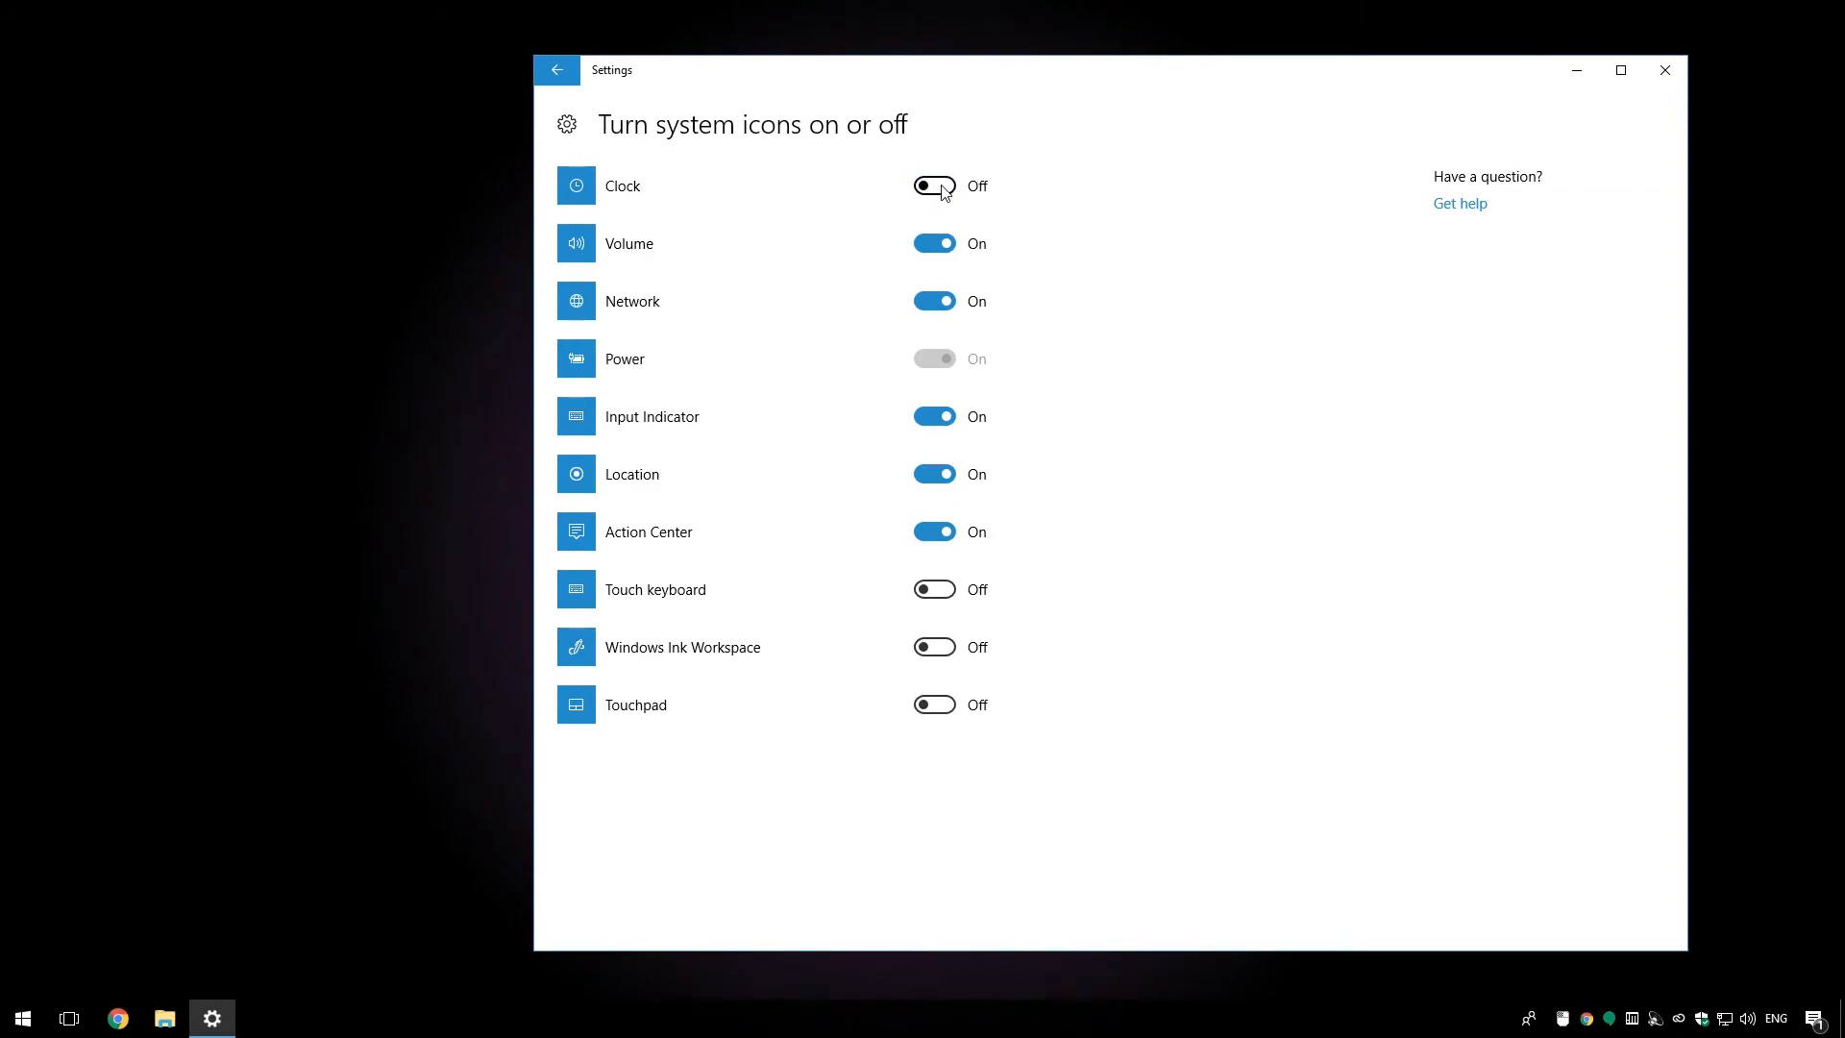
pyautogui.click(933, 186)
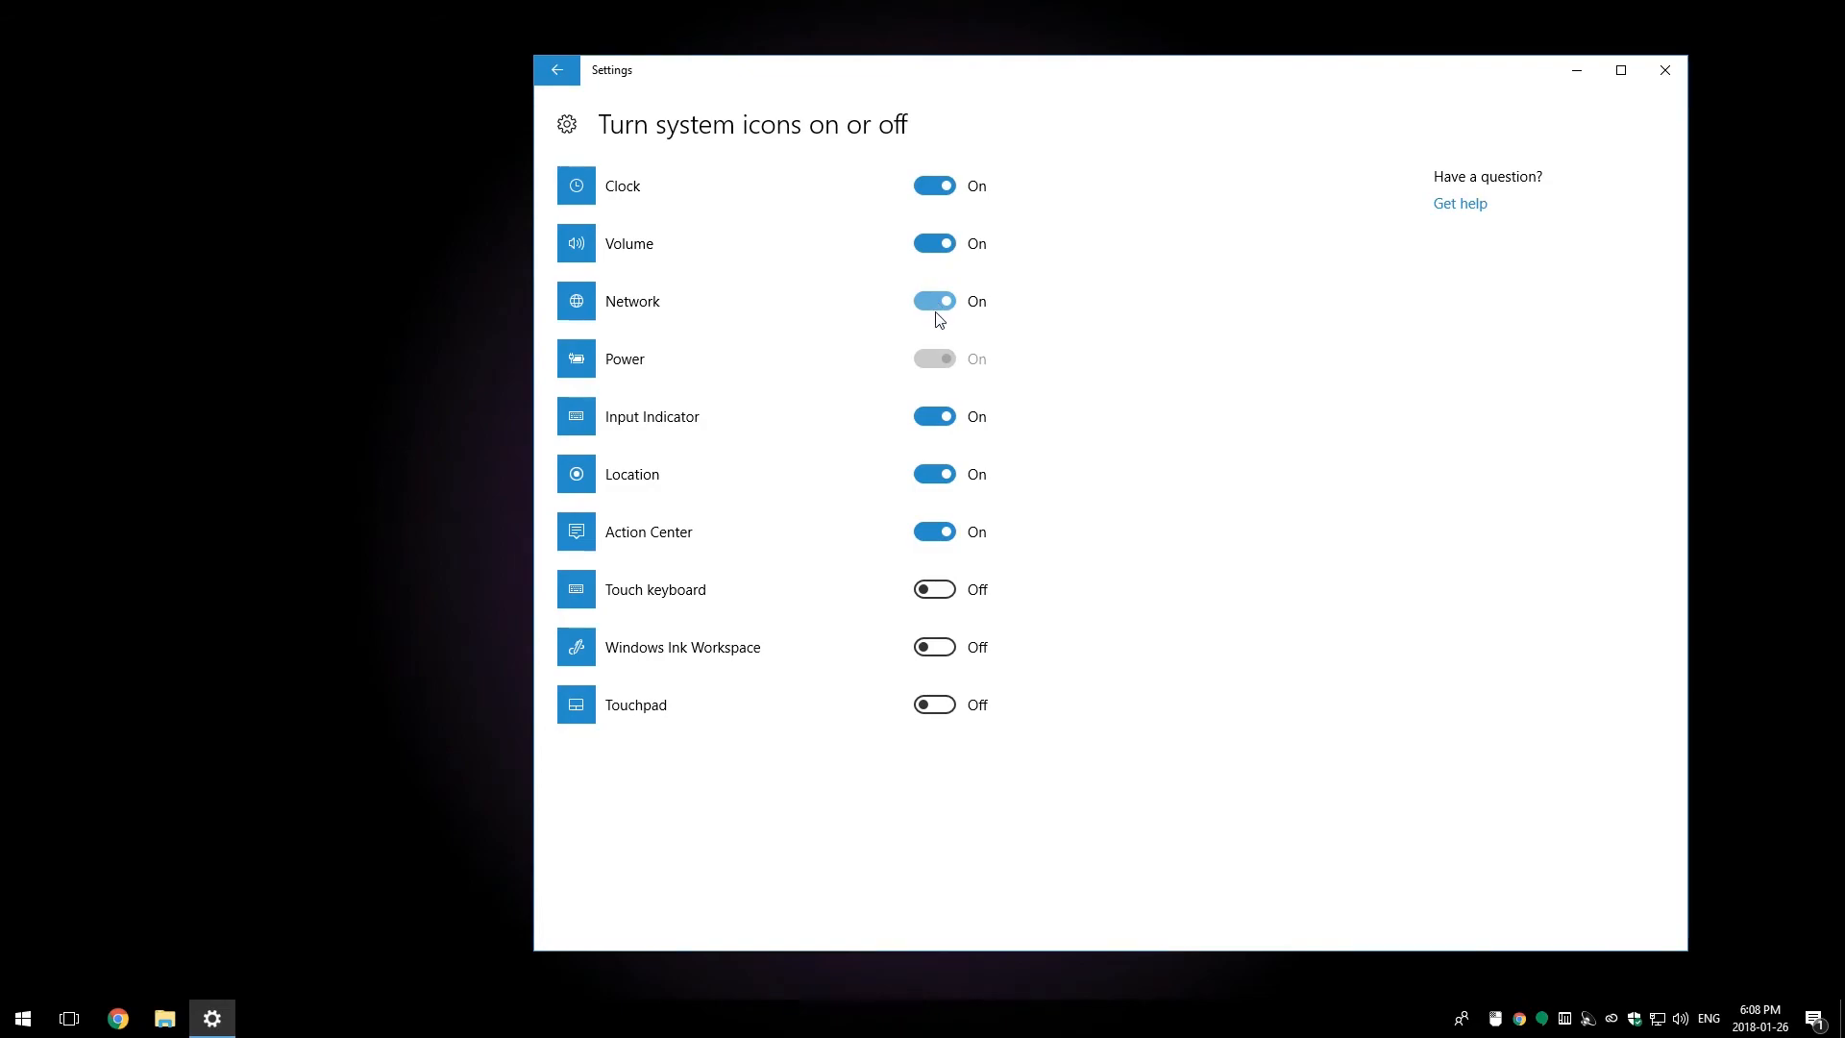
pyautogui.moveTo(934, 367)
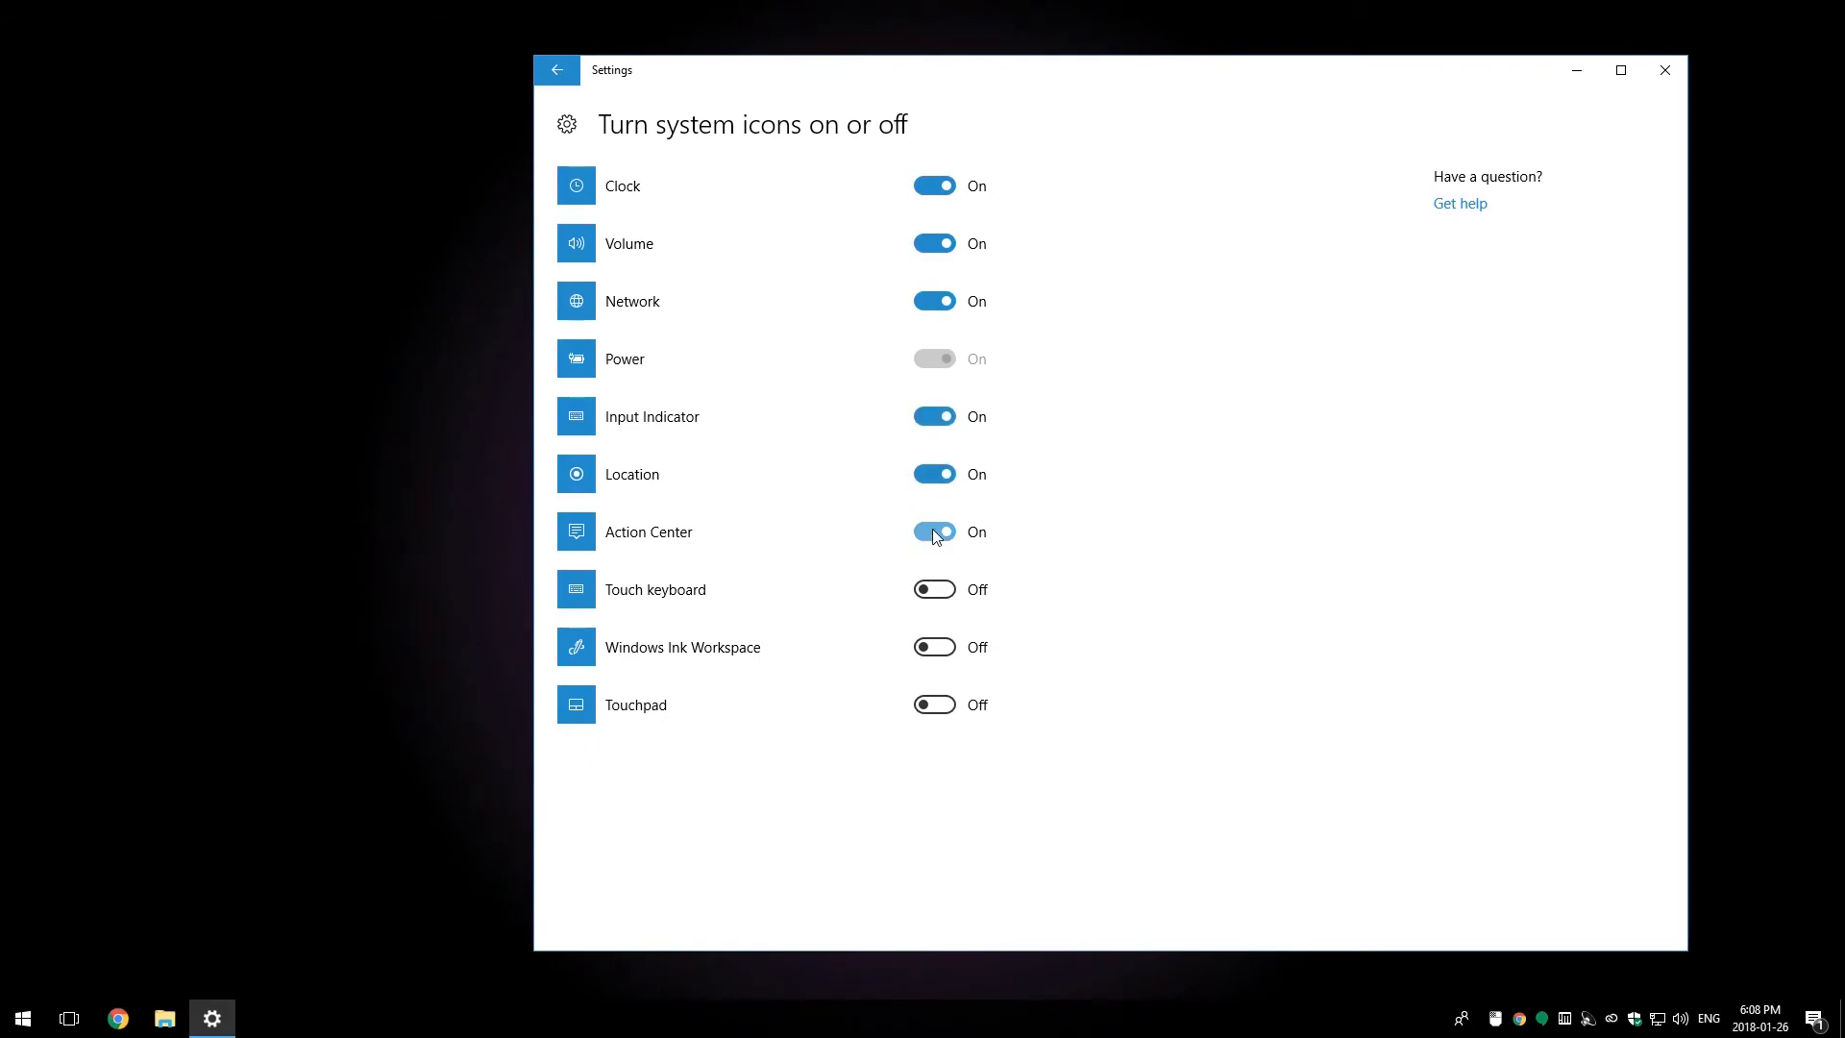
pyautogui.click(933, 415)
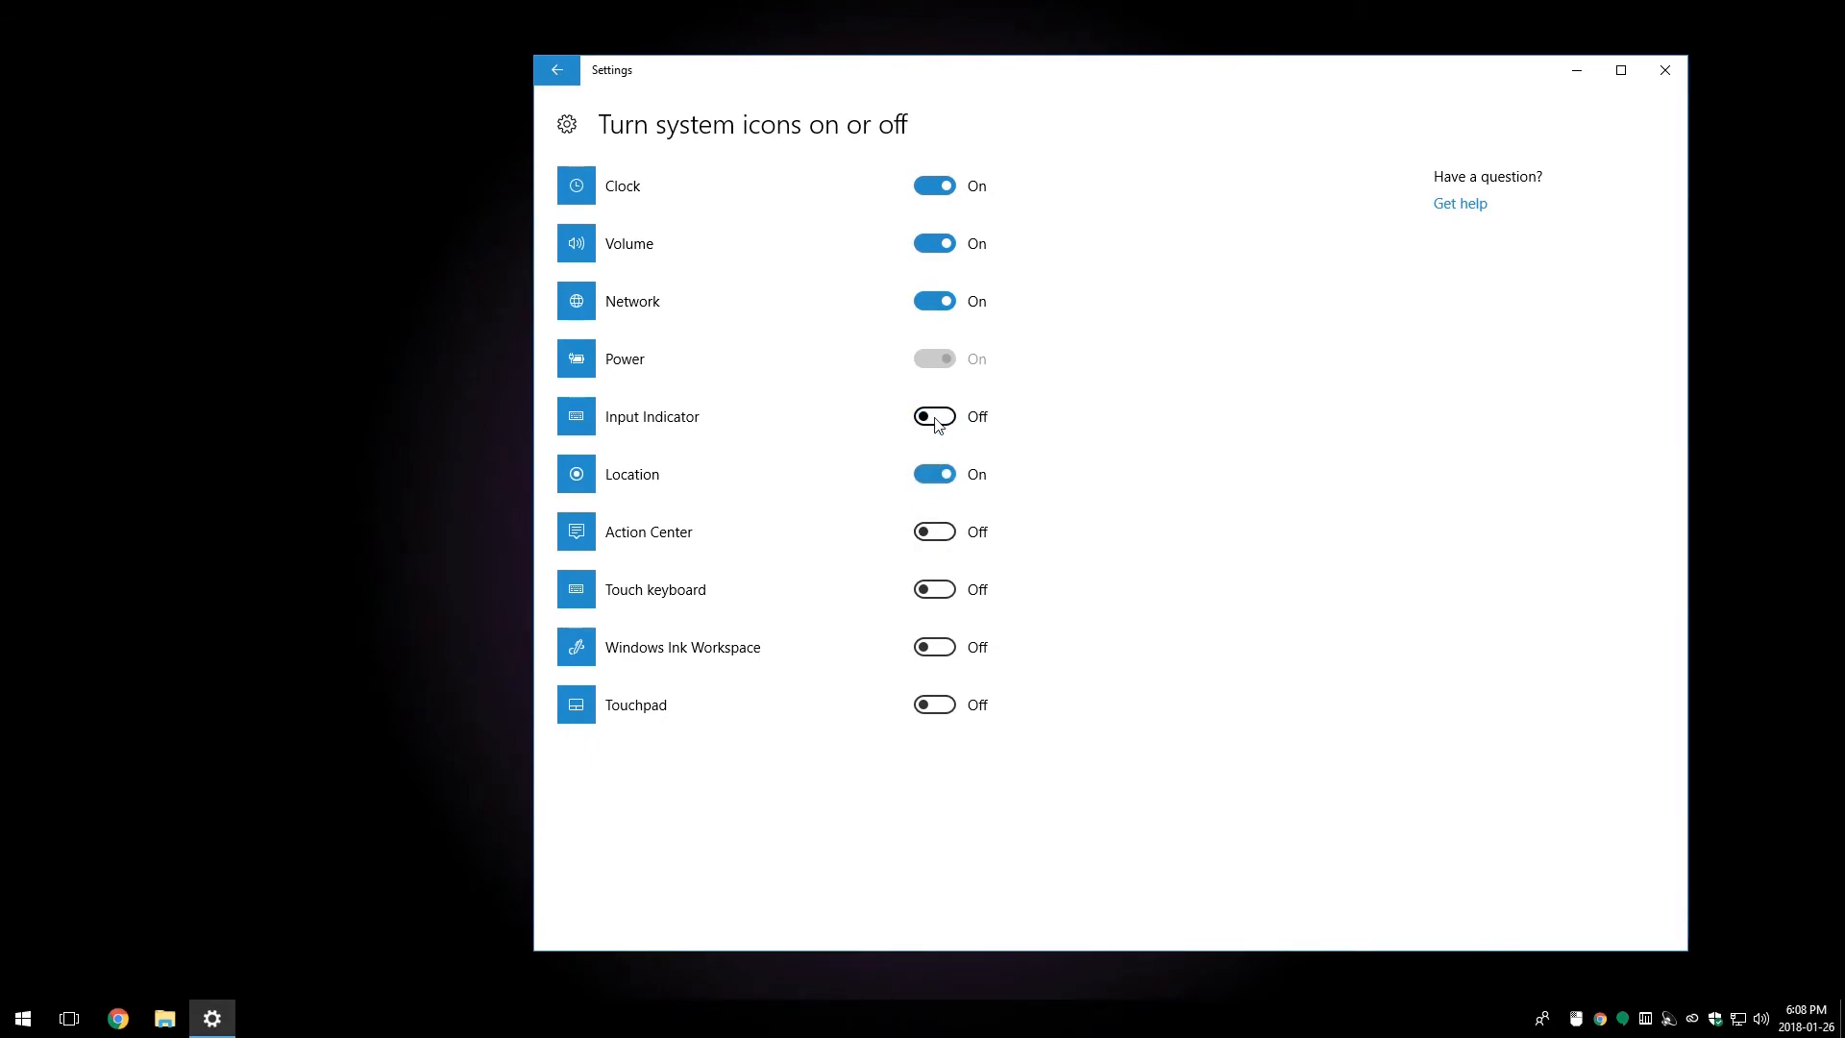
pyautogui.click(933, 473)
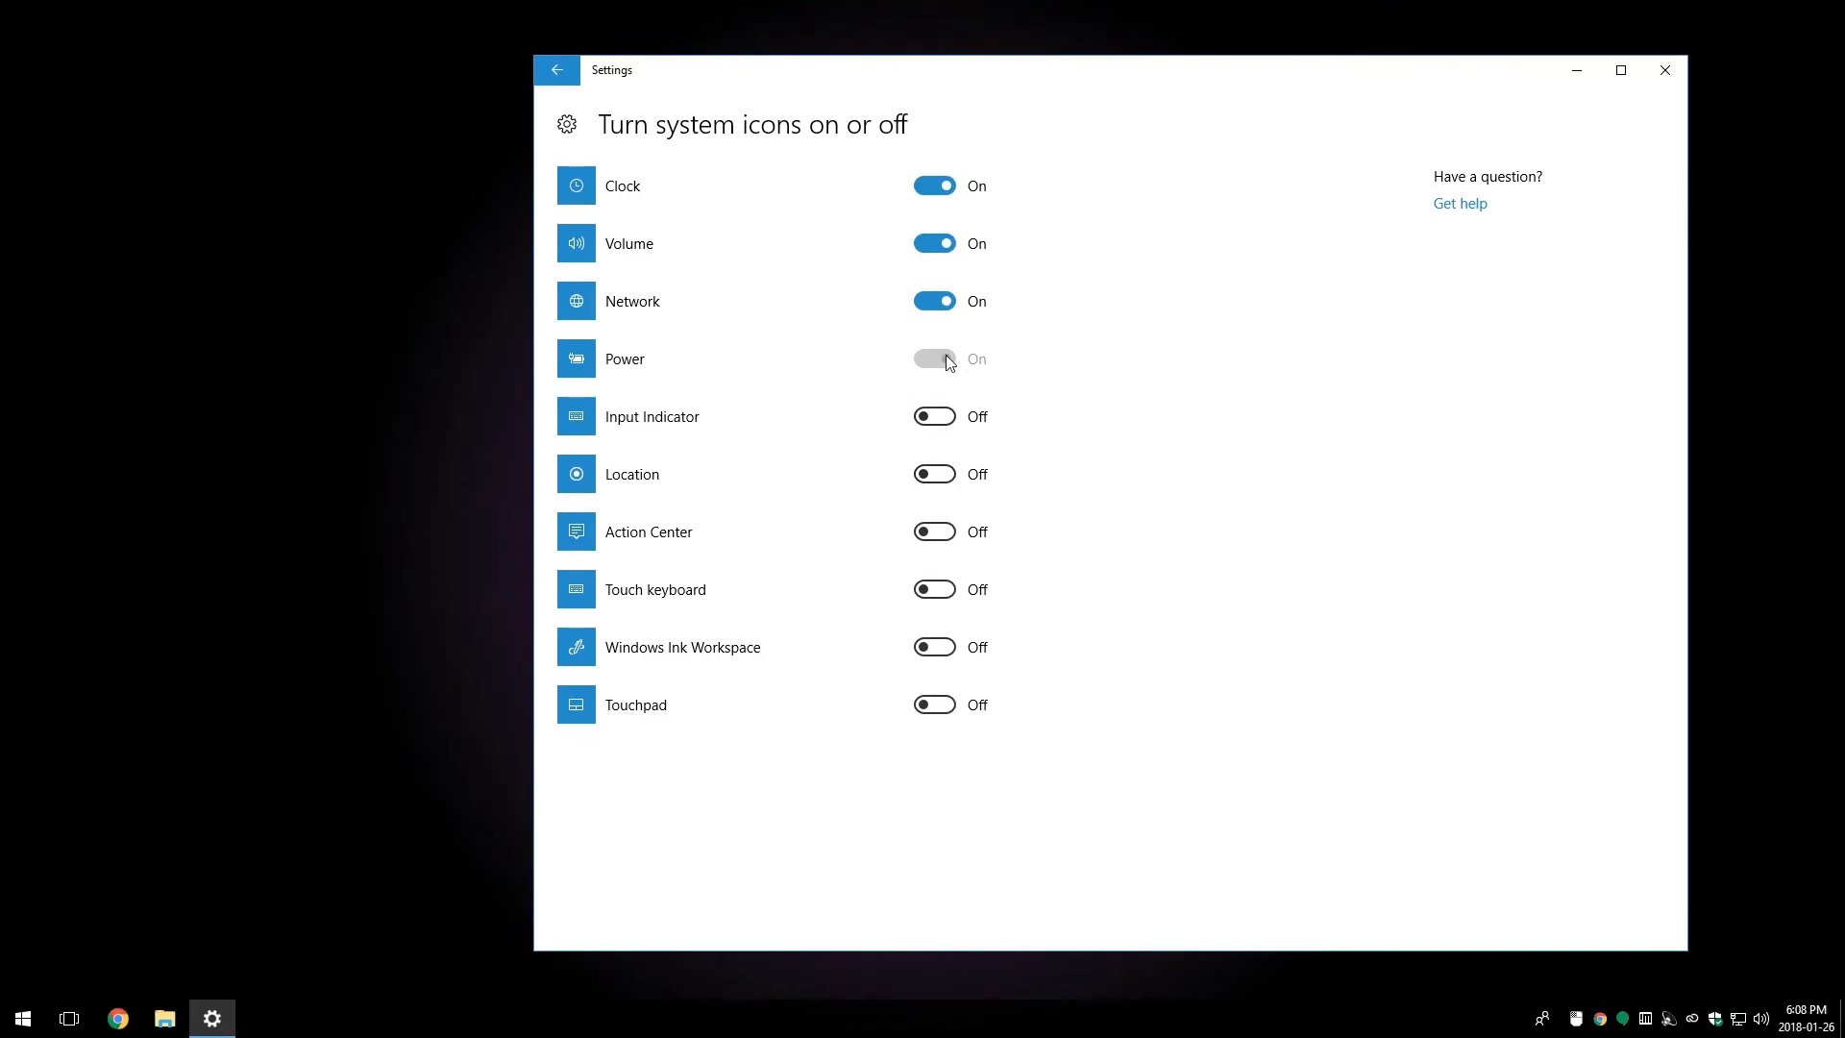
pyautogui.moveTo(934, 185)
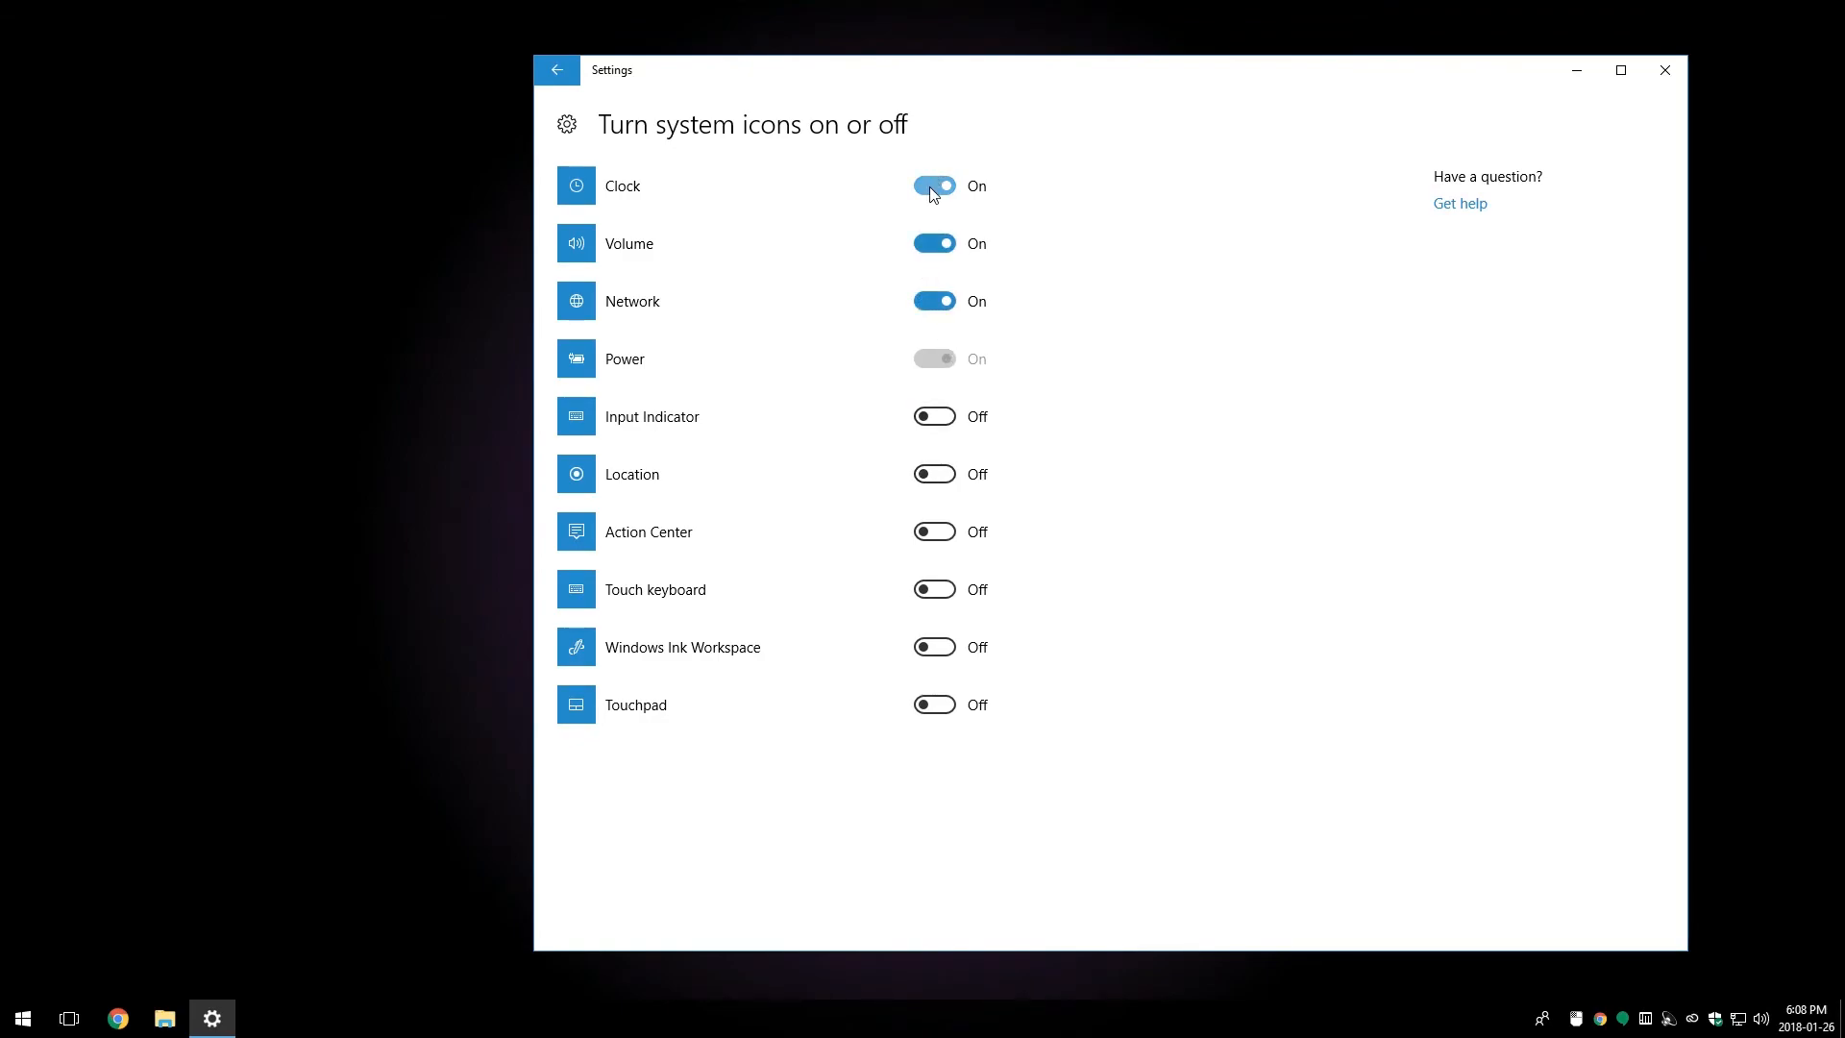
# Step: Go back to Taskbar settings and open 'Select which icons appear on the taskbar'
pyautogui.click(555, 69)
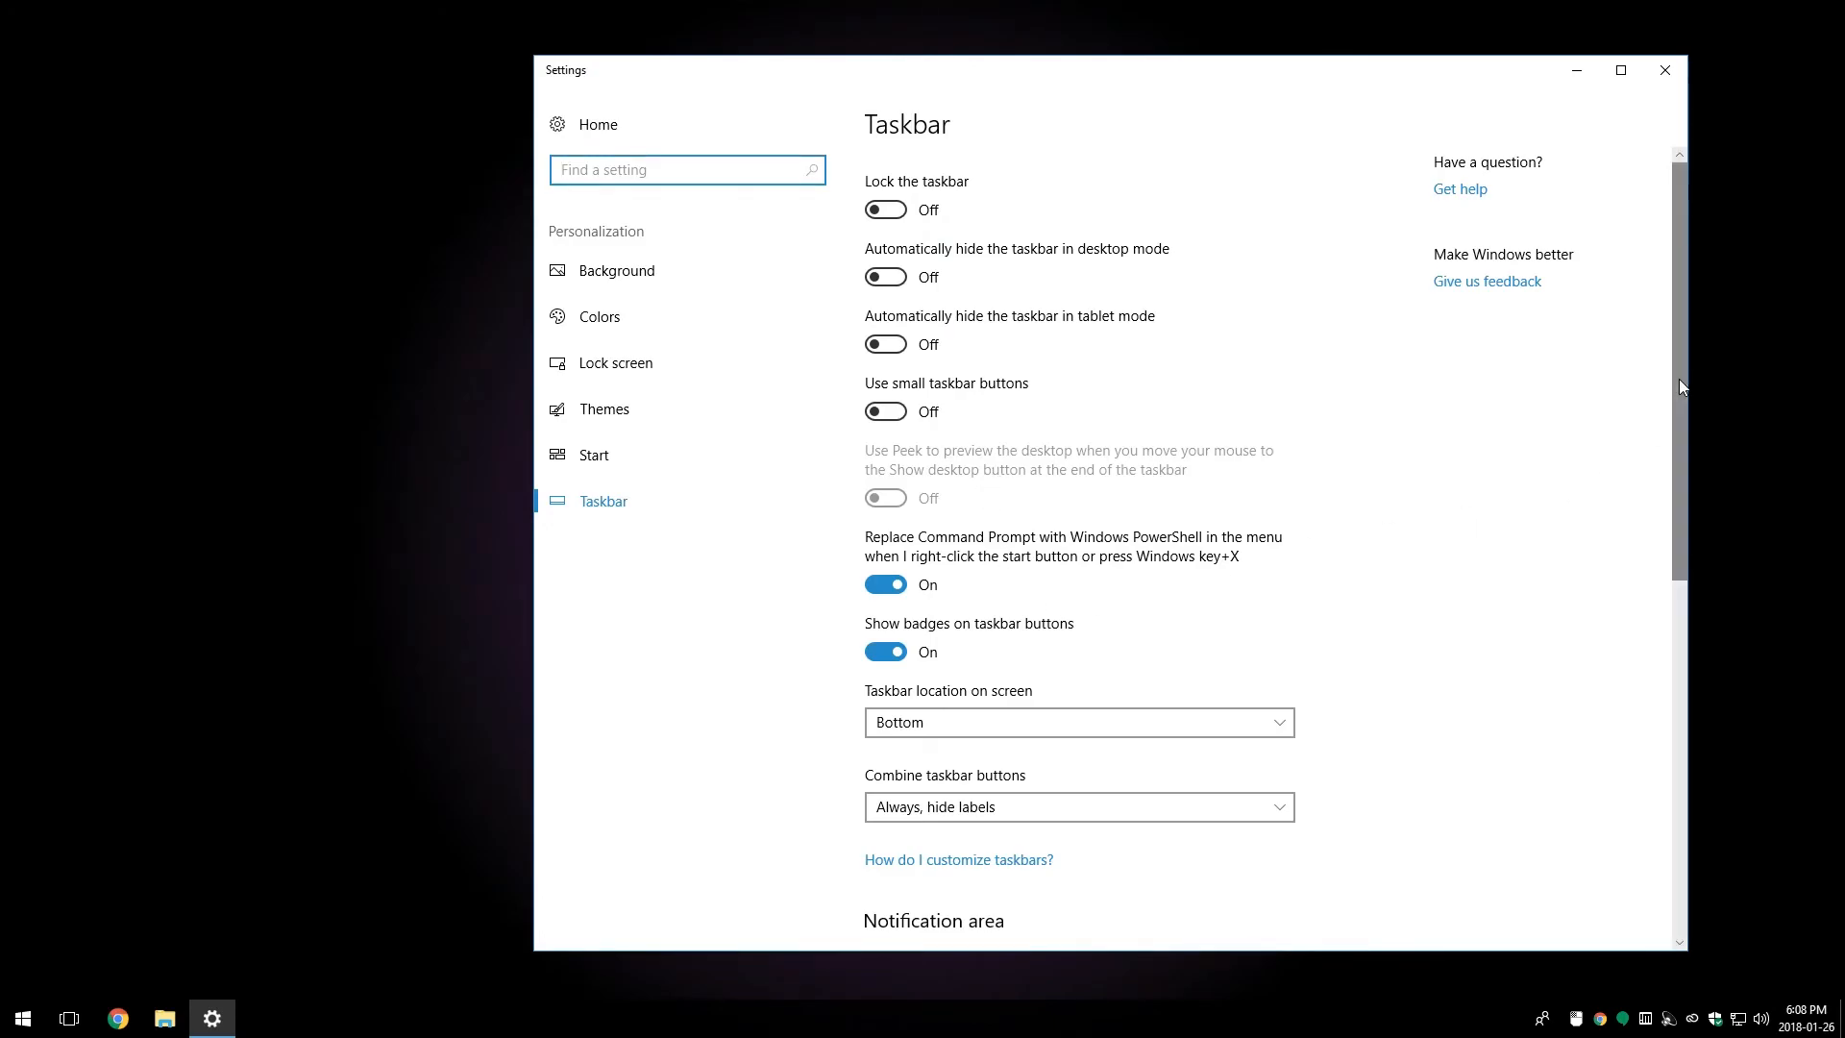
pyautogui.scroll(-3)
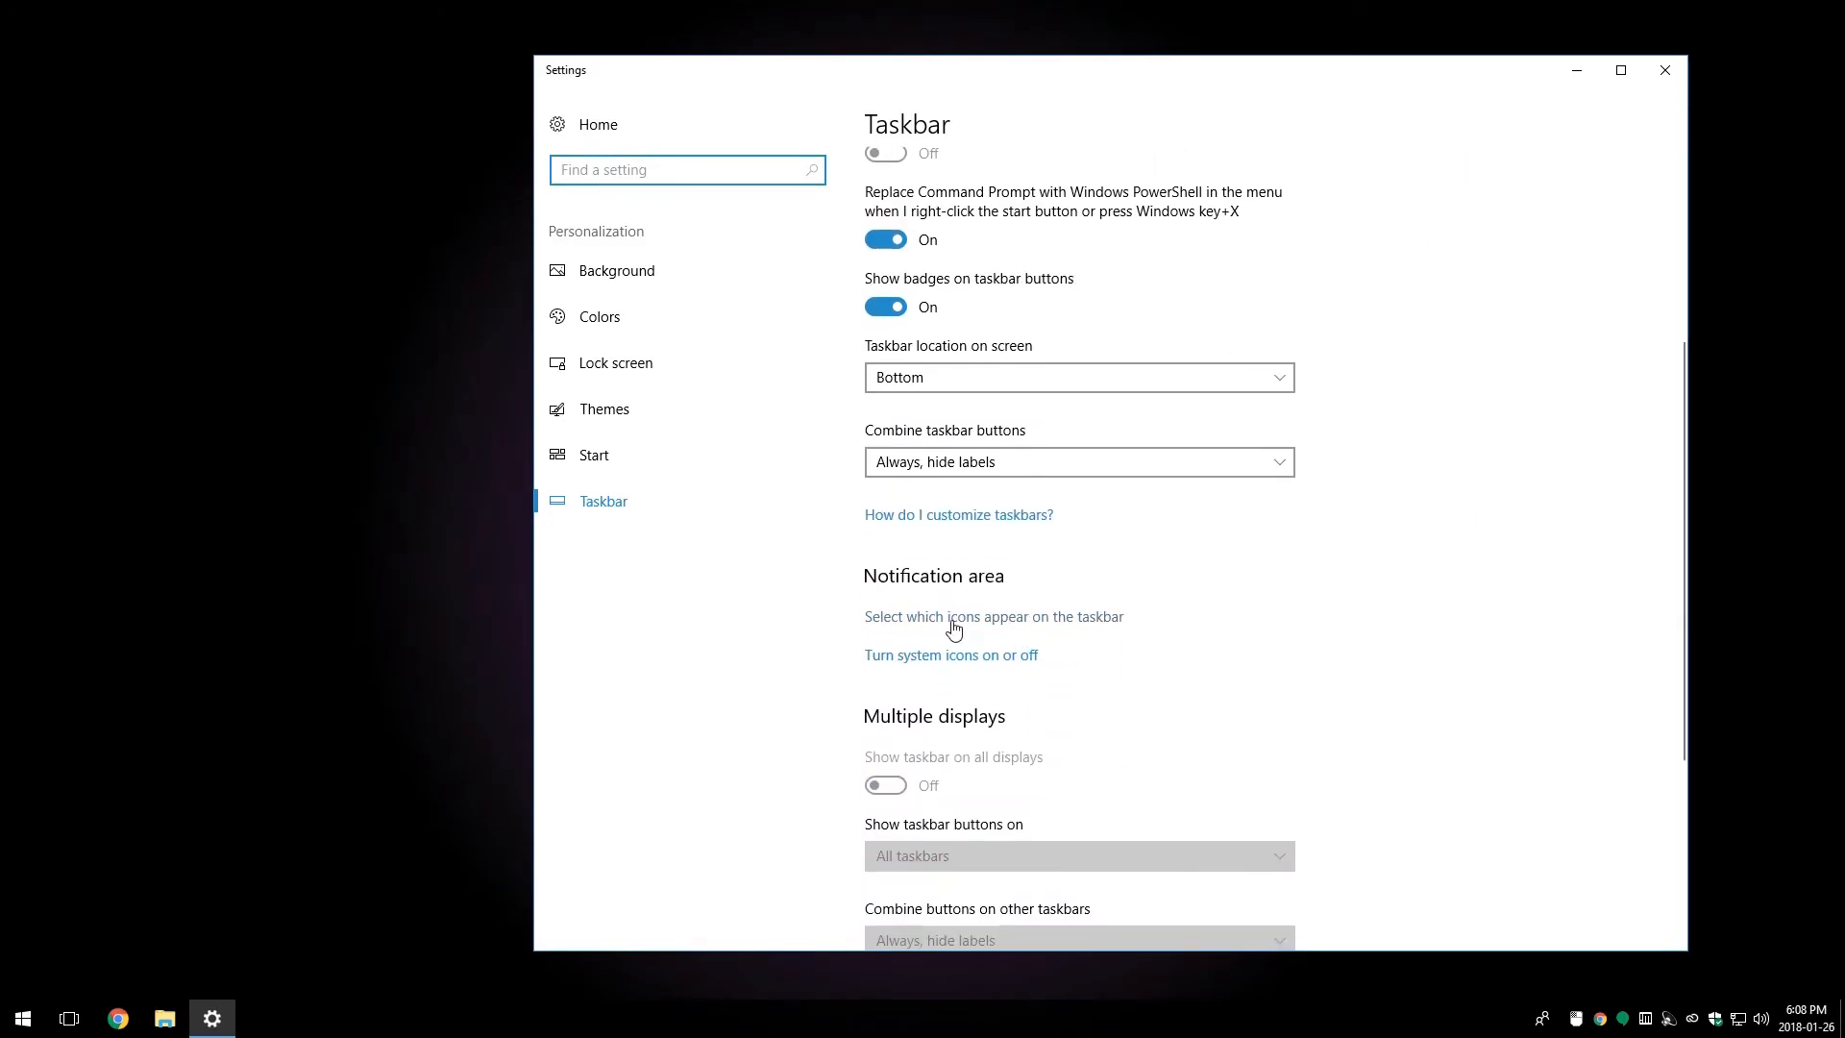
pyautogui.click(991, 615)
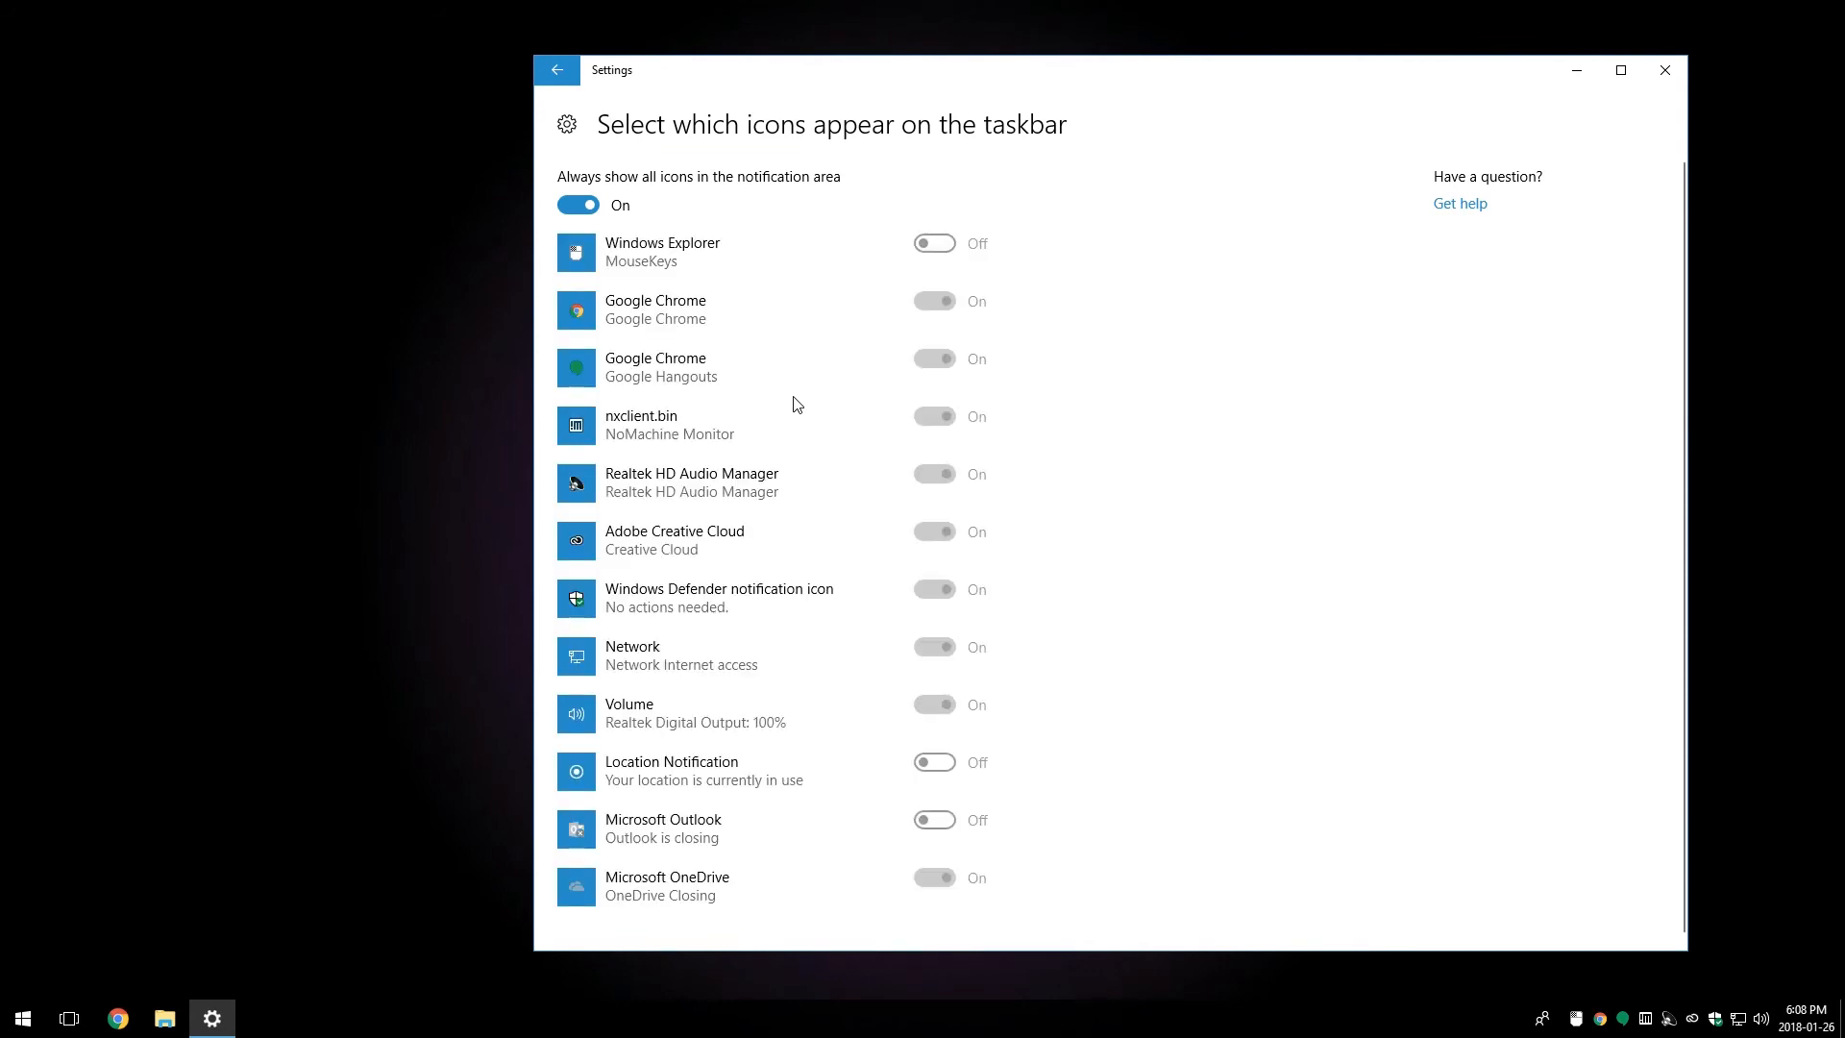
pyautogui.moveTo(824, 381)
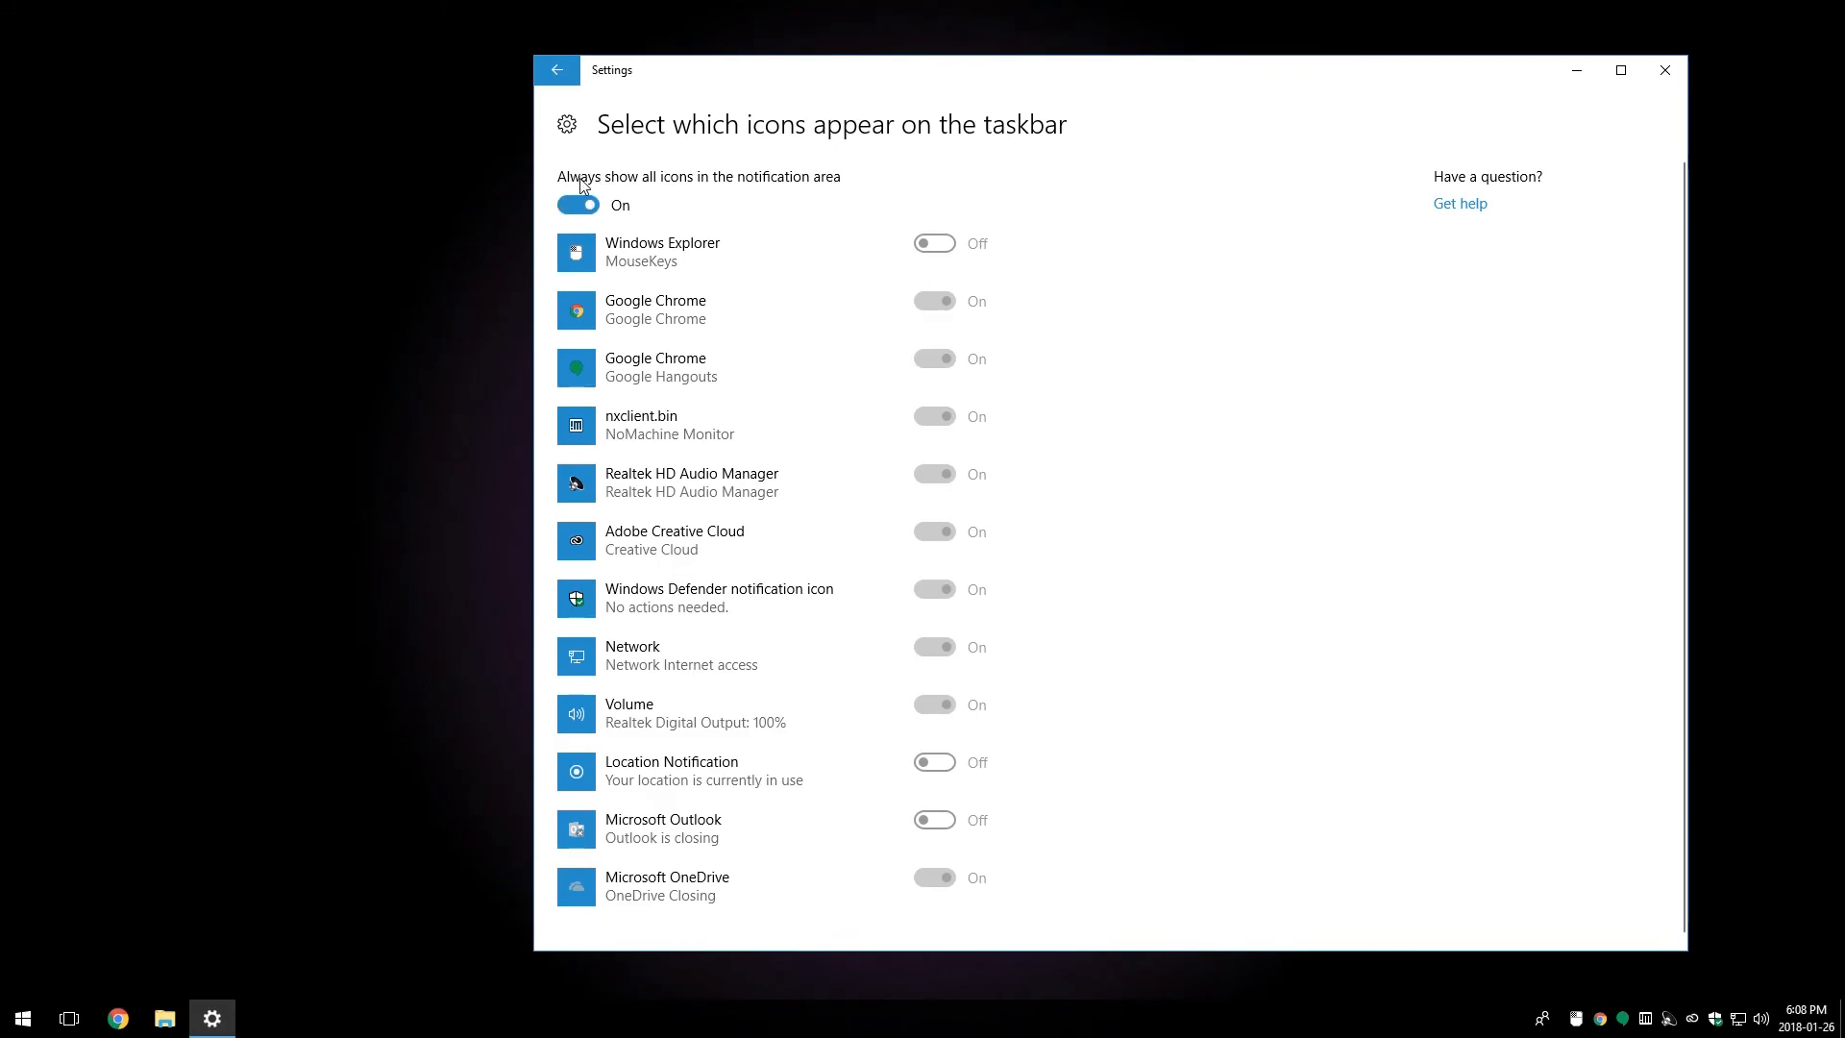
pyautogui.moveTo(816, 191)
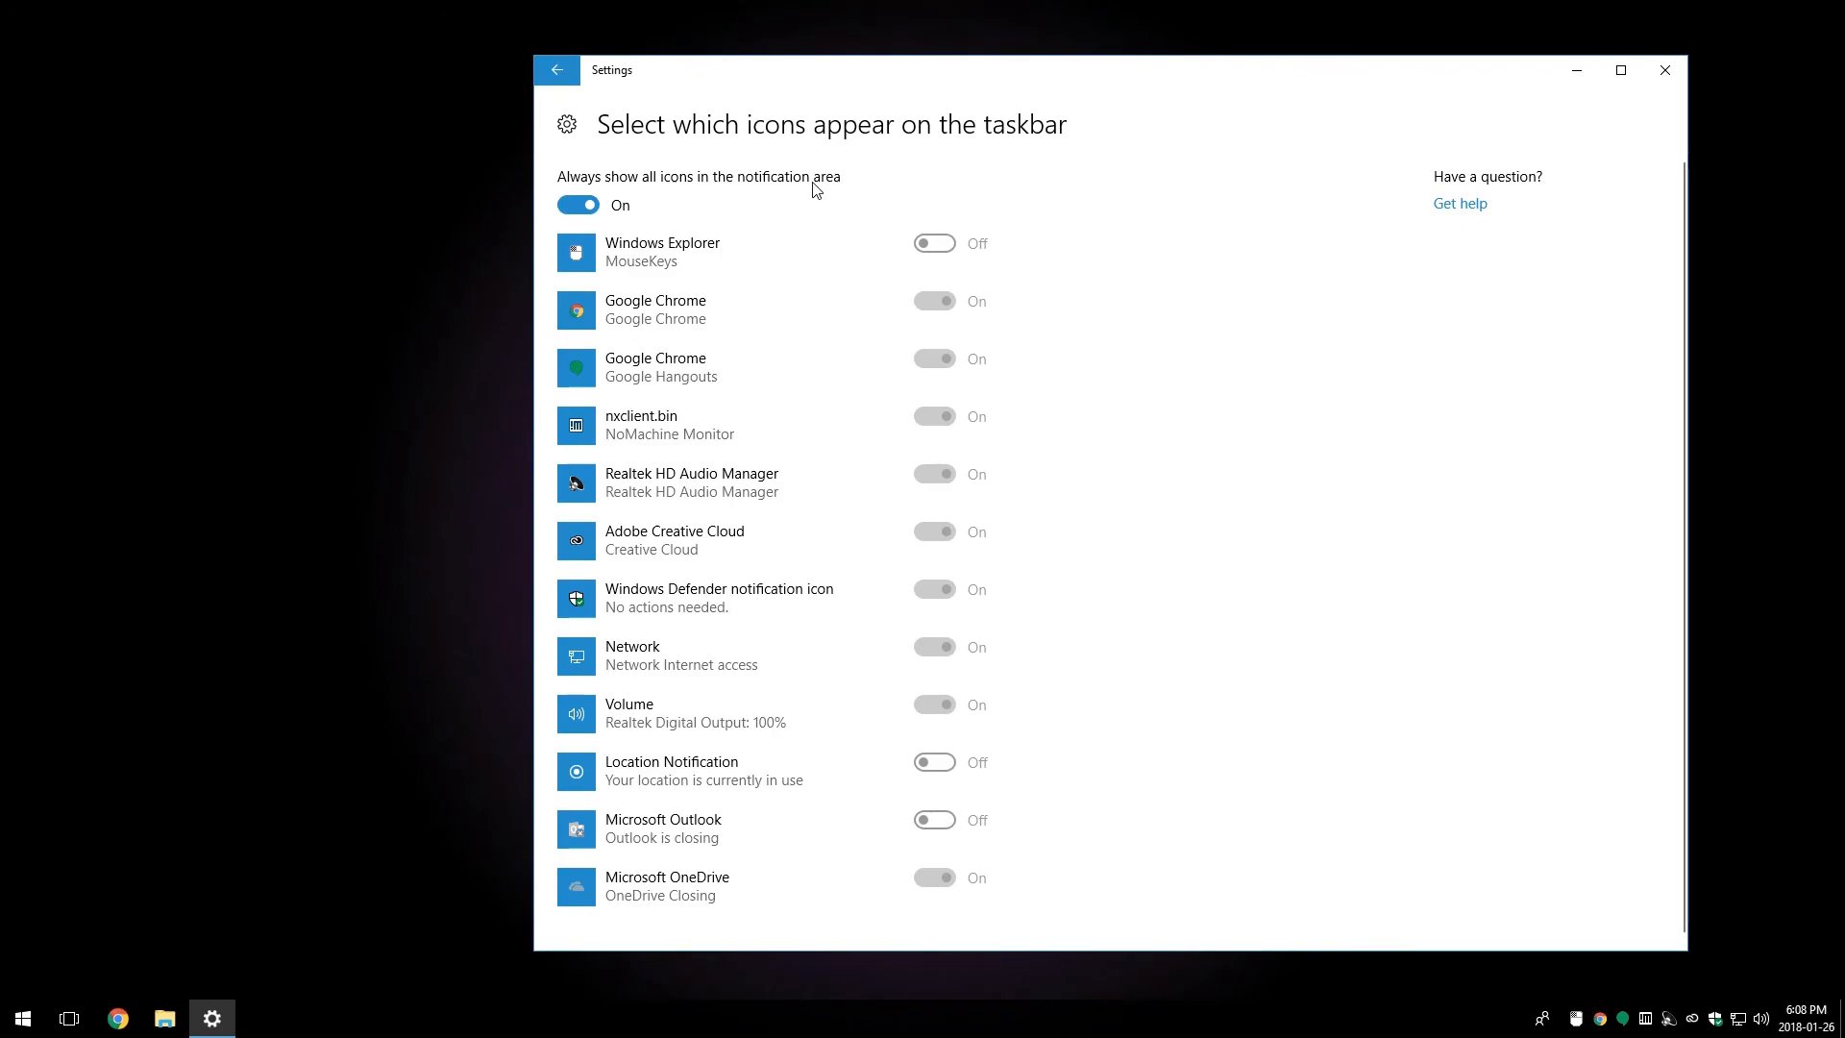
# Step: Turn off 'Always show all icons' and hide the Chrome, Windows Defender and OneDrive tray icons
pyautogui.click(578, 204)
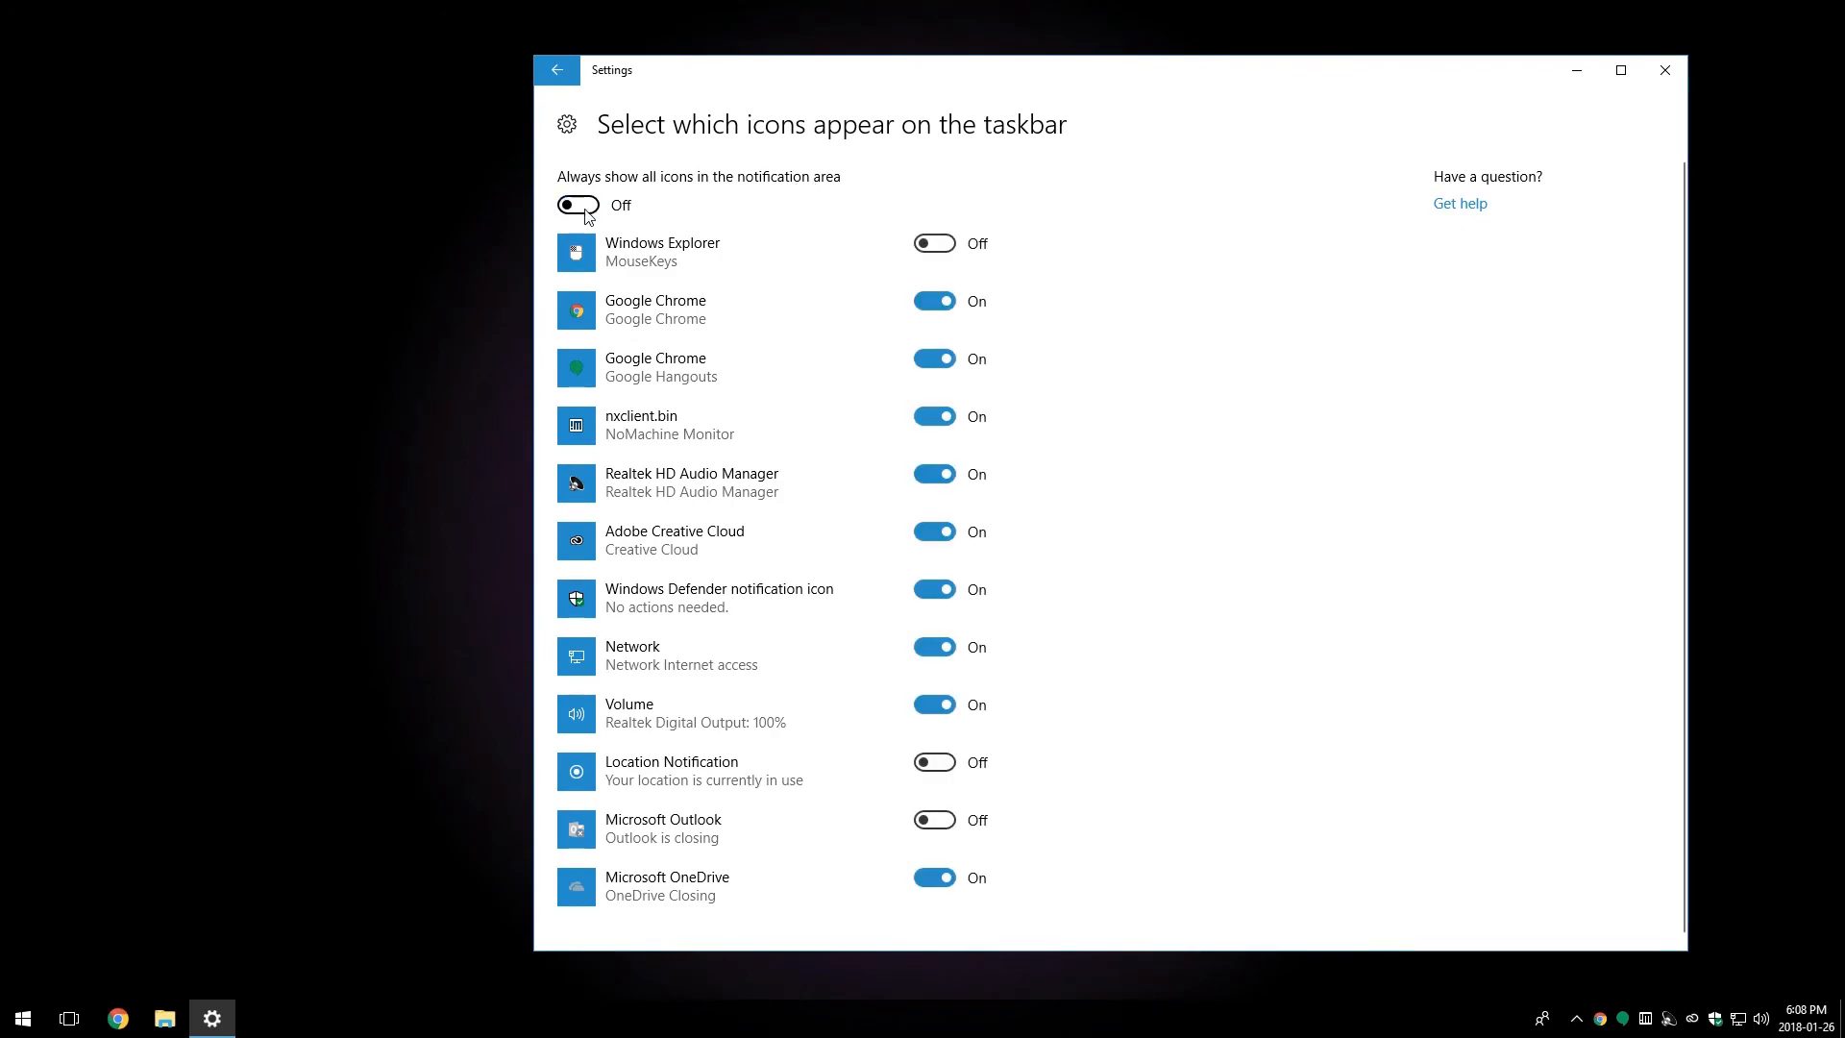
pyautogui.moveTo(1546, 924)
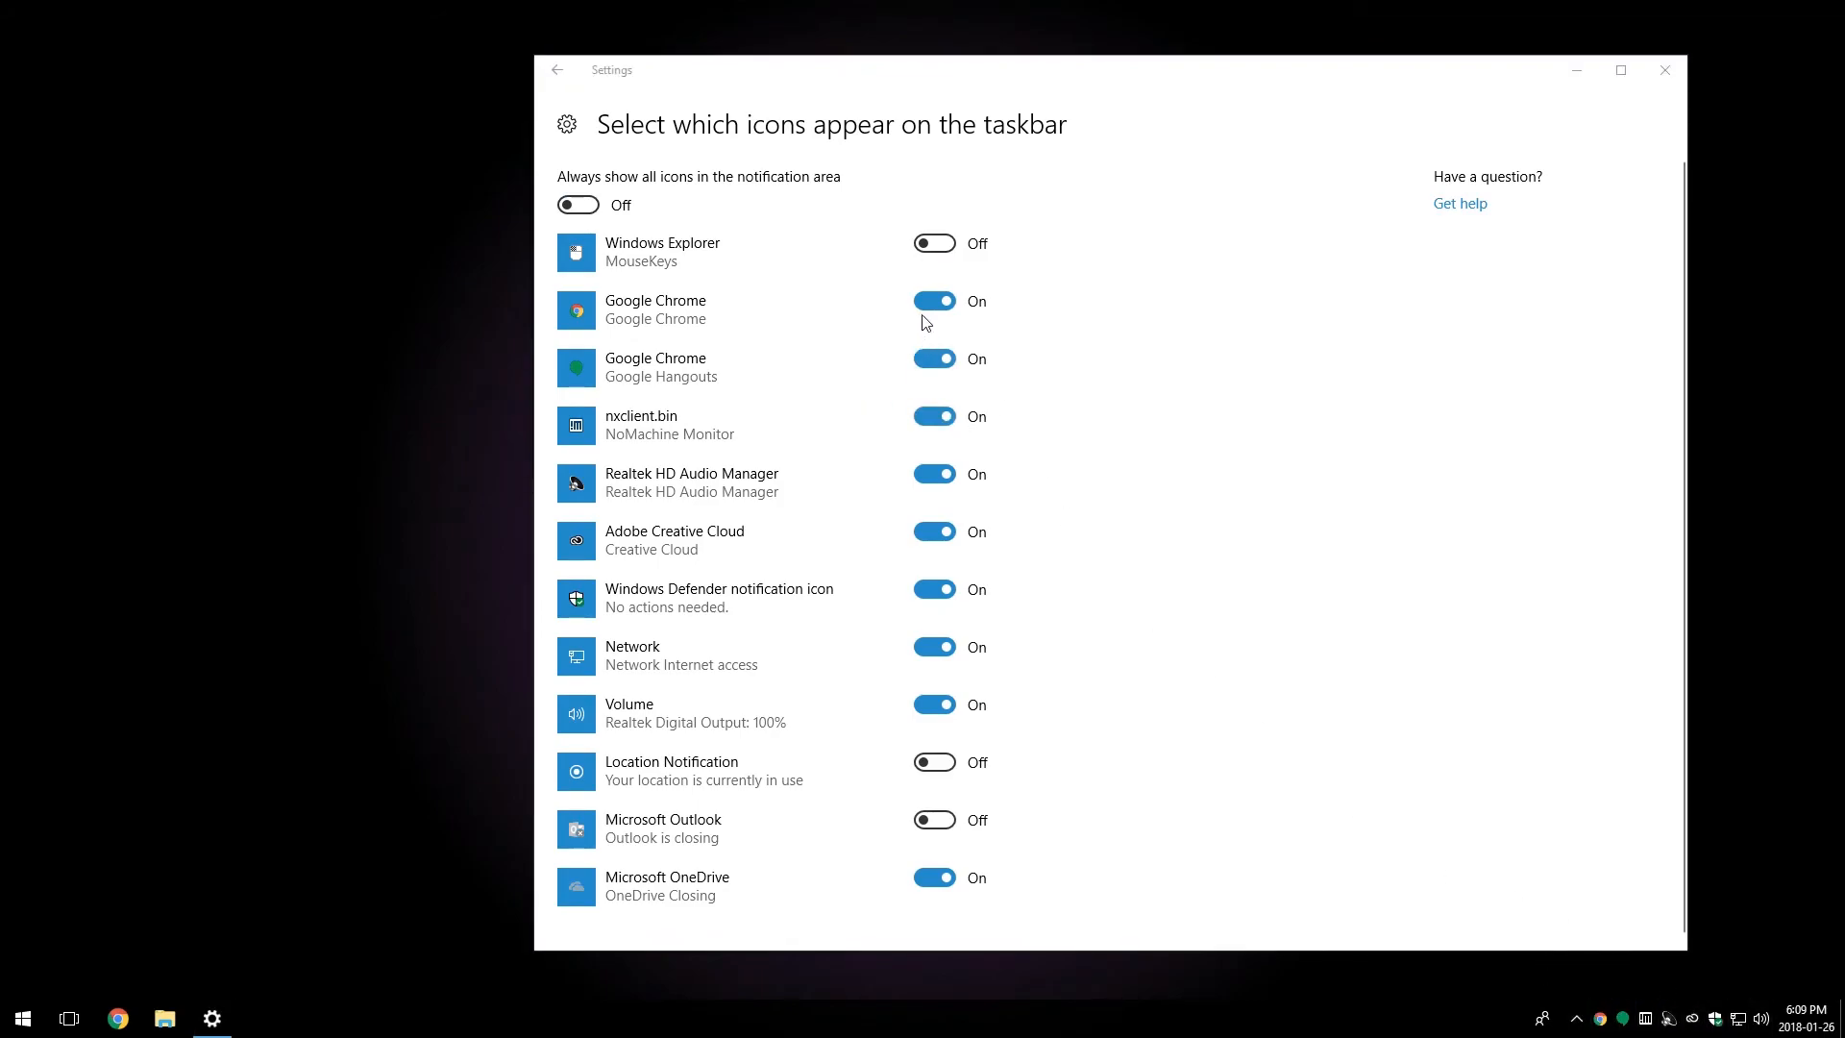
pyautogui.click(933, 300)
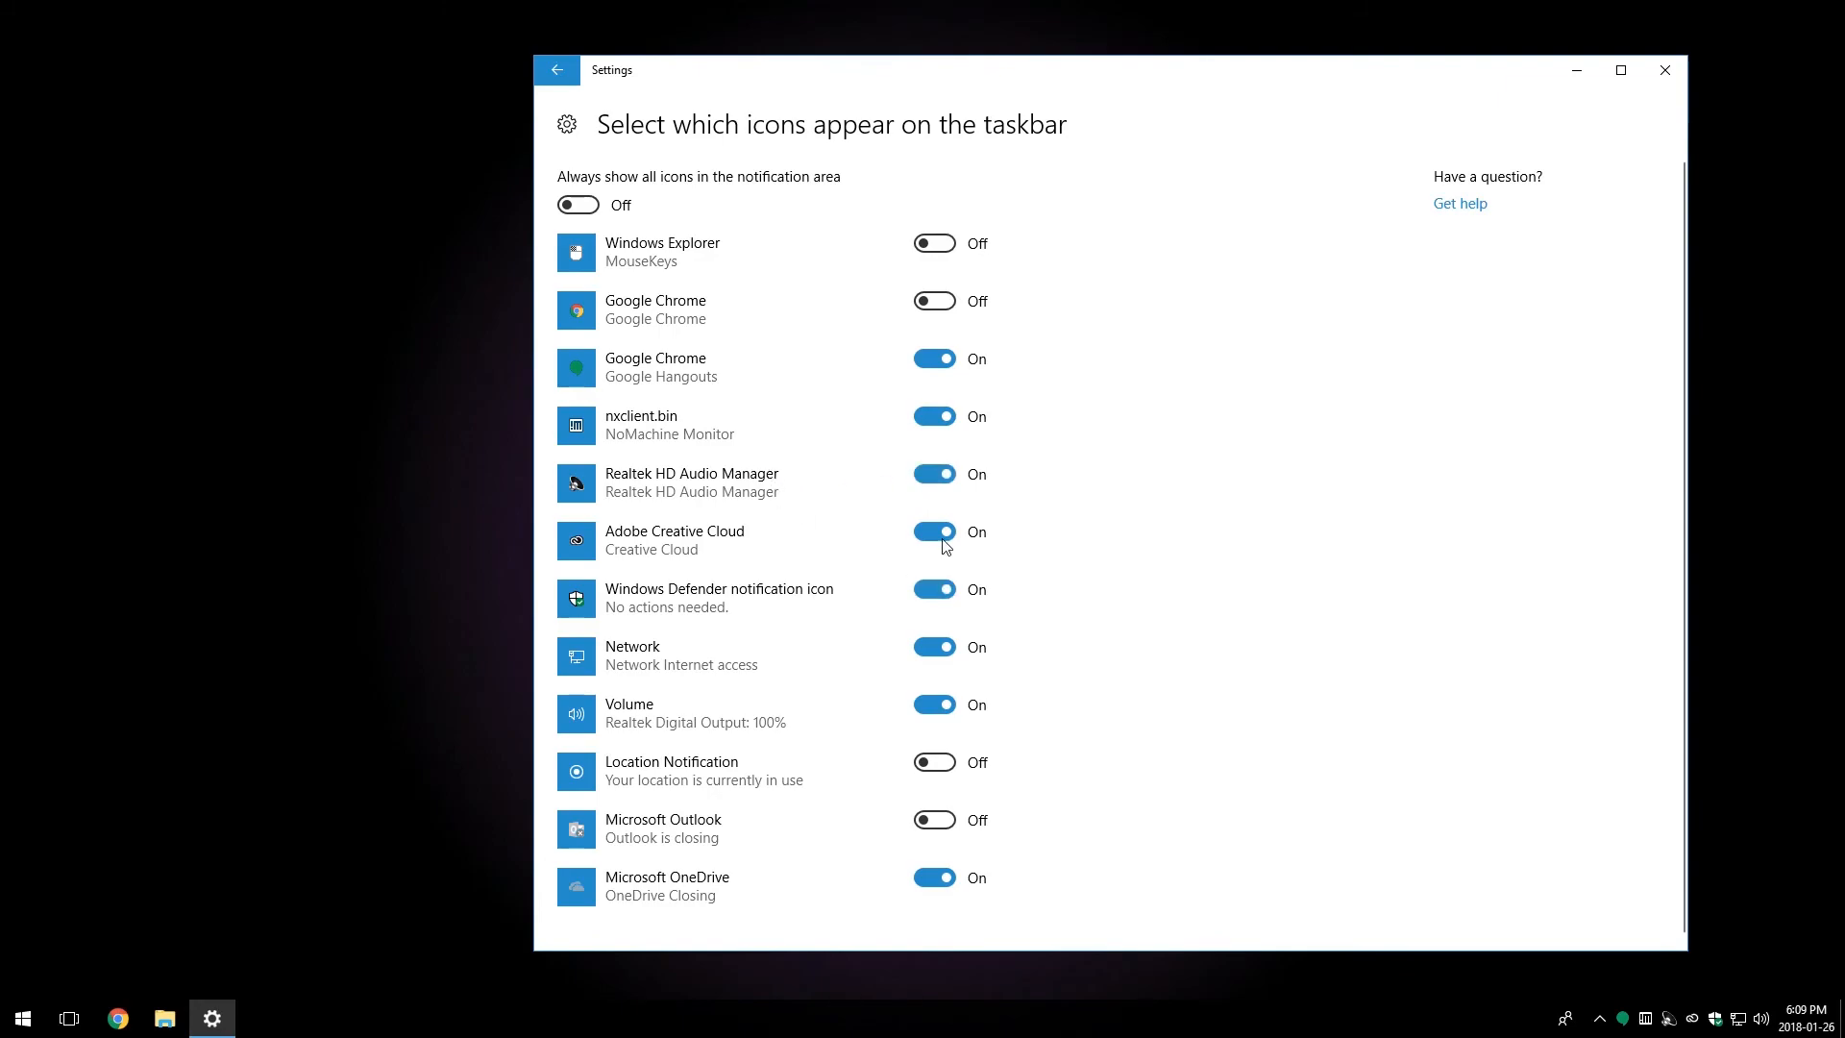
pyautogui.click(933, 589)
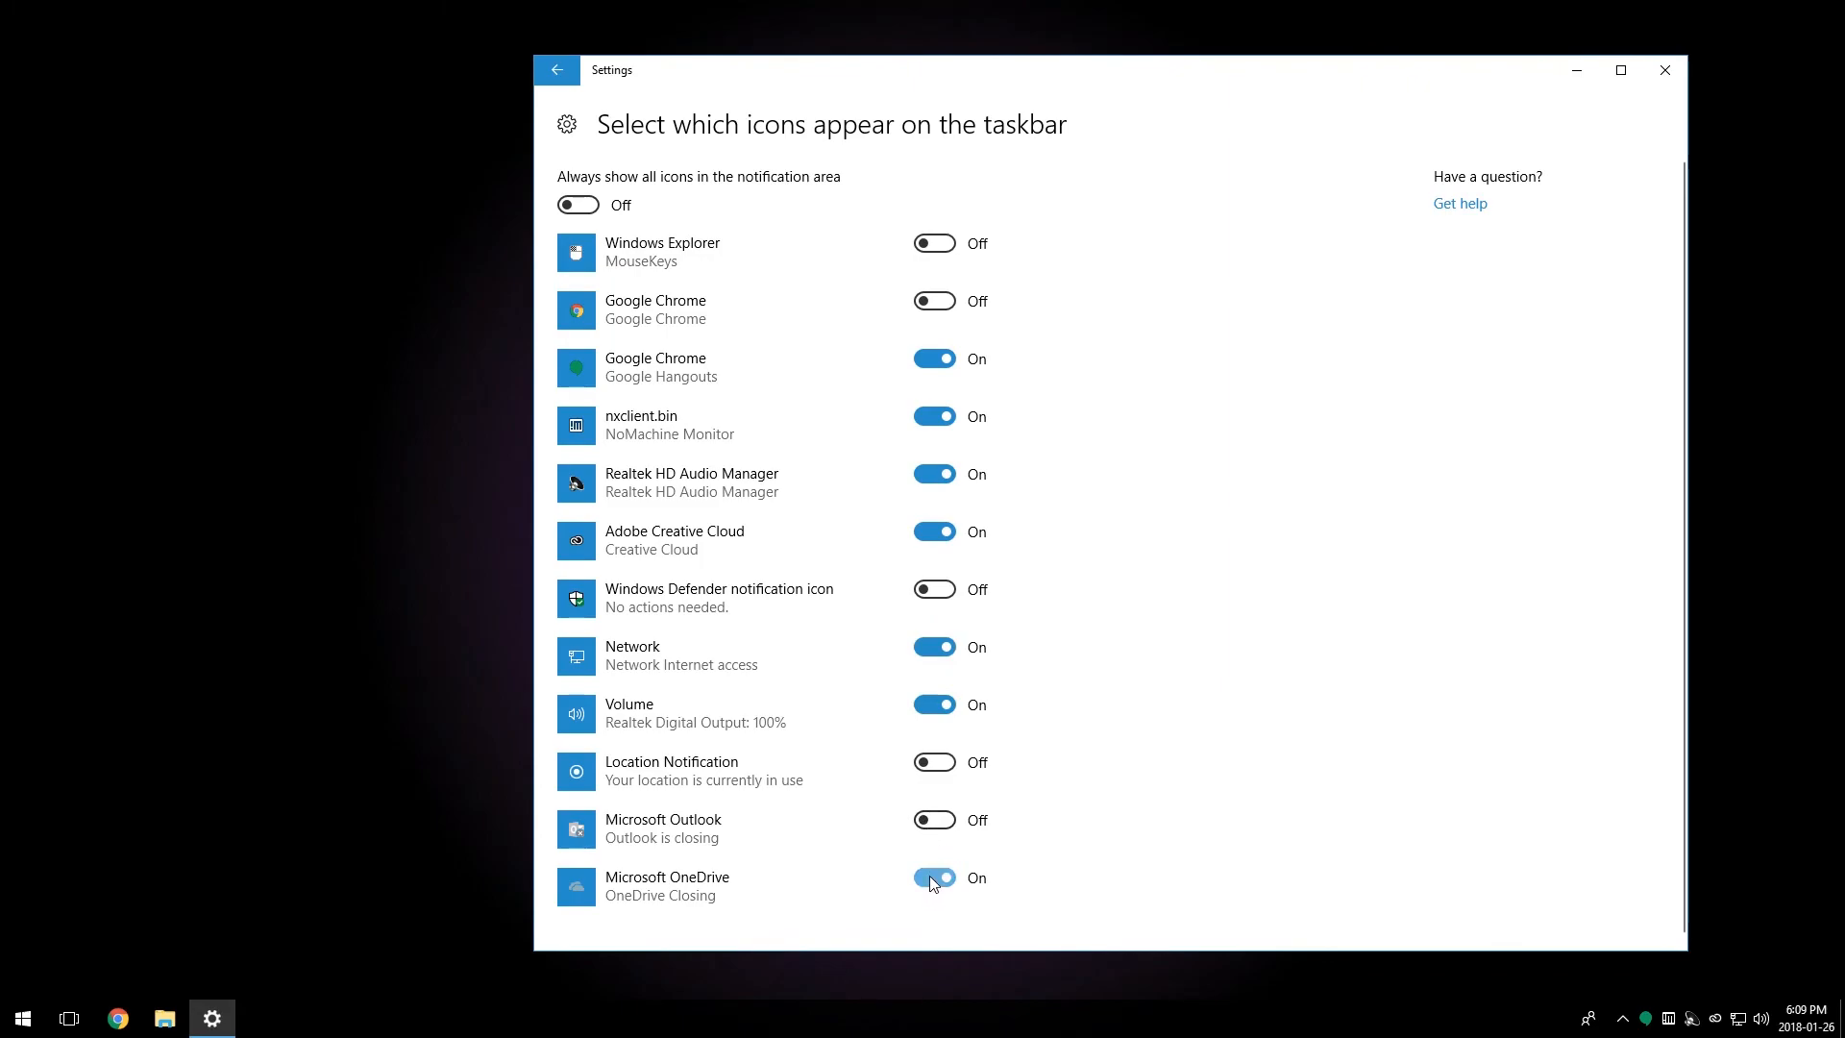
pyautogui.click(933, 877)
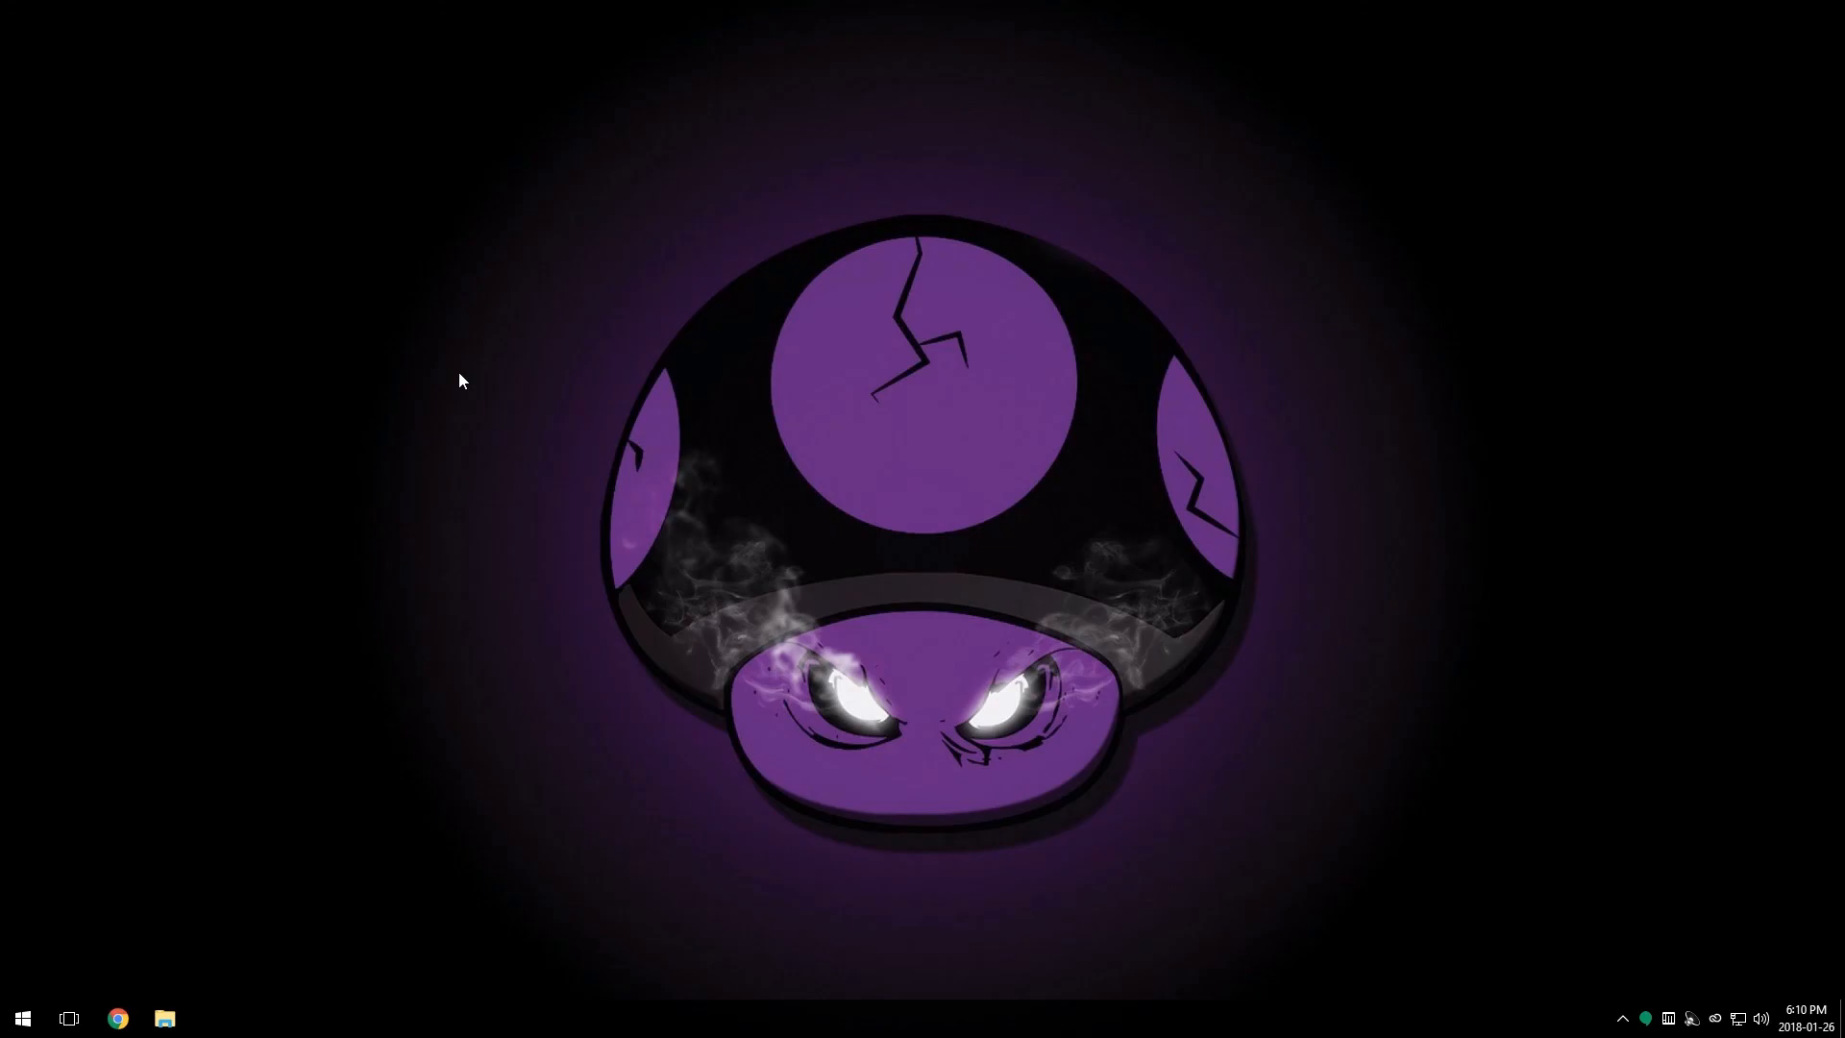
pyautogui.moveTo(227, 1021)
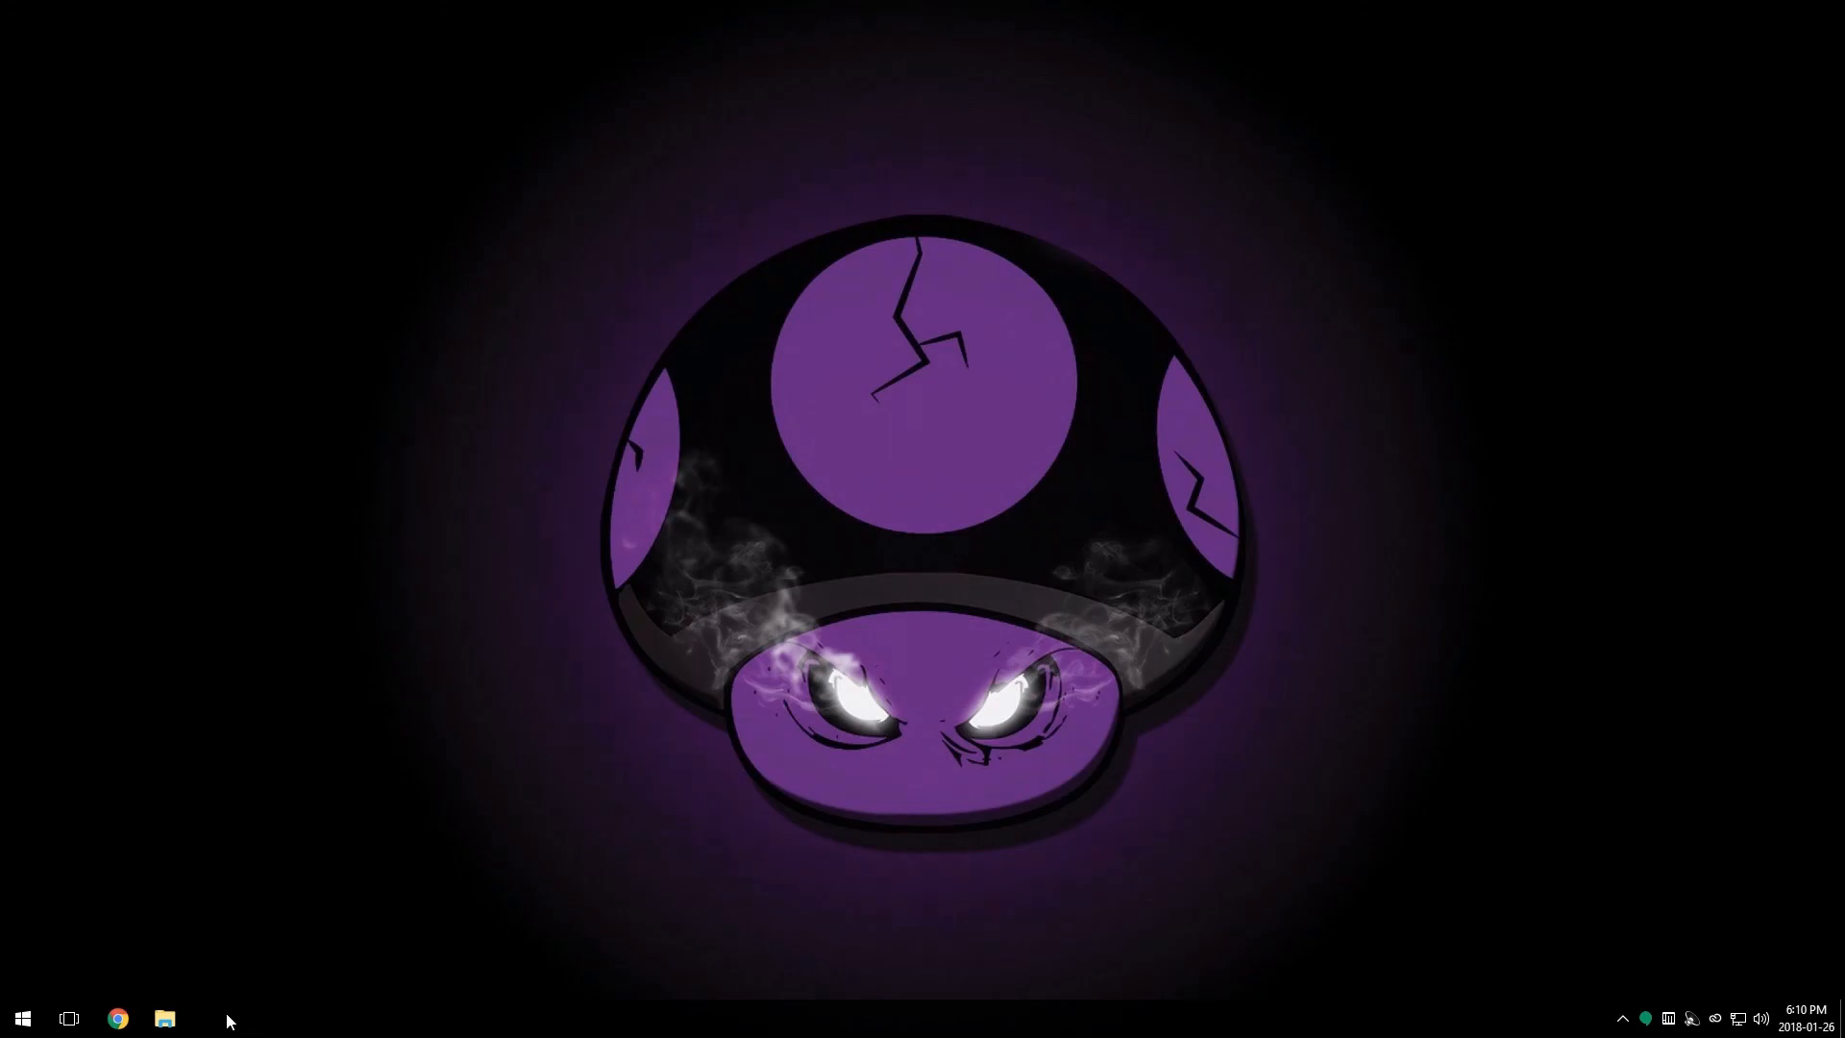
# Step: Open the Start menu to review the Misc, Play and Work tile groups
pyautogui.click(21, 1018)
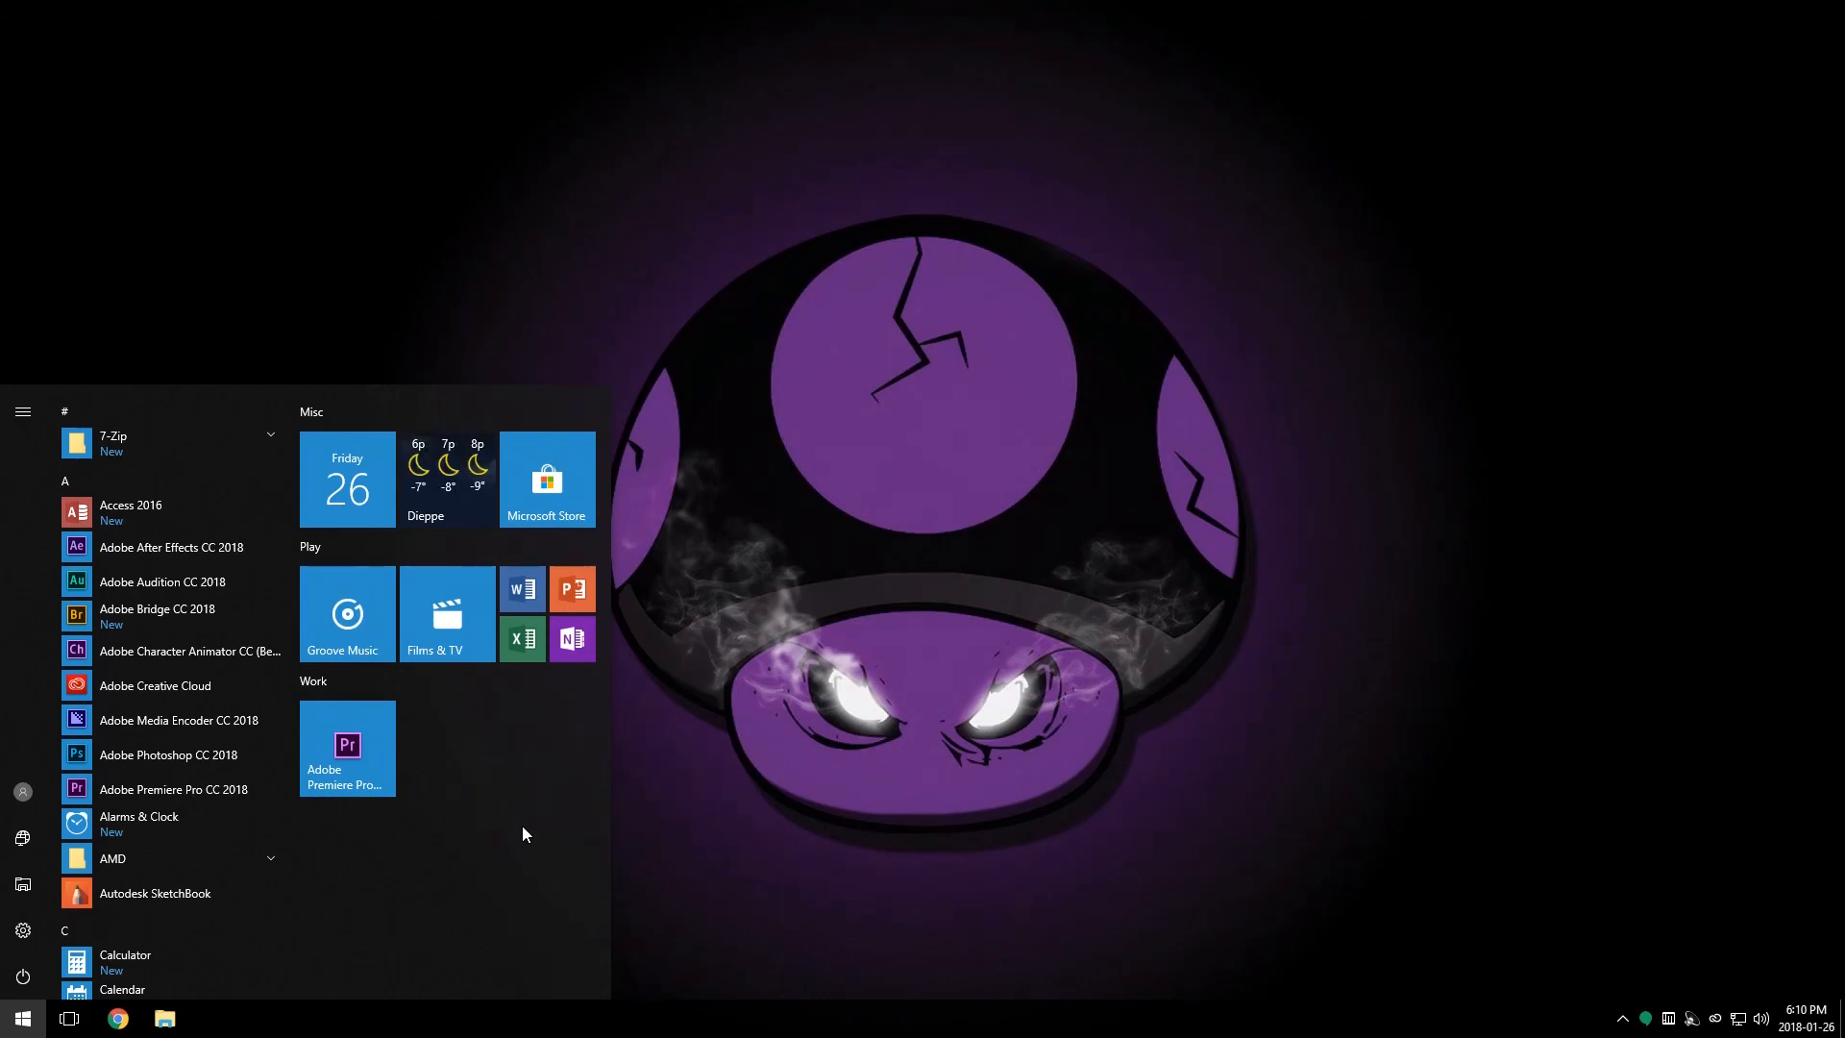
pyautogui.moveTo(786, 709)
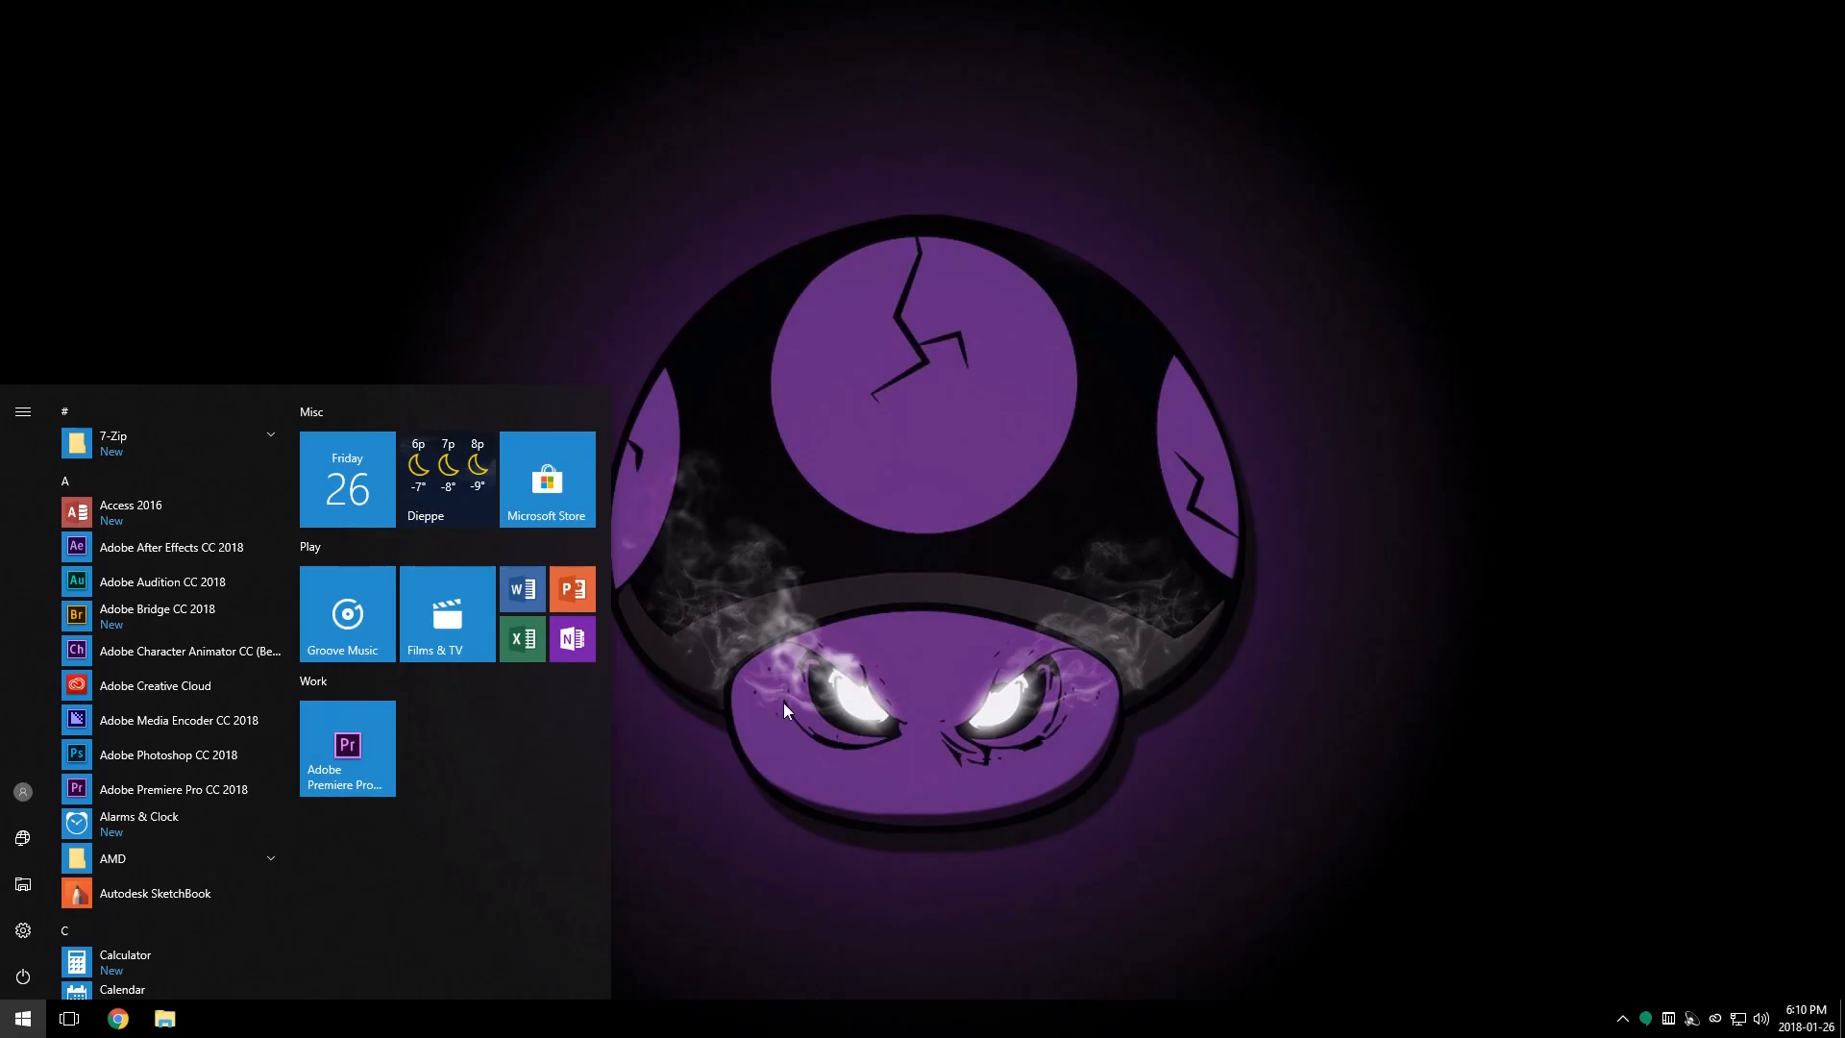